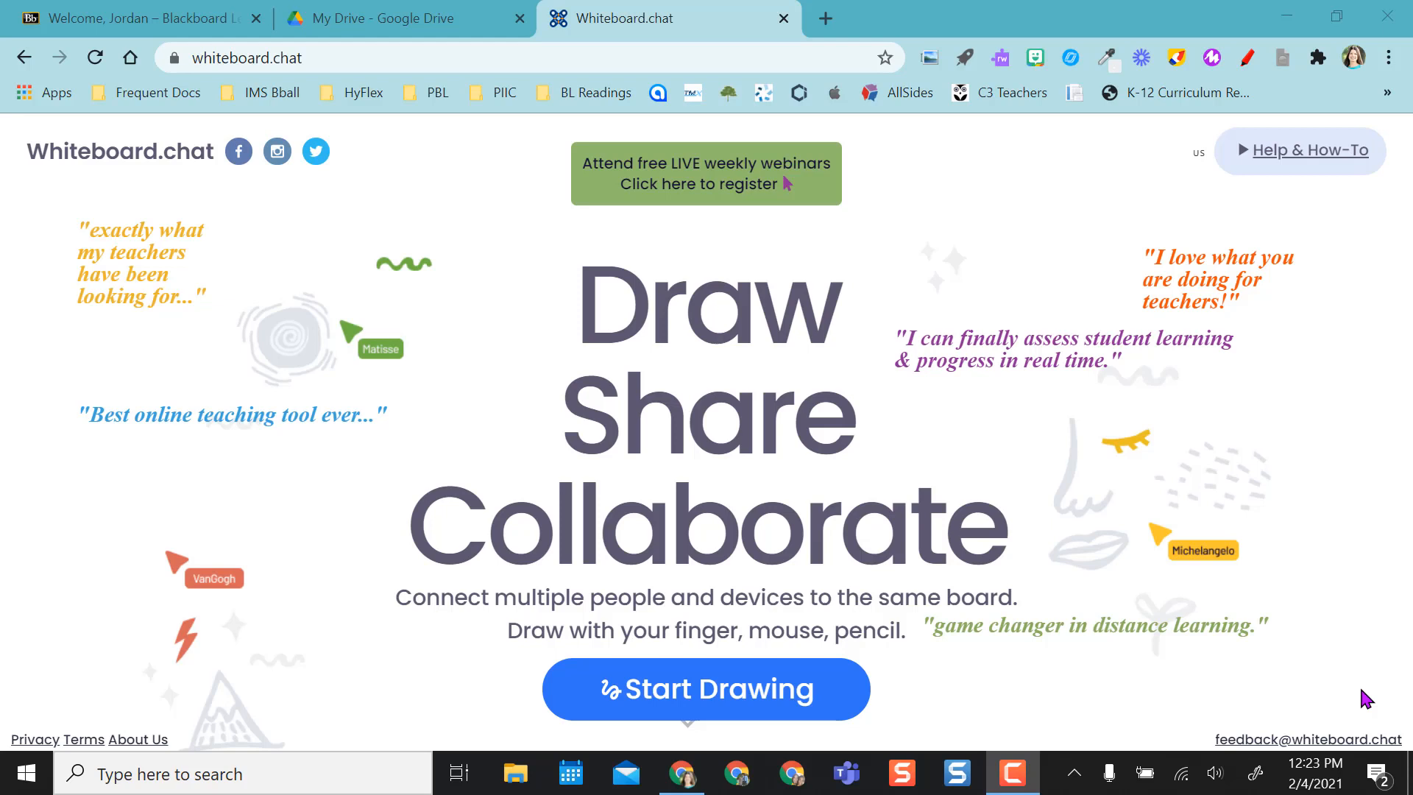
pyautogui.moveTo(993, 444)
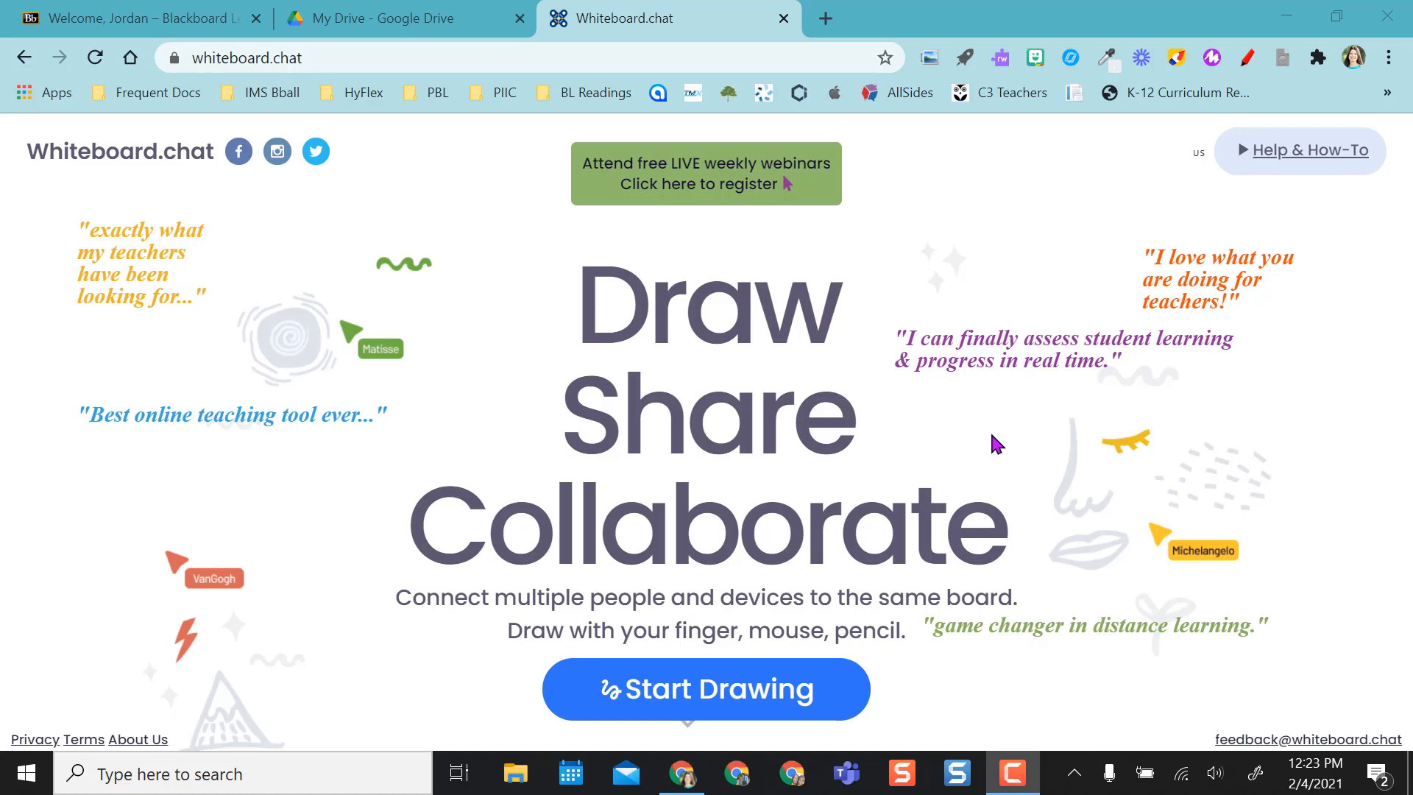
pyautogui.moveTo(737, 681)
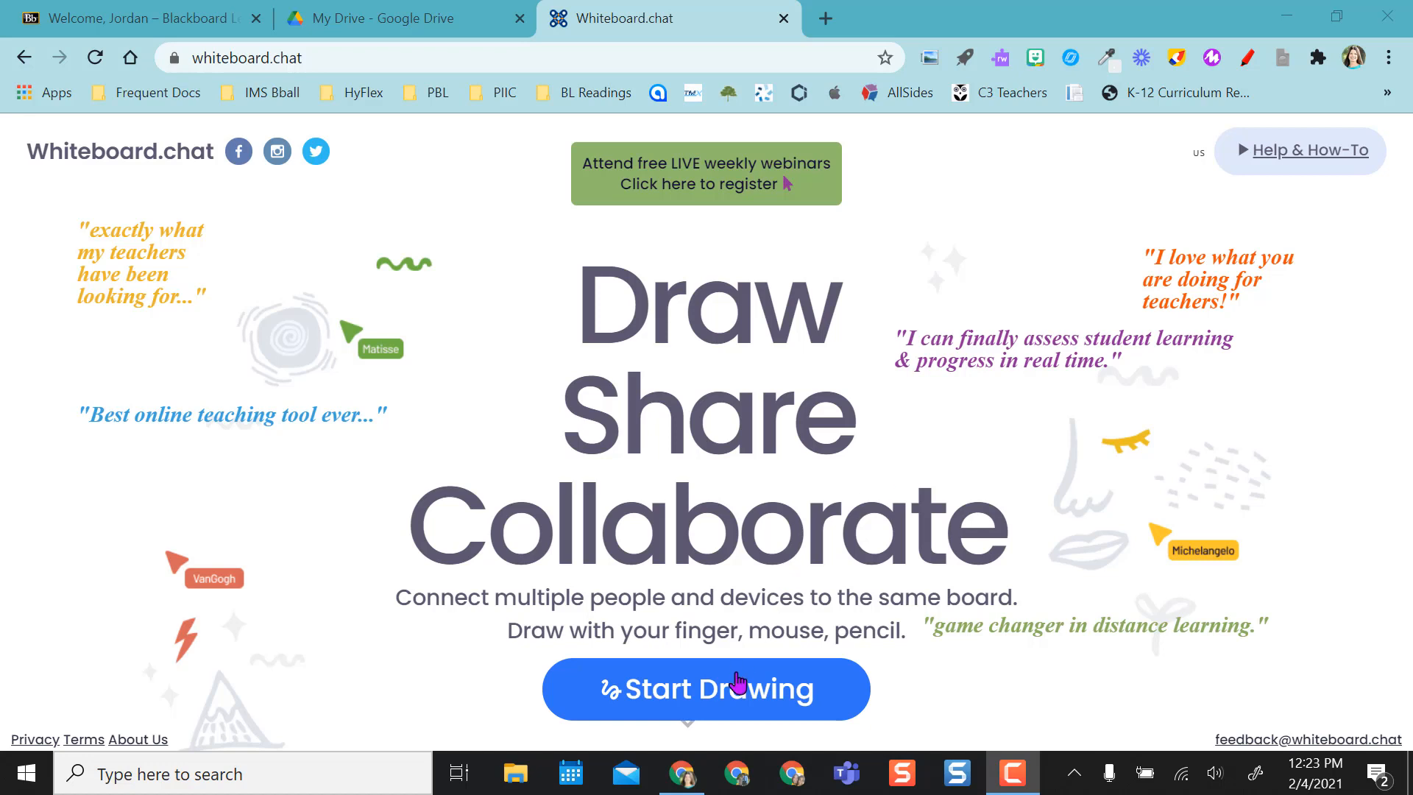
pyautogui.moveTo(247, 83)
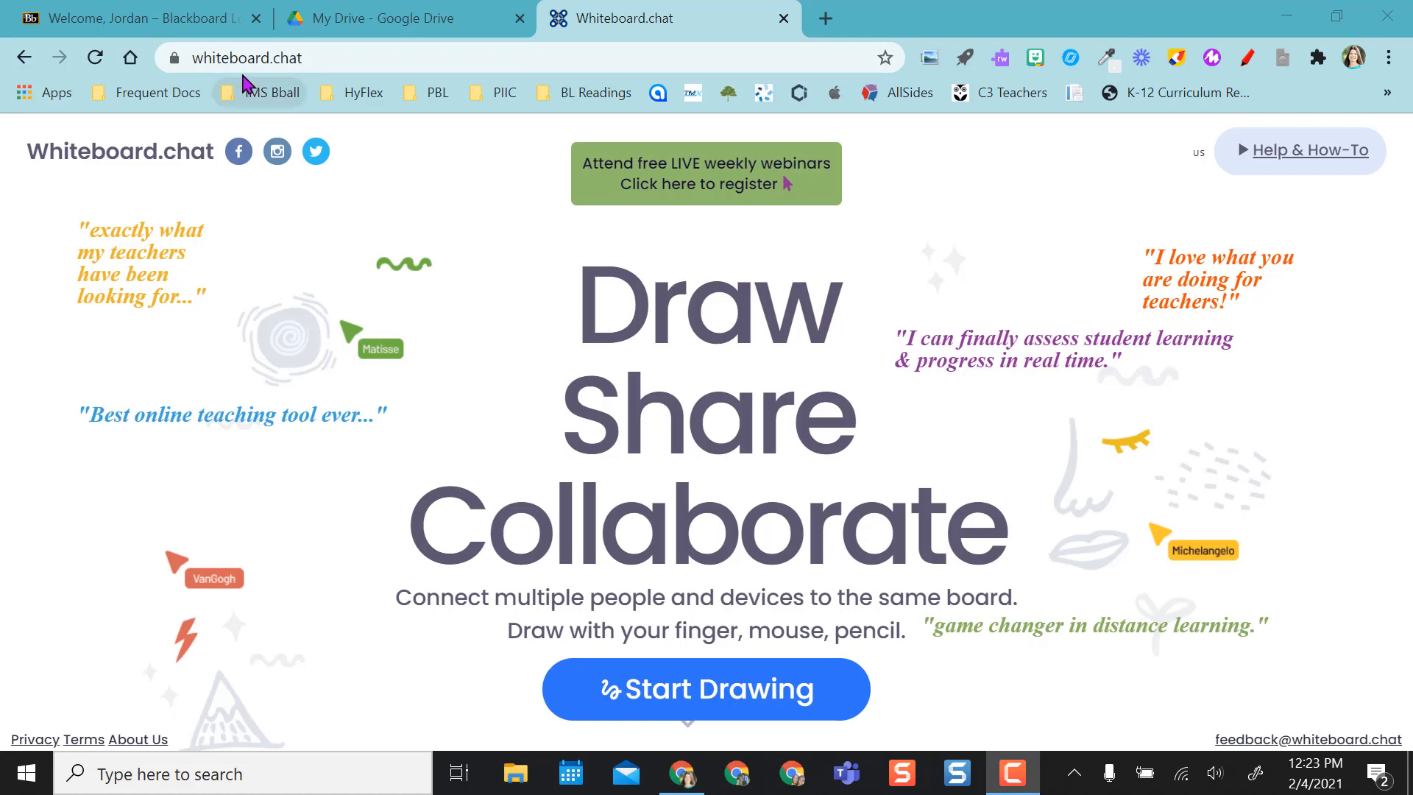
# - Start drawing to reach the welcome prompt with teaching, collaborating, managing and join-by-code choices
pyautogui.click(706, 689)
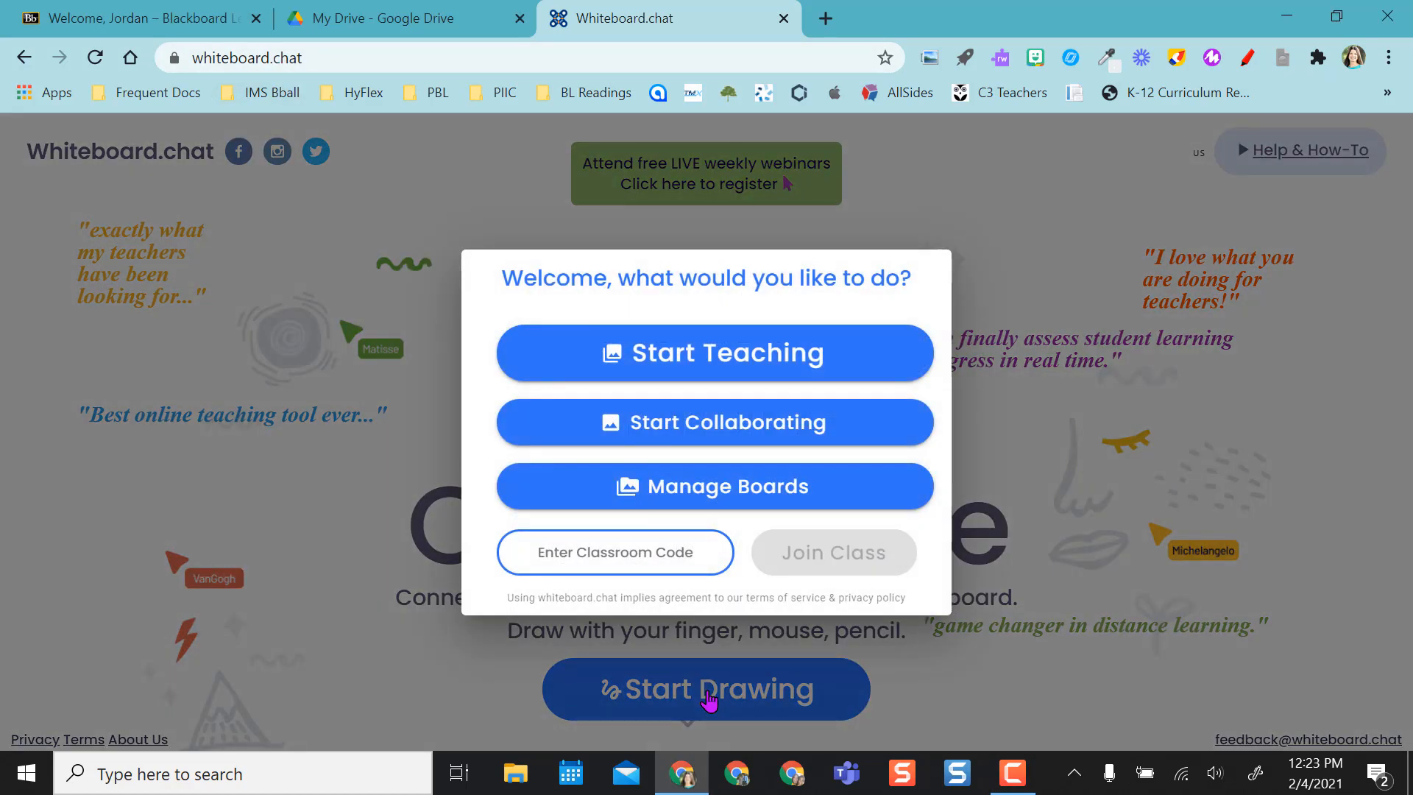
pyautogui.moveTo(616, 552)
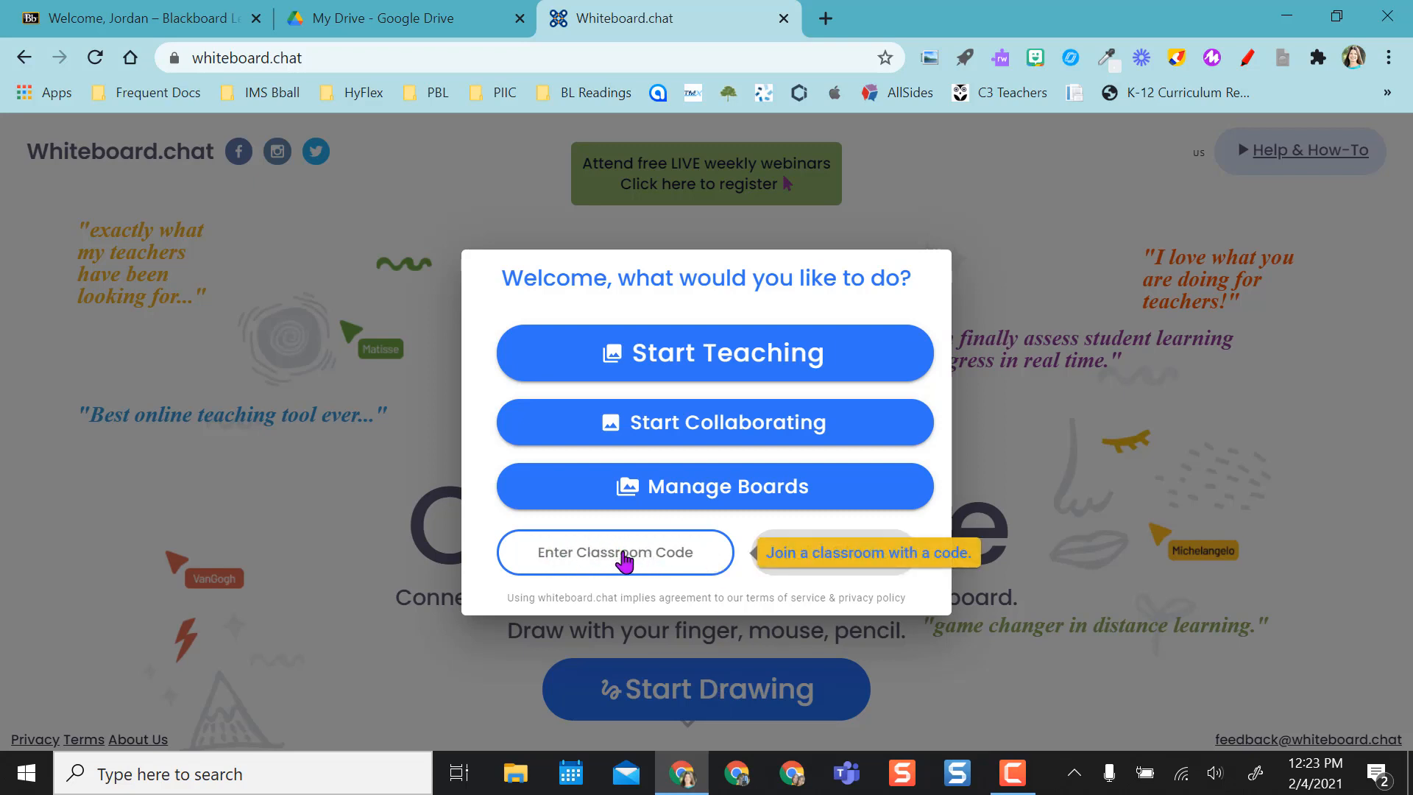
pyautogui.moveTo(602, 561)
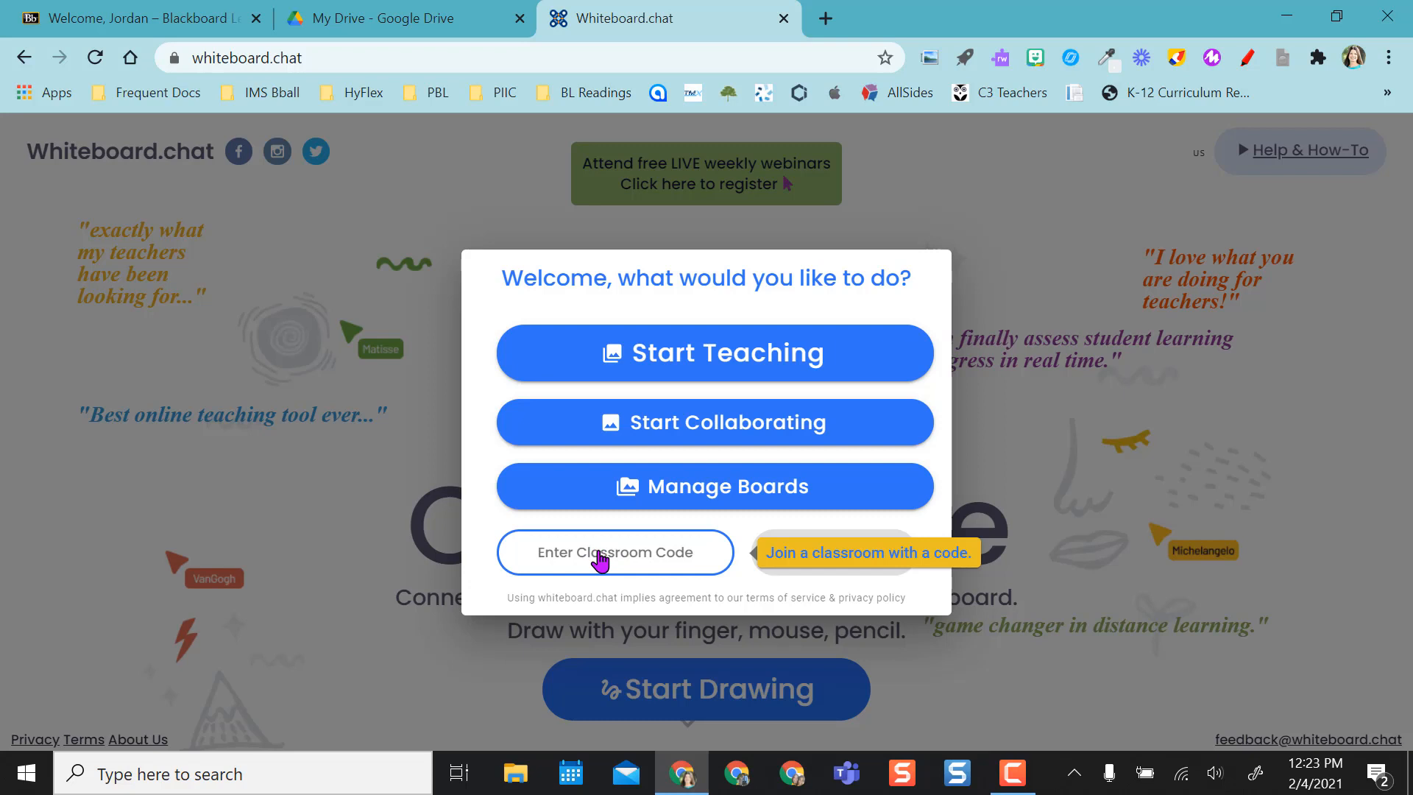
pyautogui.moveTo(767, 488)
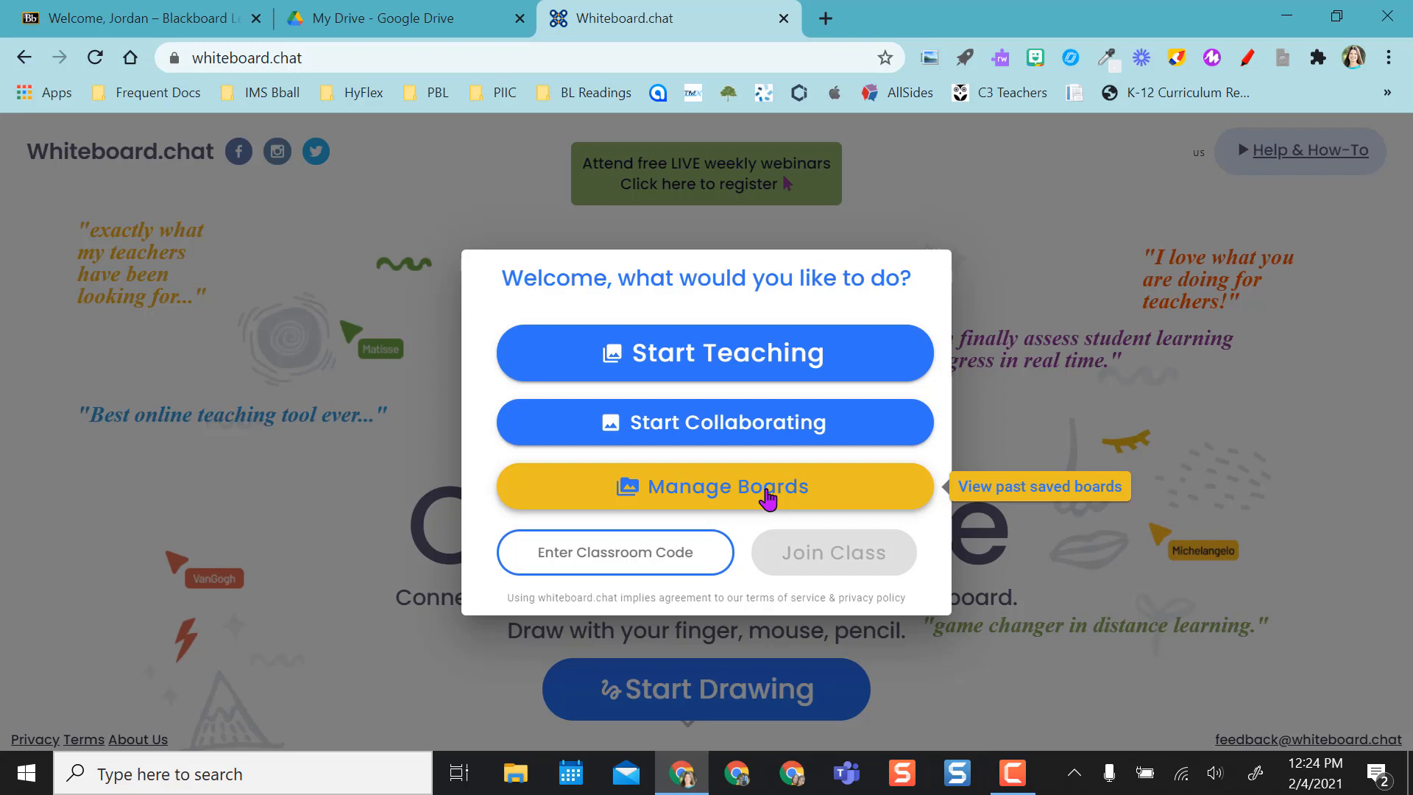
pyautogui.moveTo(715, 352)
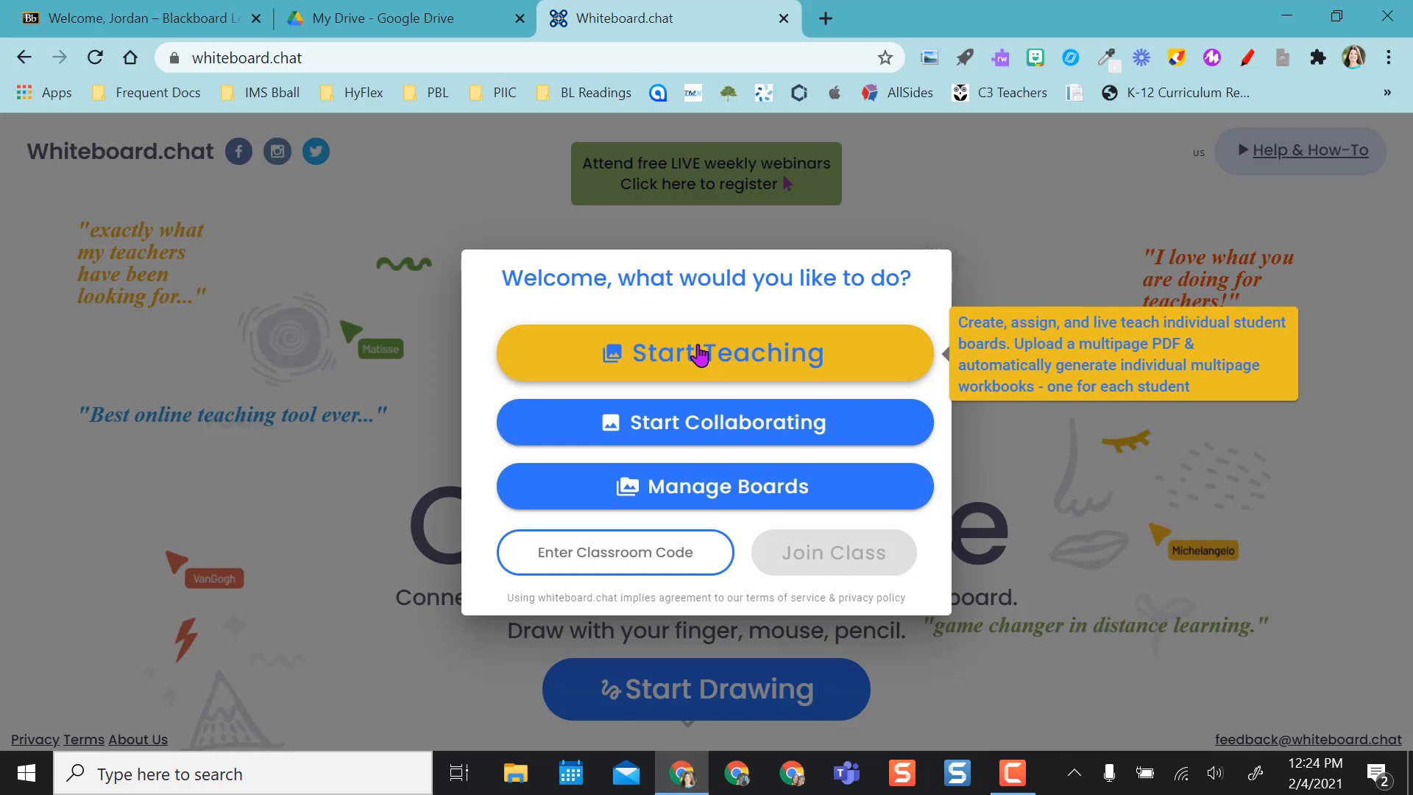
pyautogui.moveTo(715, 423)
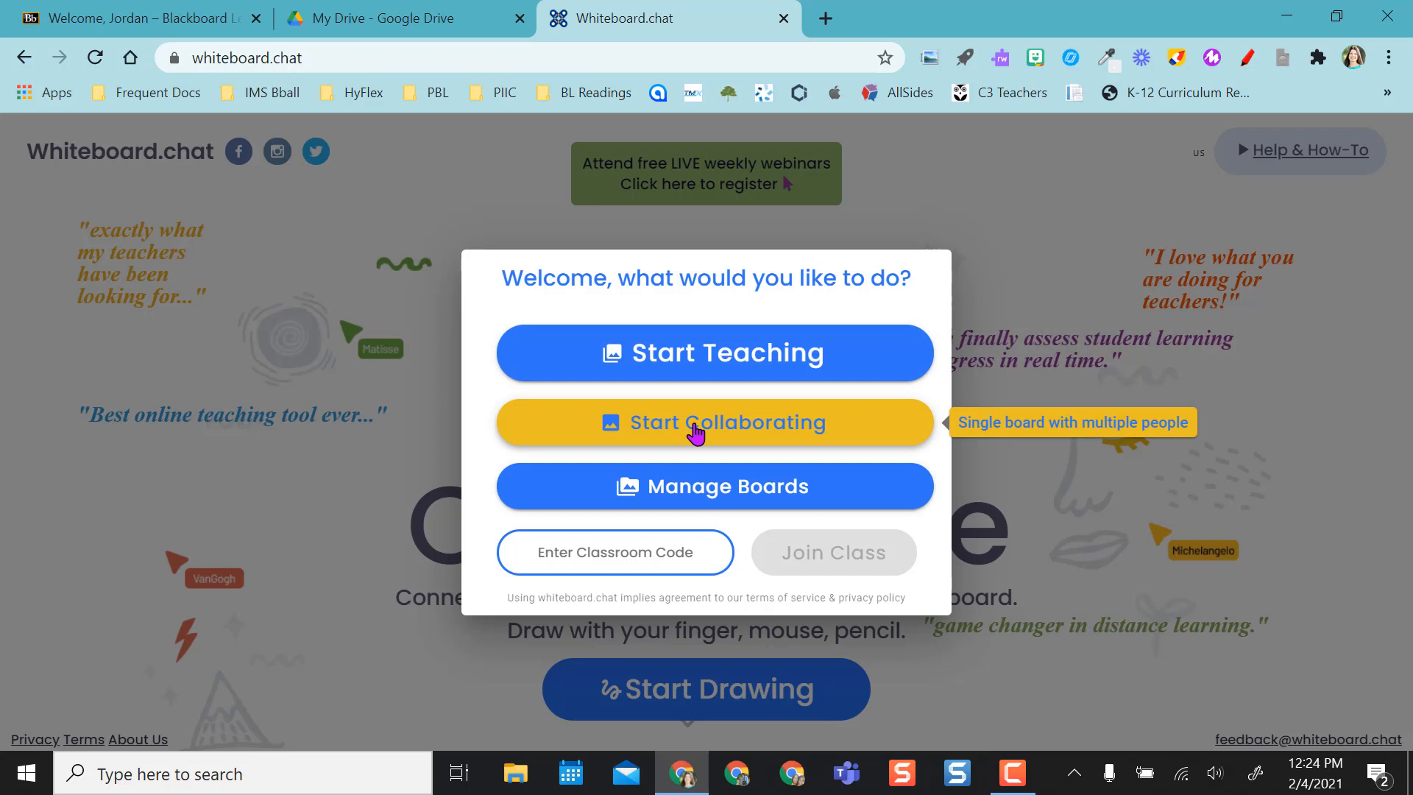
pyautogui.moveTo(714, 487)
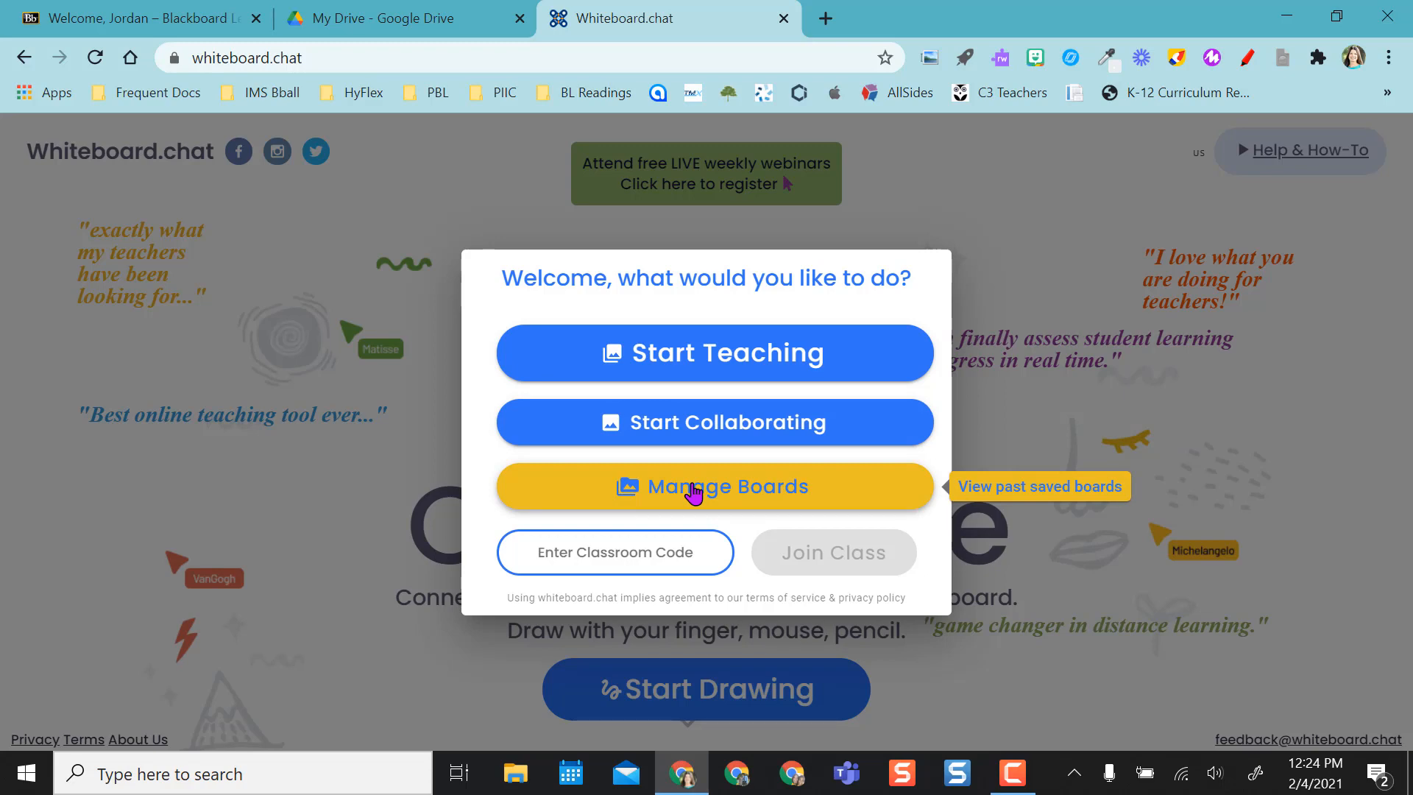
# - Go to Manage Boards and sign in with Google to list the saved Demonstration Board
pyautogui.click(714, 486)
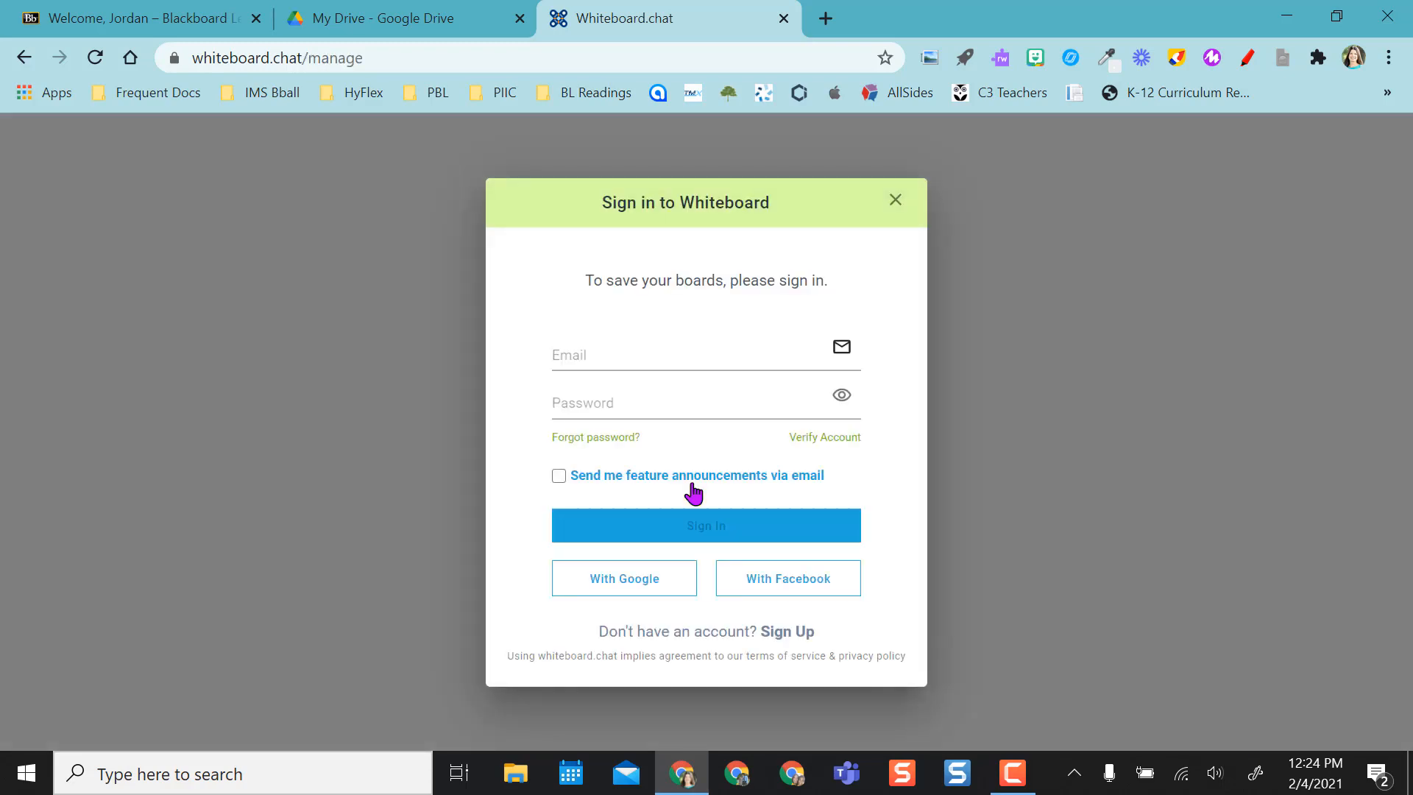
pyautogui.moveTo(624, 577)
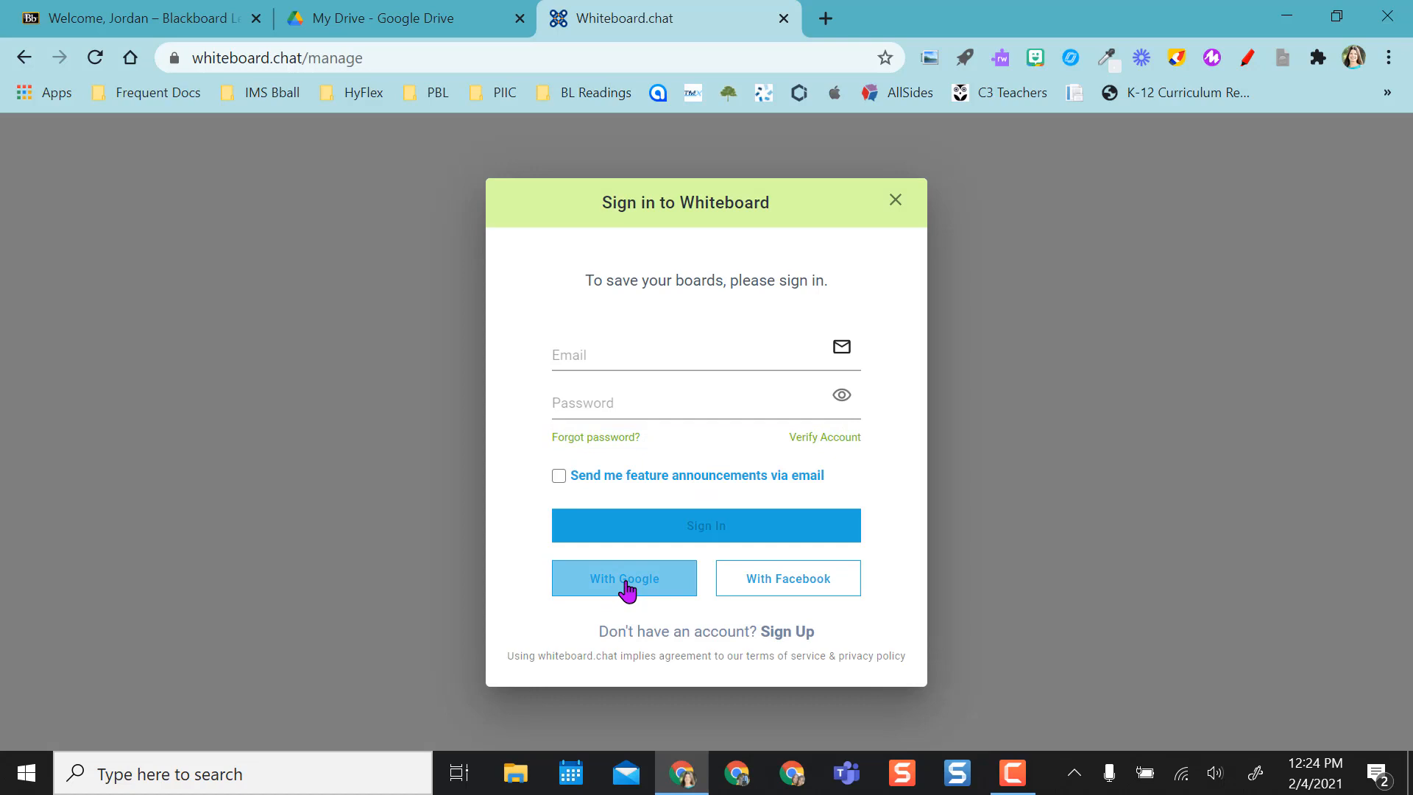
pyautogui.click(625, 577)
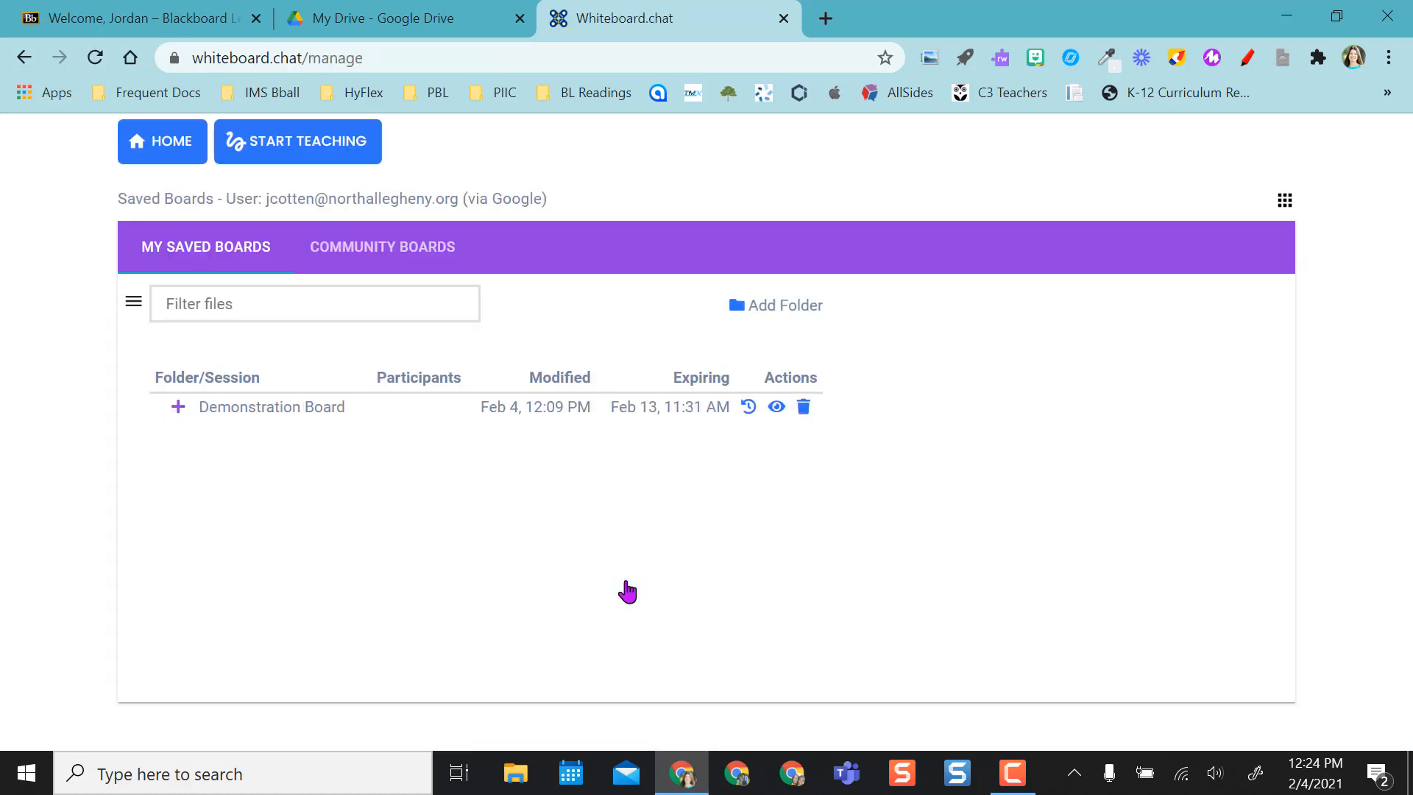
pyautogui.moveTo(565, 431)
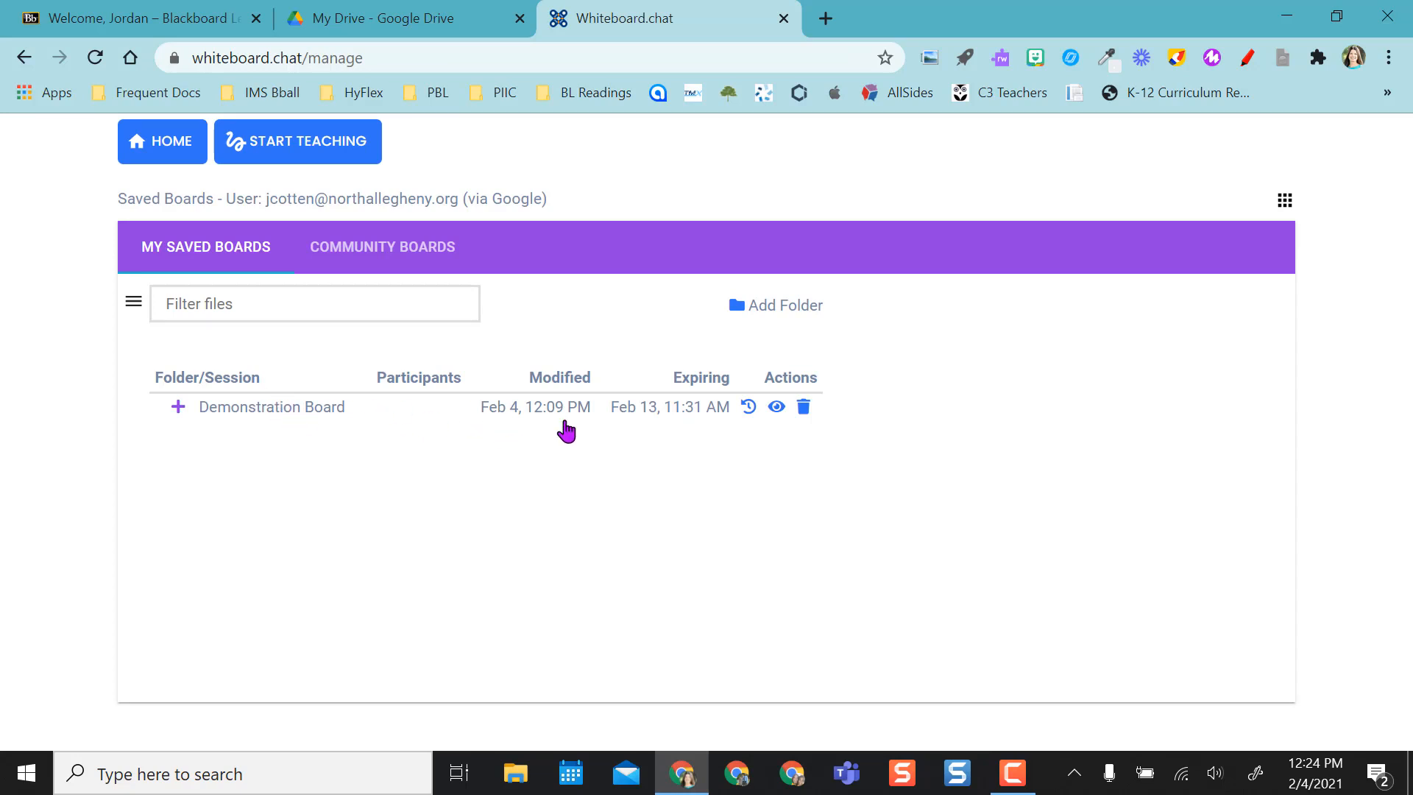
pyautogui.moveTo(776, 407)
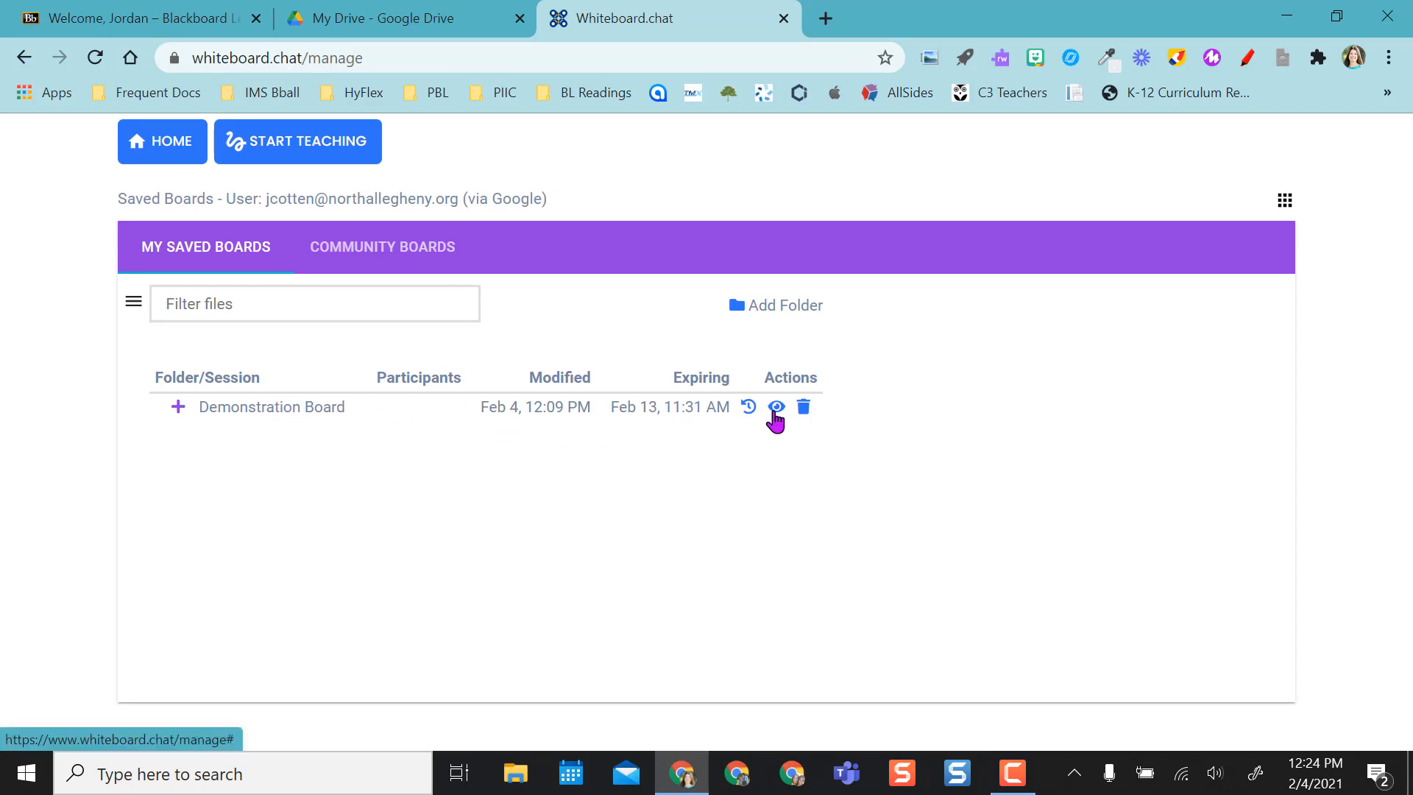
# - View the Demonstration Board from the Actions column, loading its empty first page
pyautogui.click(776, 406)
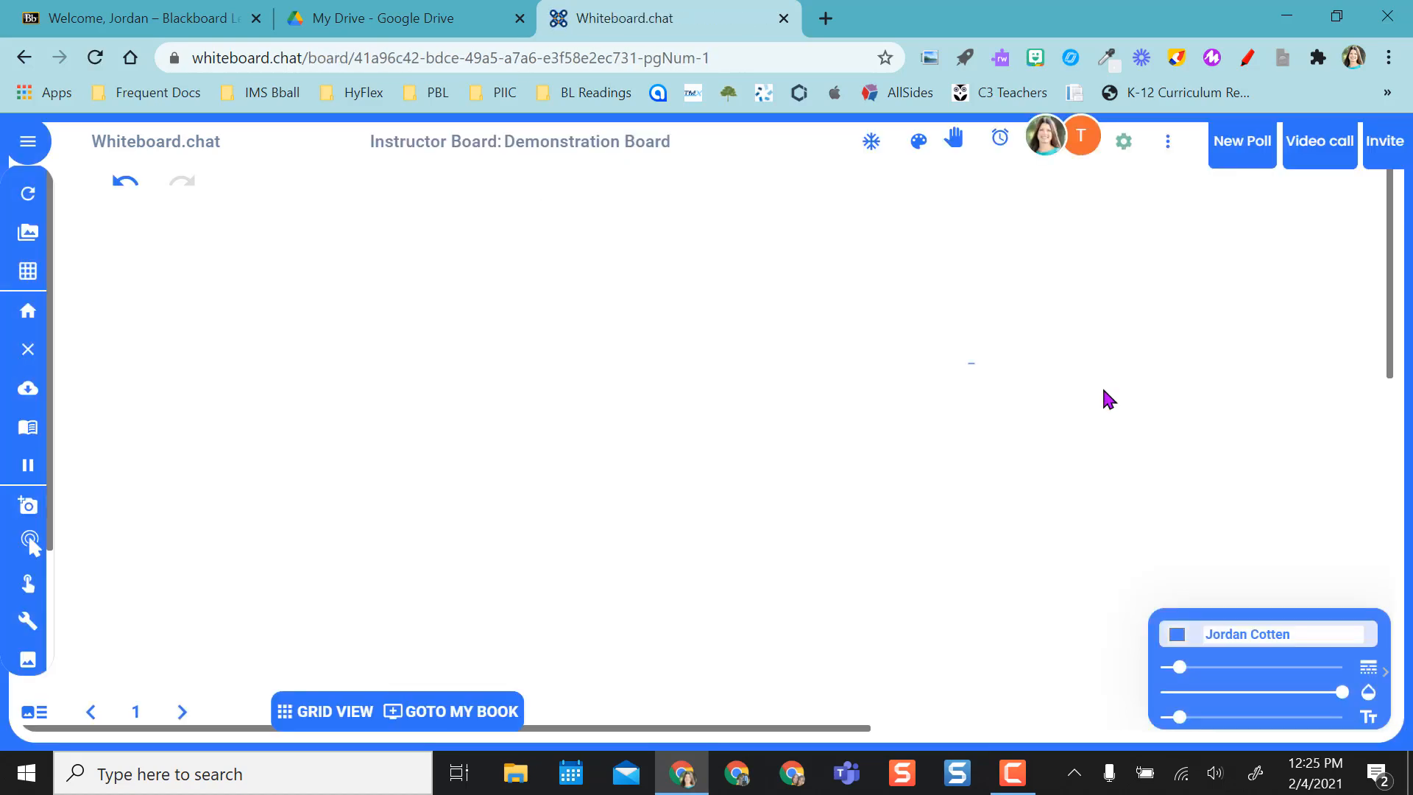
pyautogui.moveTo(838, 442)
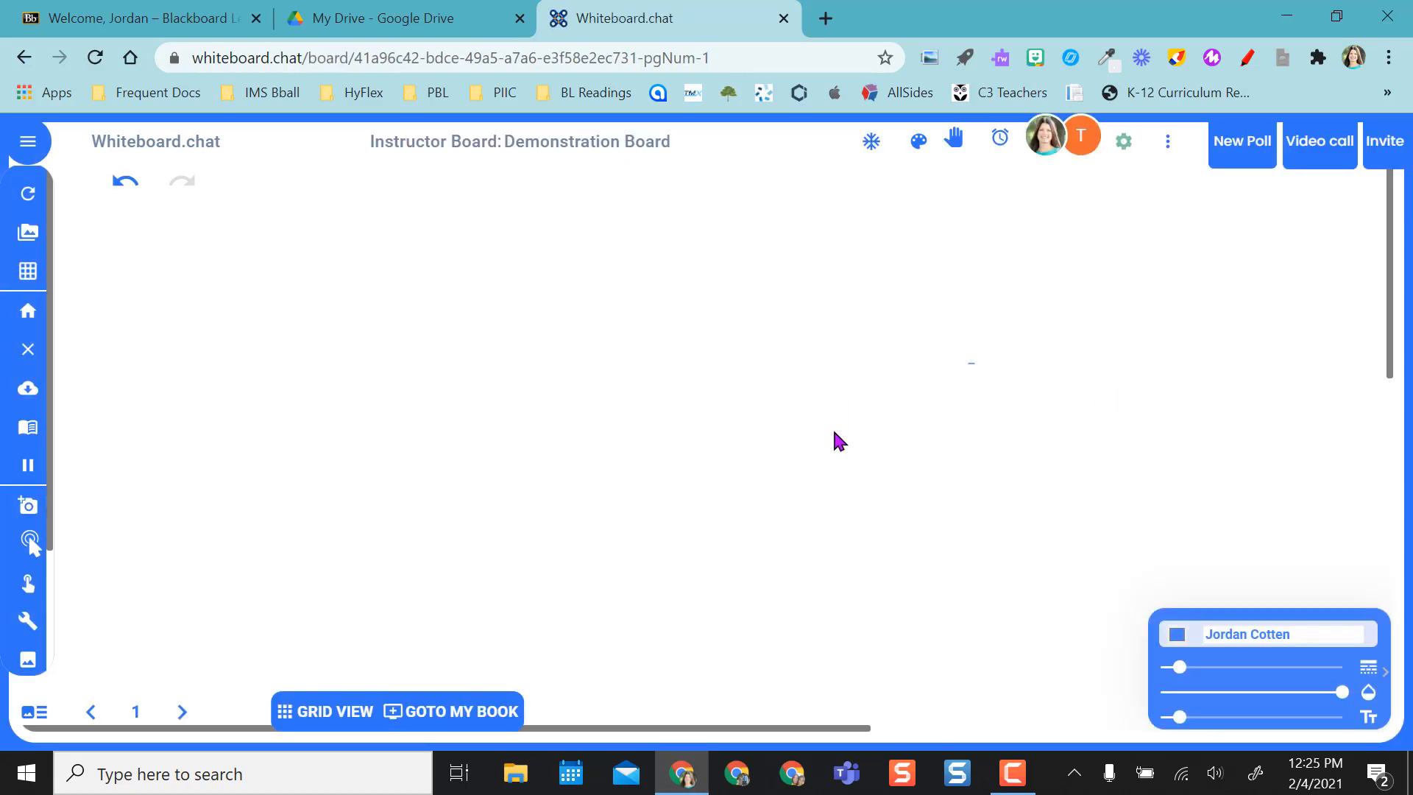
pyautogui.moveTo(865, 449)
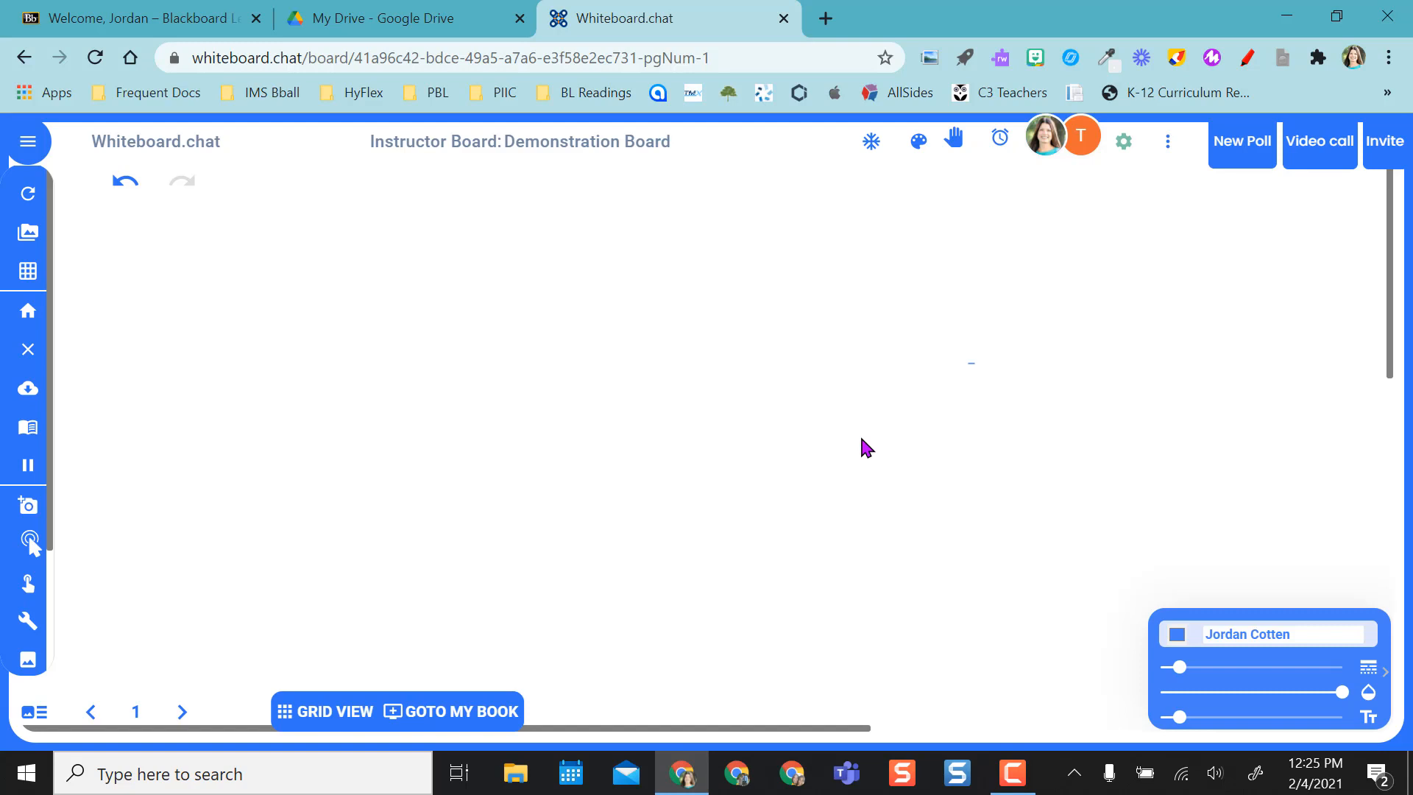
pyautogui.moveTo(322, 352)
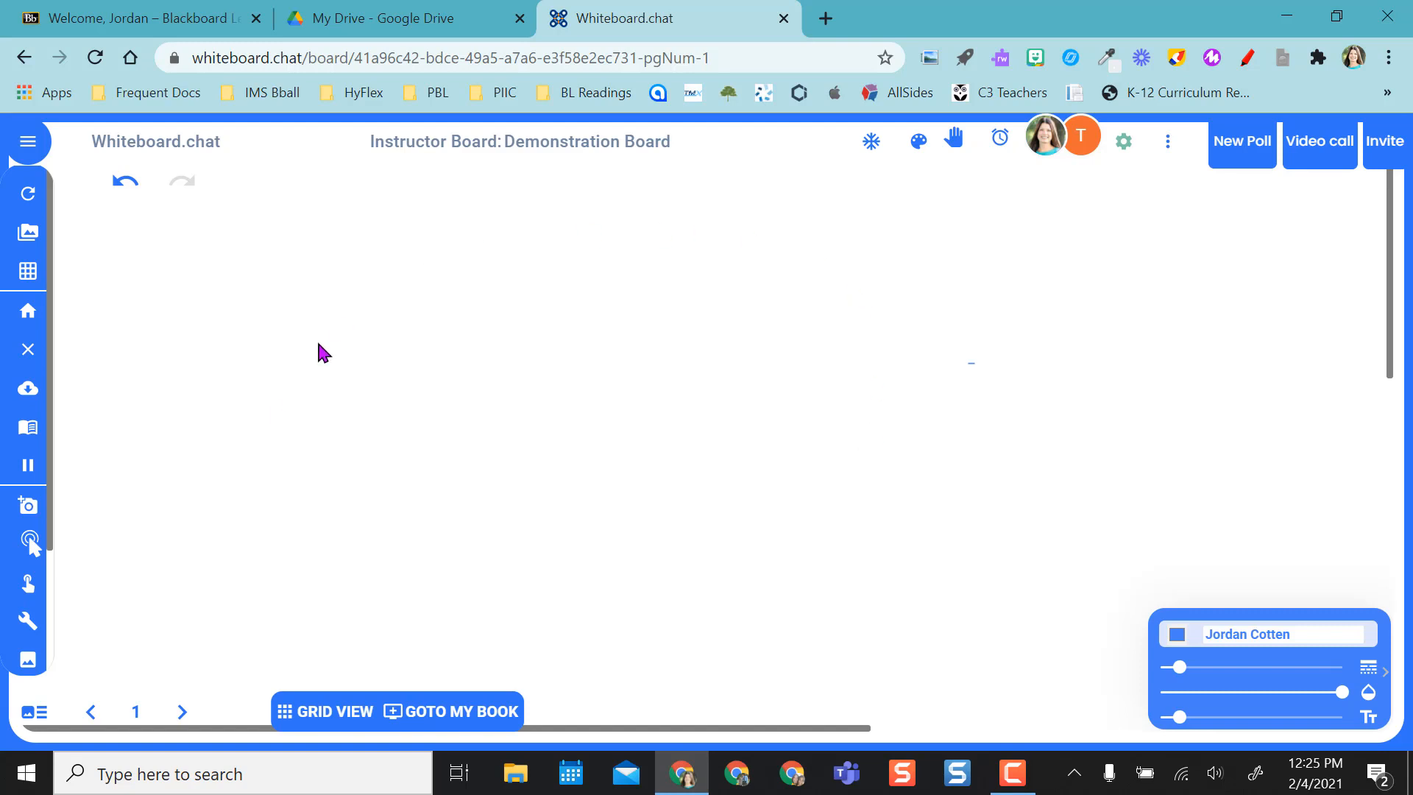
pyautogui.moveTo(604, 429)
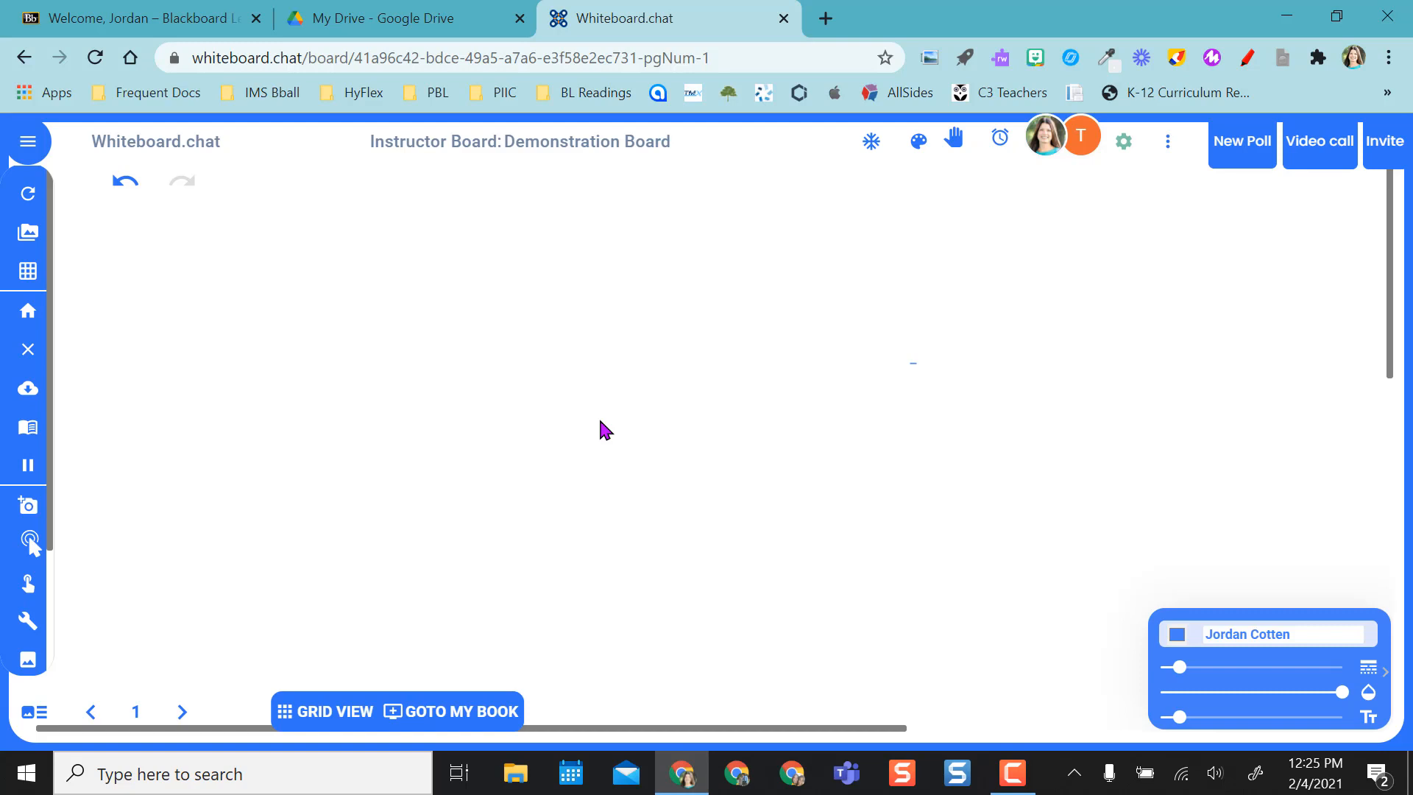
pyautogui.moveTo(641, 429)
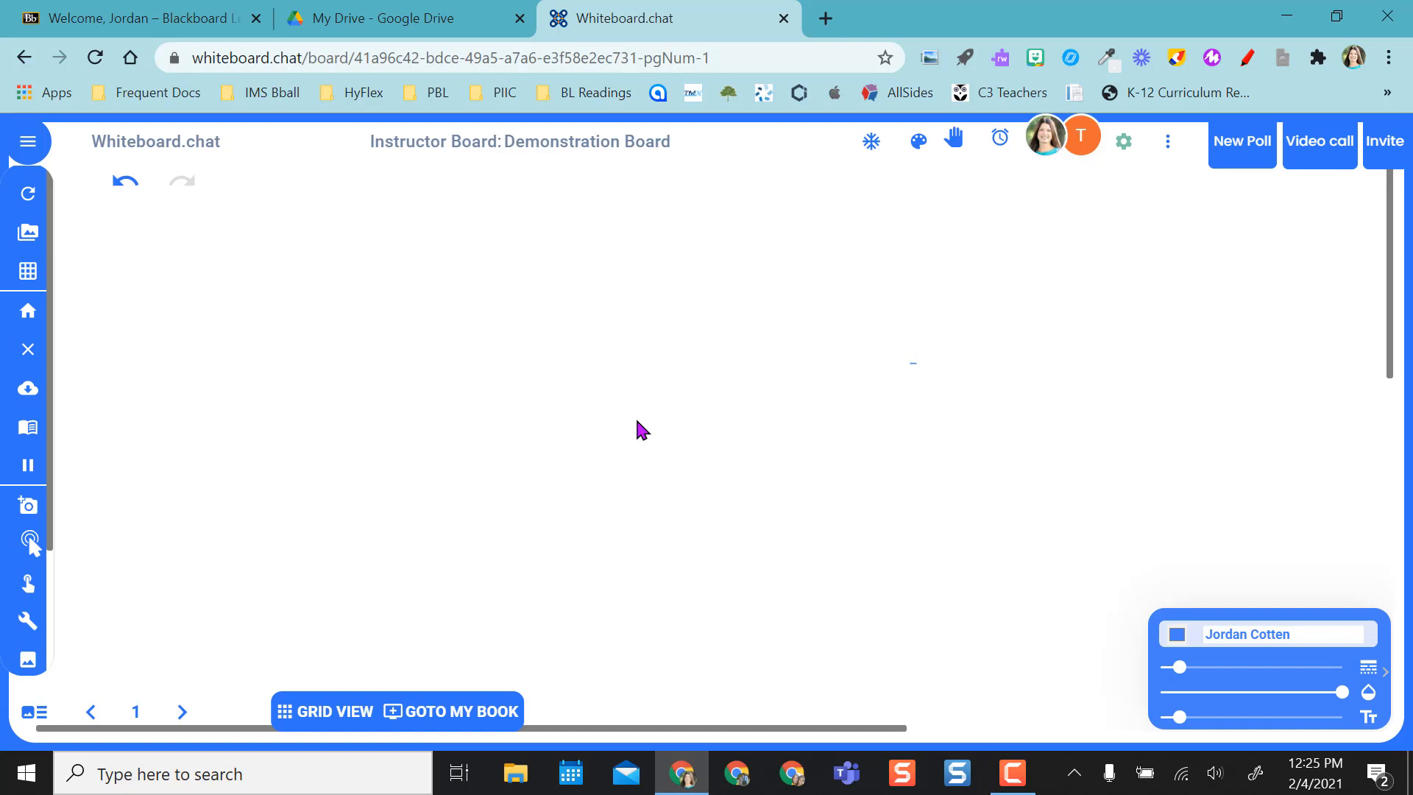
pyautogui.moveTo(1312, 632)
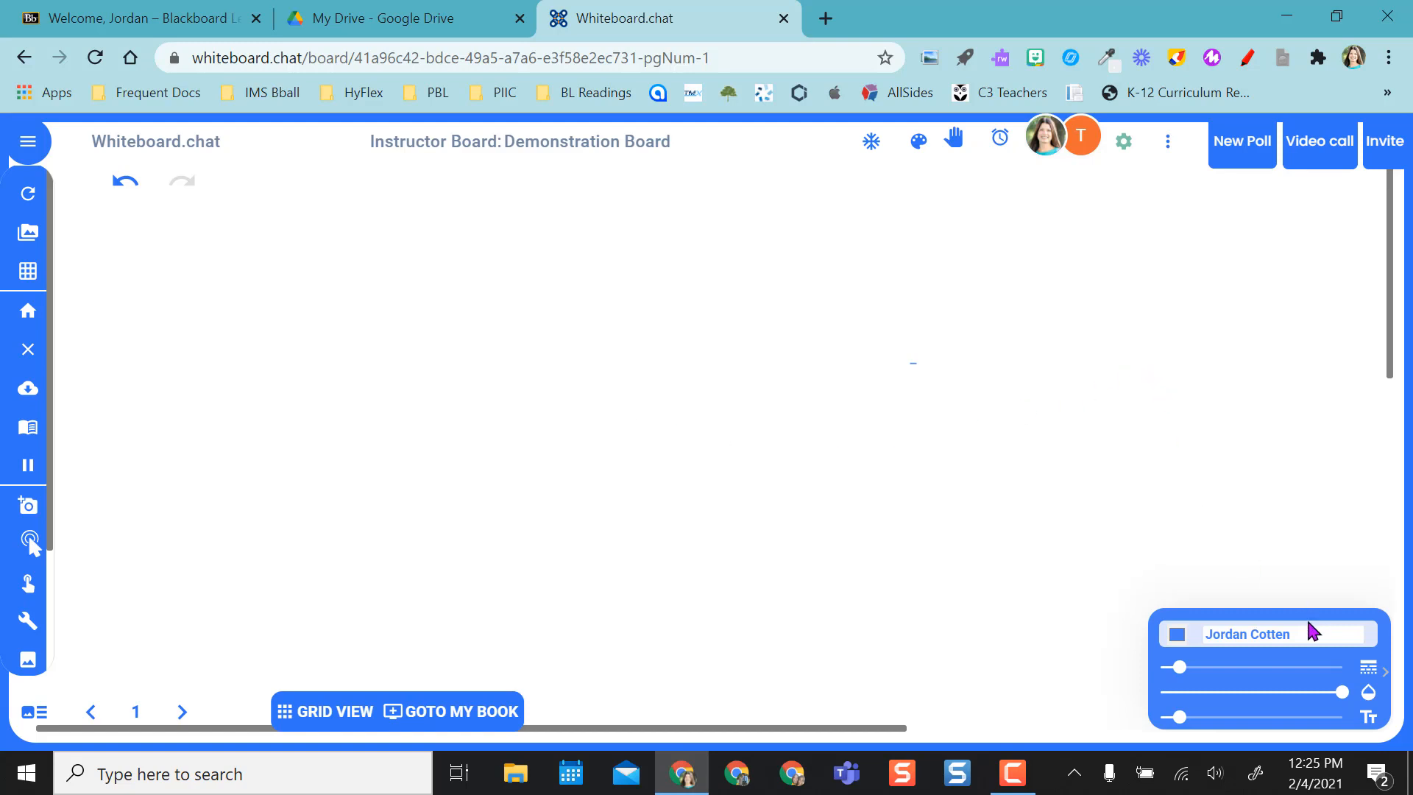
# - Set your board display name to "Mrs. Cotten" in the pen panel
pyautogui.click(1266, 633)
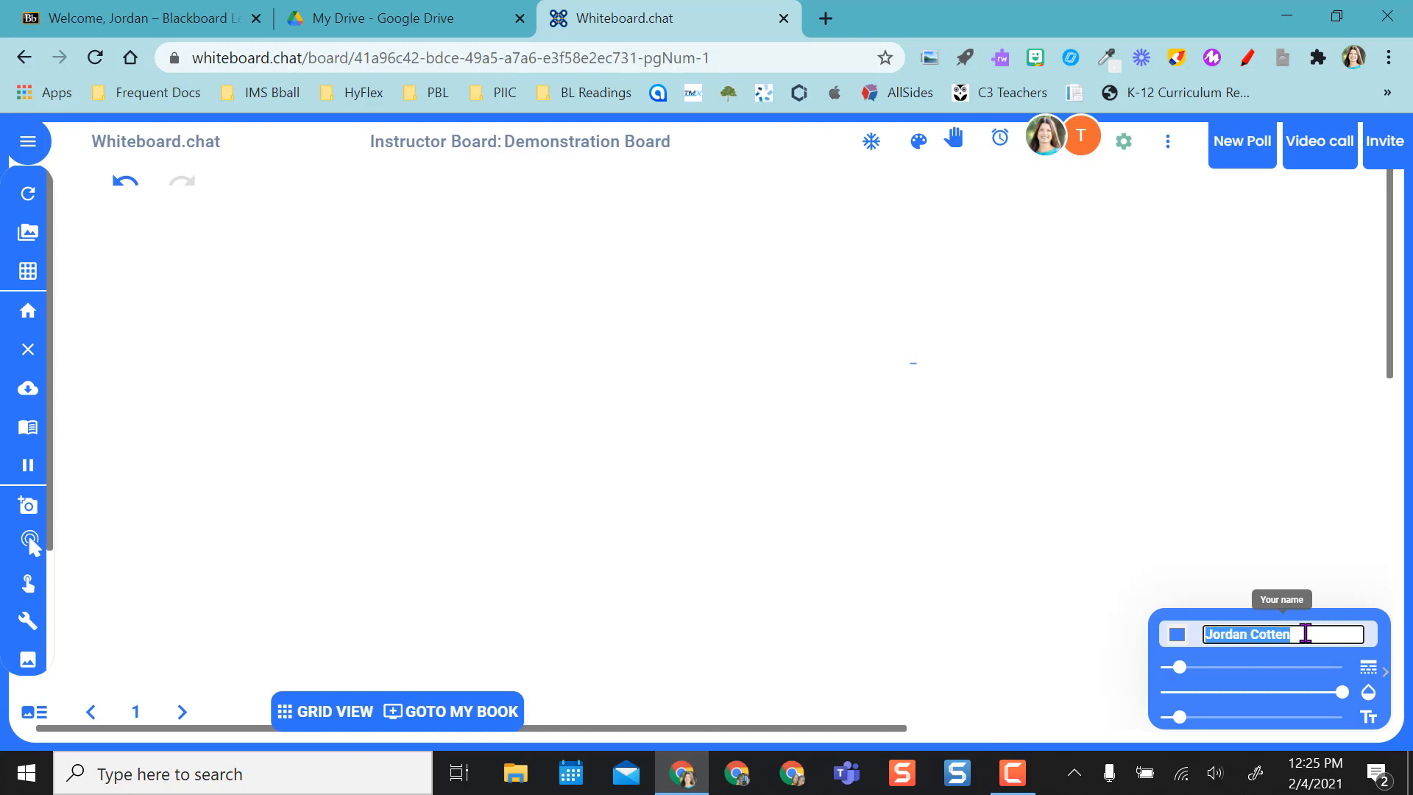
pyautogui.write('Mrs. Cotten')
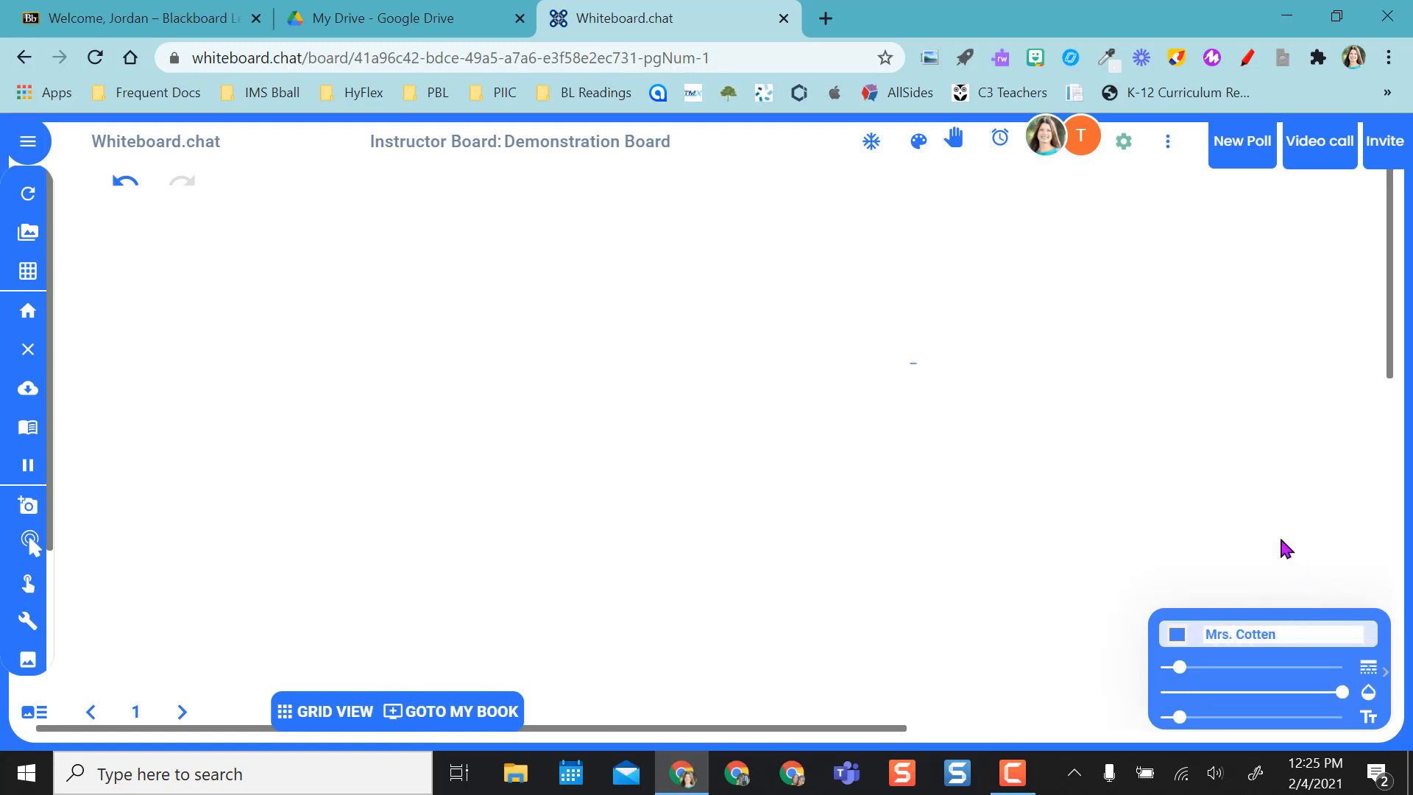
pyautogui.moveTo(1388, 161)
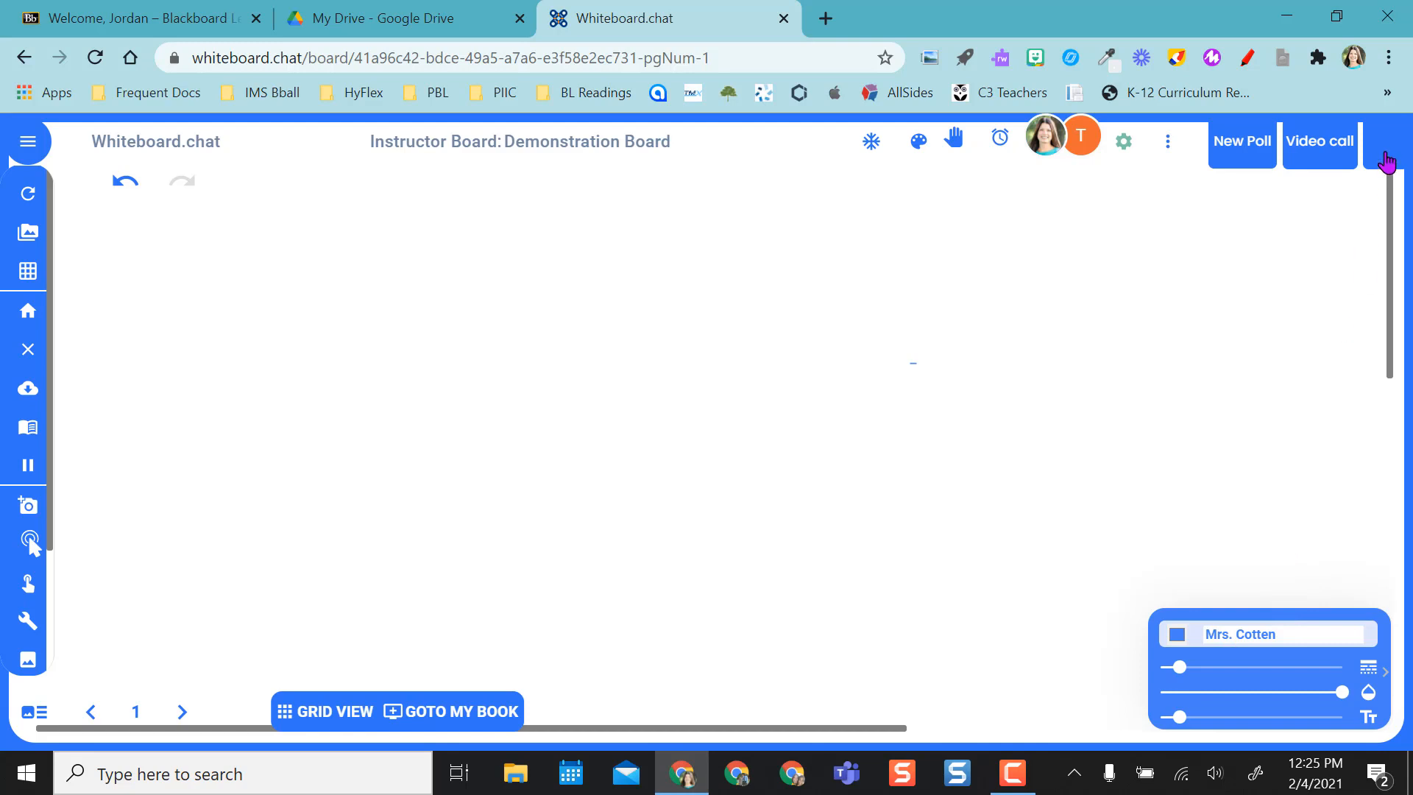
# - Show the Invite others dialog with QR code, classroom code and join link
pyautogui.click(1385, 141)
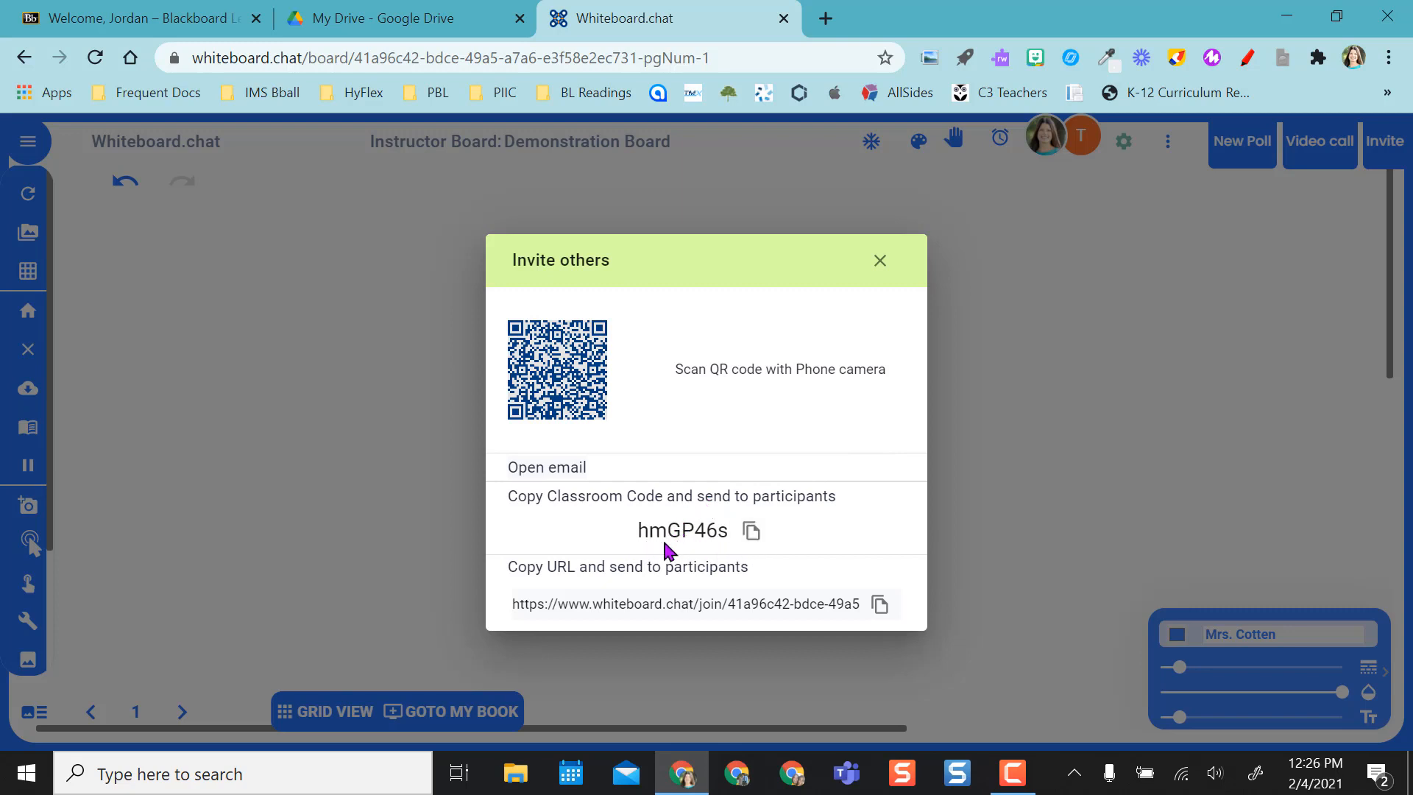
pyautogui.moveTo(799, 604)
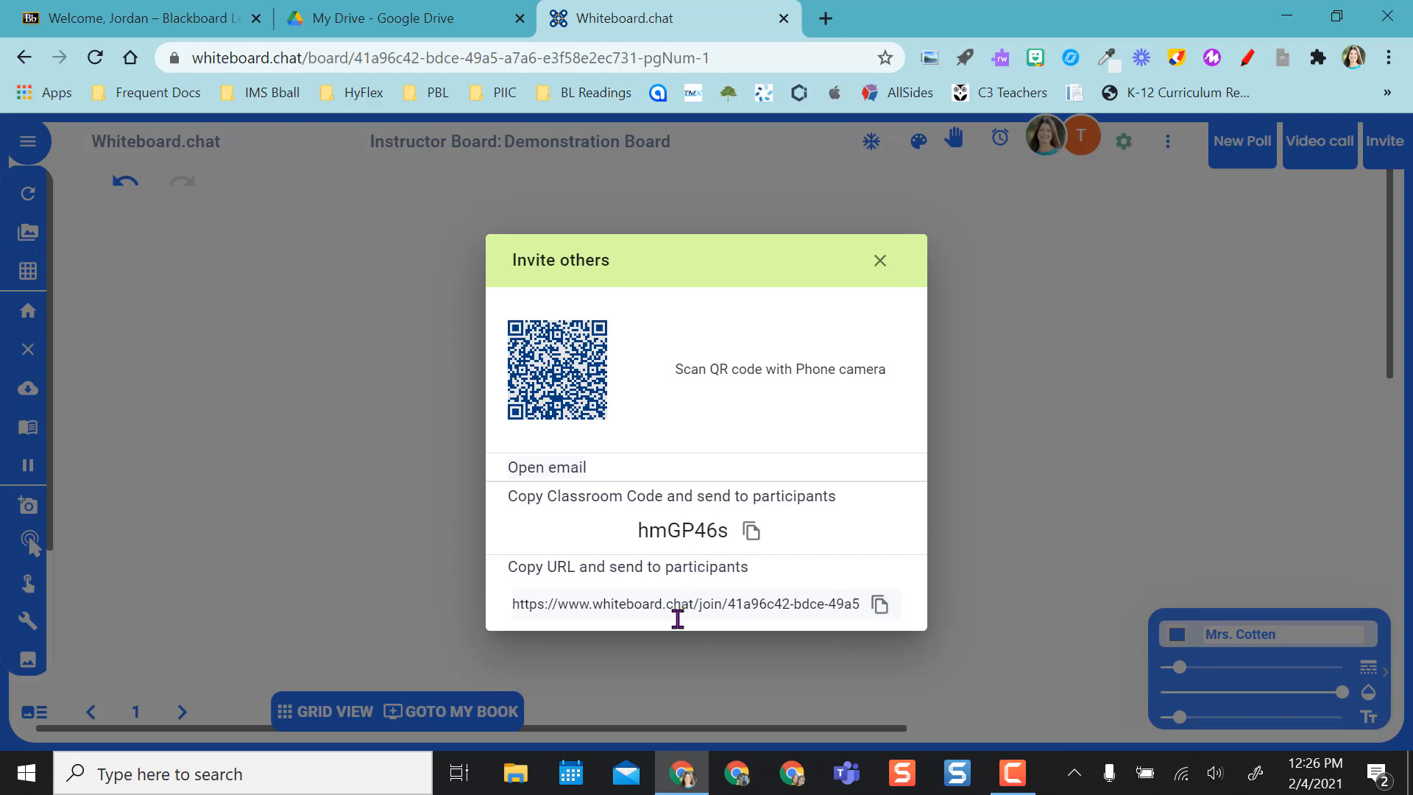
# - Close the invite, check the two joined students in Grid View, then return to Single View
pyautogui.click(879, 261)
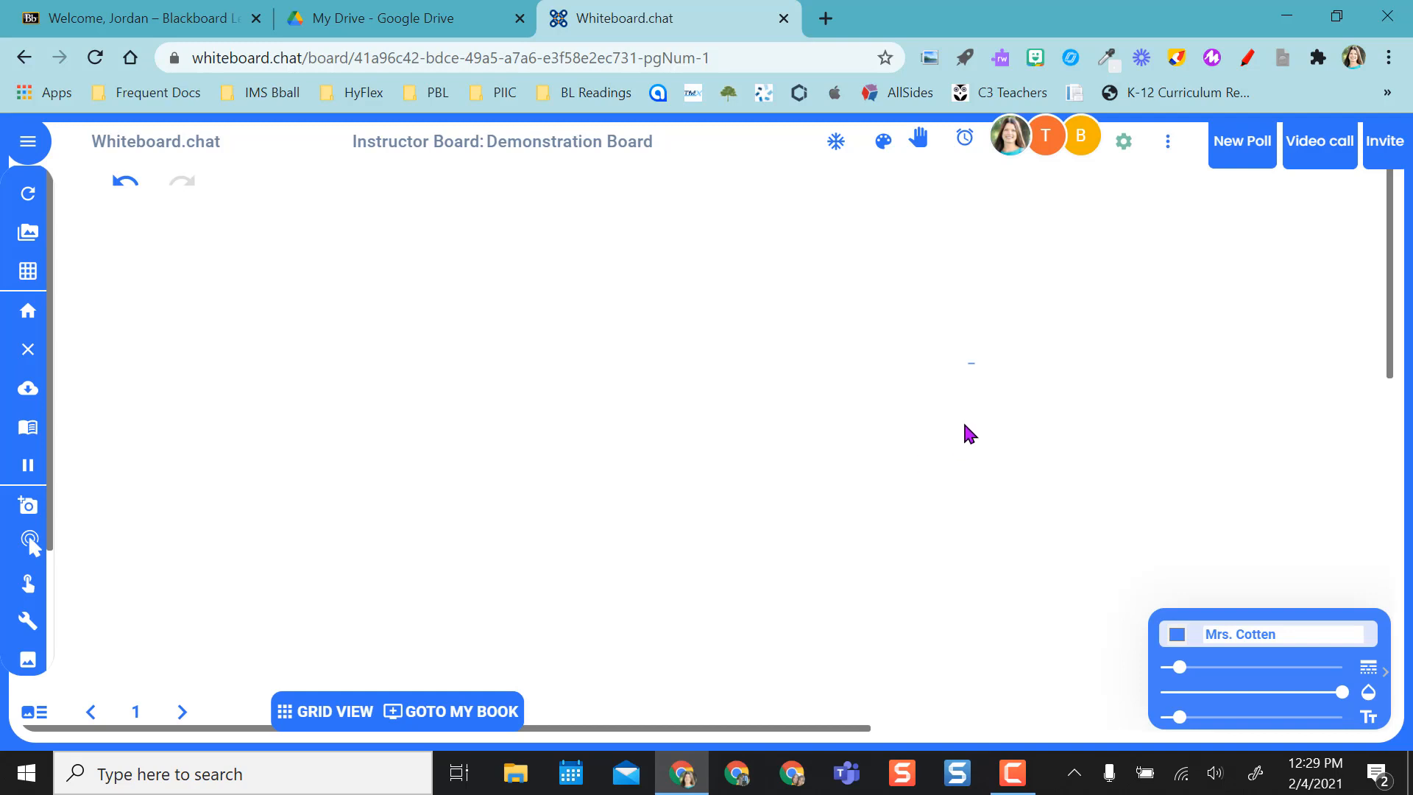
pyautogui.moveTo(1053, 150)
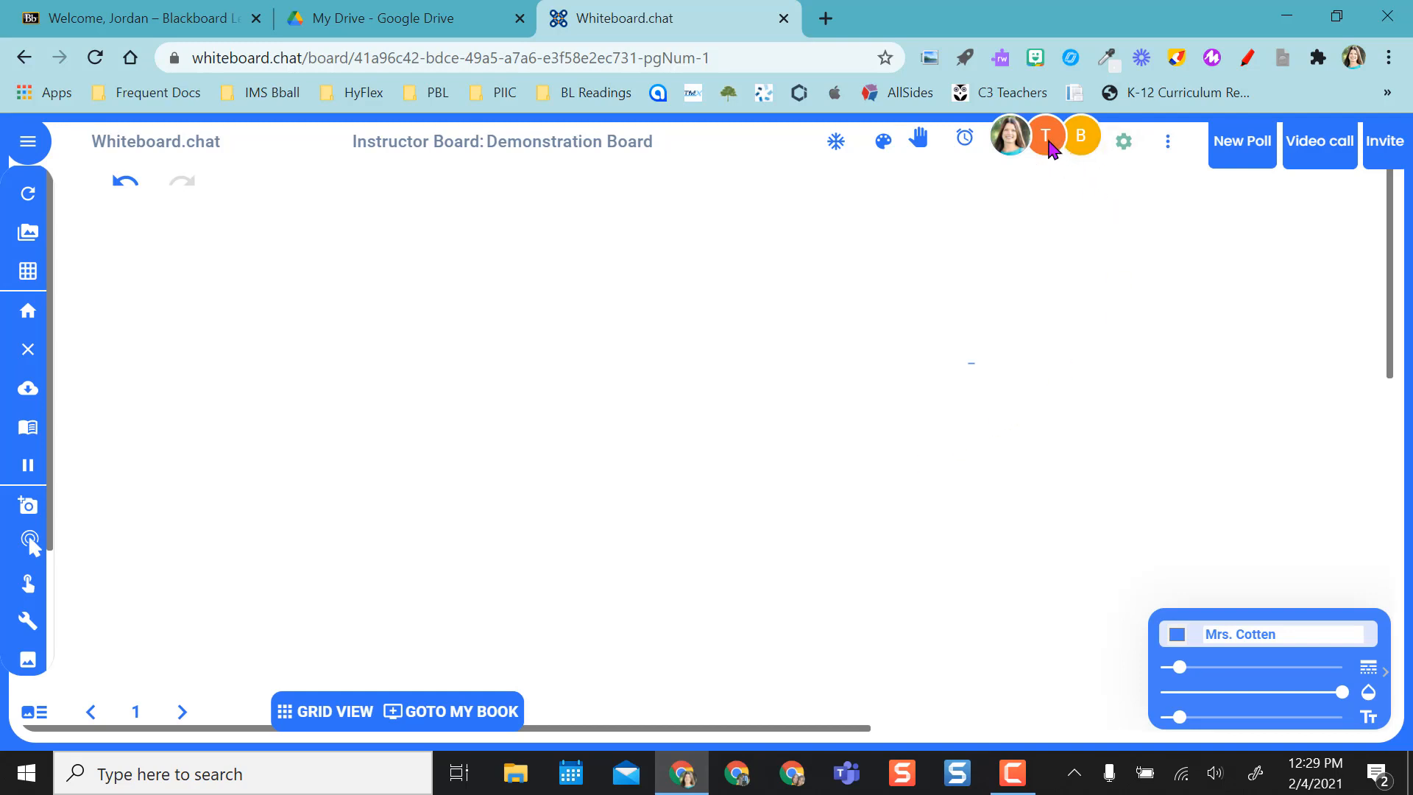
pyautogui.moveTo(324, 722)
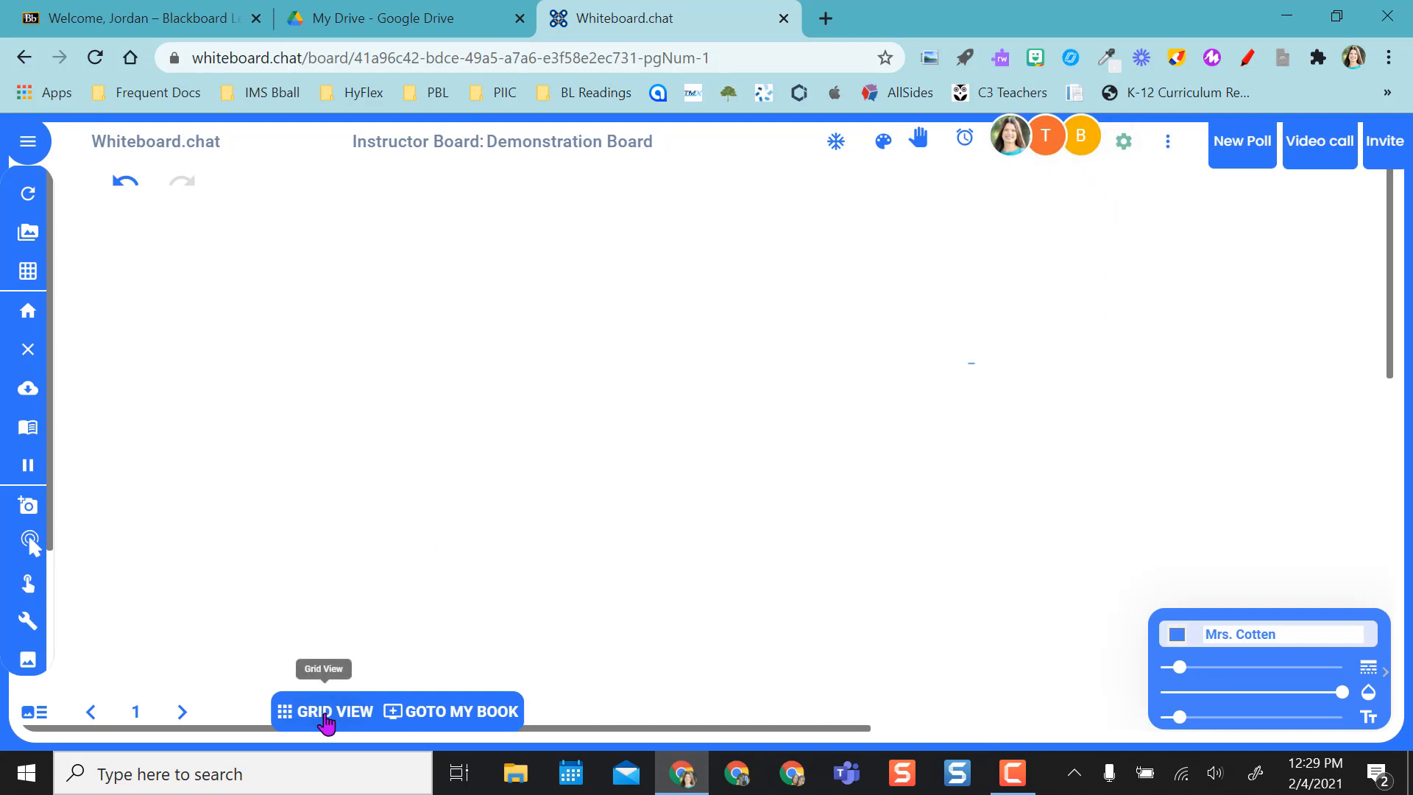
pyautogui.click(330, 711)
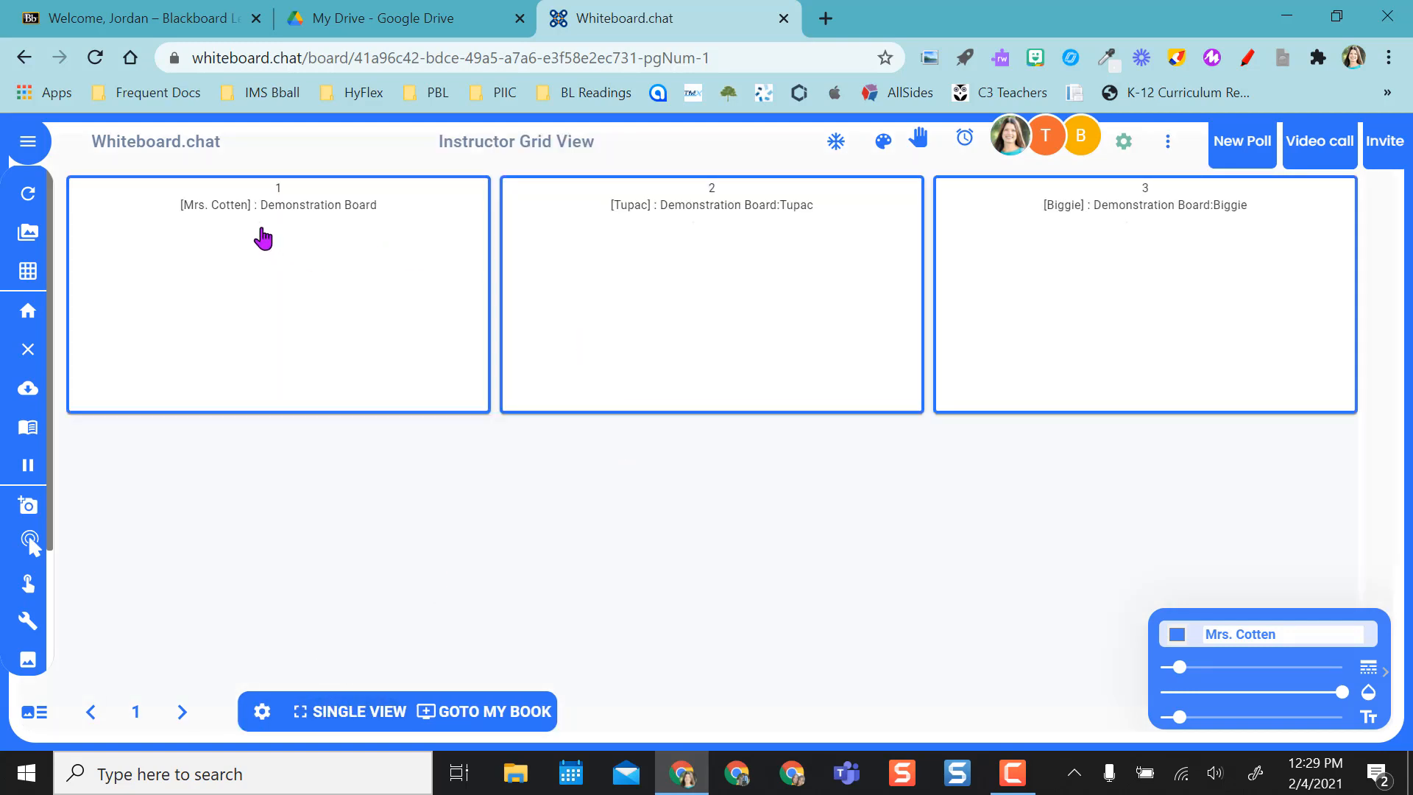
pyautogui.moveTo(802, 320)
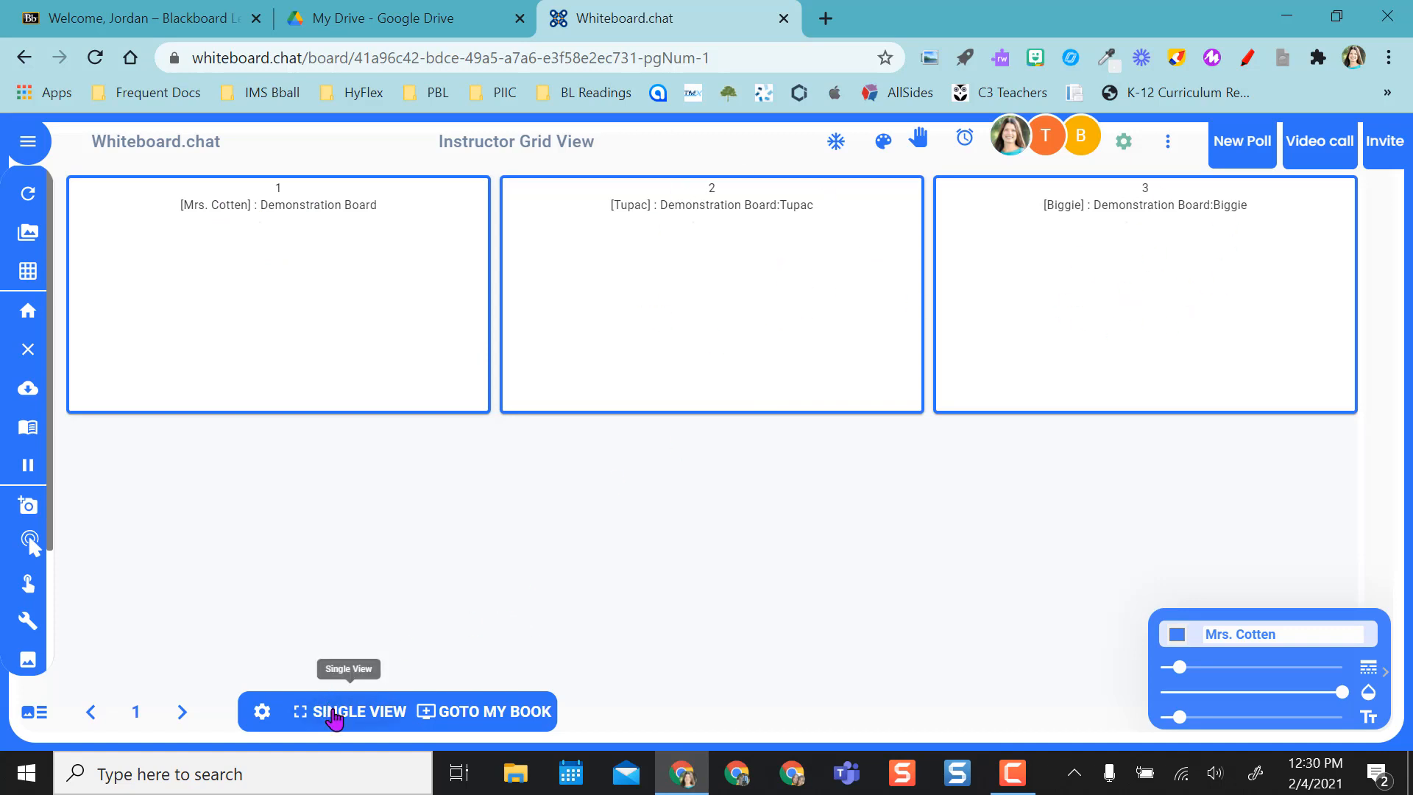
pyautogui.click(359, 712)
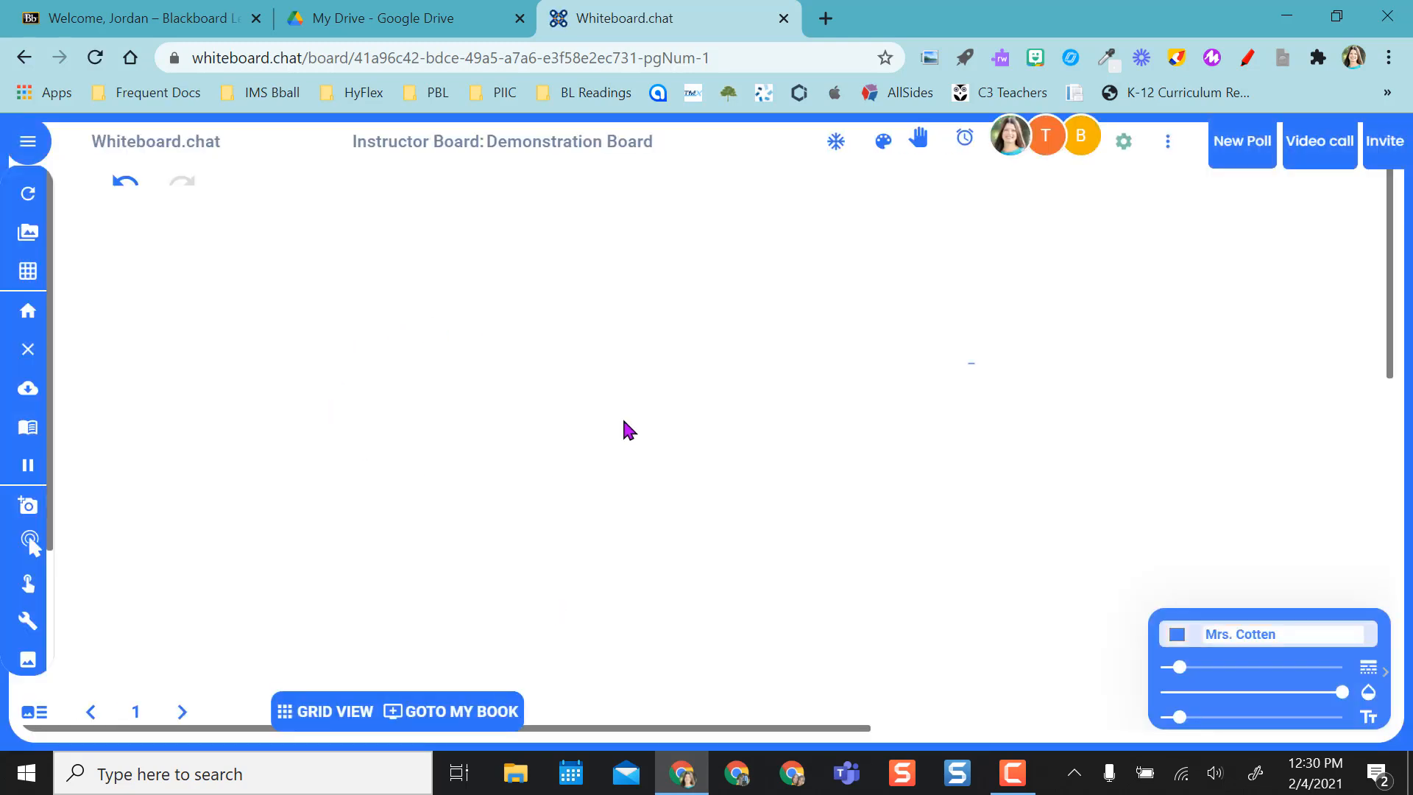
pyautogui.moveTo(315, 726)
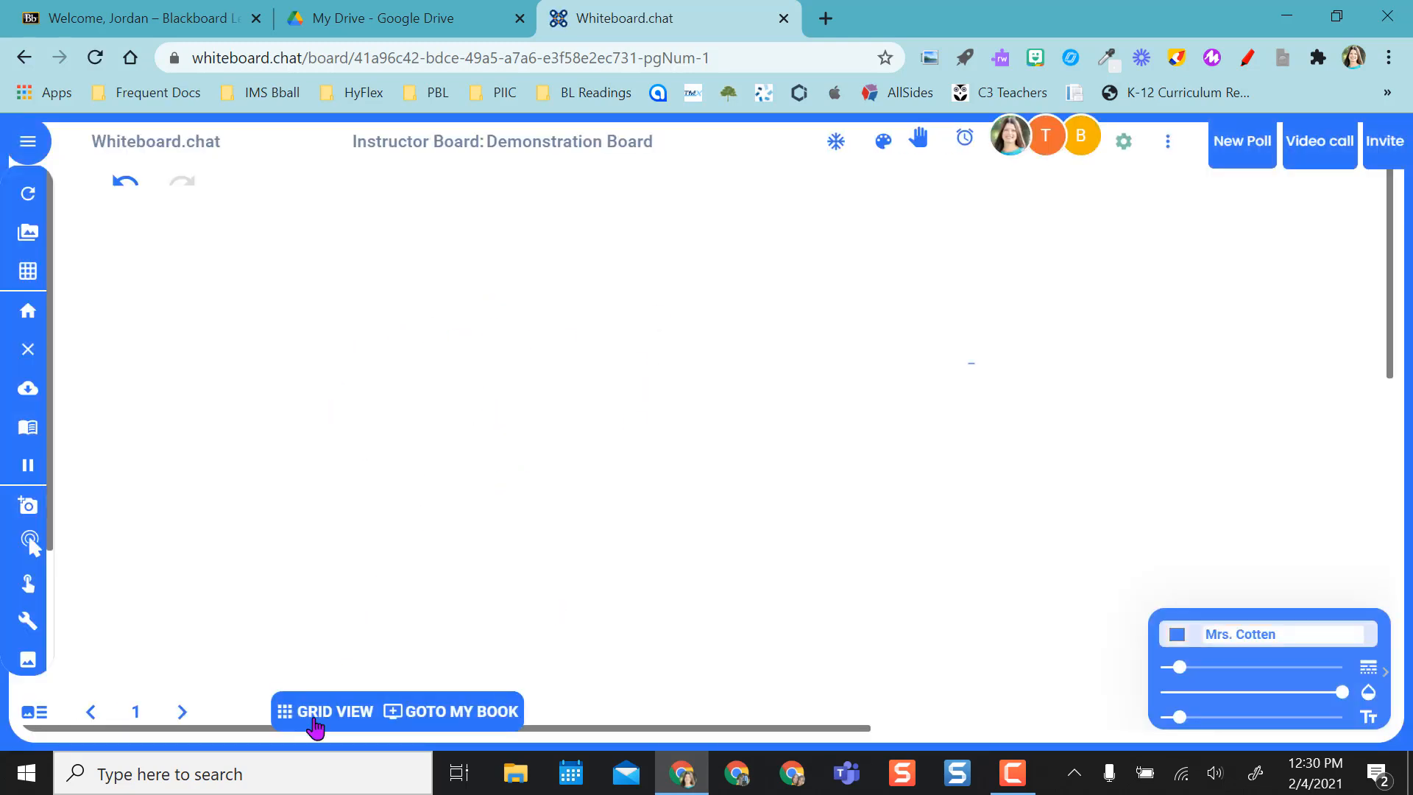
pyautogui.moveTo(322, 711)
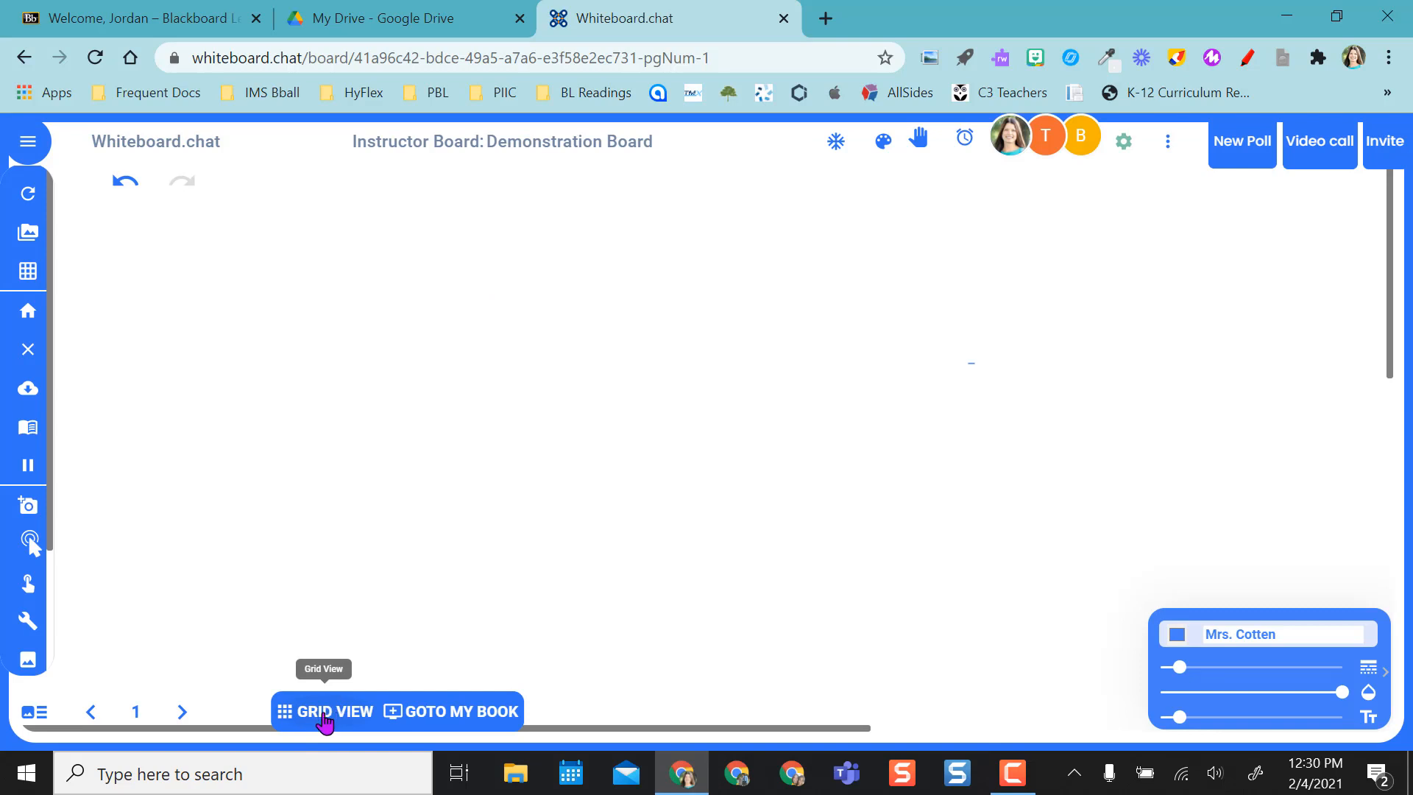
pyautogui.moveTo(502, 489)
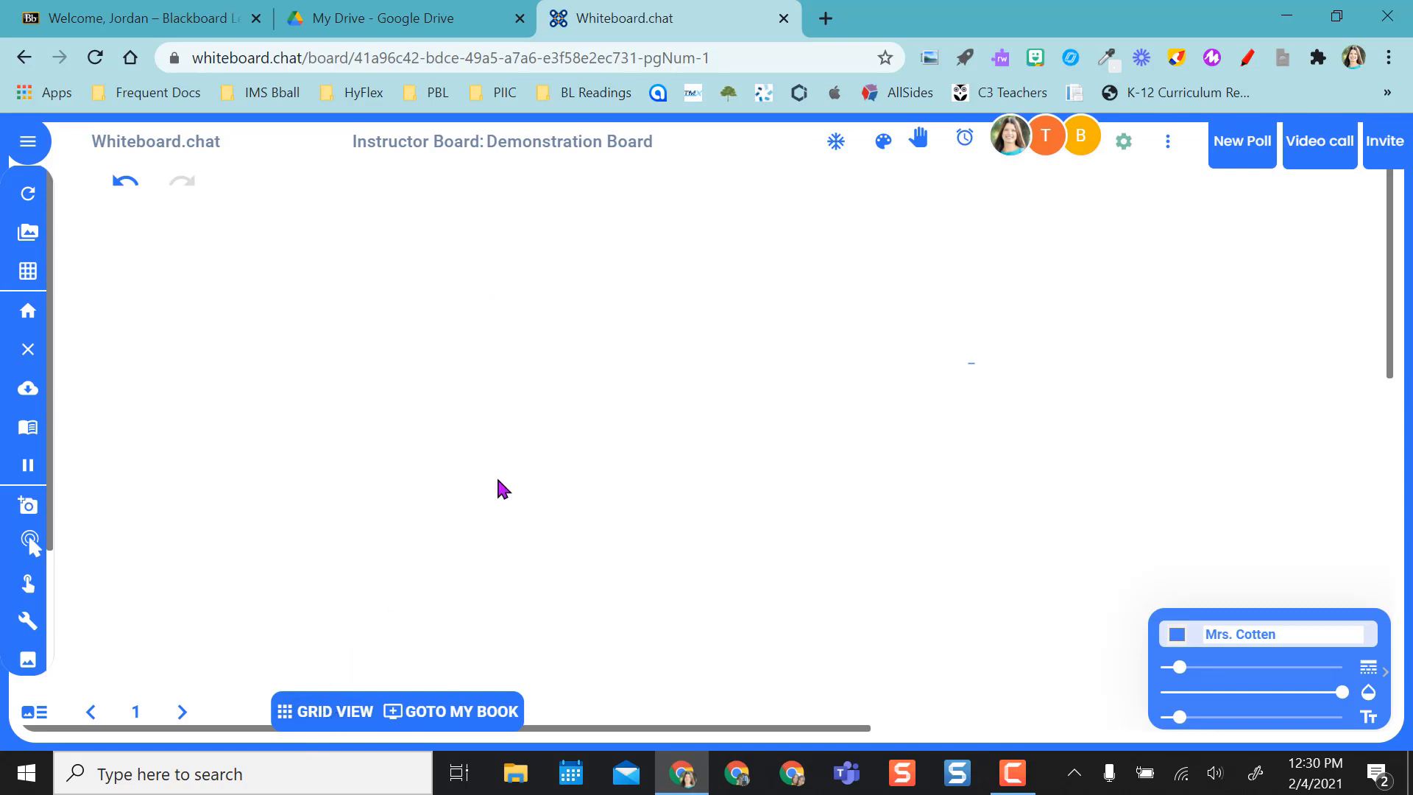
pyautogui.moveTo(499, 483)
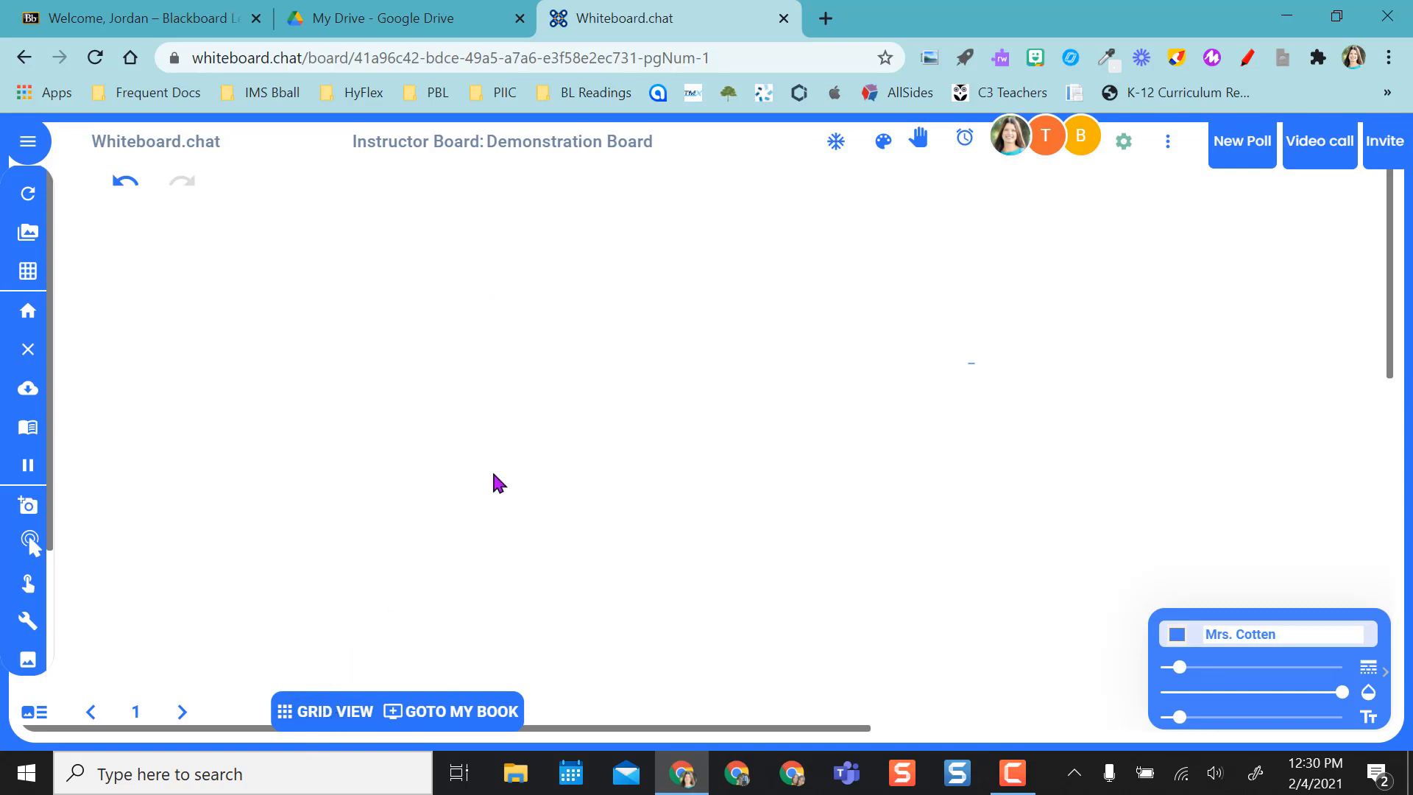
pyautogui.moveTo(107, 512)
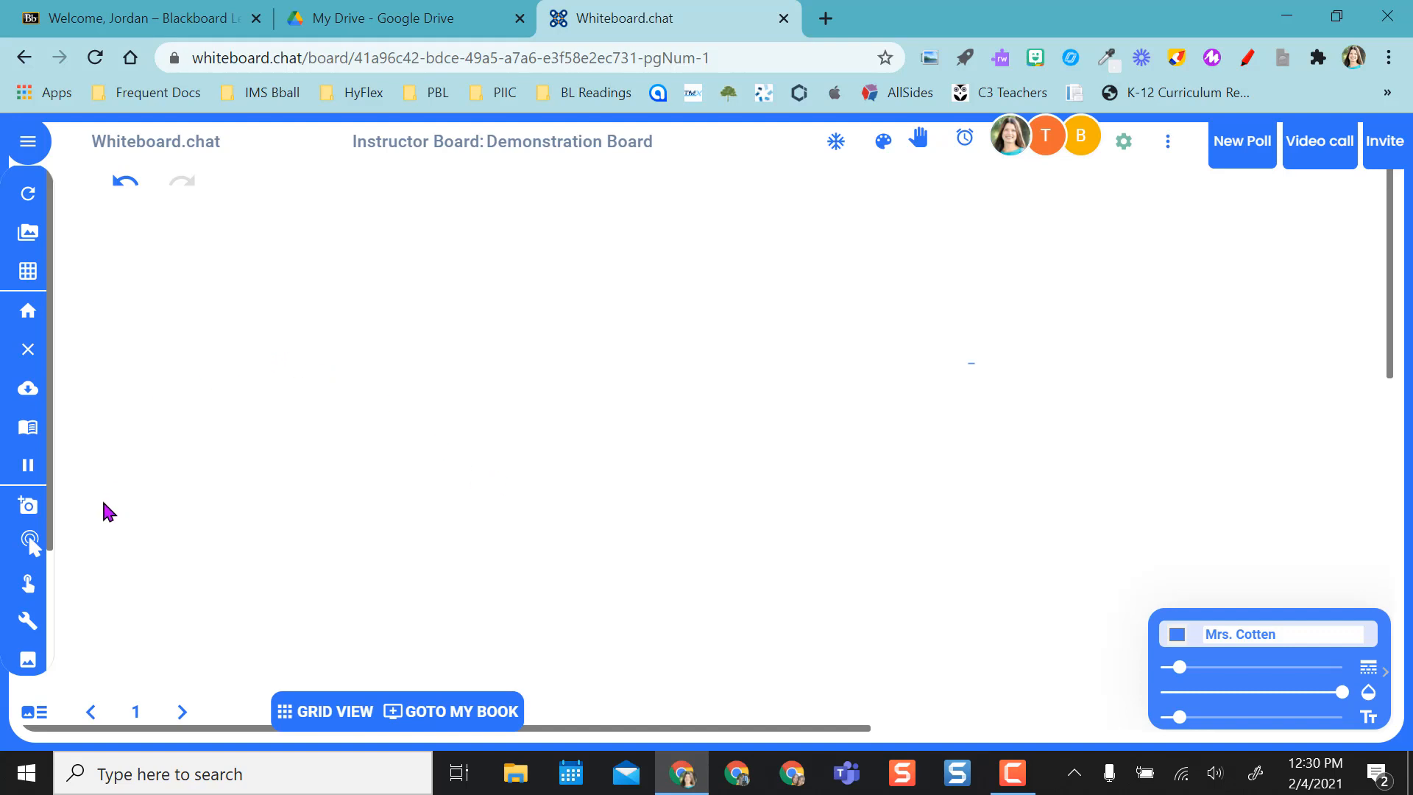
pyautogui.moveTo(30, 545)
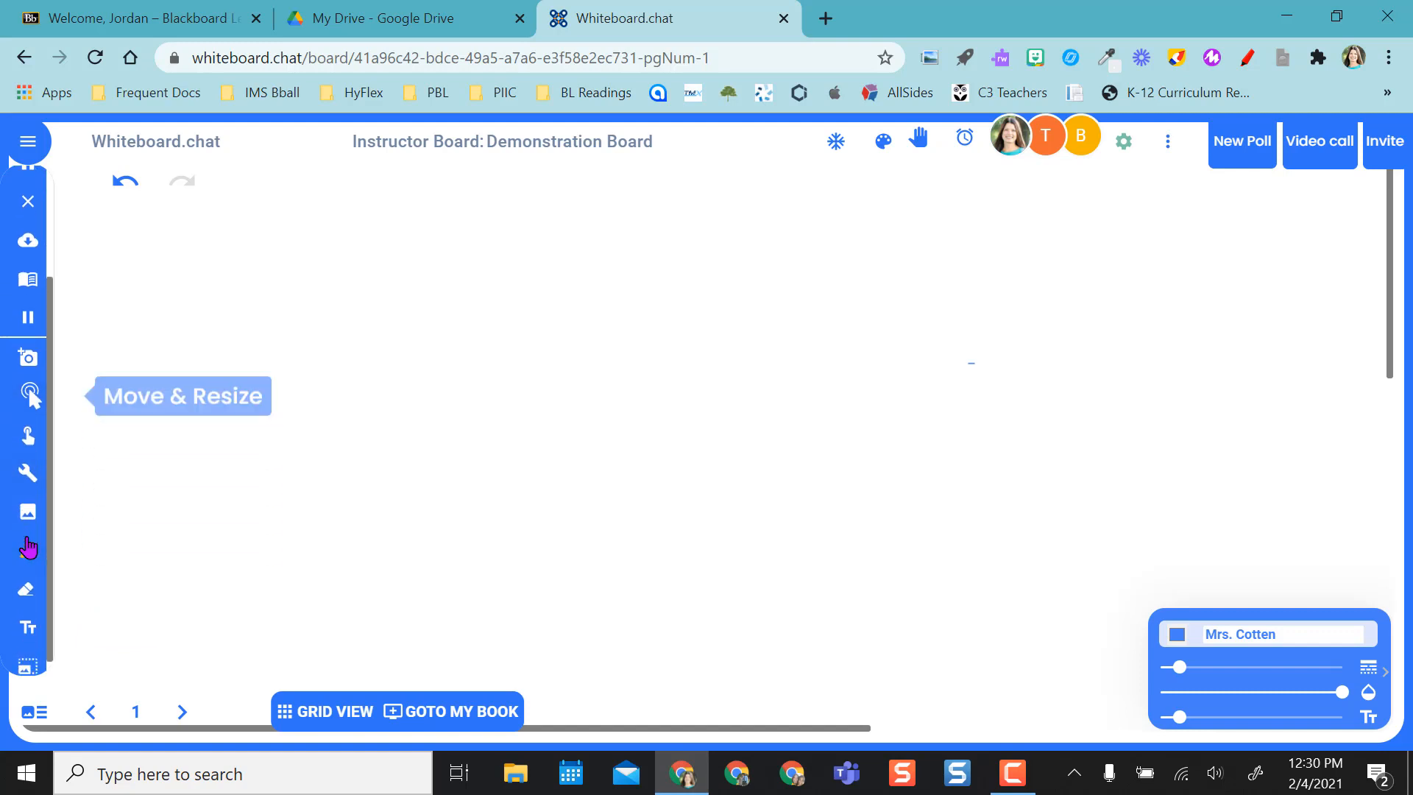
pyautogui.moveTo(199, 384)
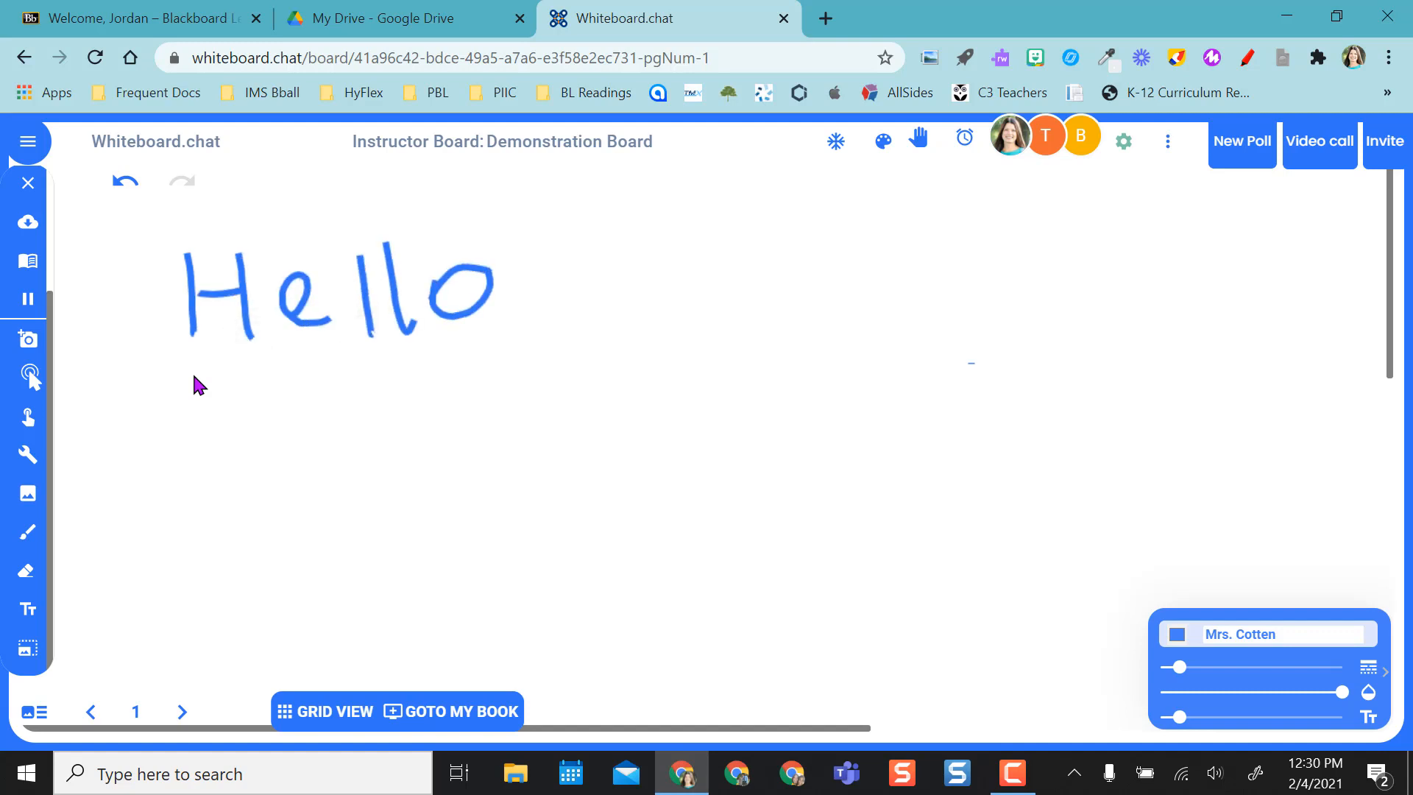
pyautogui.moveTo(345, 677)
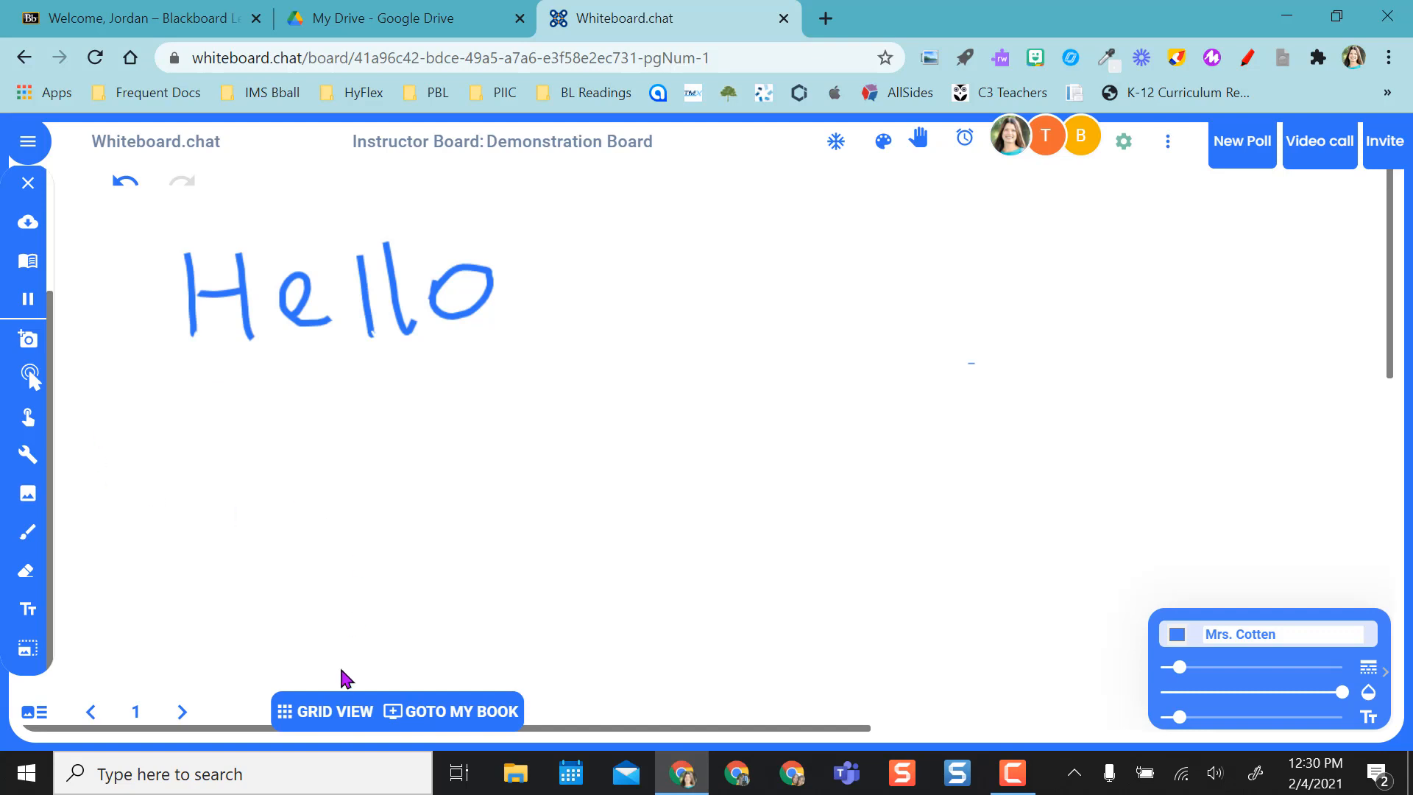
# - Finish the handwritten blue "Hello" near the board's top-left
pyautogui.click(328, 711)
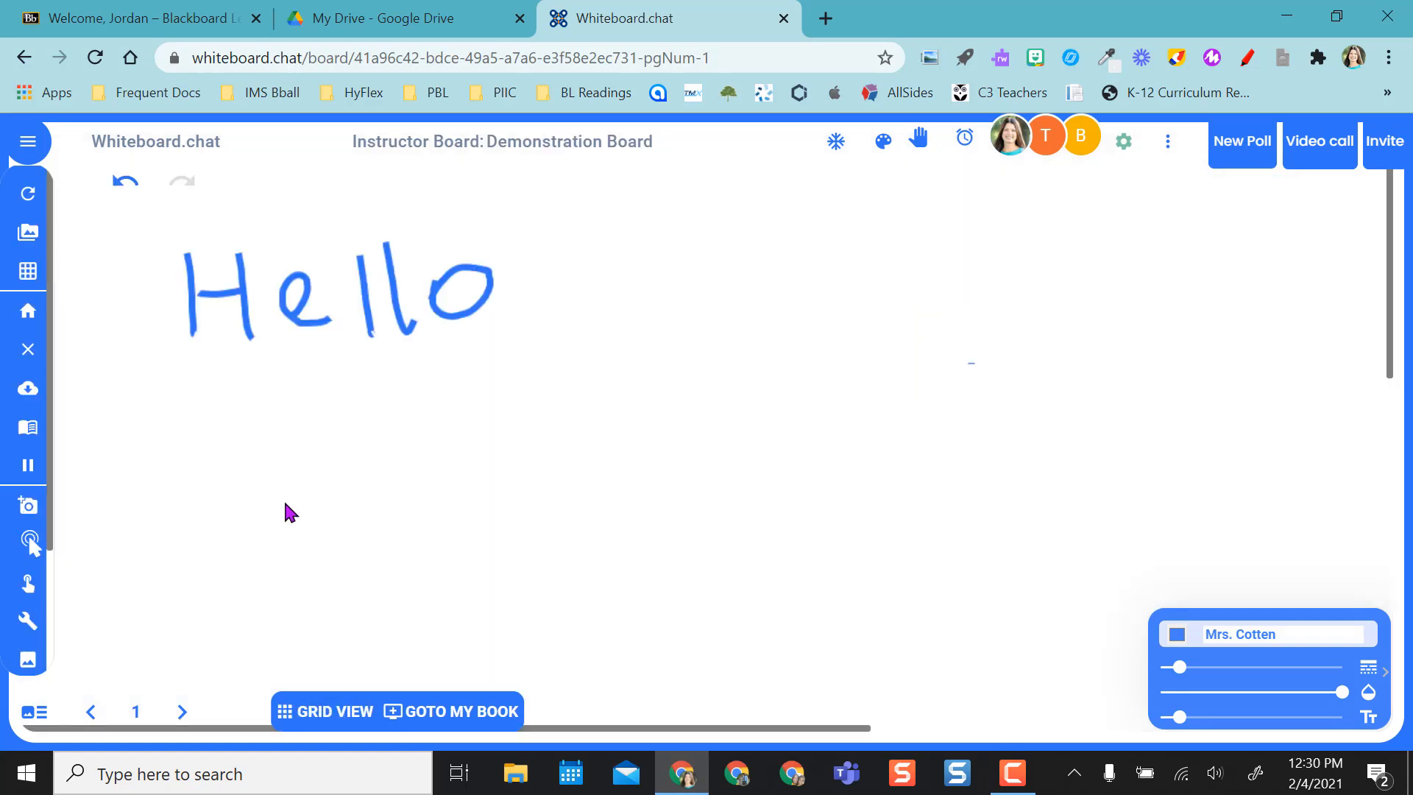
pyautogui.moveTo(26, 271)
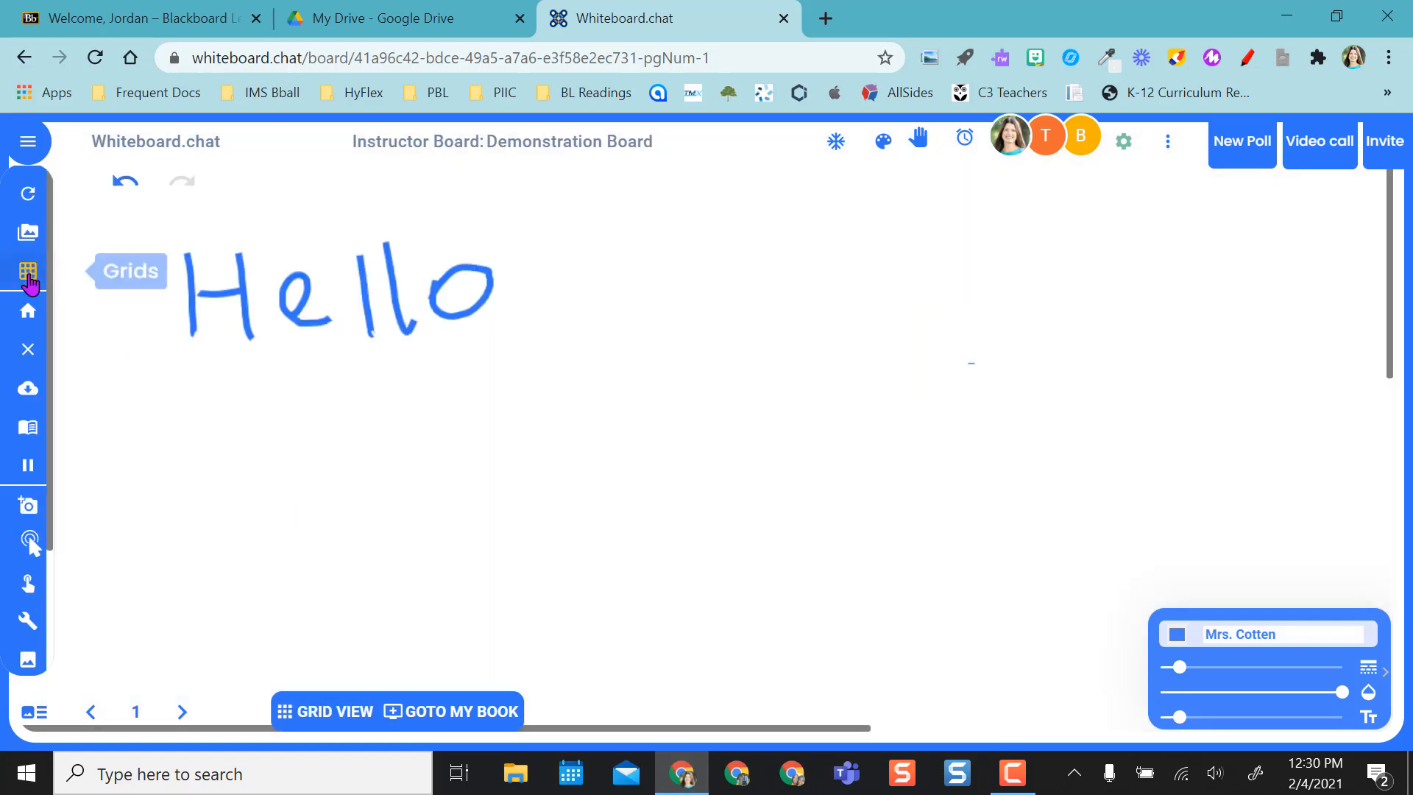
# - Apply the Music Sheet background grid so staff lines run beneath "Hello"
pyautogui.click(28, 271)
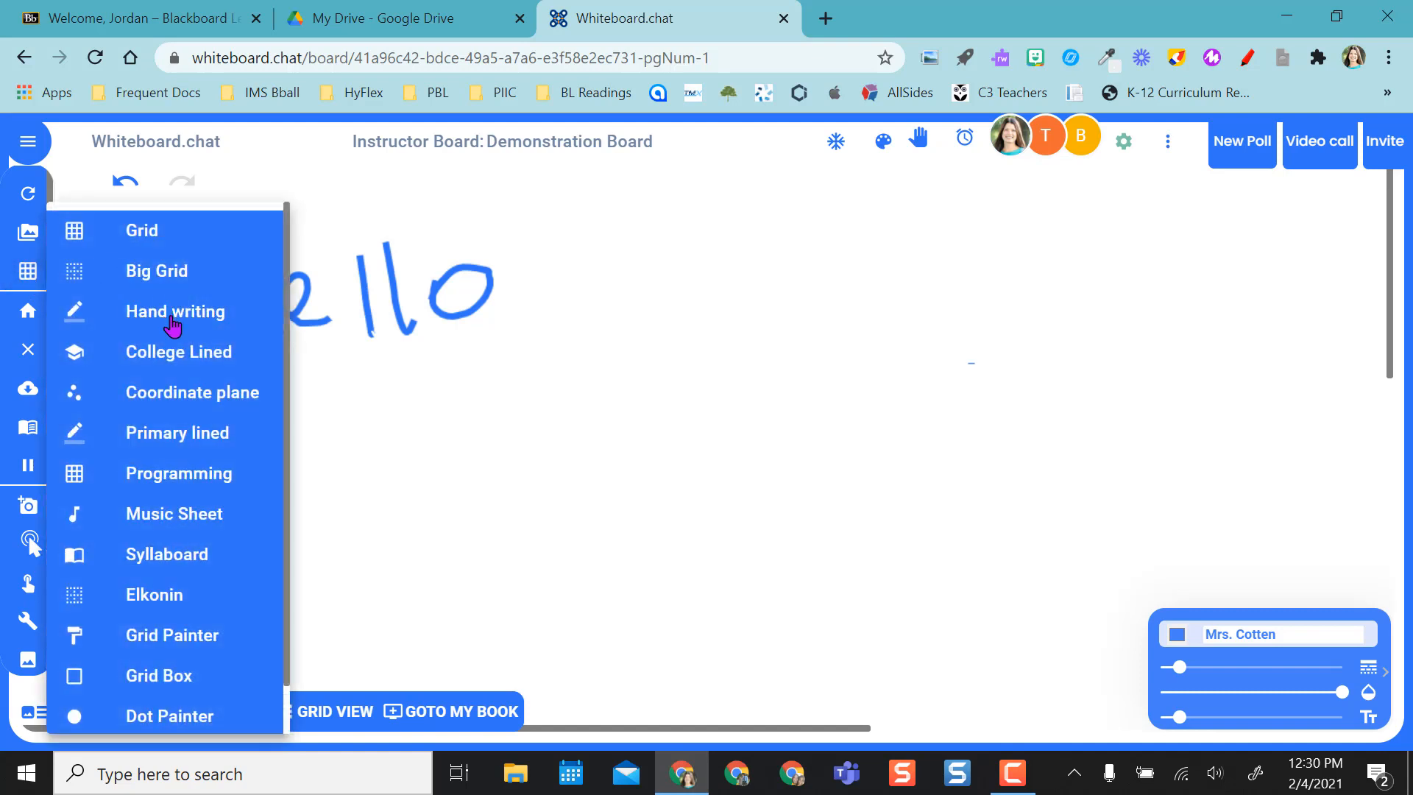
pyautogui.moveTo(171, 361)
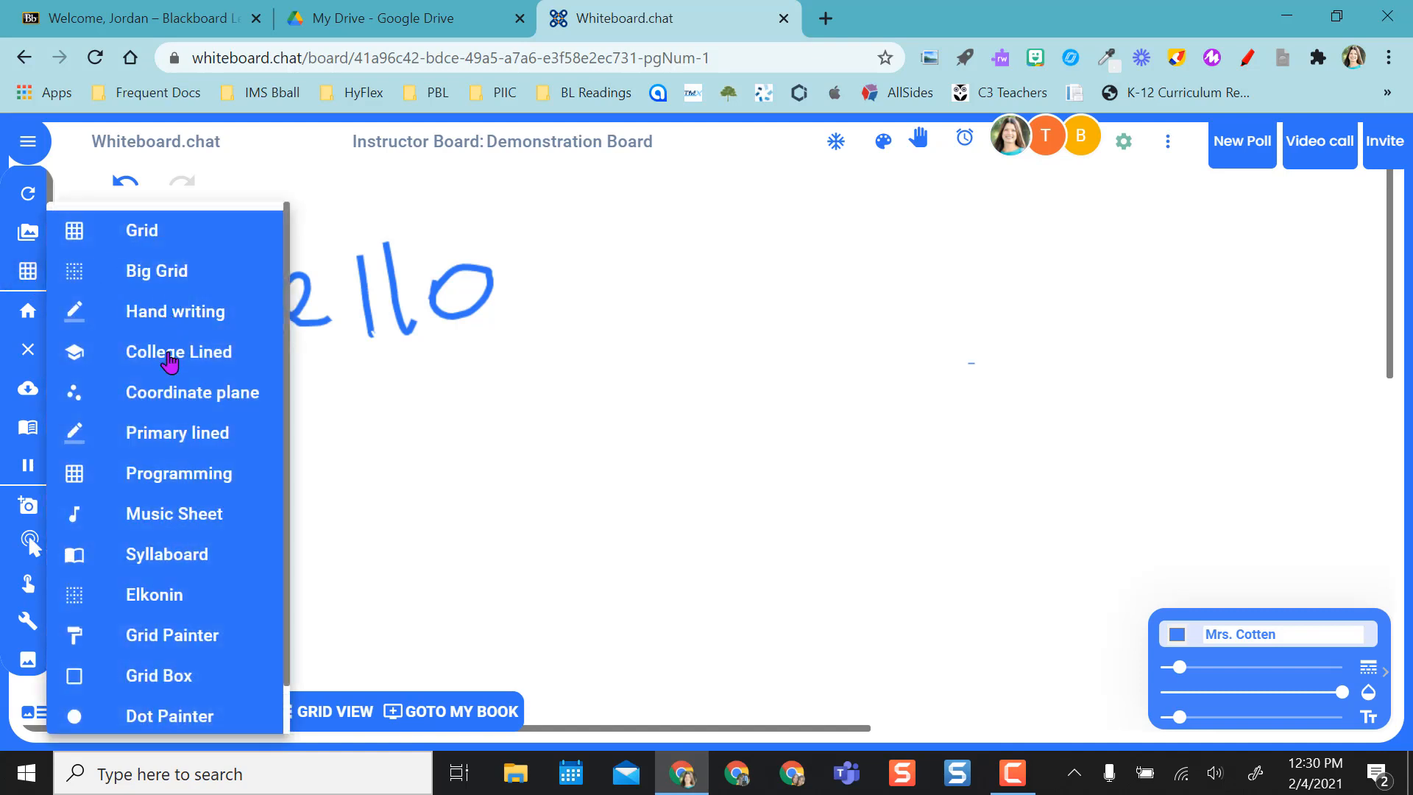
pyautogui.moveTo(158, 464)
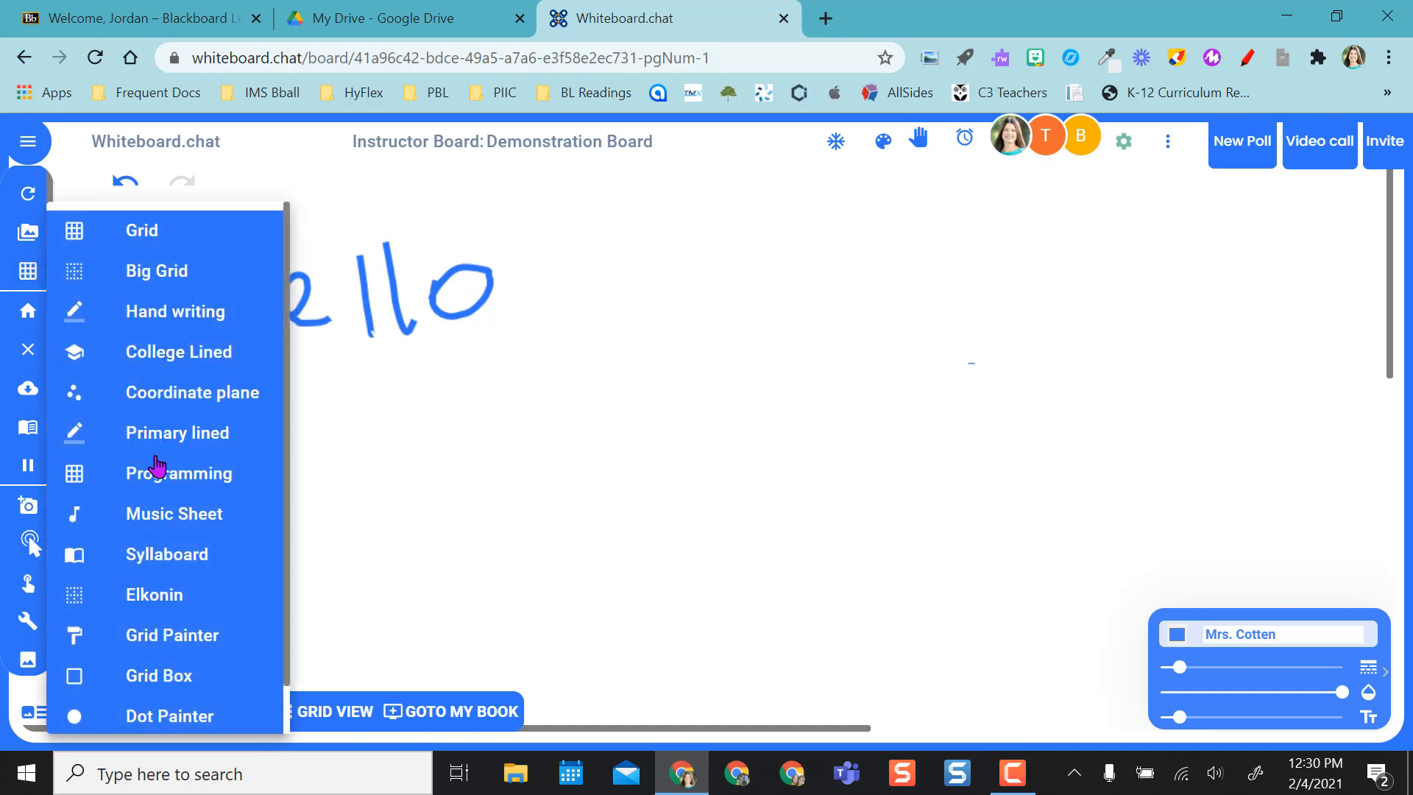
pyautogui.scroll(-3)
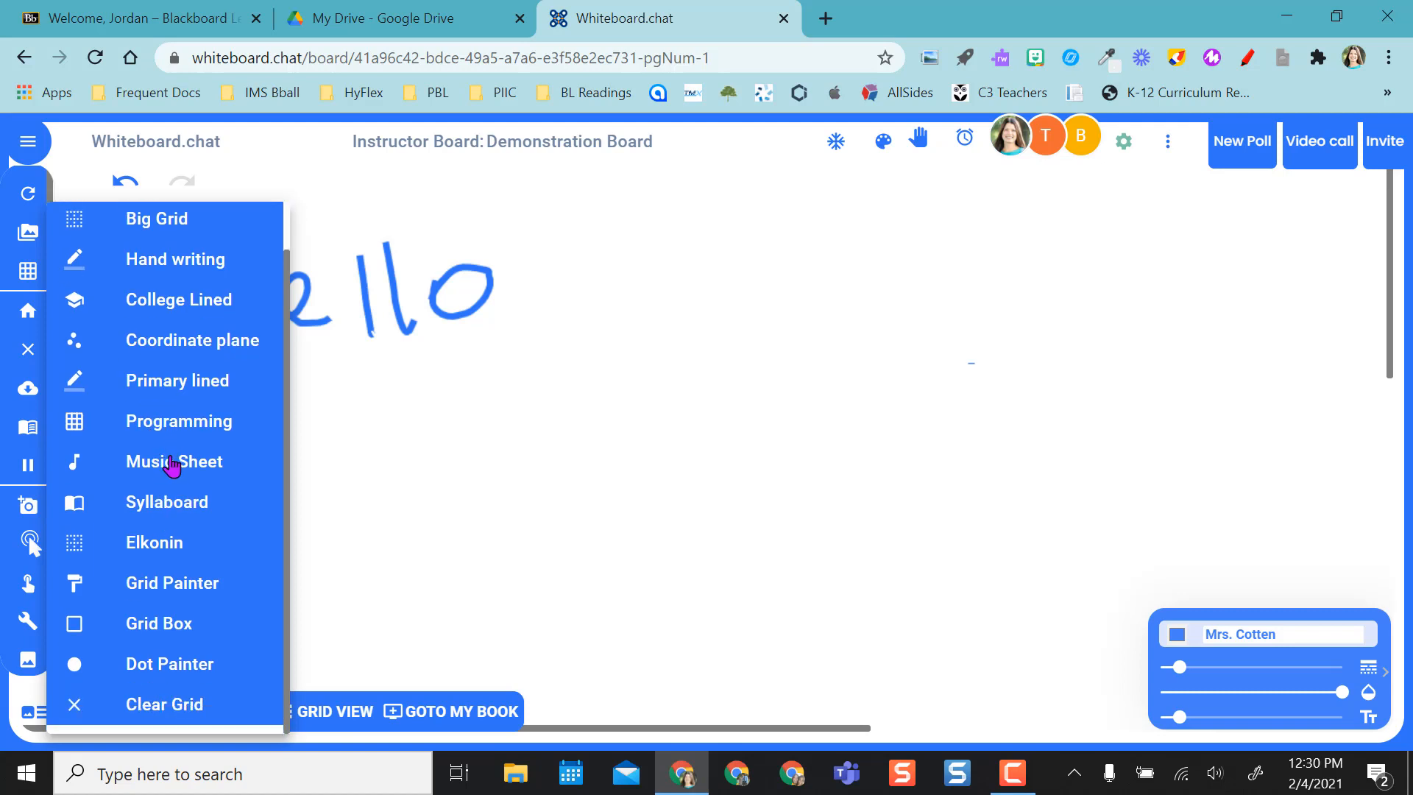
pyautogui.click(175, 461)
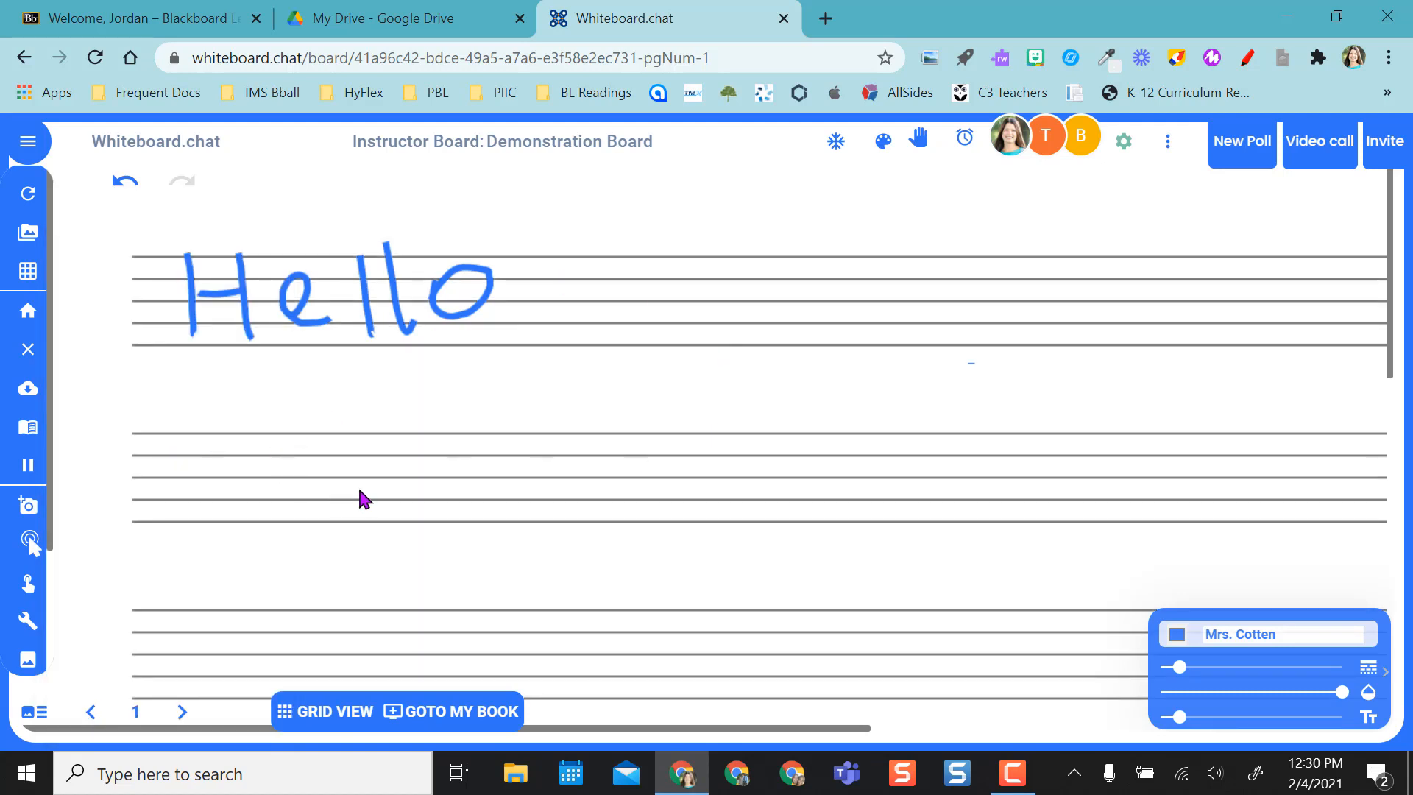
pyautogui.moveTo(885, 142)
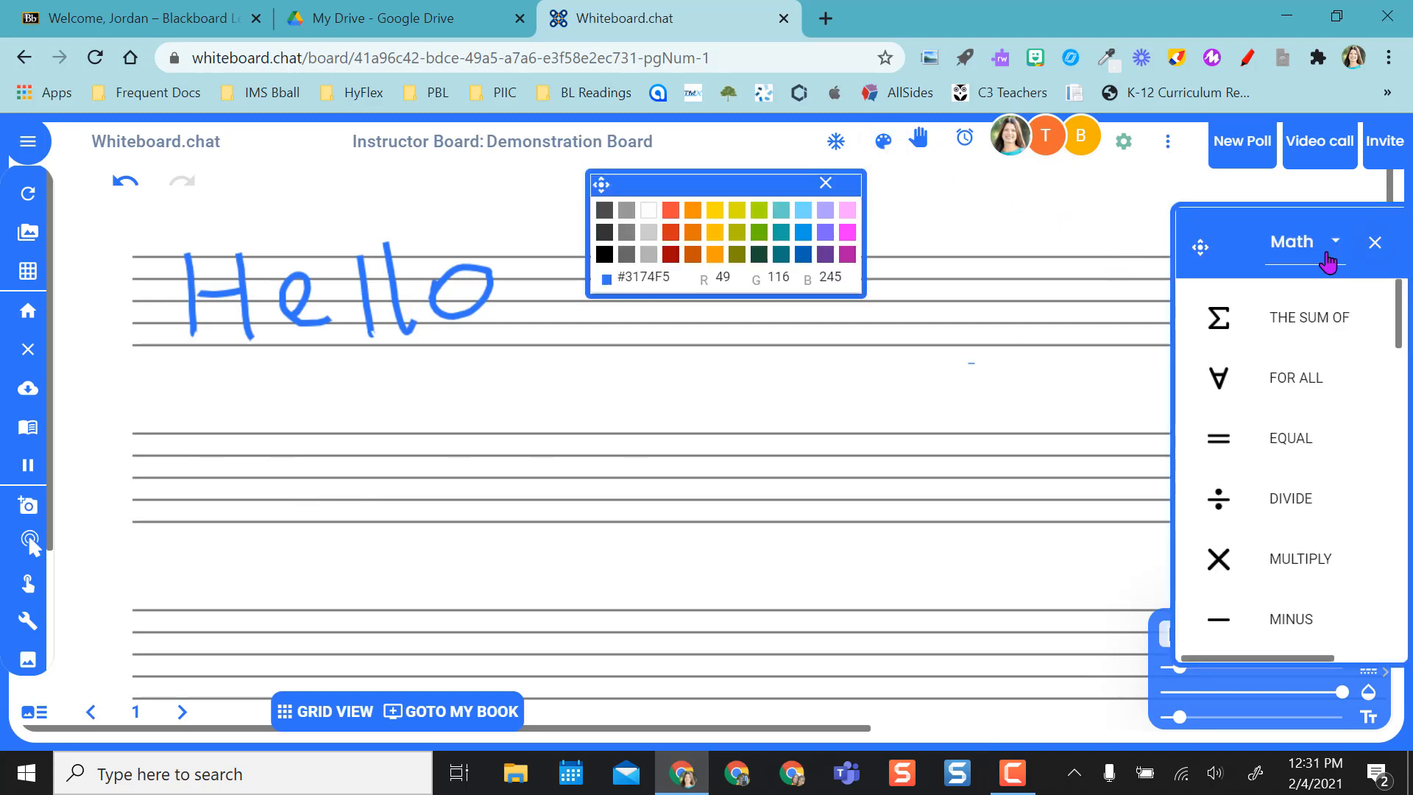
# - Place a bass clef from the Music object category at the start of the second staff
pyautogui.click(1337, 243)
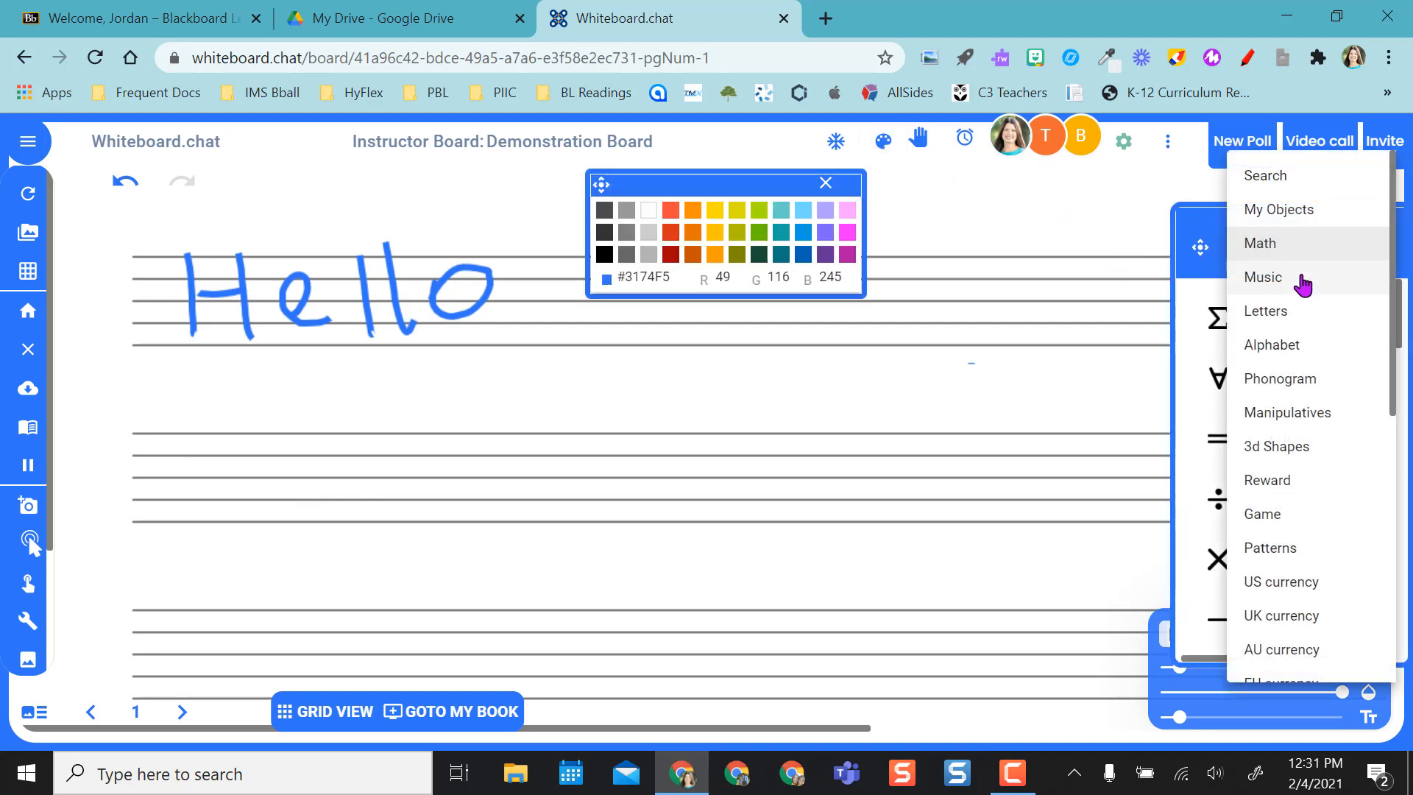
pyautogui.click(1263, 276)
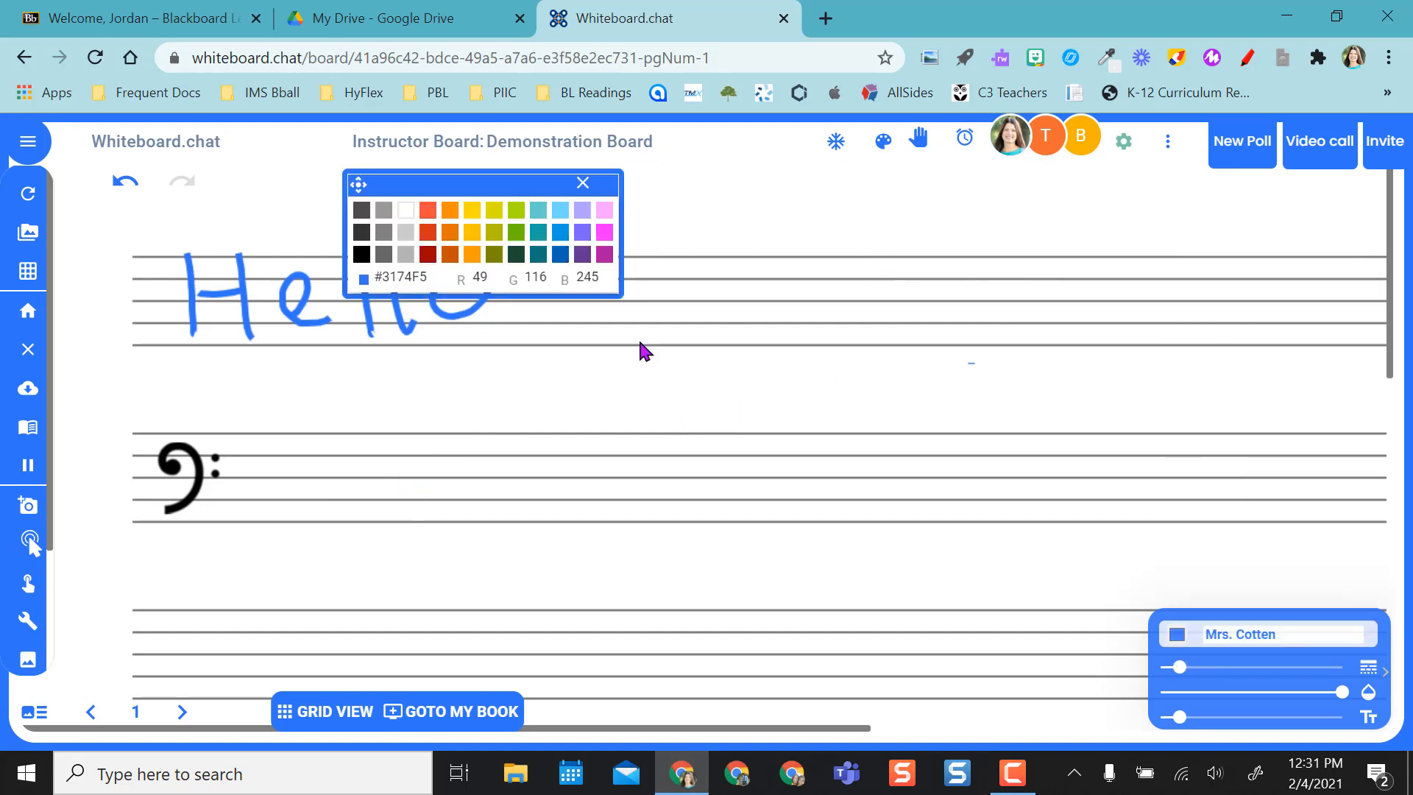
pyautogui.click(583, 182)
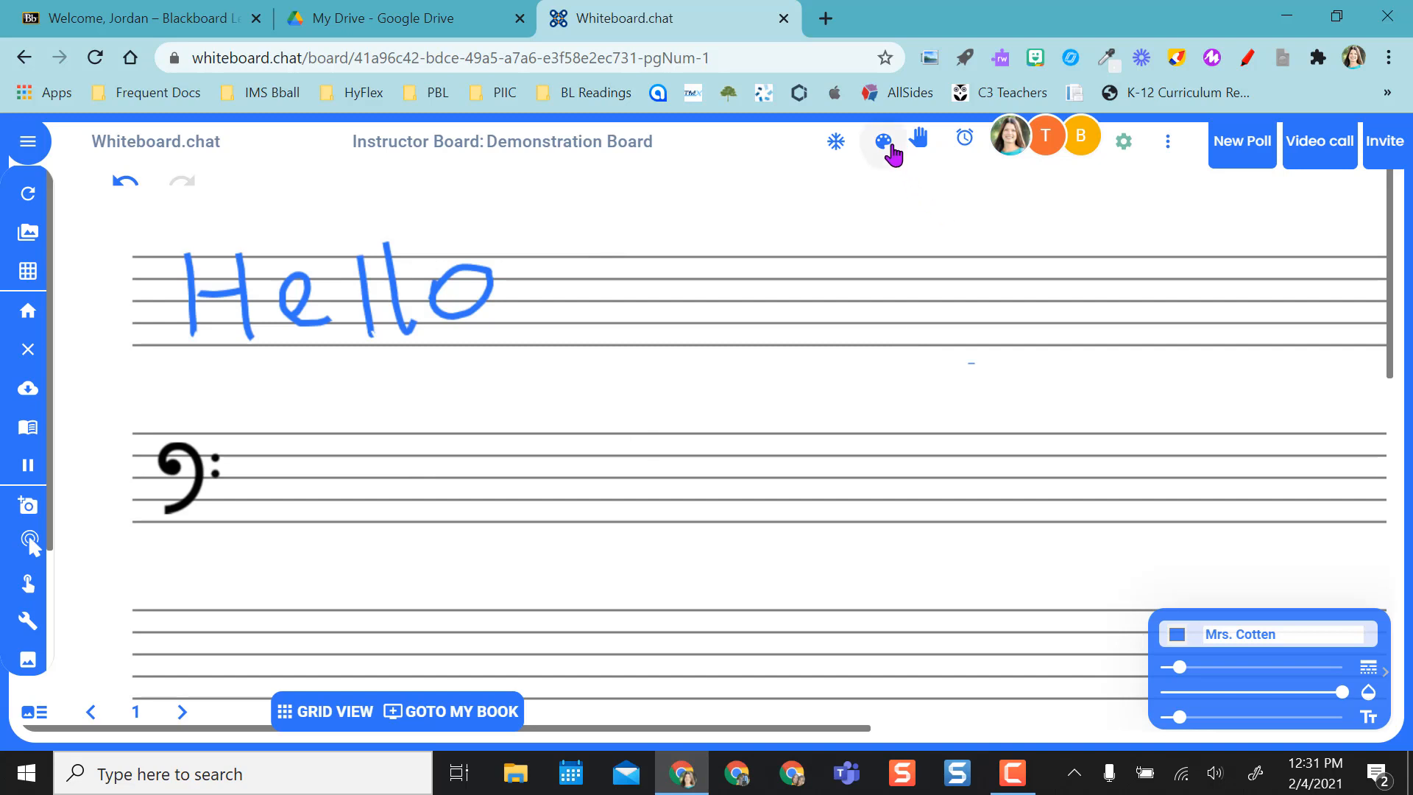
# - Show the colour palette and scroll the object categories down to Widgets
pyautogui.click(882, 141)
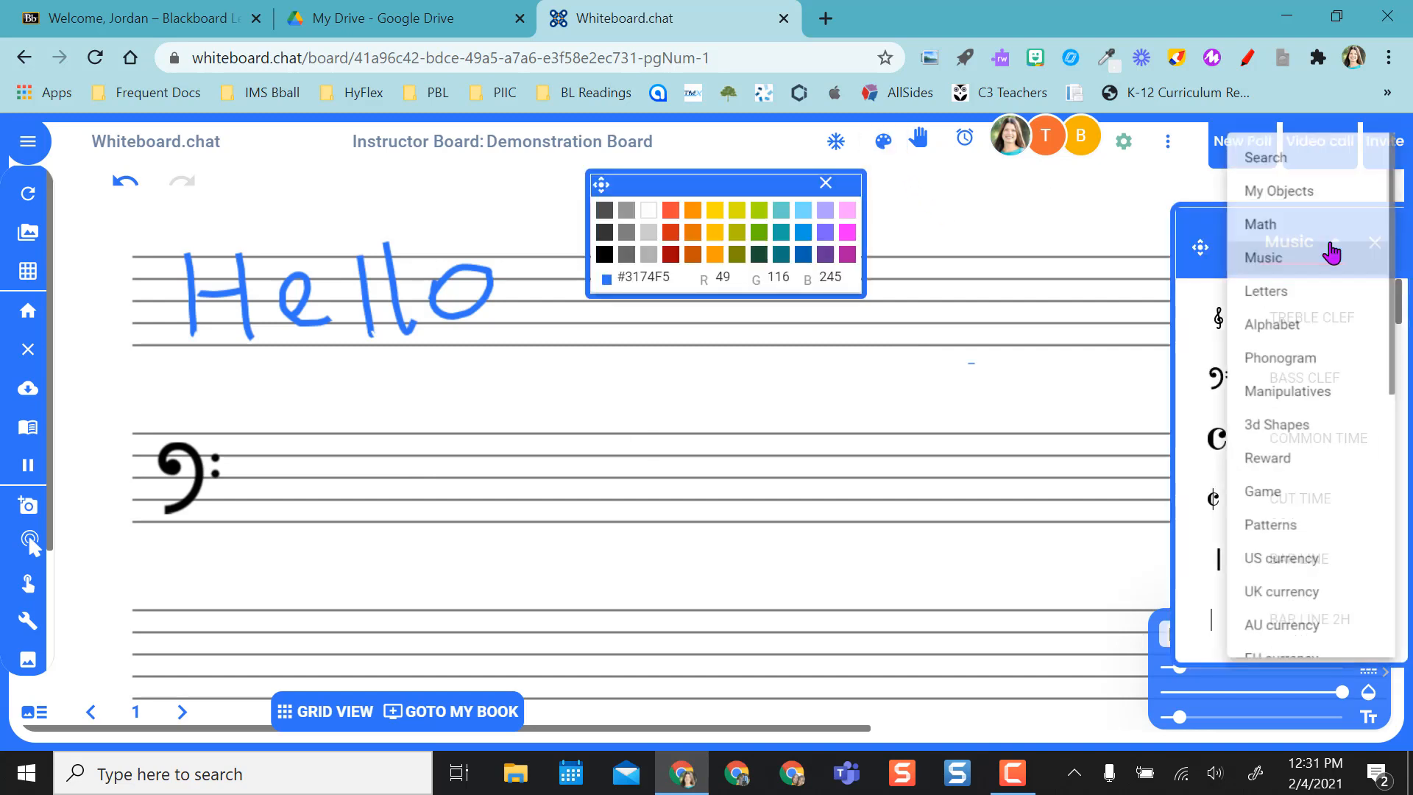
pyautogui.scroll(-3)
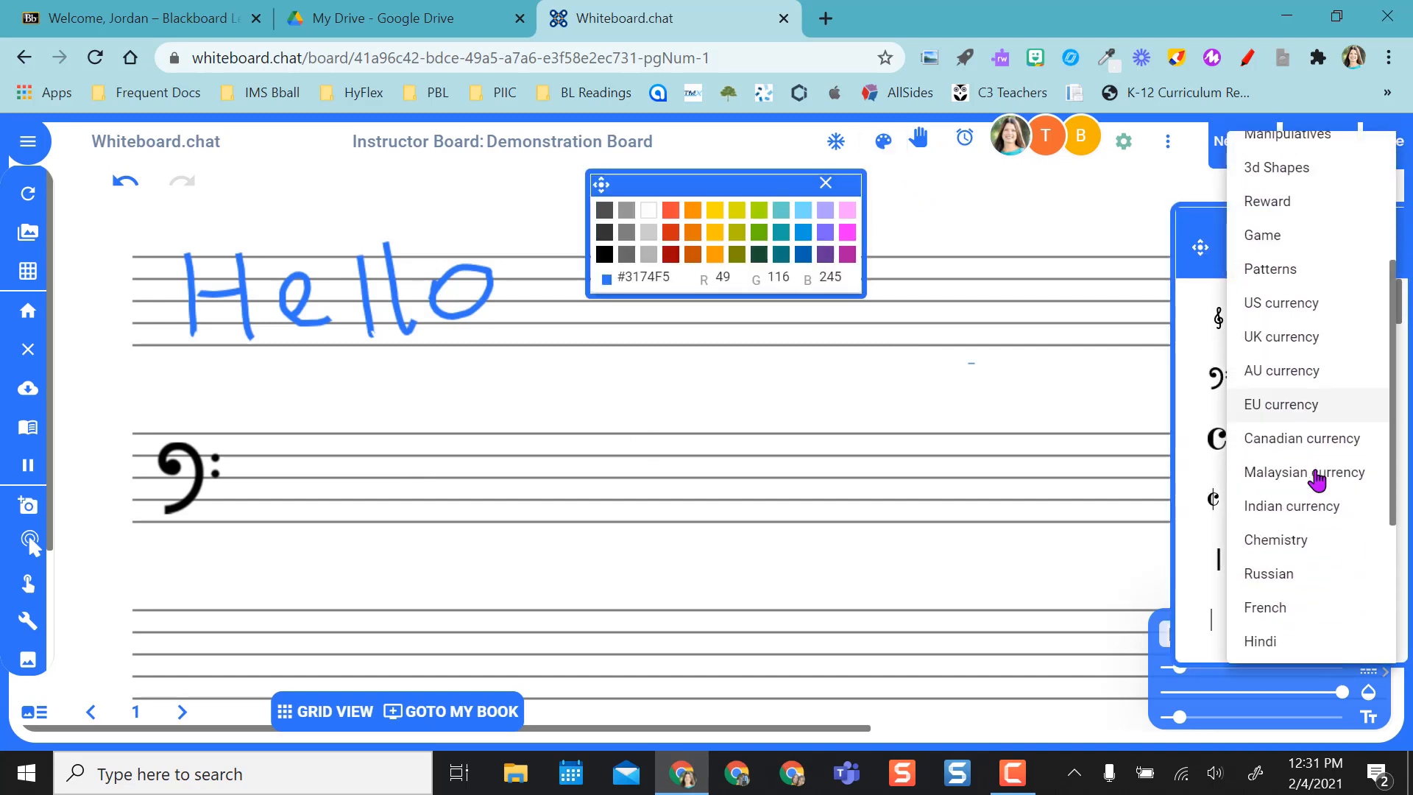
pyautogui.scroll(-3)
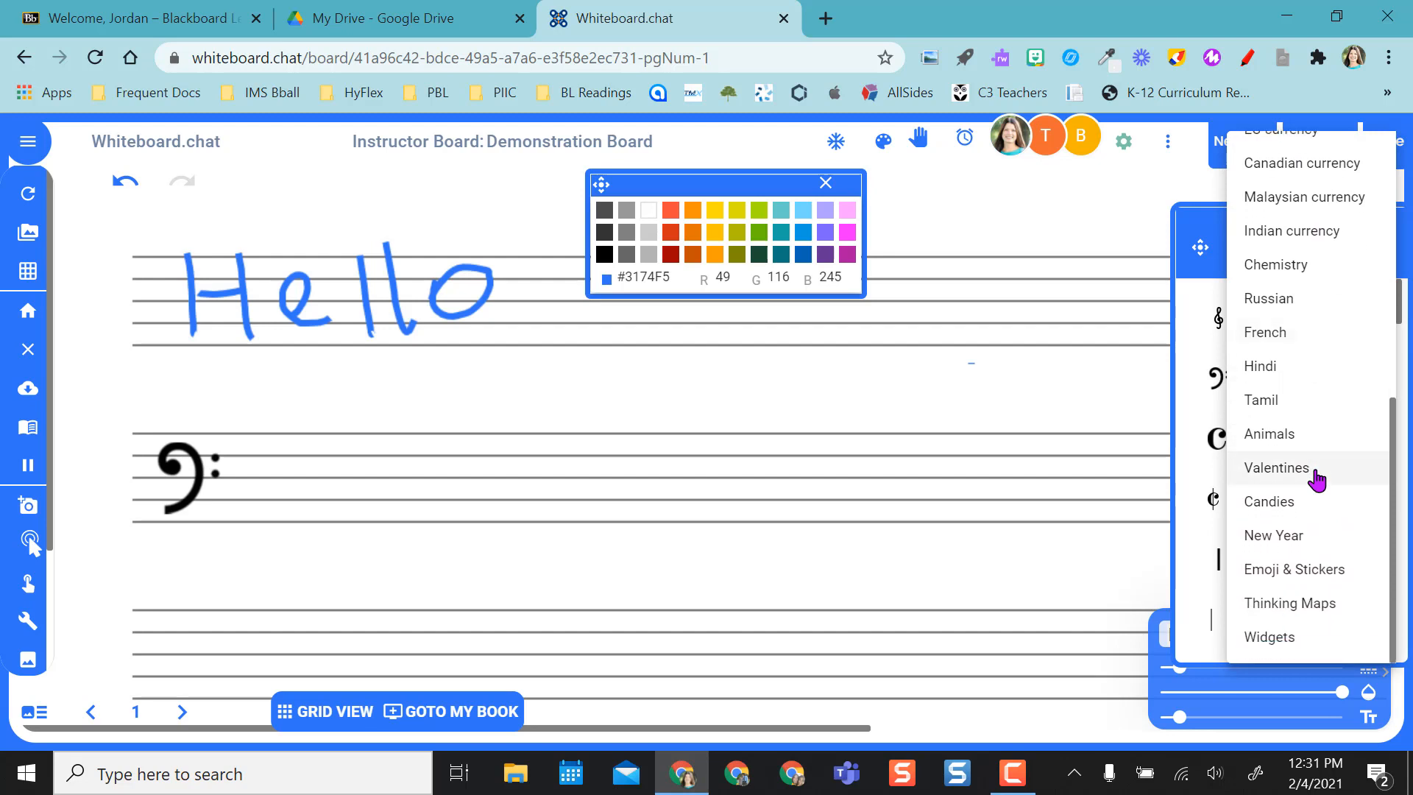
pyautogui.moveTo(1295, 568)
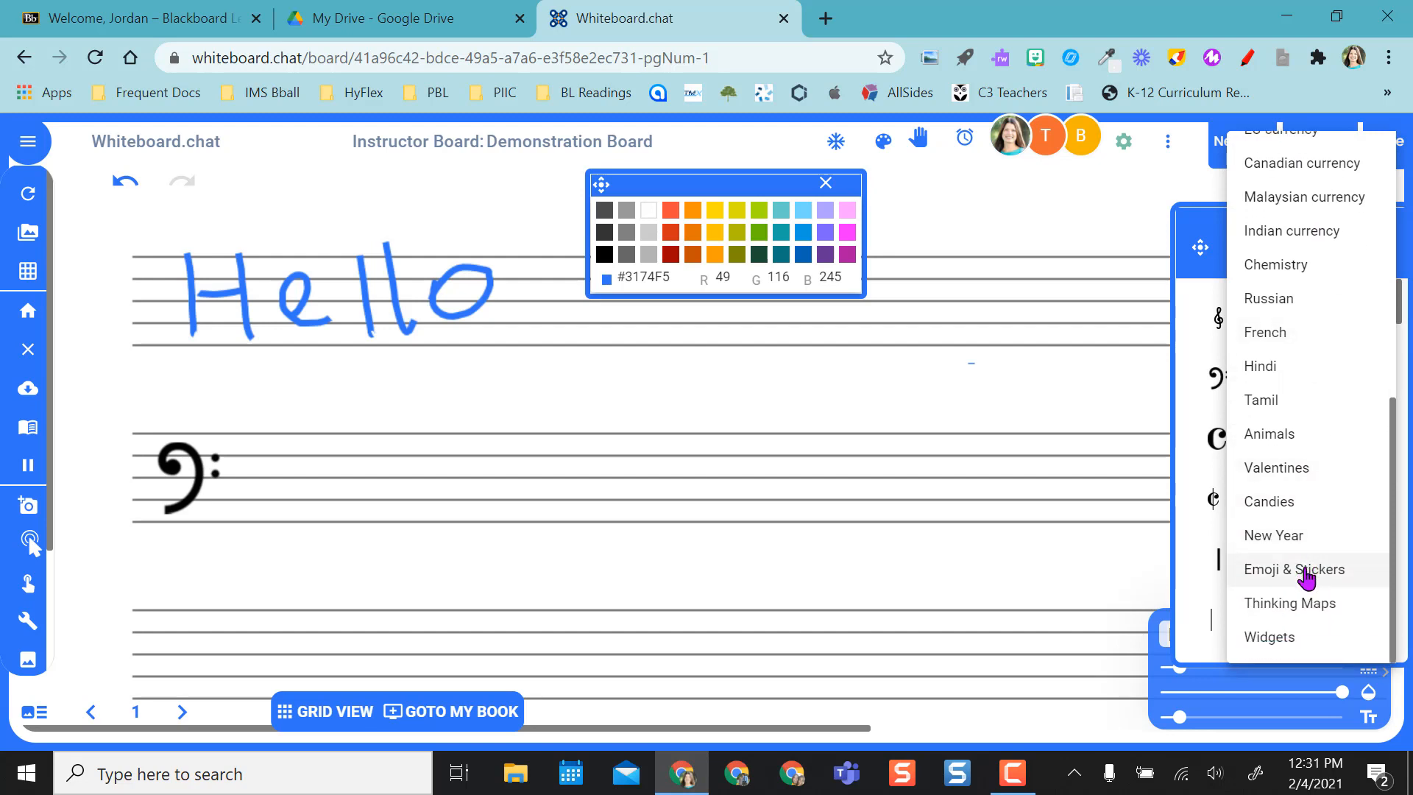
pyautogui.moveTo(1271, 637)
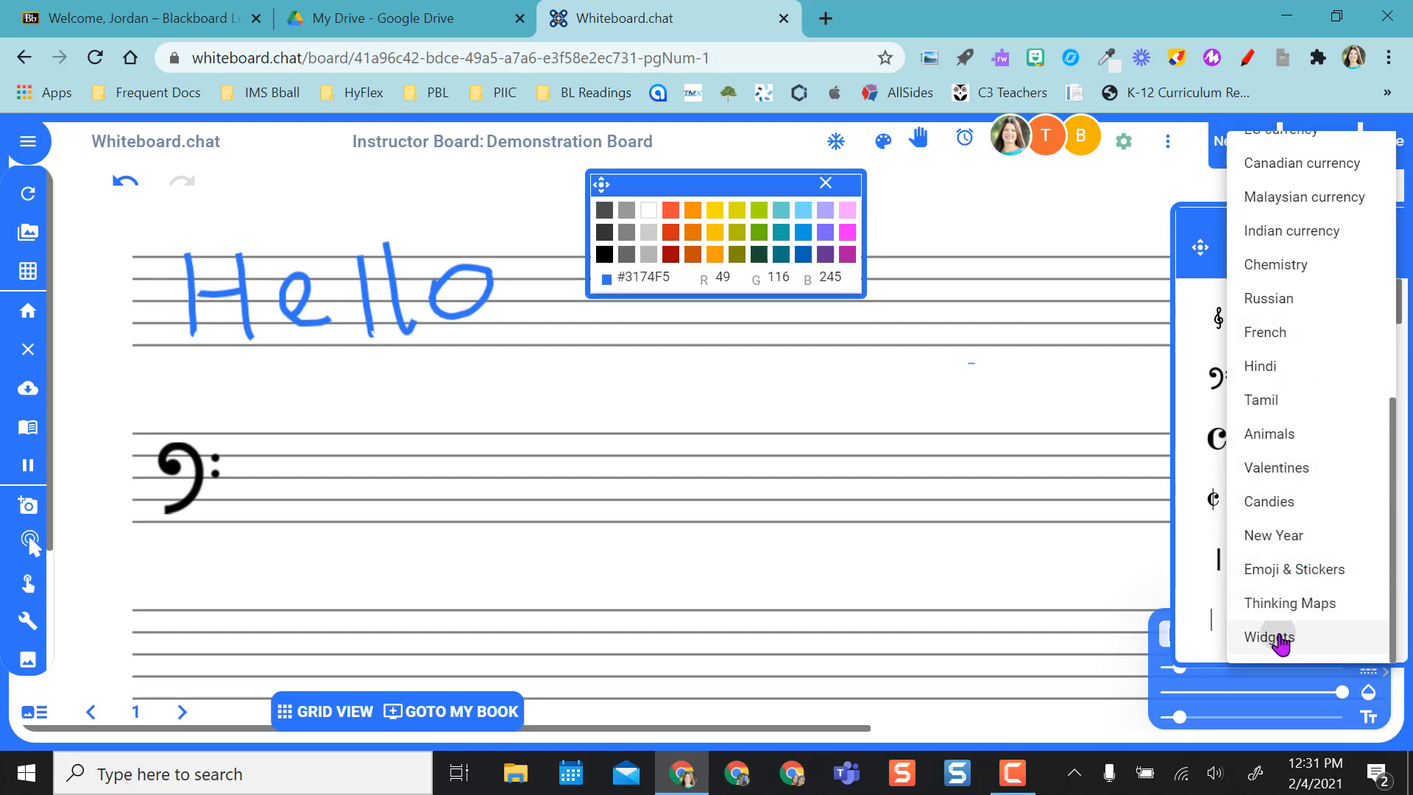
# - Add a Widgets spinner with choices Tupac and Biggie, Sync Student Spins enabled
pyautogui.click(1267, 638)
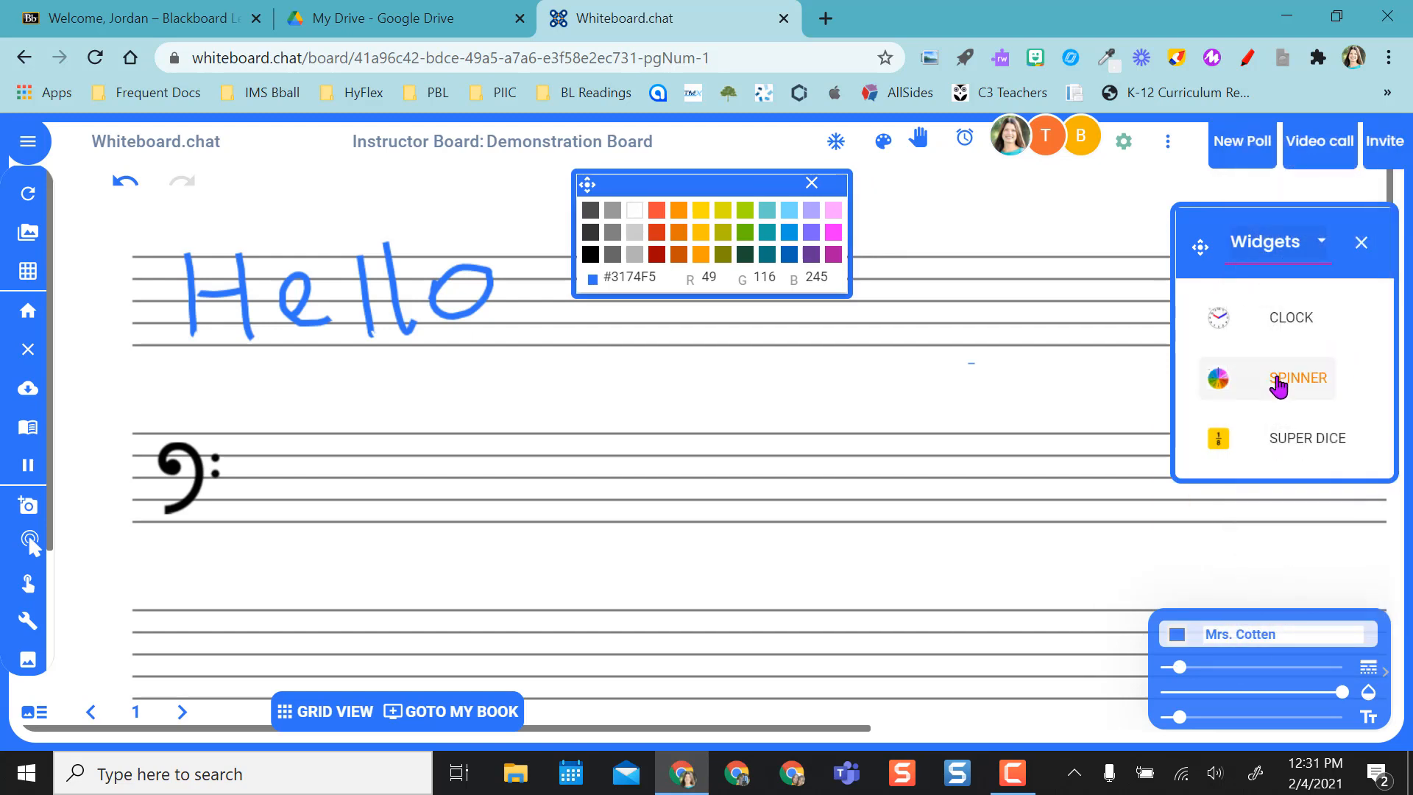
pyautogui.click(1298, 379)
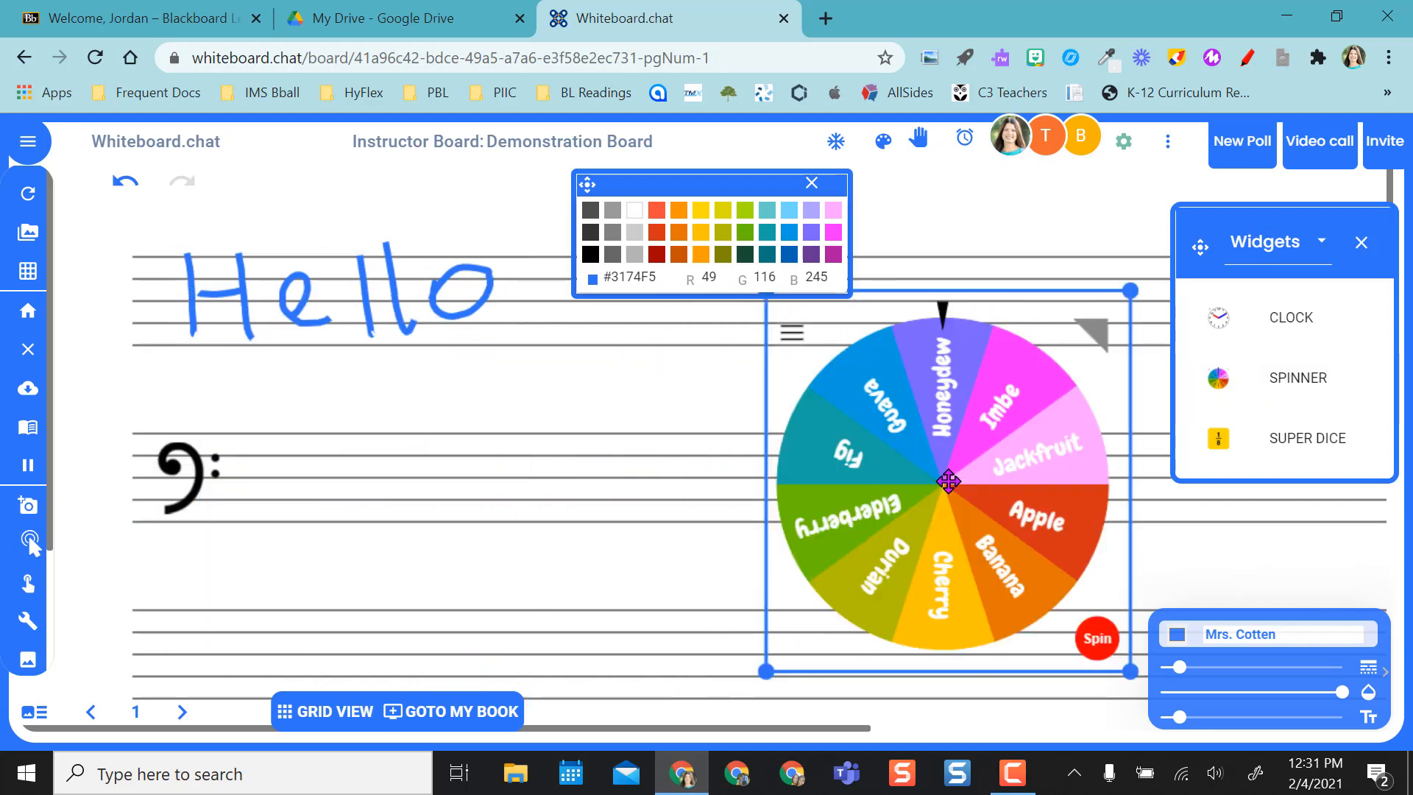
pyautogui.moveTo(793, 336)
pyautogui.write('Tupac')
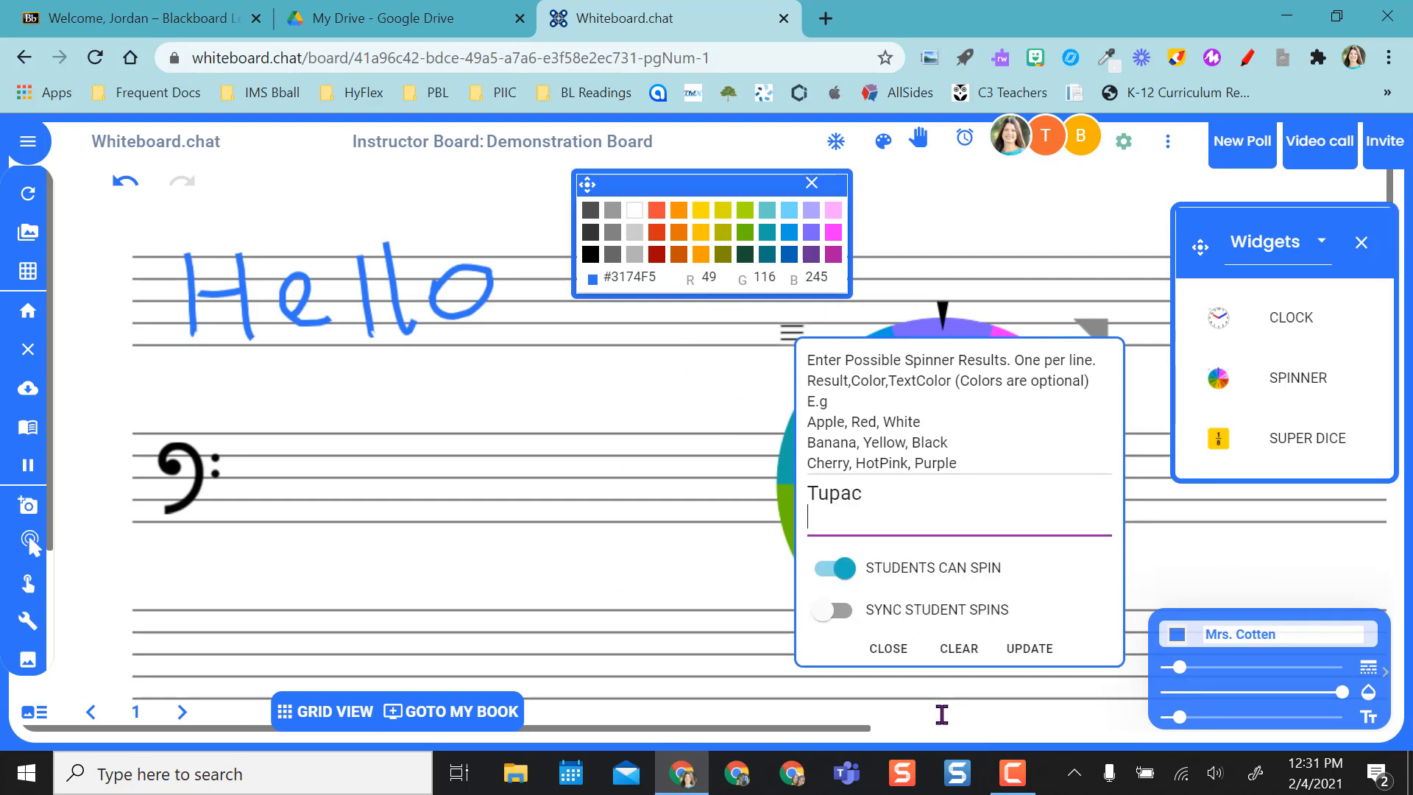
pyautogui.write('Biggie')
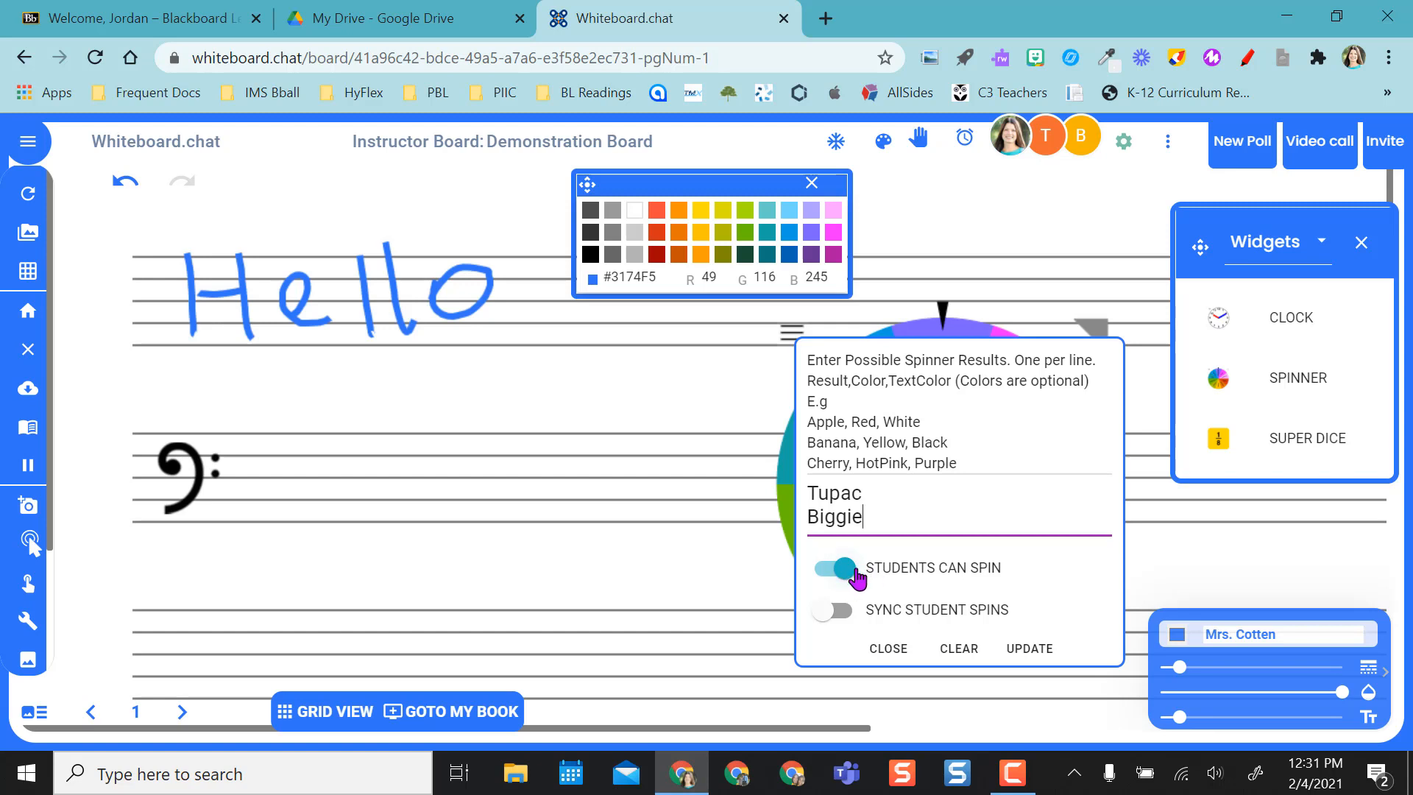
pyautogui.click(830, 610)
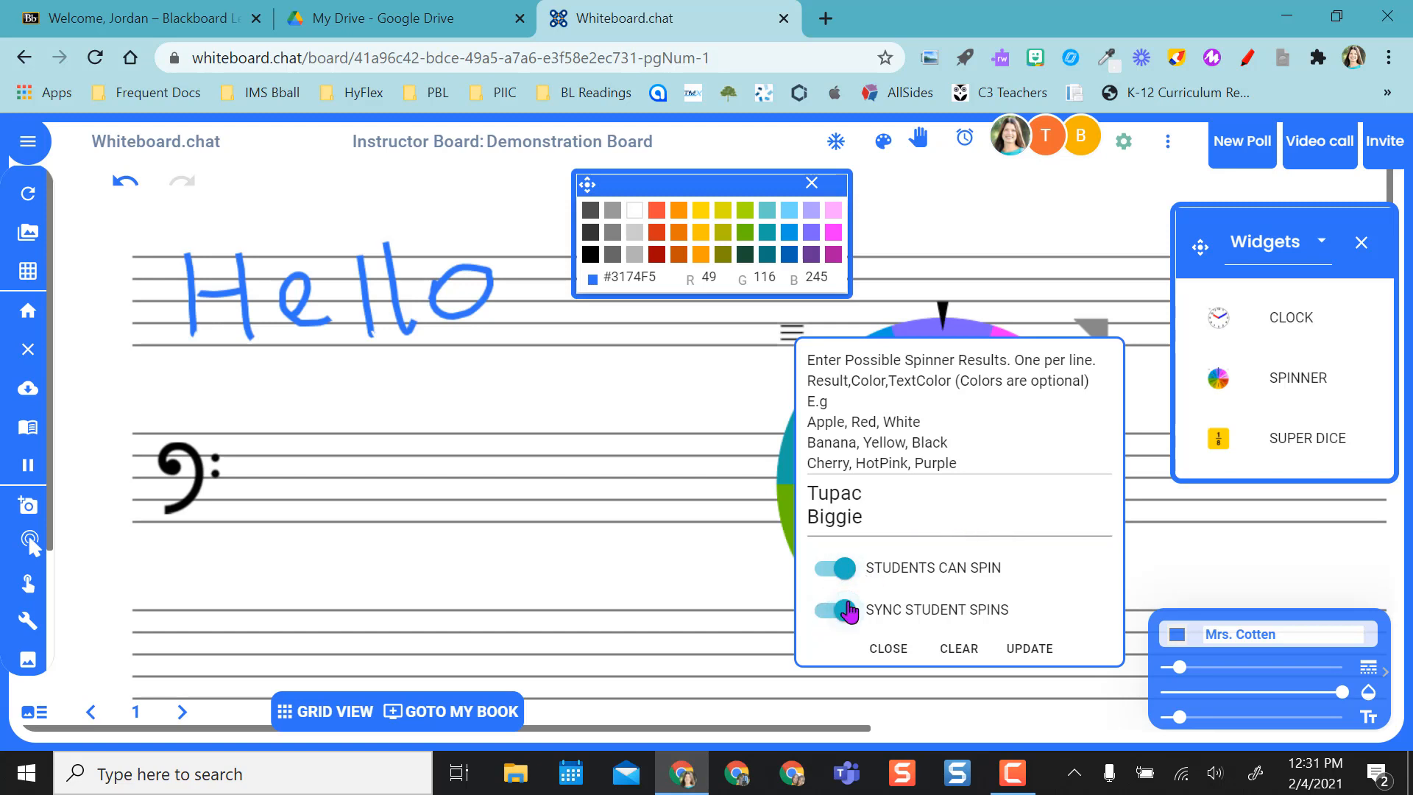
pyautogui.click(1029, 648)
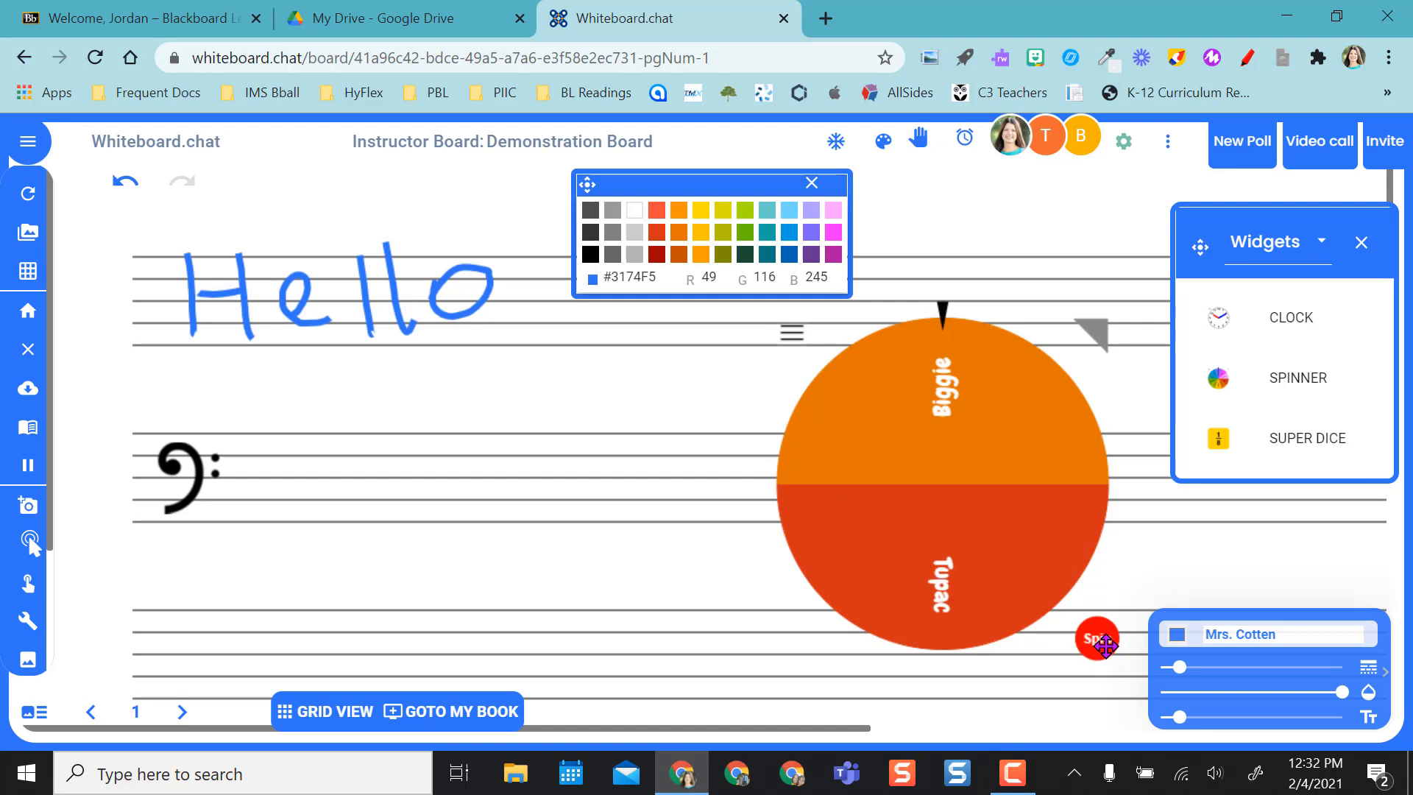
# - Spin the wheel and check it appears on student boards in grid view
pyautogui.click(1097, 640)
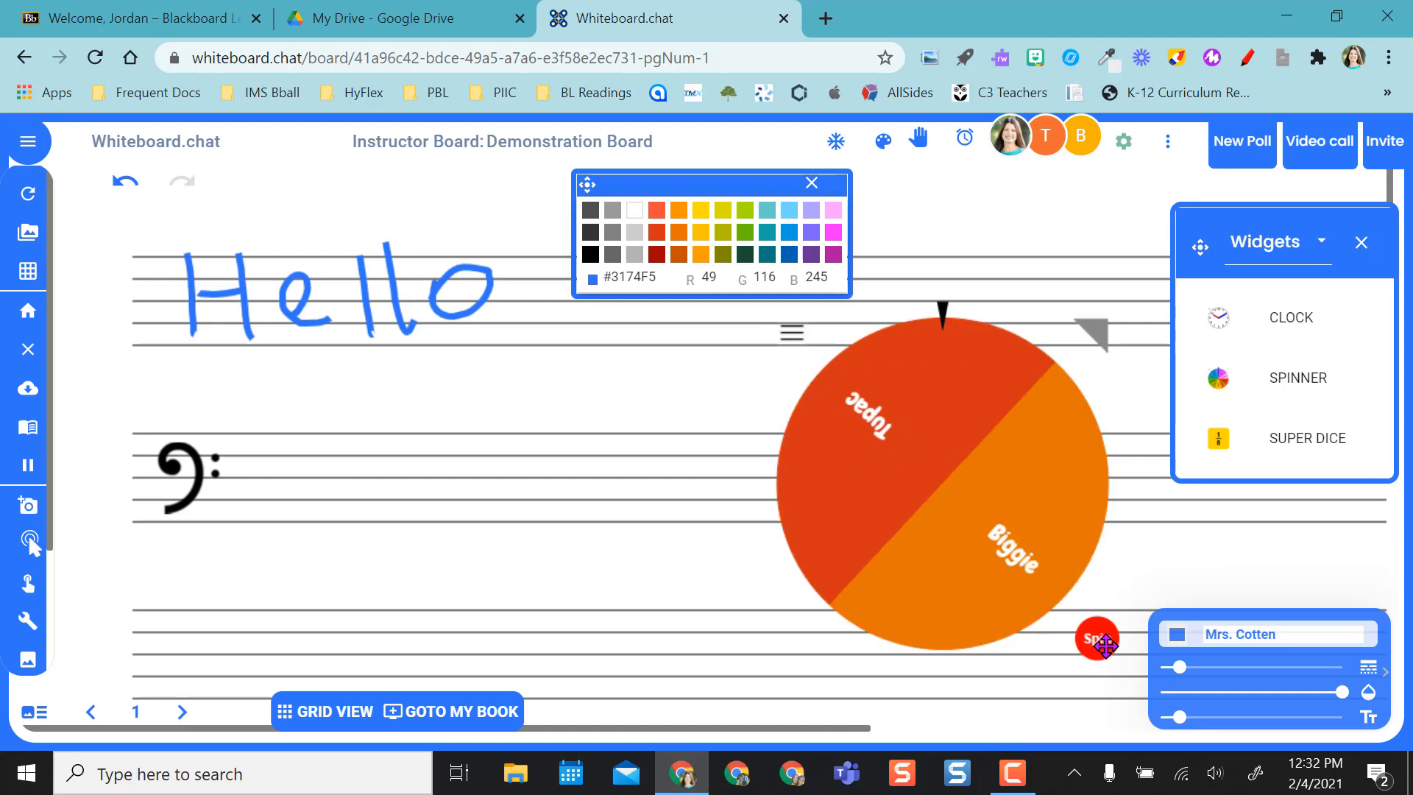
pyautogui.click(334, 711)
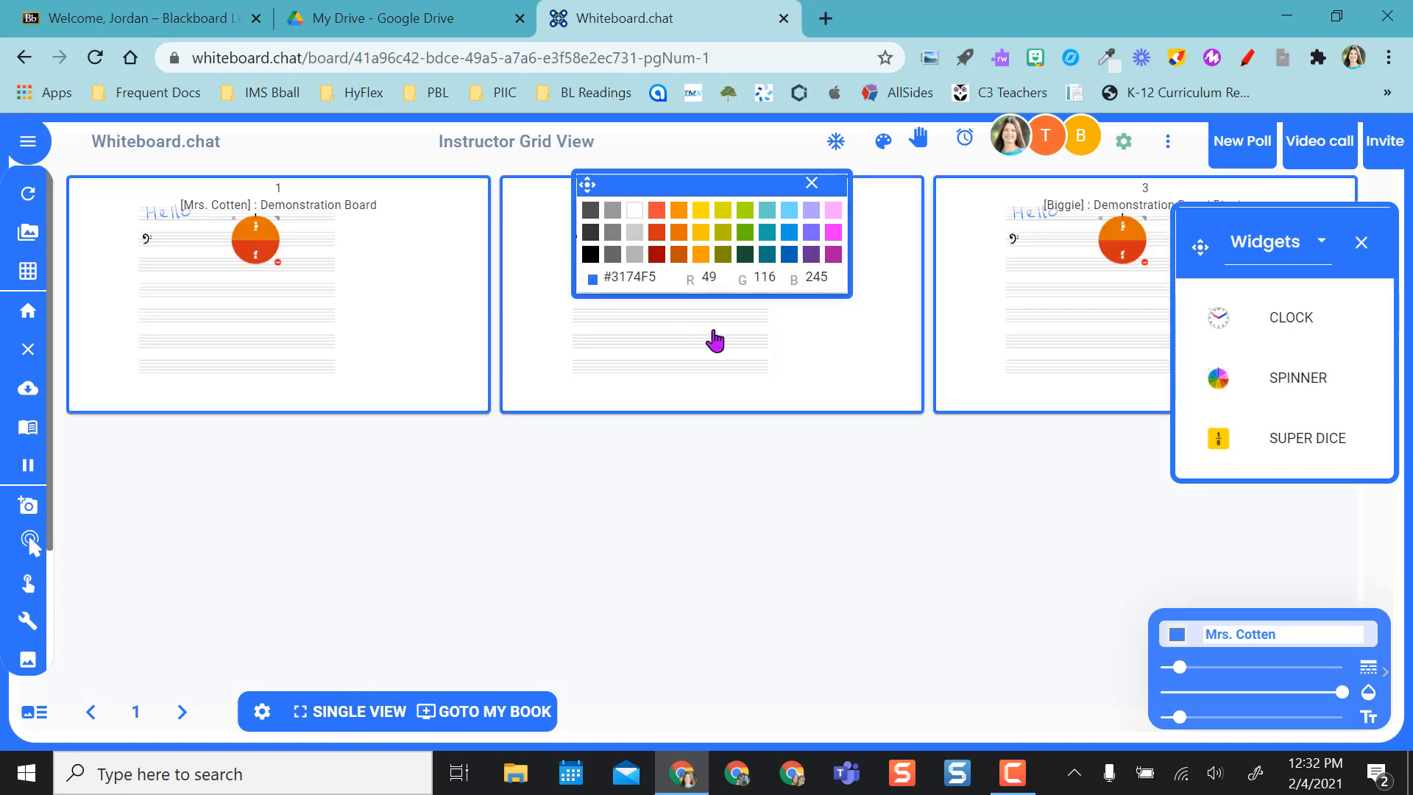
# - Review the three spinner boards in Grid View, close Widgets, and return to Single View
pyautogui.click(809, 182)
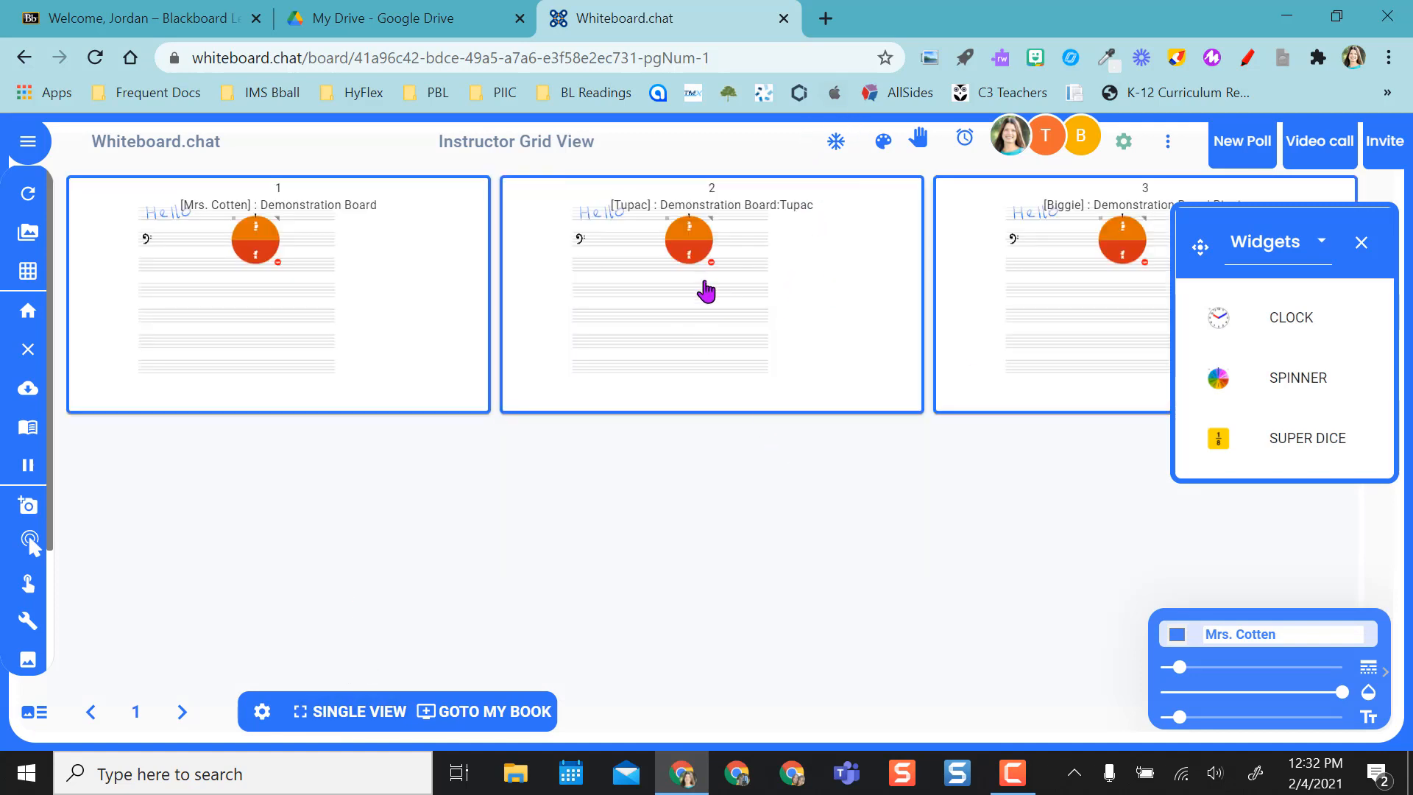
pyautogui.moveTo(646, 293)
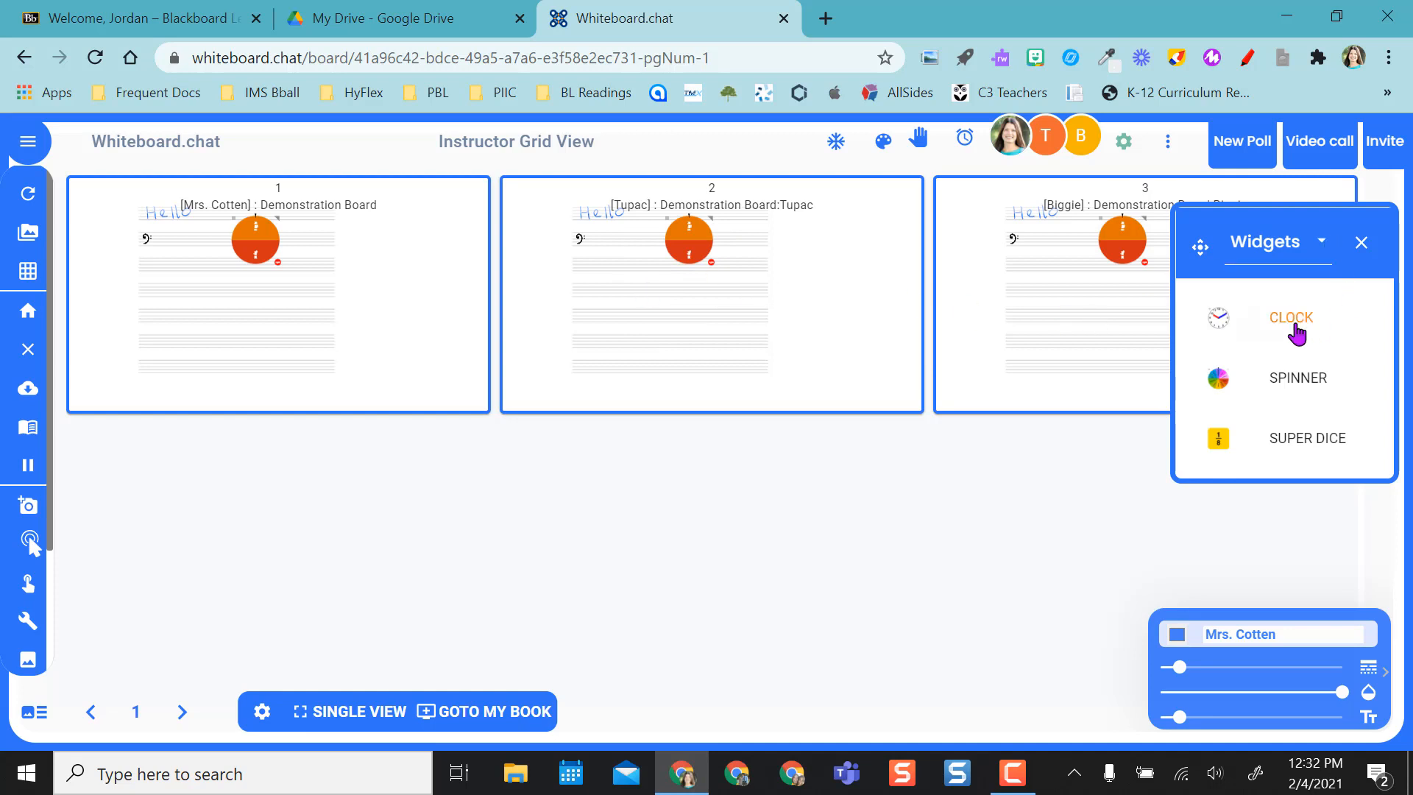
pyautogui.moveTo(1306, 439)
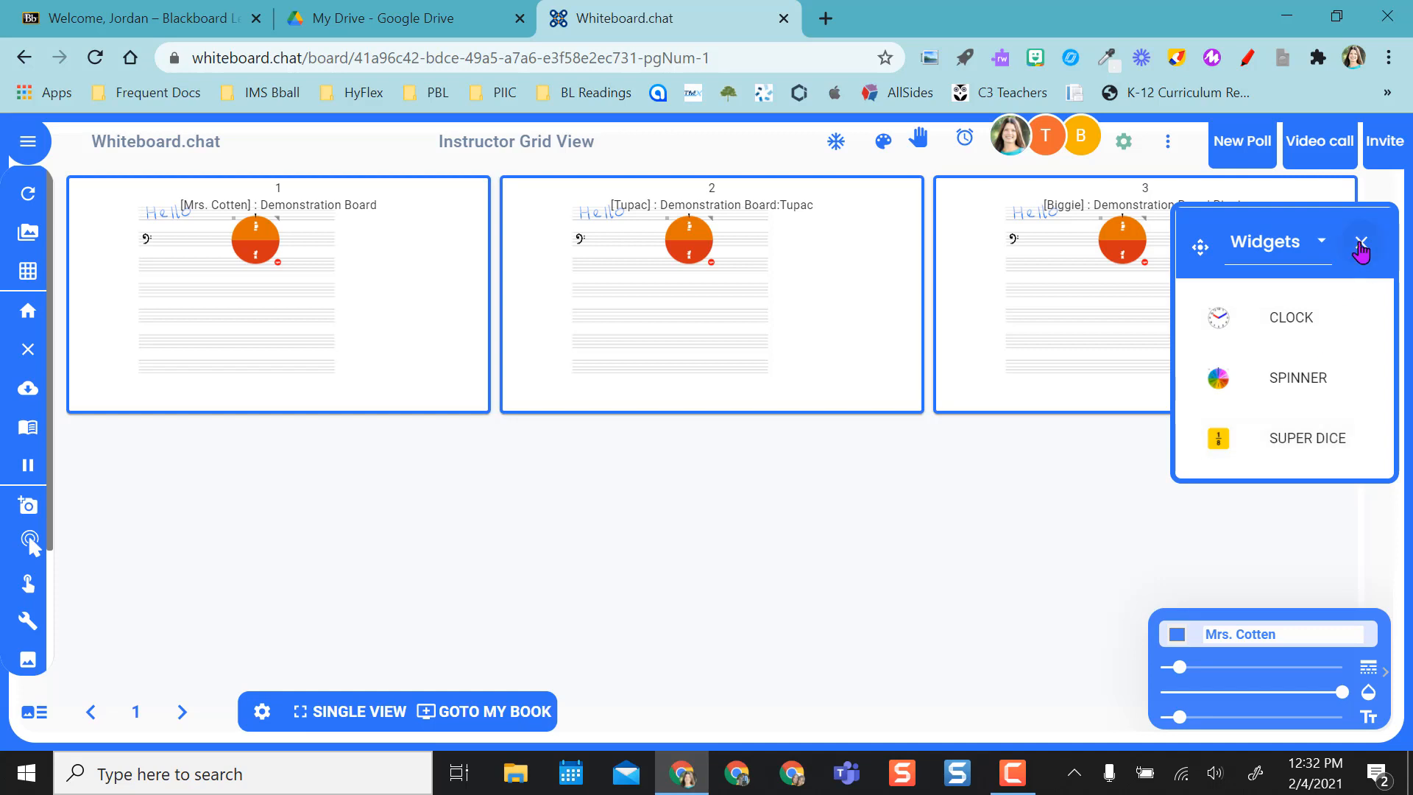
pyautogui.click(1361, 246)
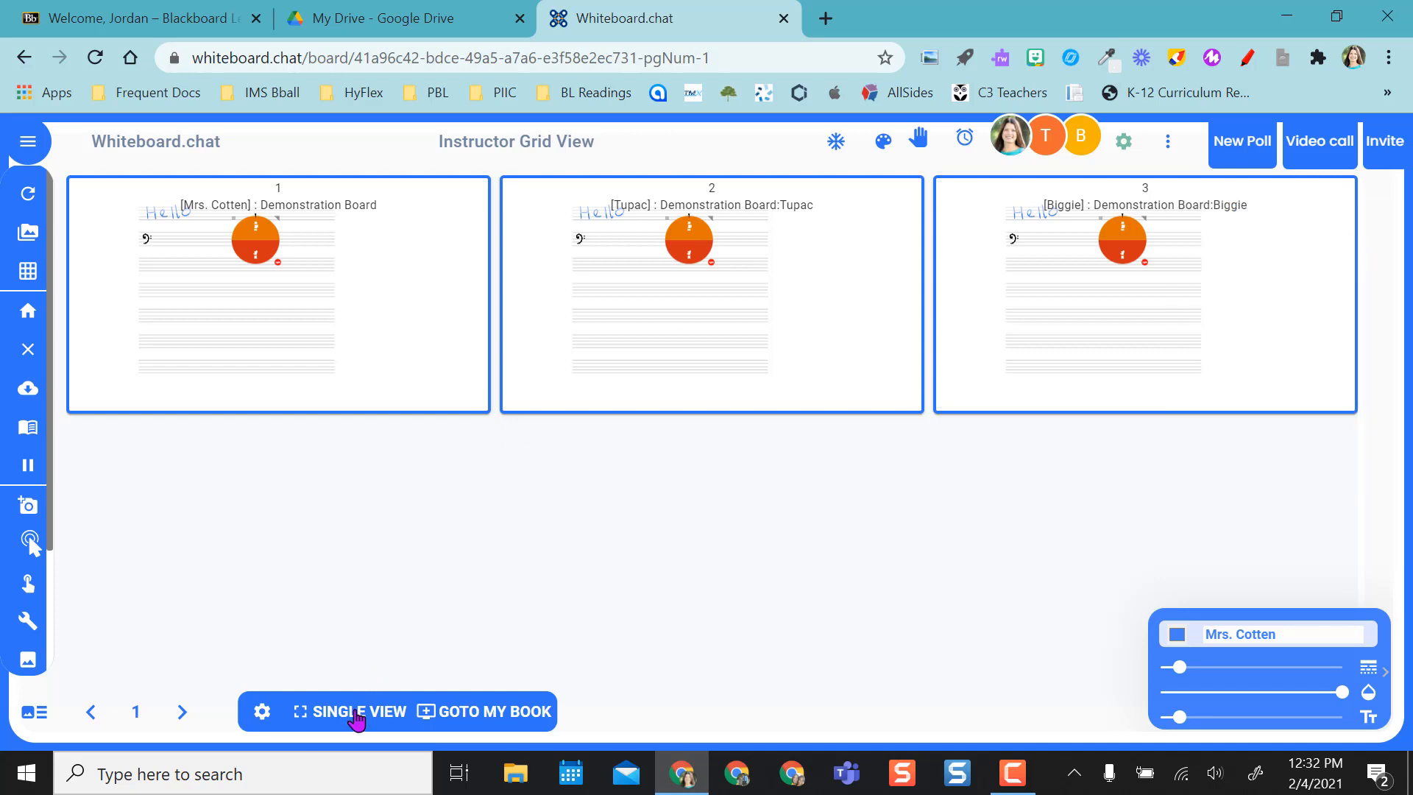
pyautogui.click(354, 711)
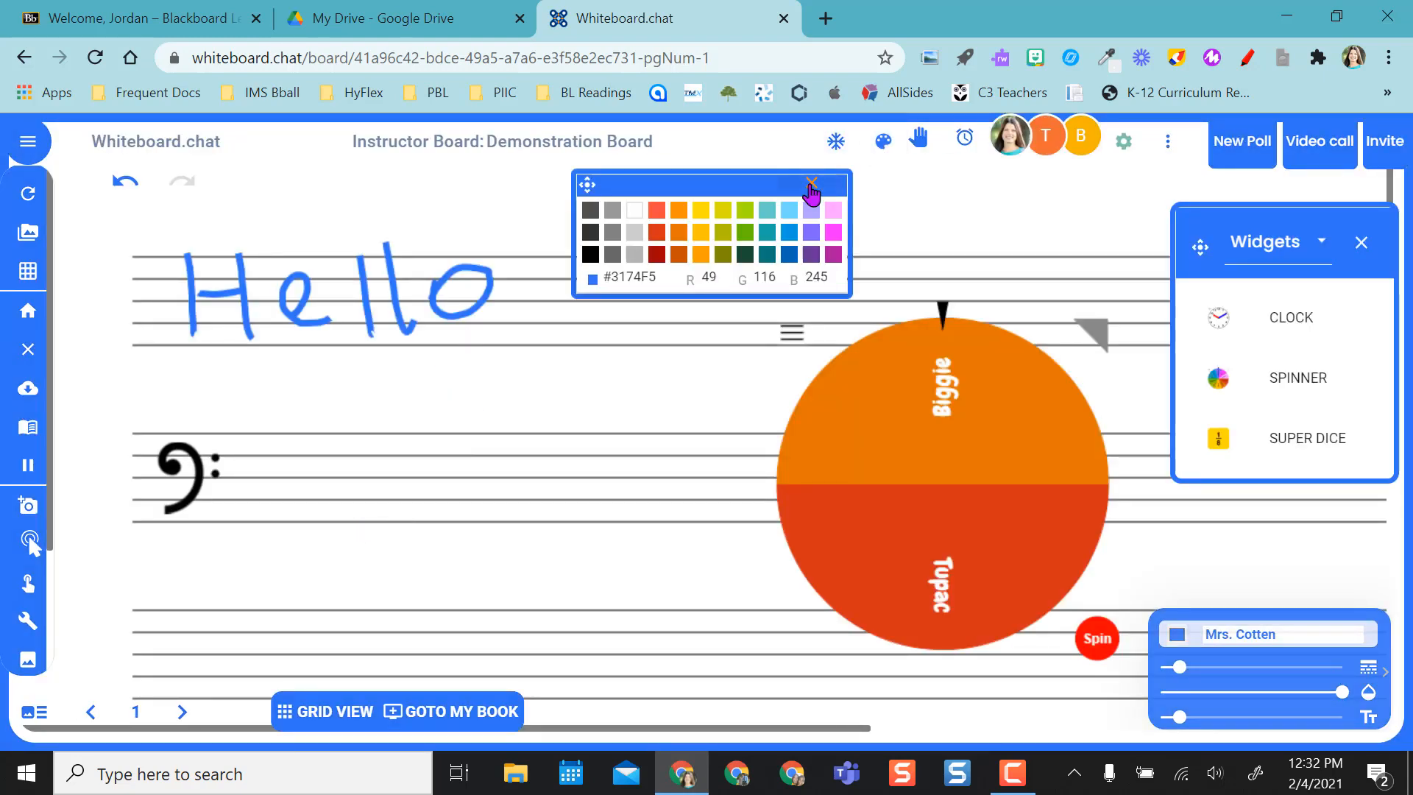
# - Close the colour palette, browse the Manipulatives category items, then close the object panel
pyautogui.click(812, 185)
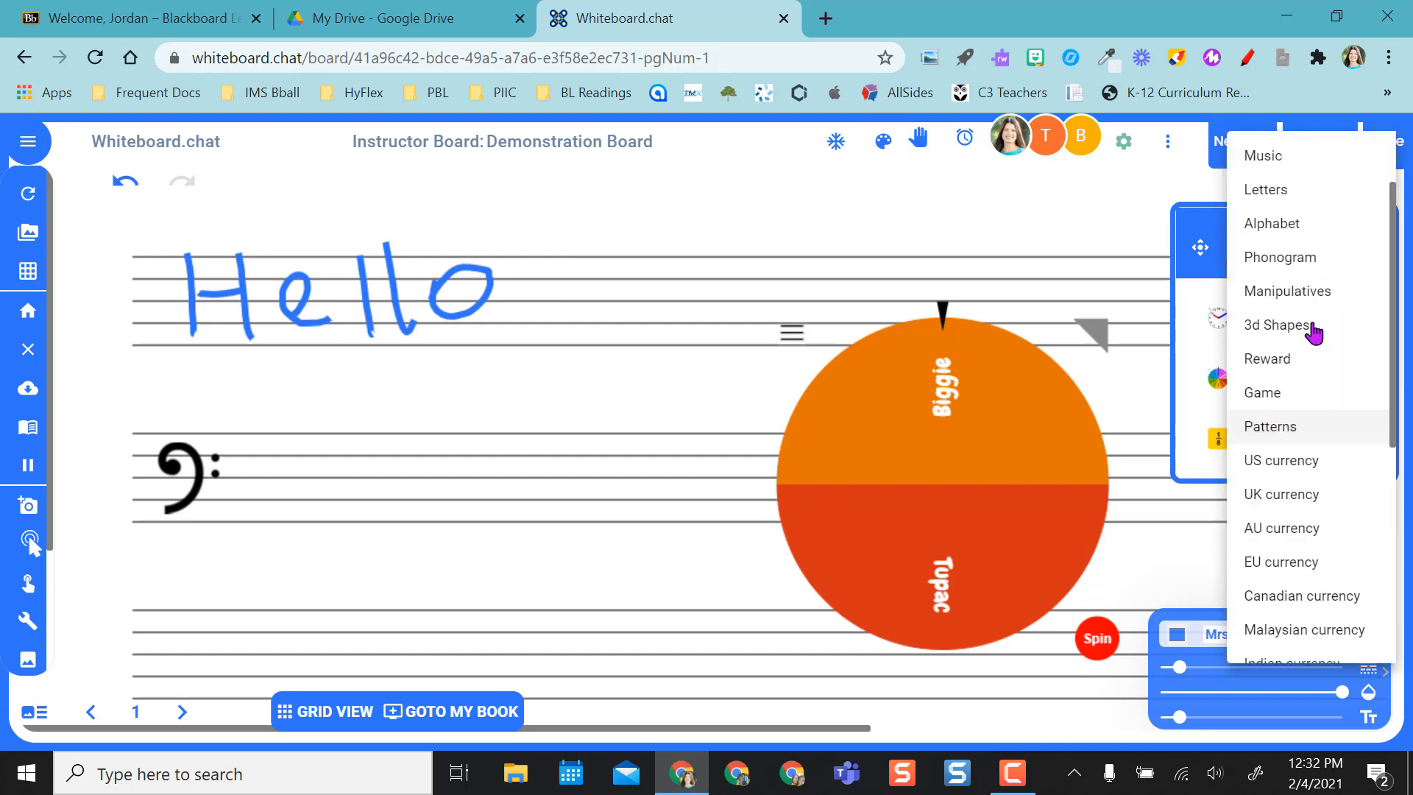
pyautogui.click(1287, 292)
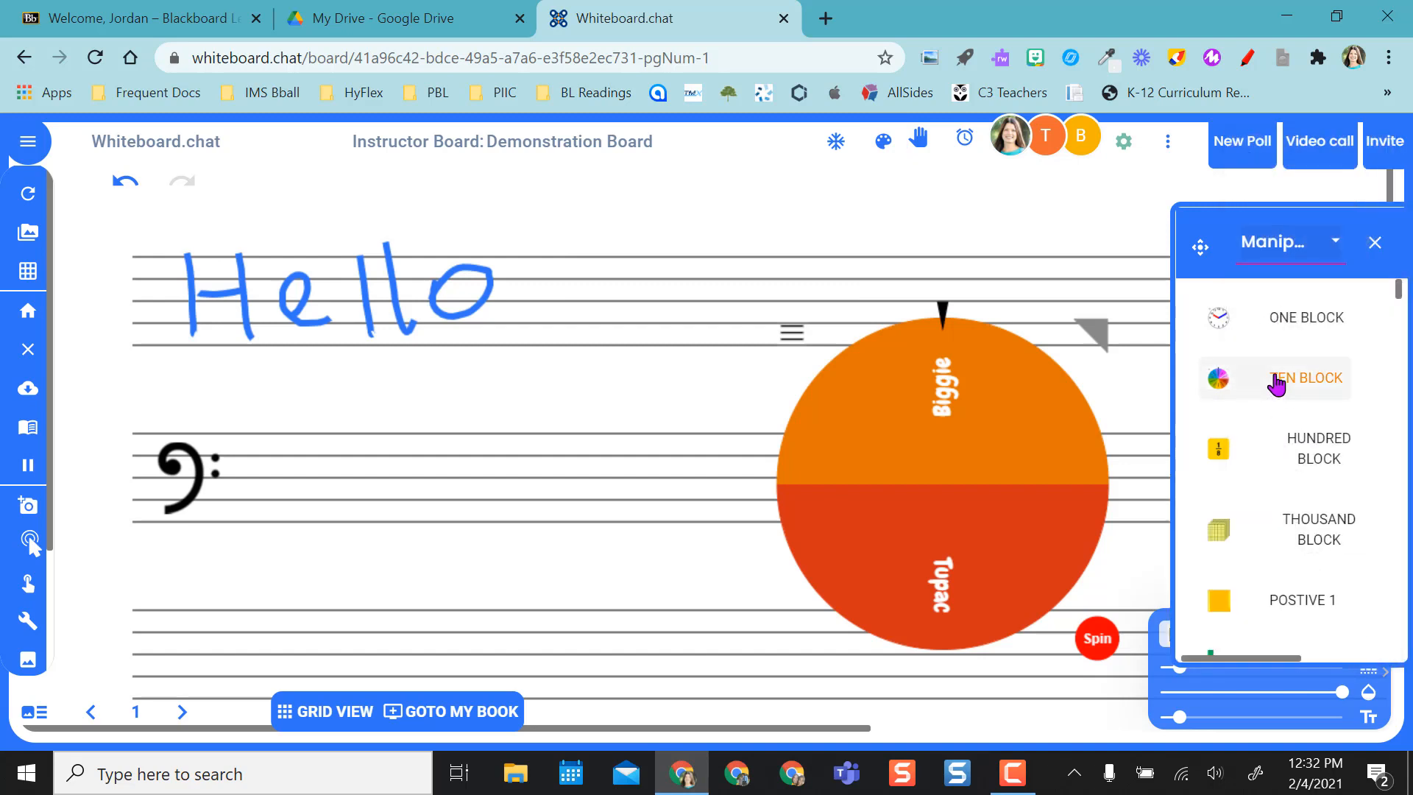
pyautogui.scroll(-3)
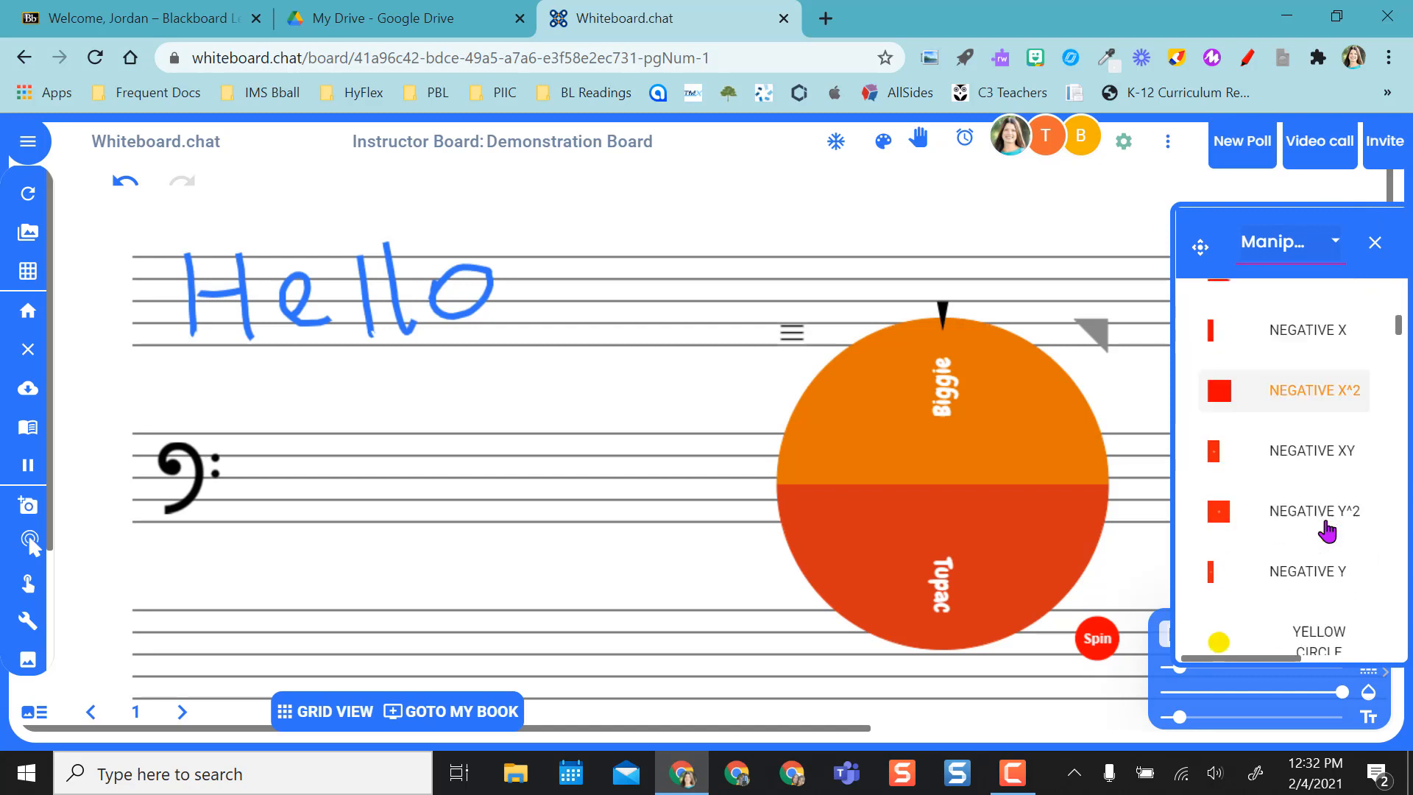
pyautogui.scroll(3)
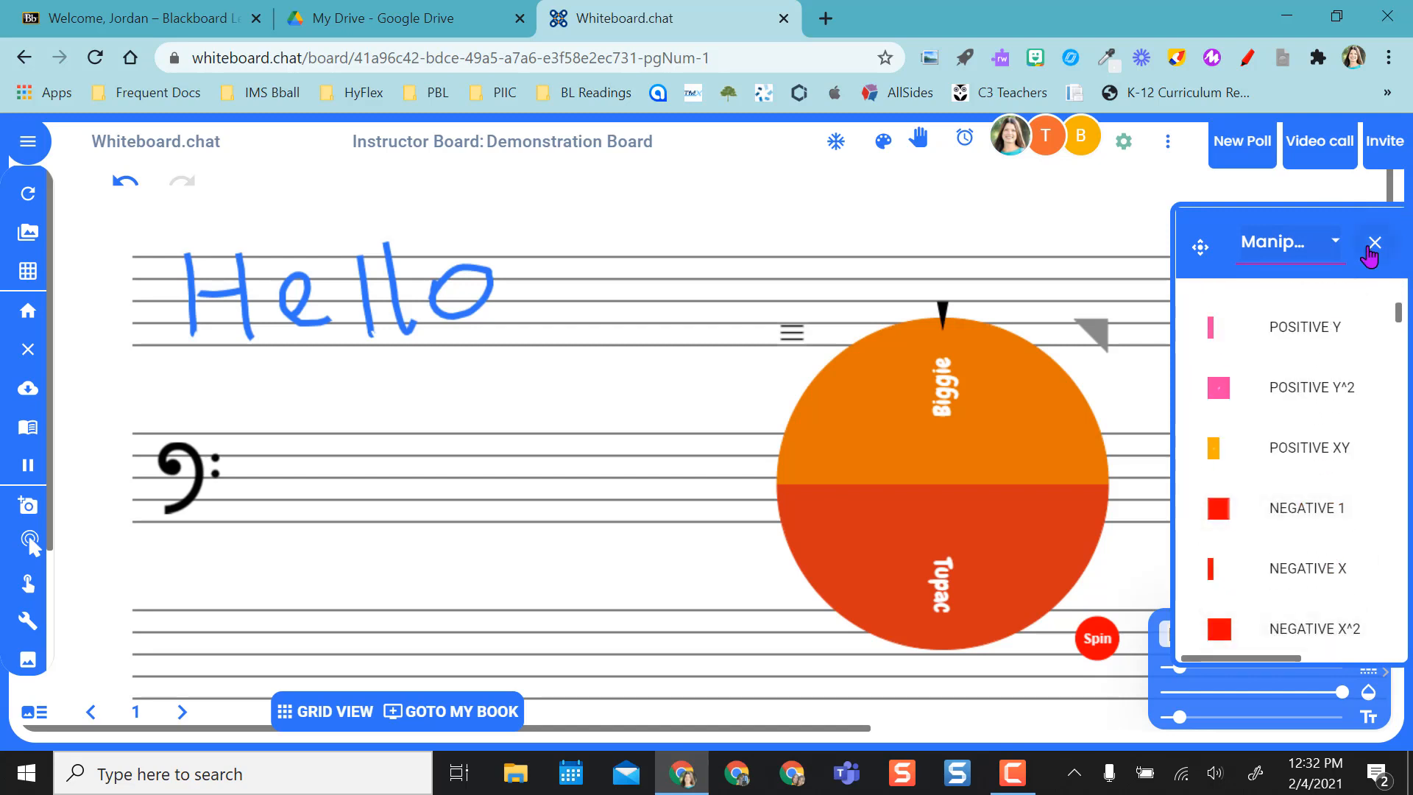
pyautogui.click(1374, 243)
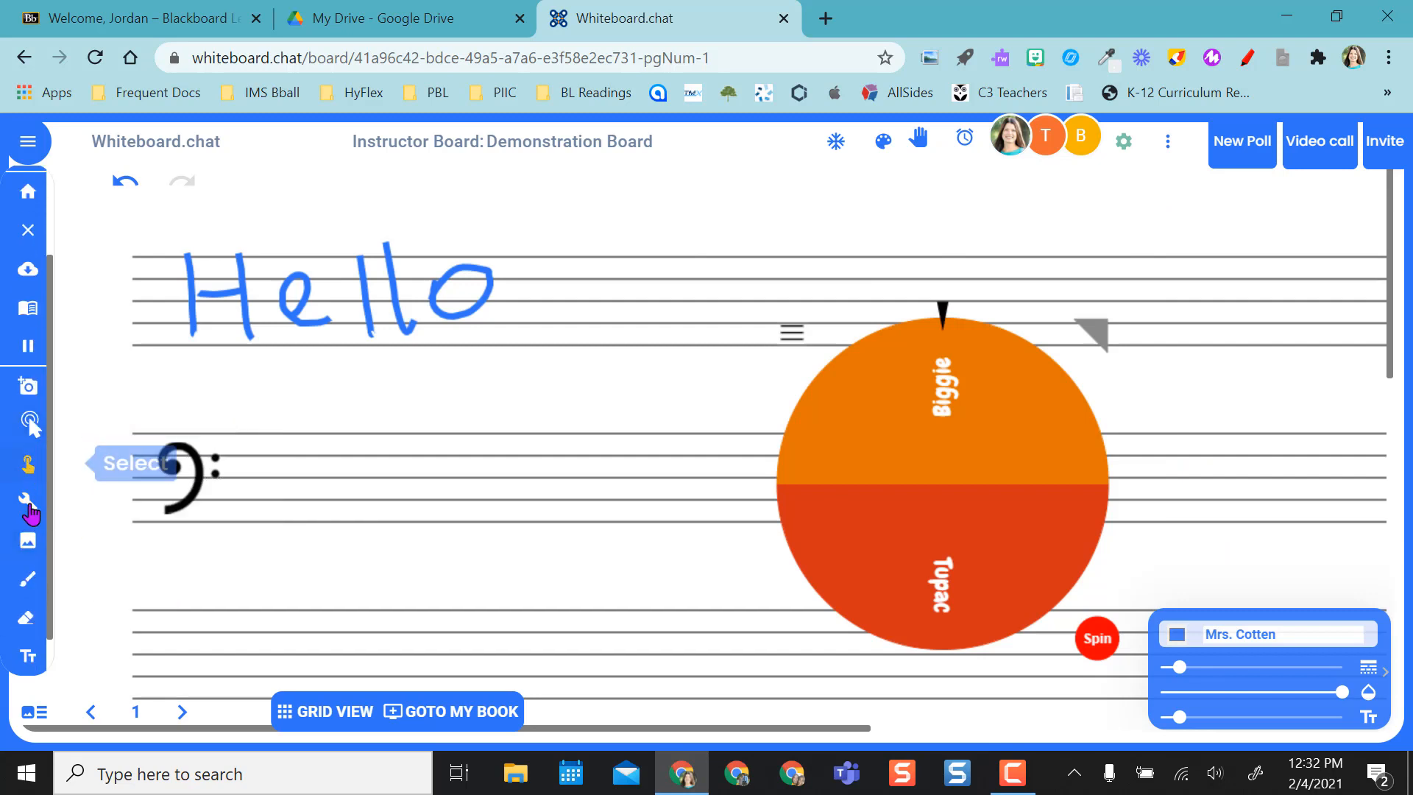
pyautogui.click(29, 504)
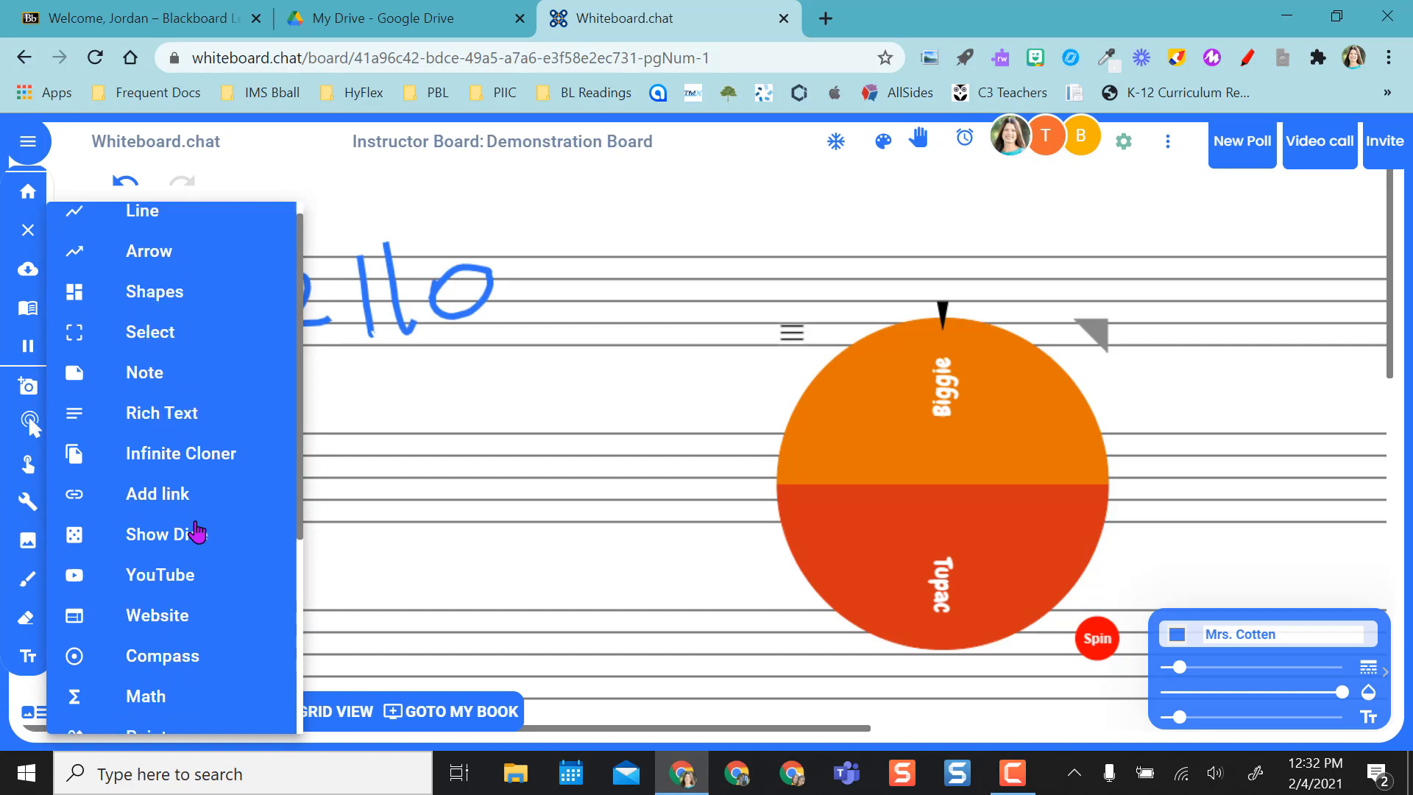
pyautogui.scroll(-3)
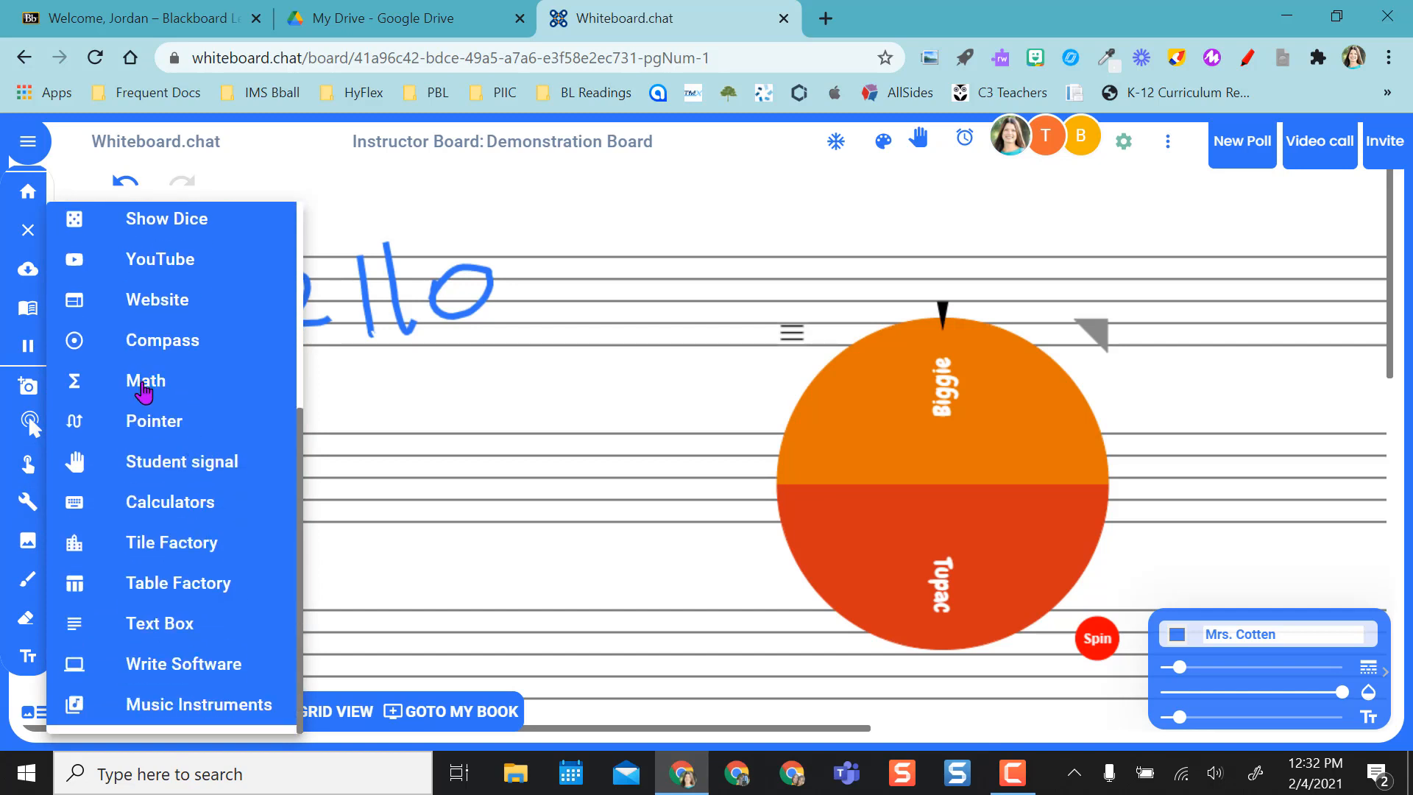
pyautogui.moveTo(148, 528)
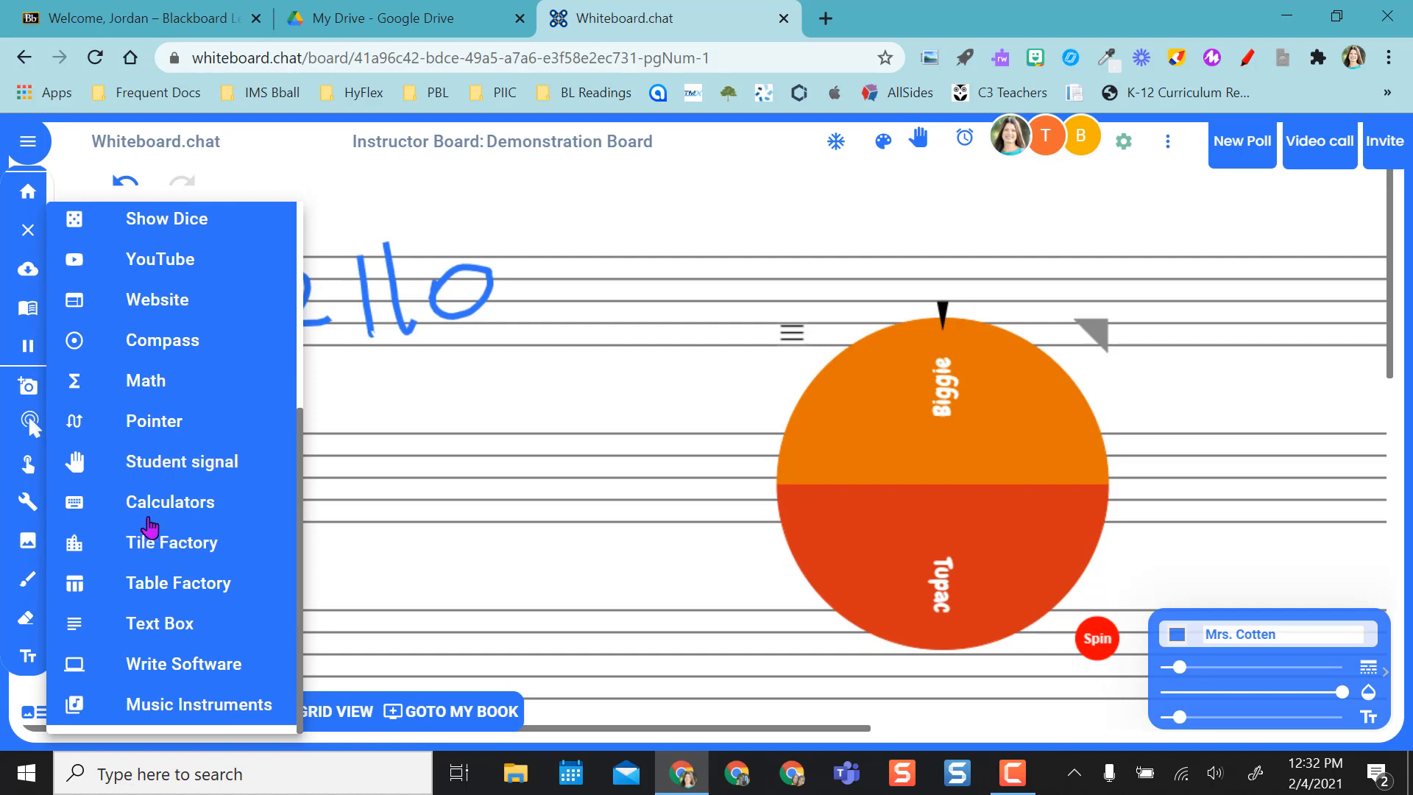
pyautogui.moveTo(269, 527)
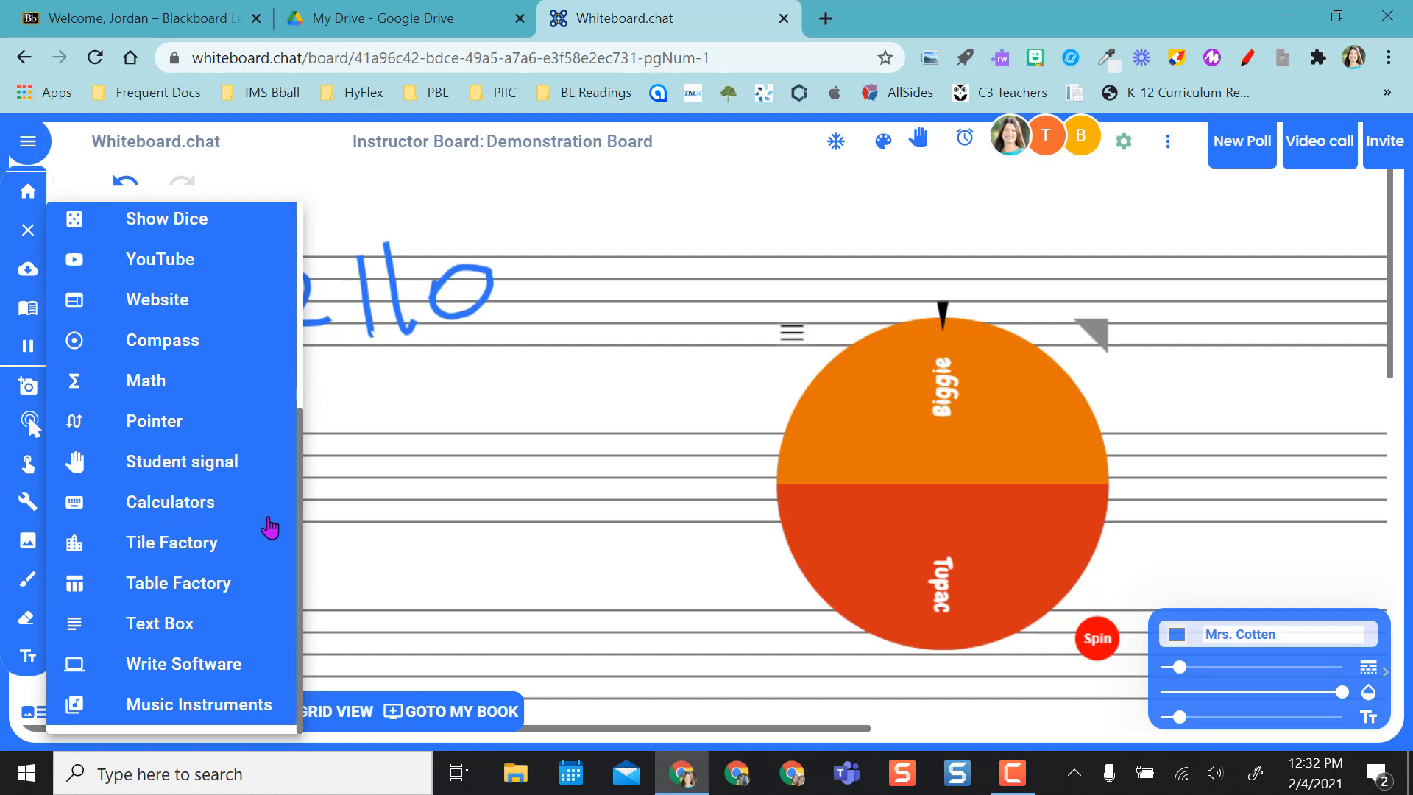
pyautogui.moveTo(271, 489)
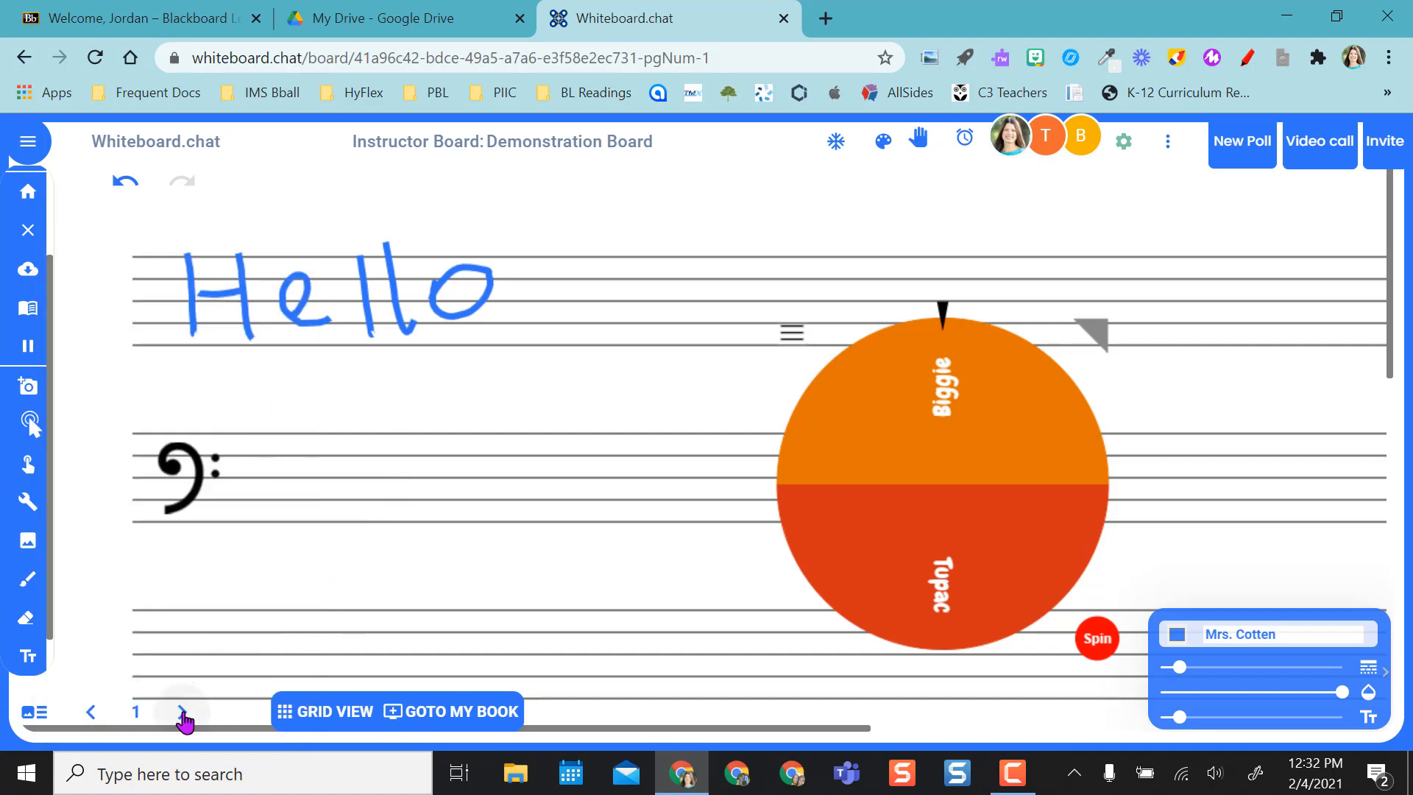
# - Go to page 2 with the WWI video and flow chart, then switch to Grid View
pyautogui.click(181, 712)
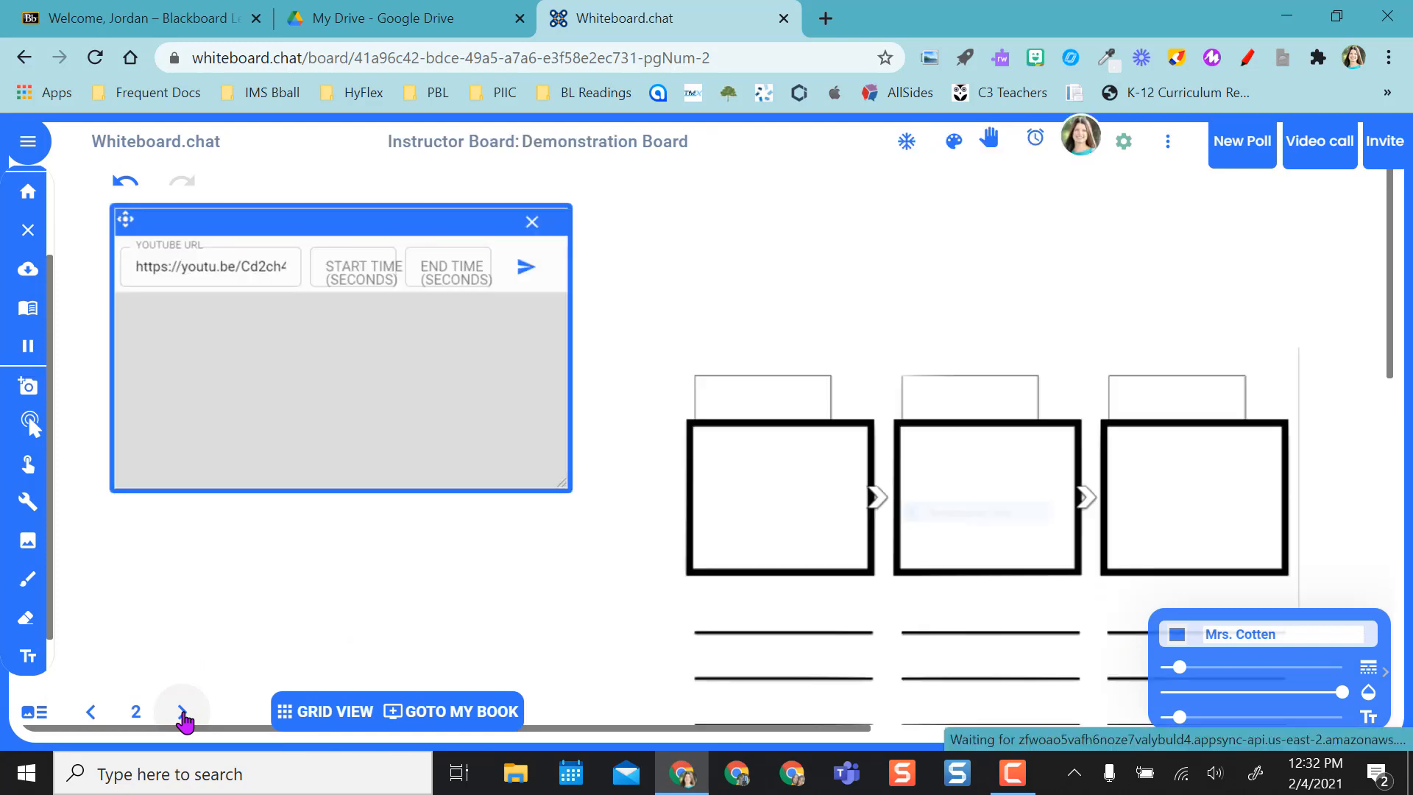
pyautogui.click(525, 266)
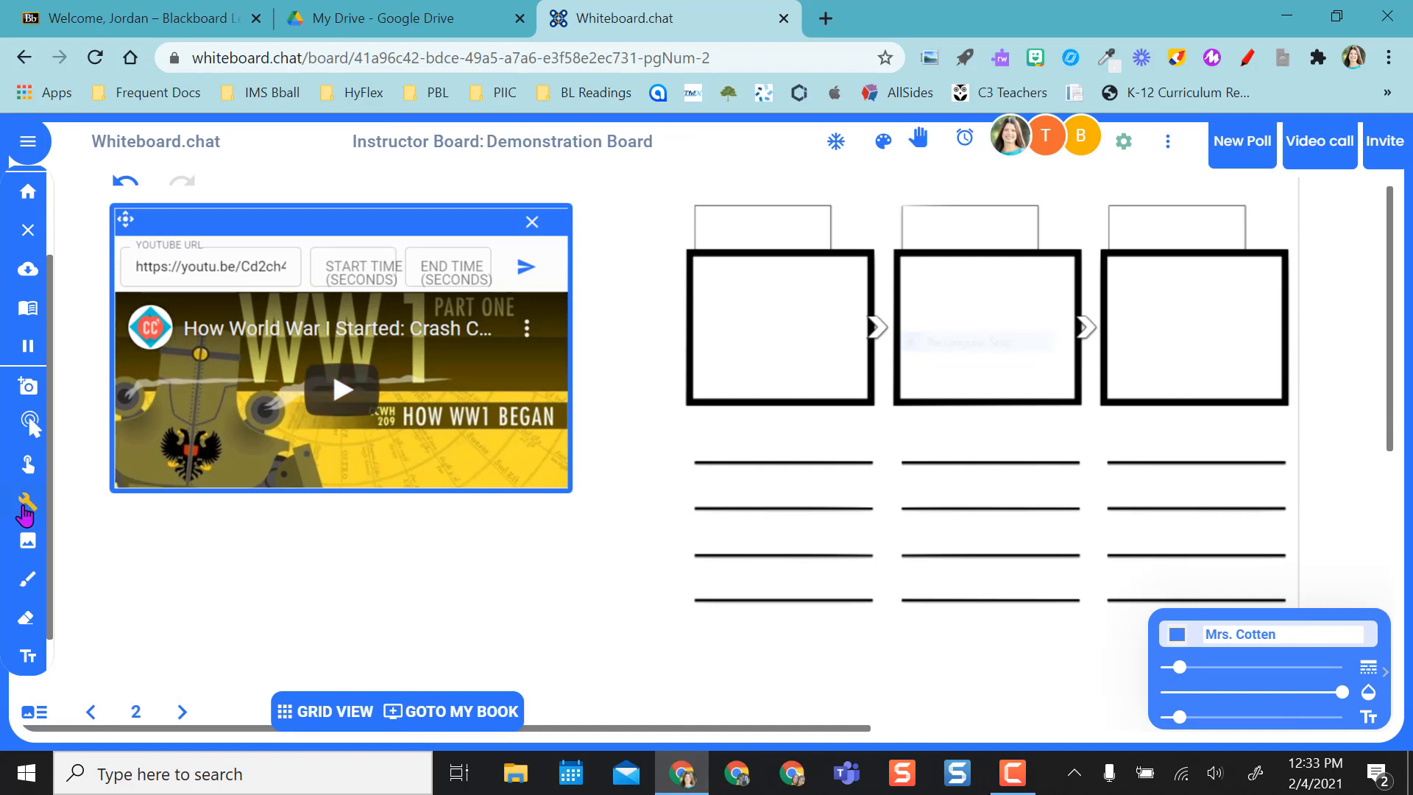
pyautogui.moveTo(271, 421)
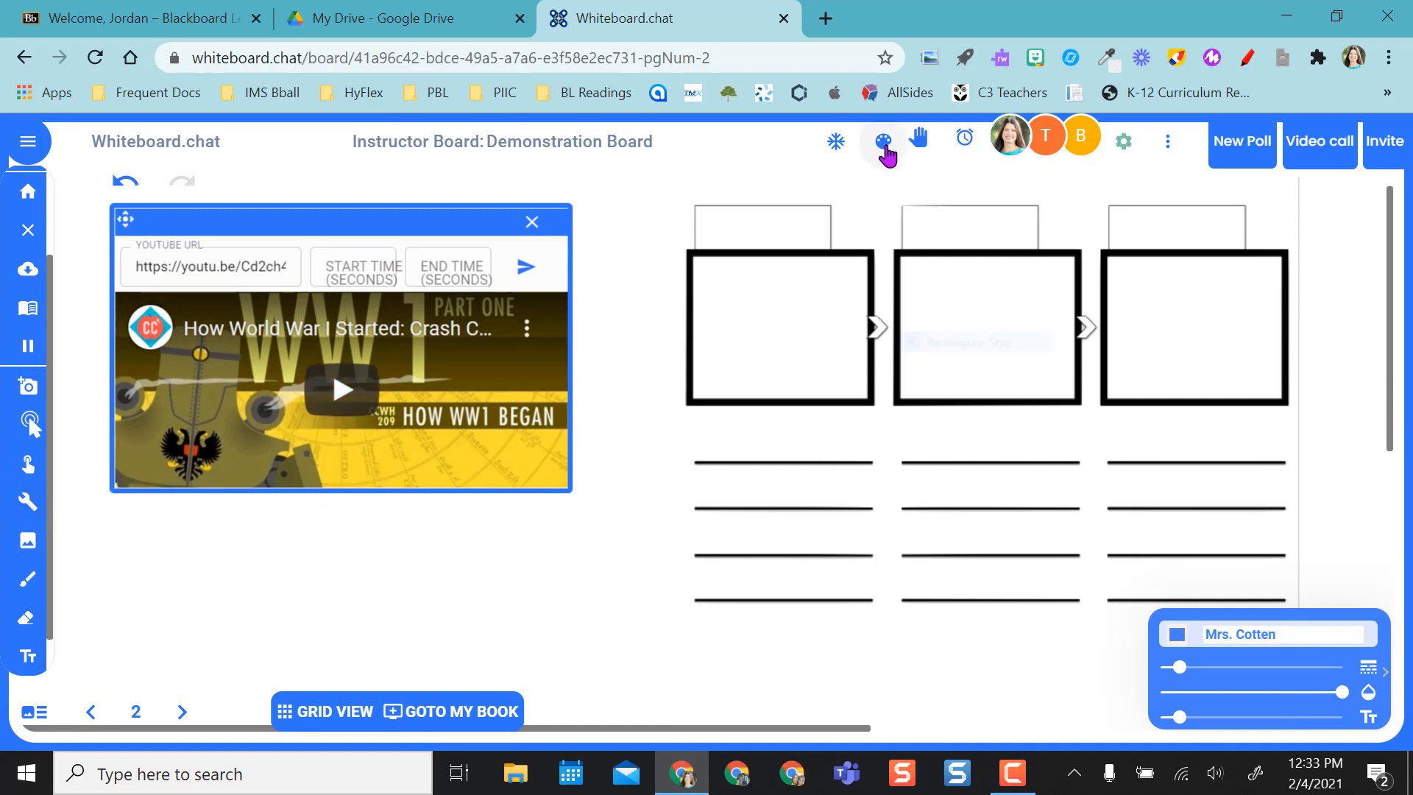
pyautogui.moveTo(990, 265)
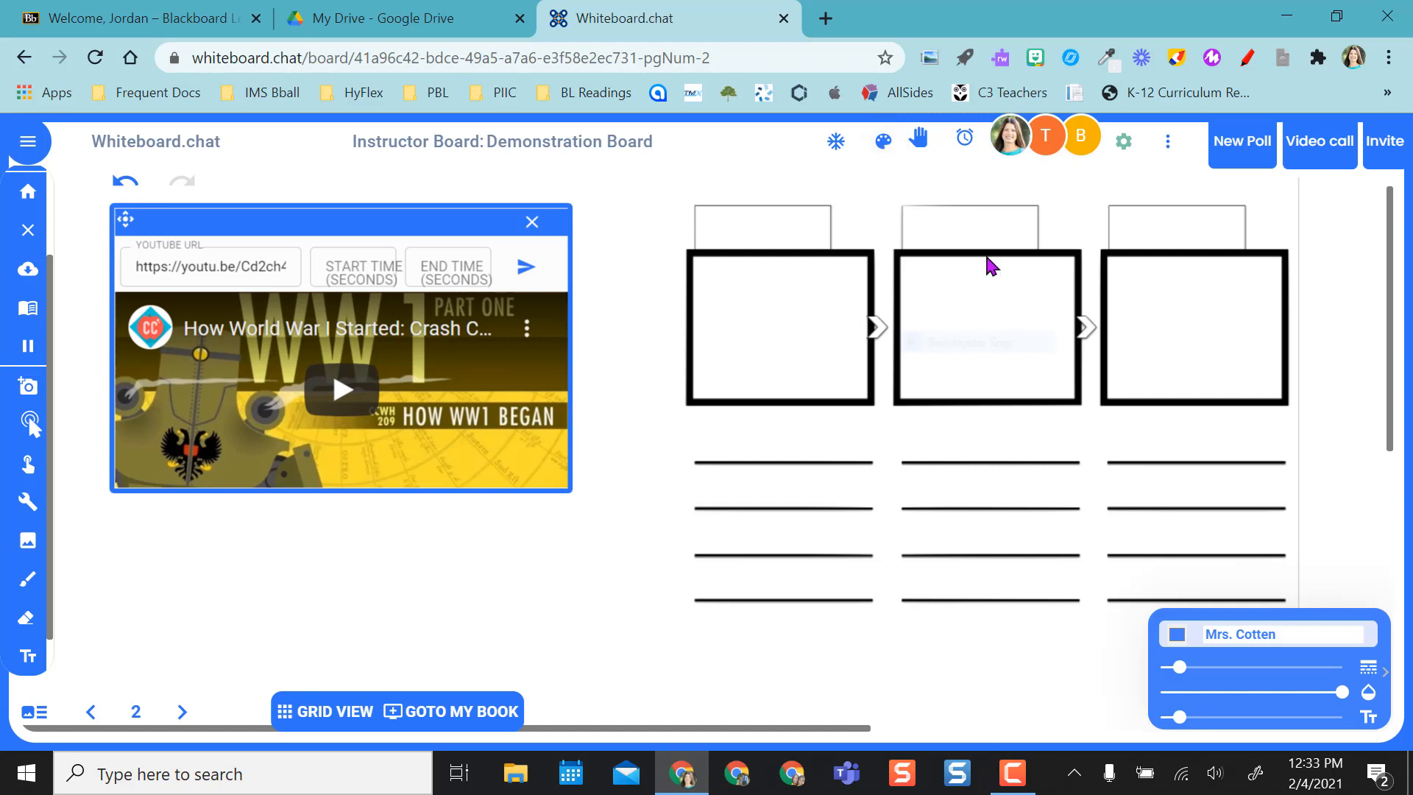
pyautogui.moveTo(1032, 483)
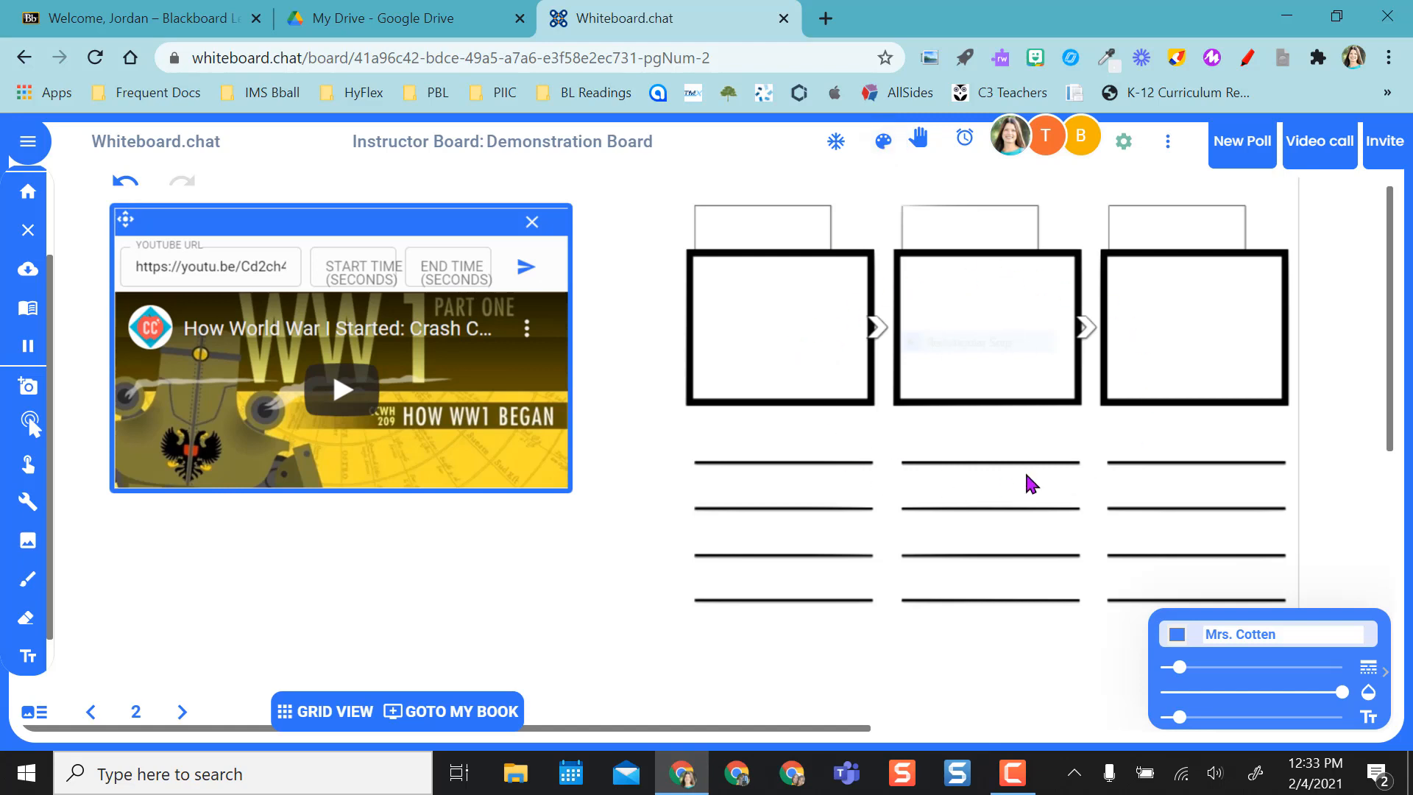
pyautogui.click(336, 711)
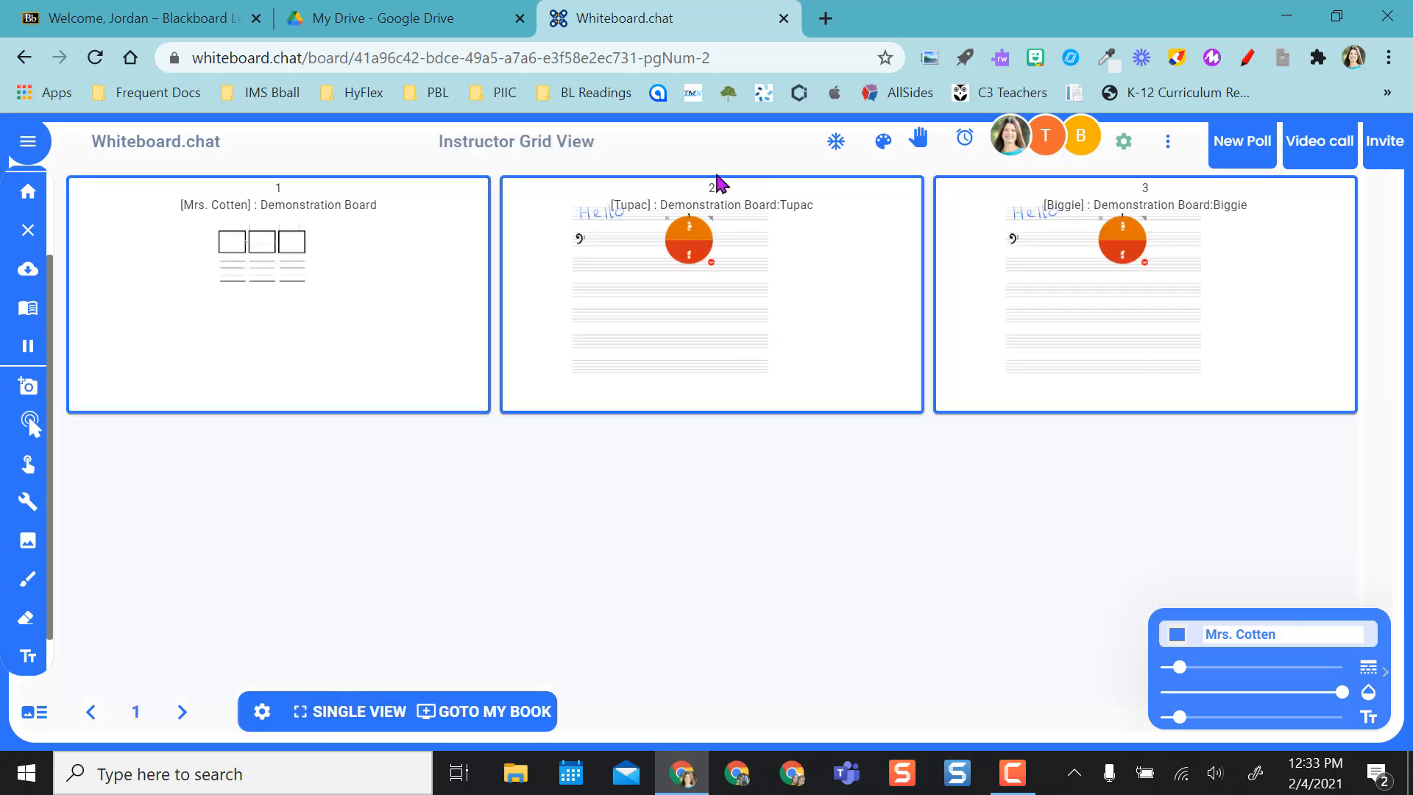
pyautogui.moveTo(645, 400)
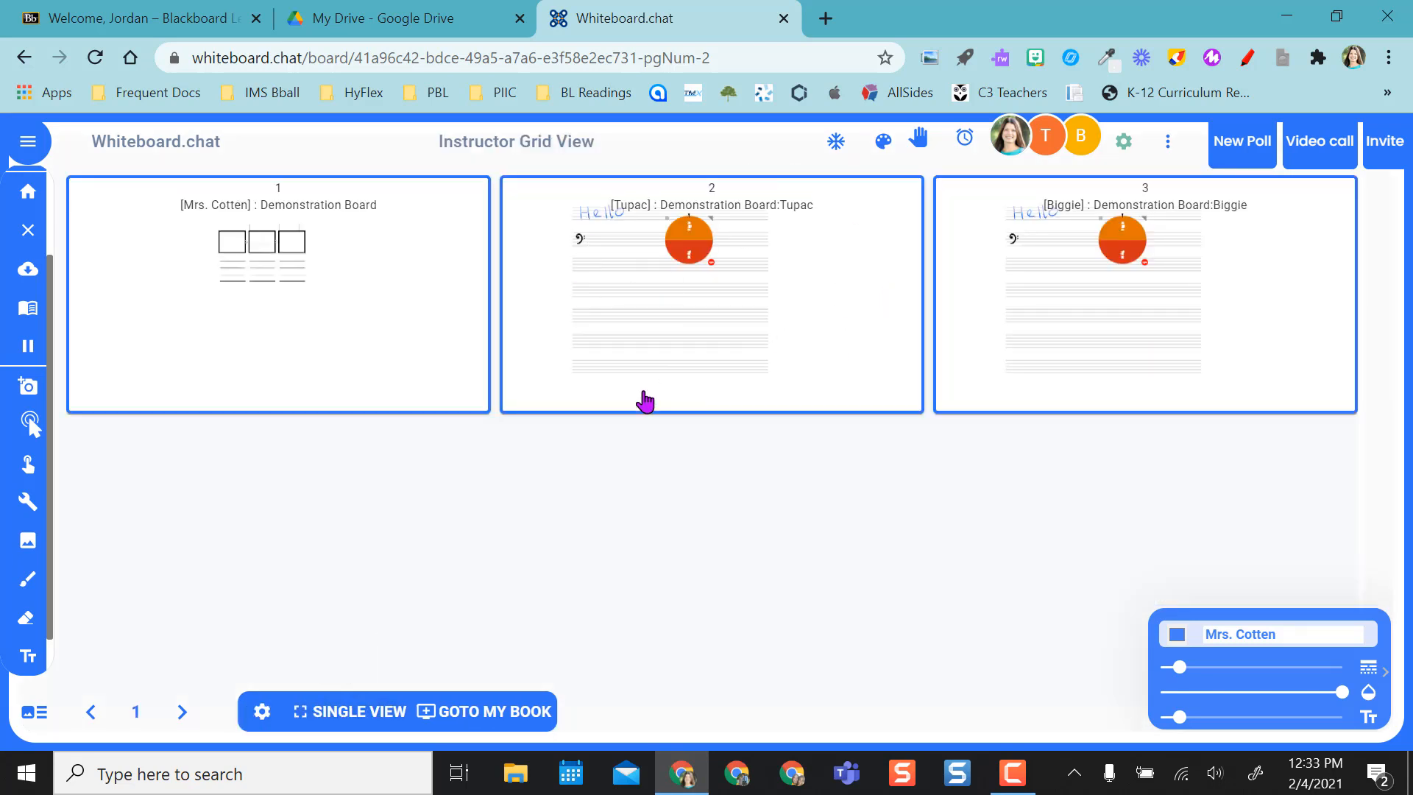
pyautogui.moveTo(533, 536)
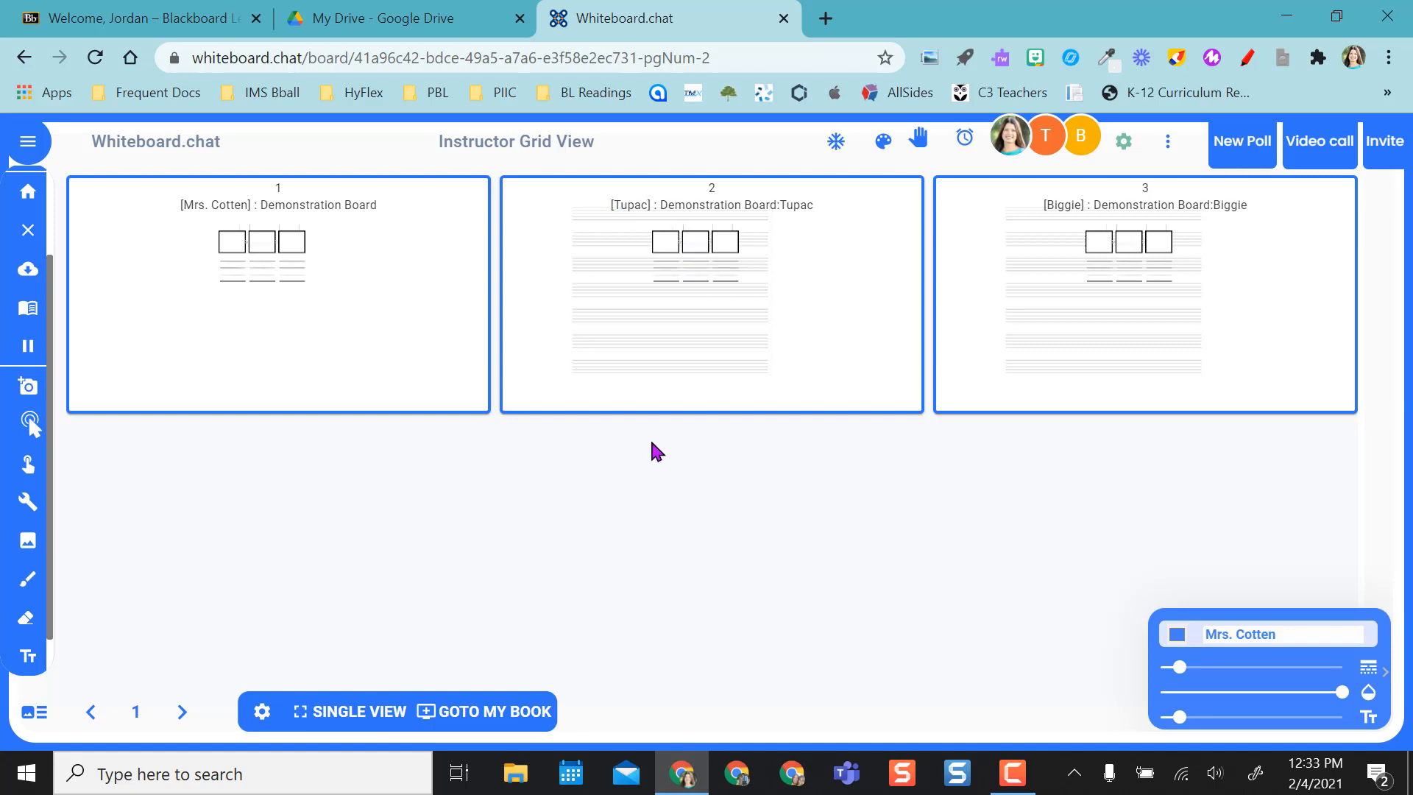
pyautogui.moveTo(861, 362)
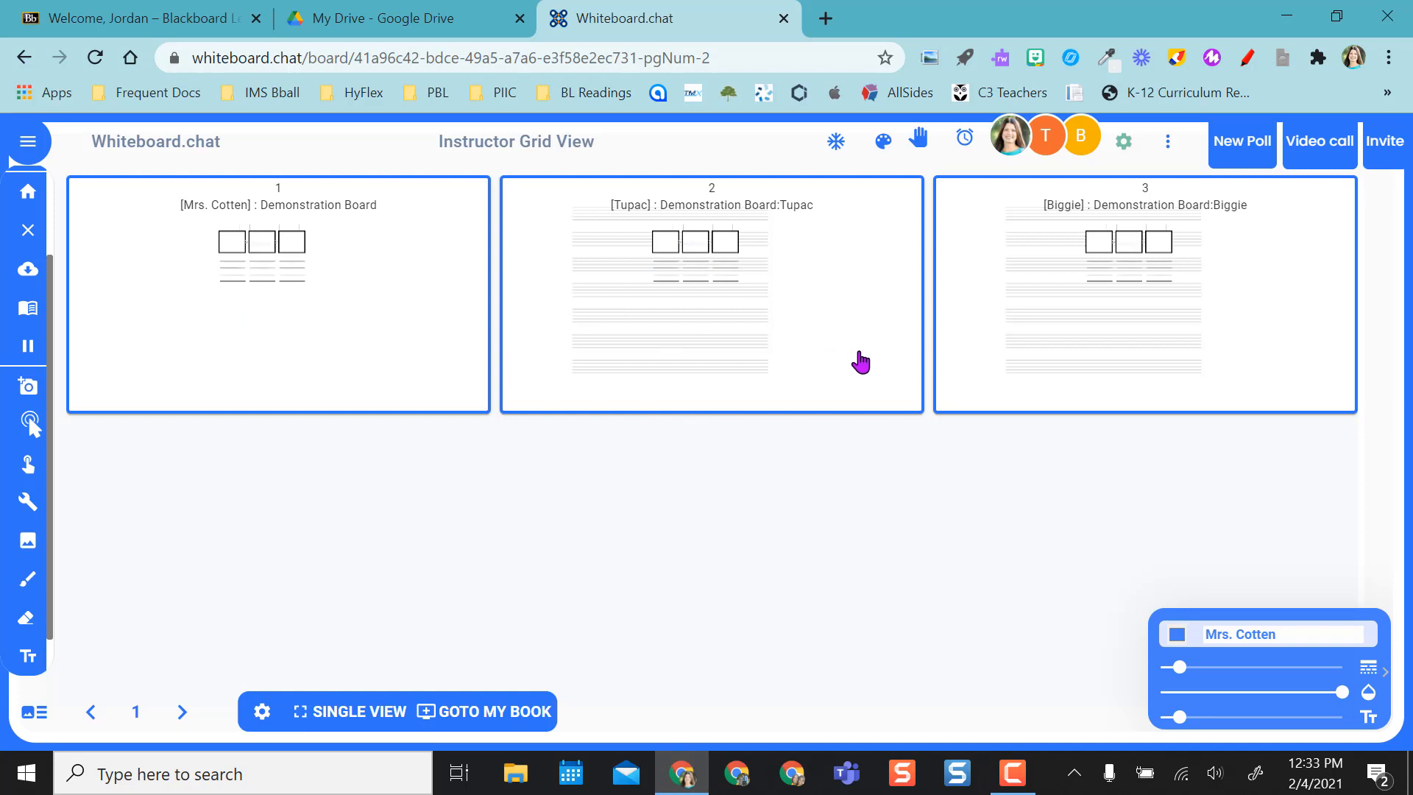
pyautogui.moveTo(392, 619)
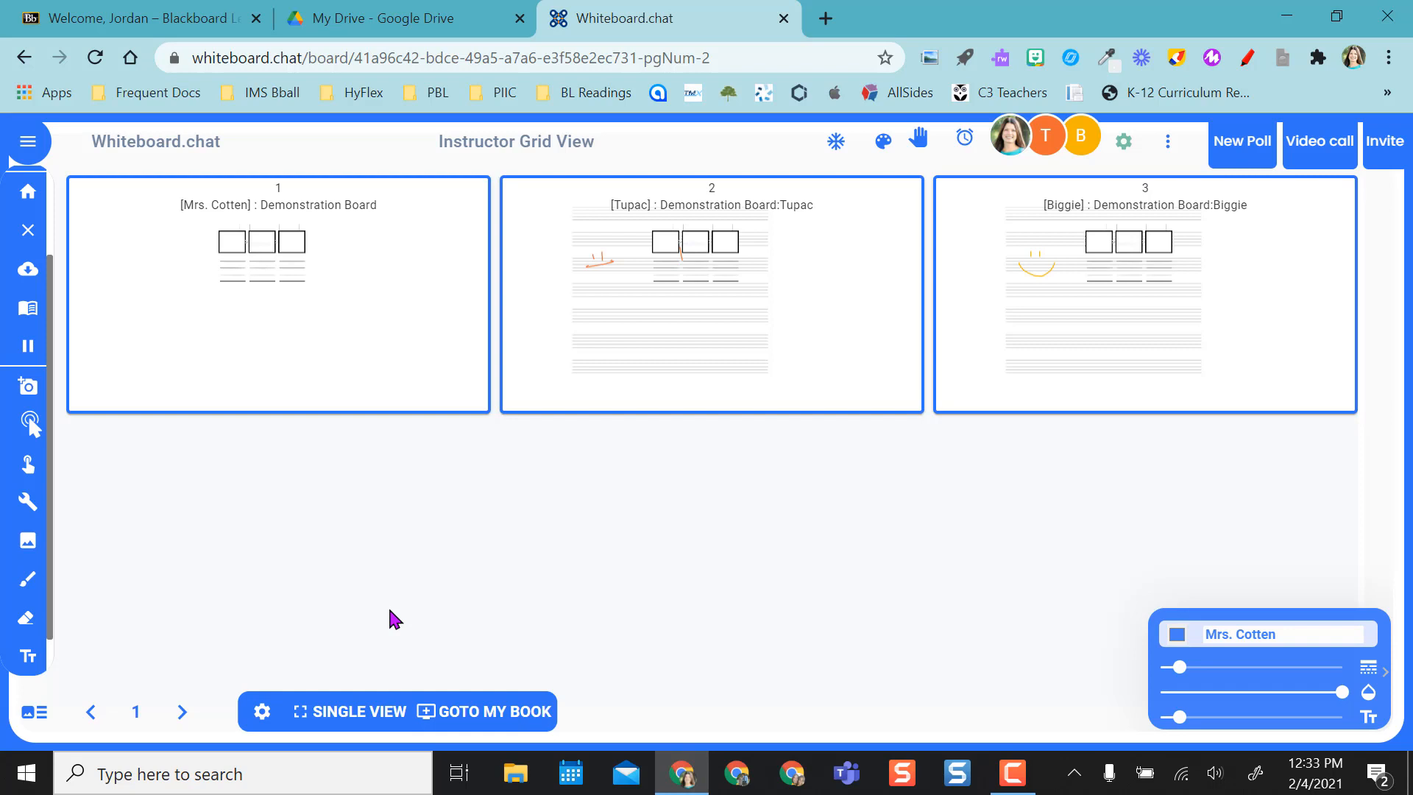
# - Return from Grid View to the instructor's page 2 in Single View
pyautogui.click(347, 711)
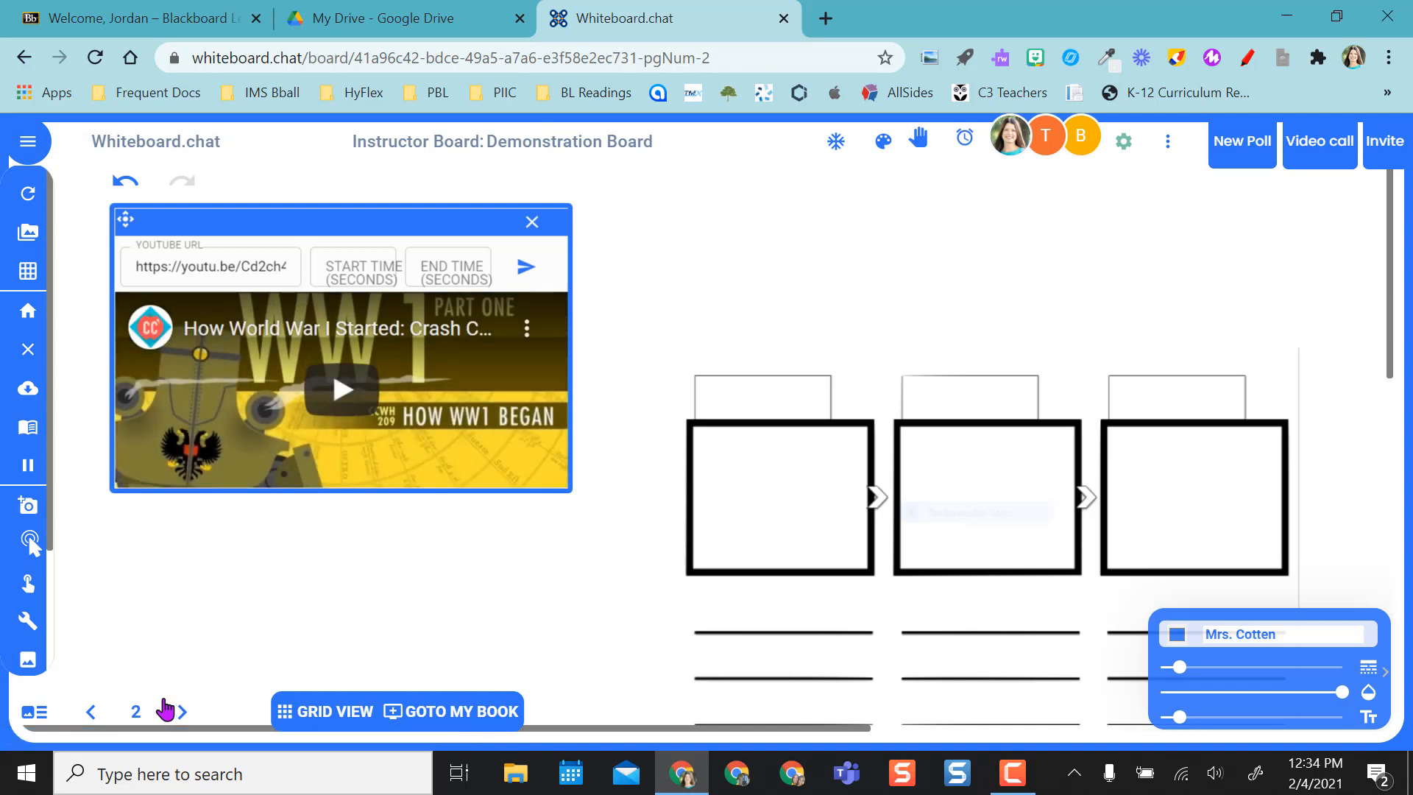
# - Advance to page 3 with the Absolute Value PDF and show all boards in Grid View
pyautogui.click(181, 712)
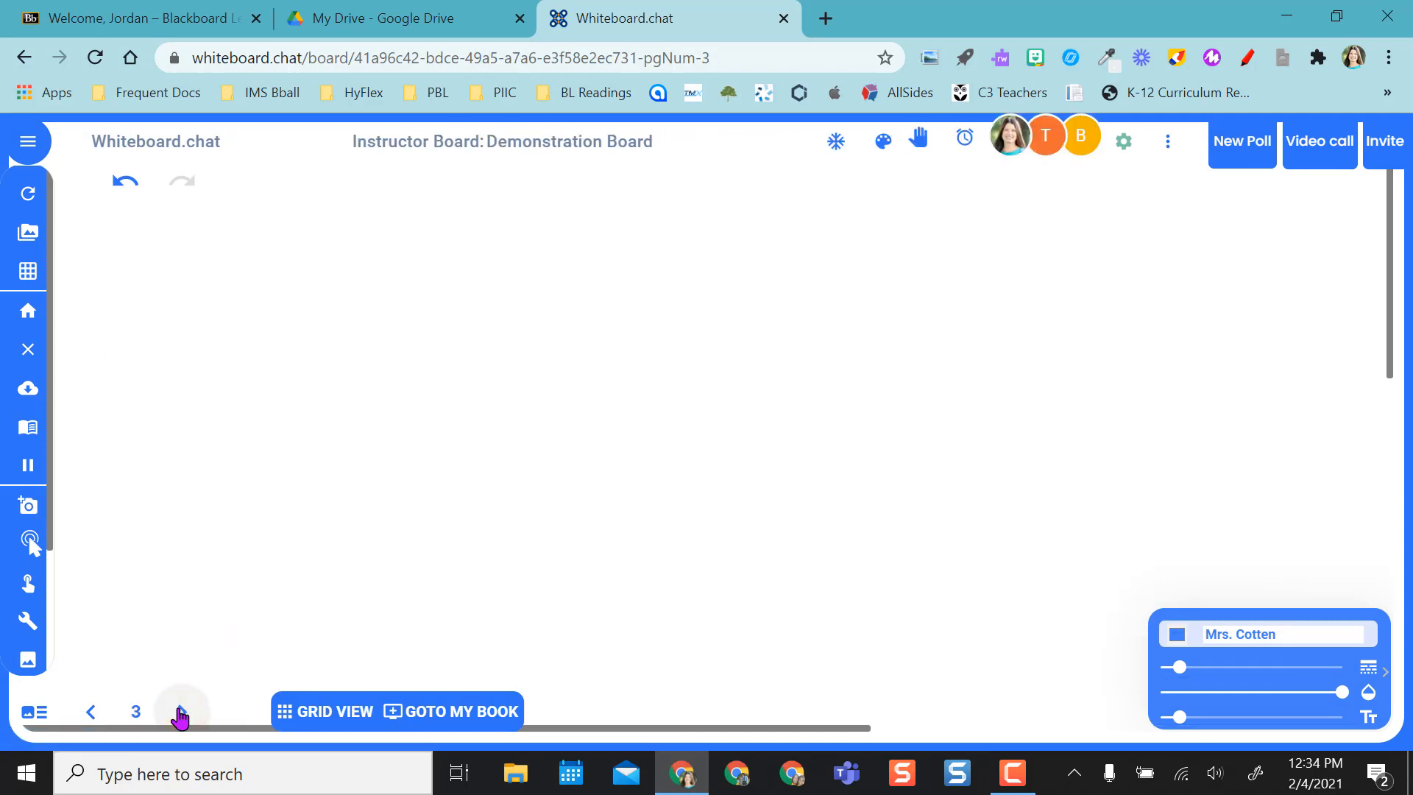
pyautogui.click(180, 713)
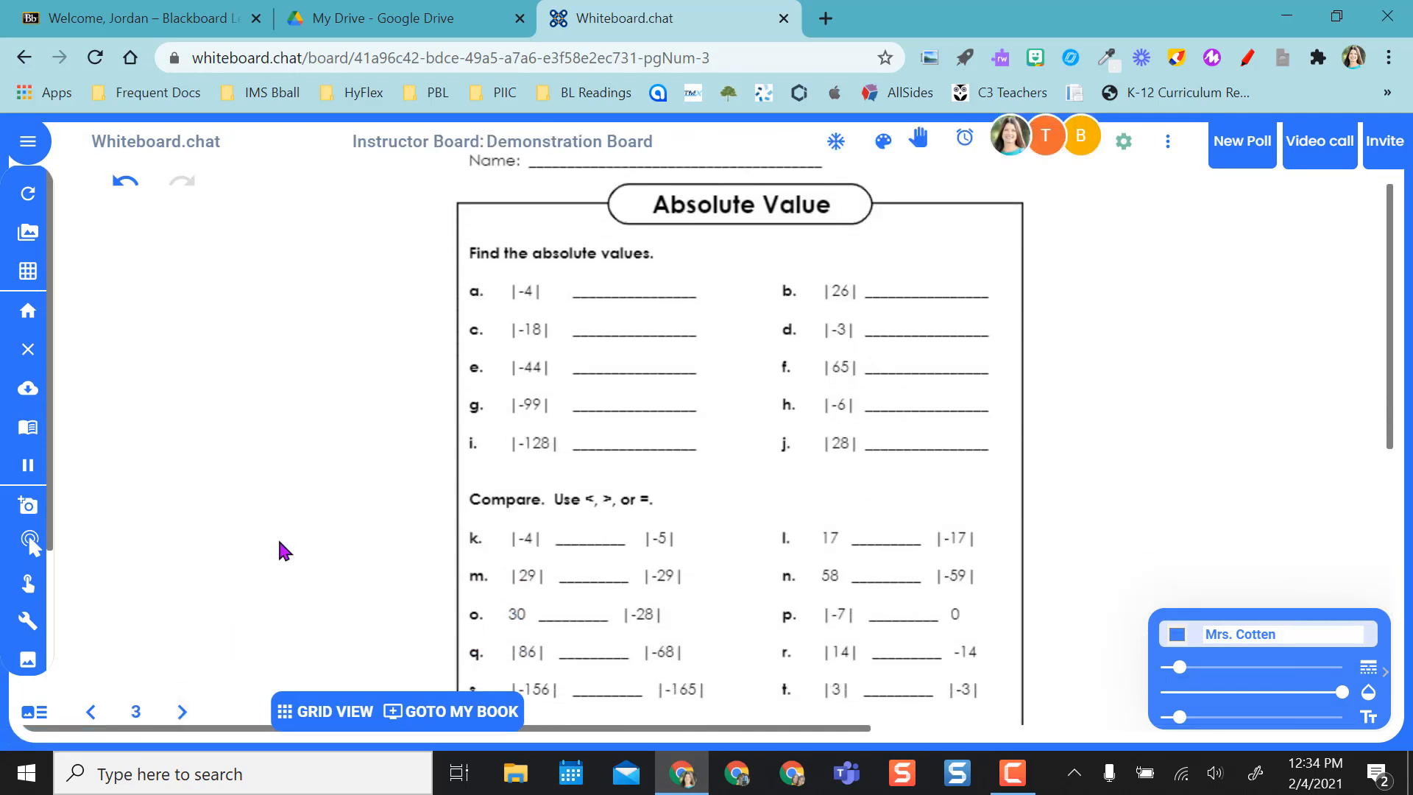
pyautogui.click(27, 141)
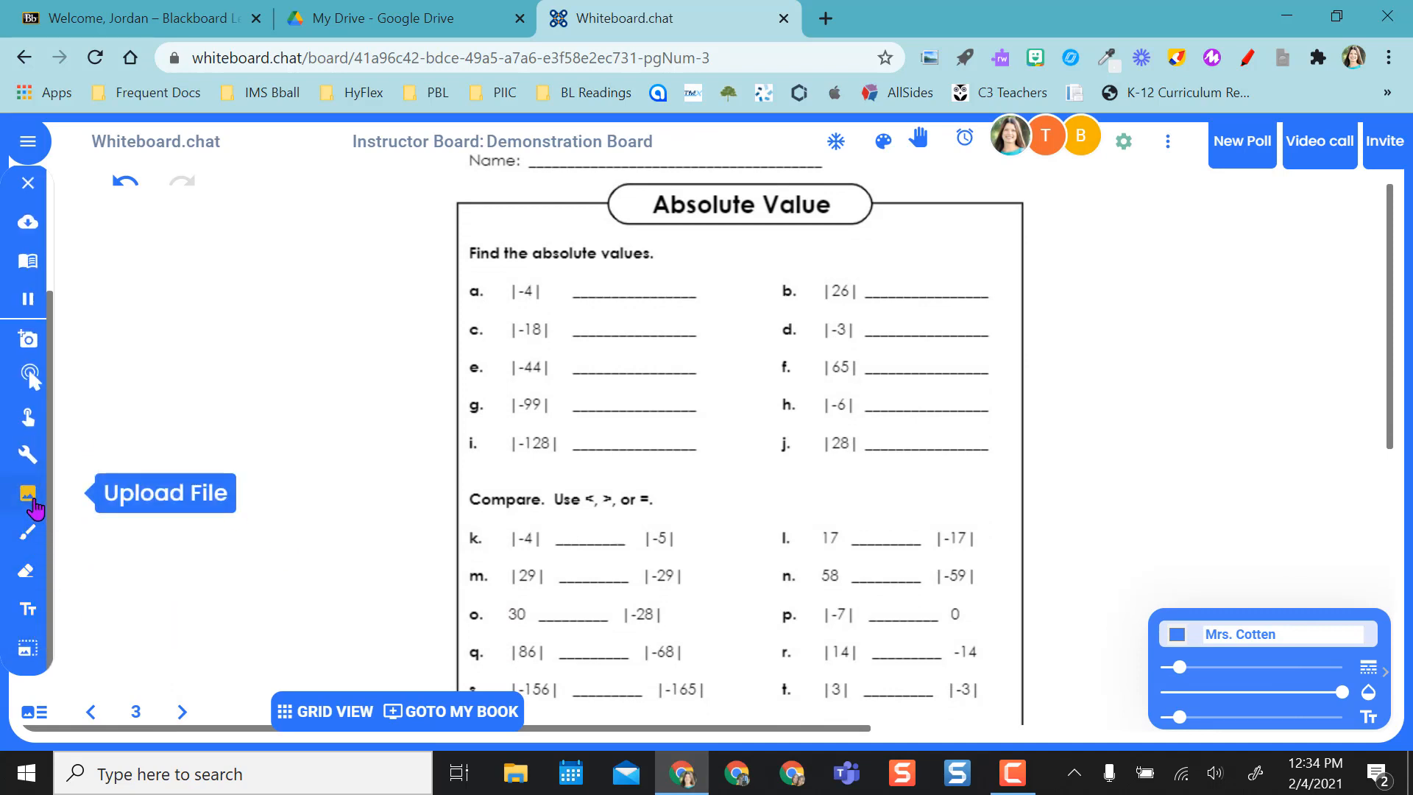
pyautogui.moveTo(221, 549)
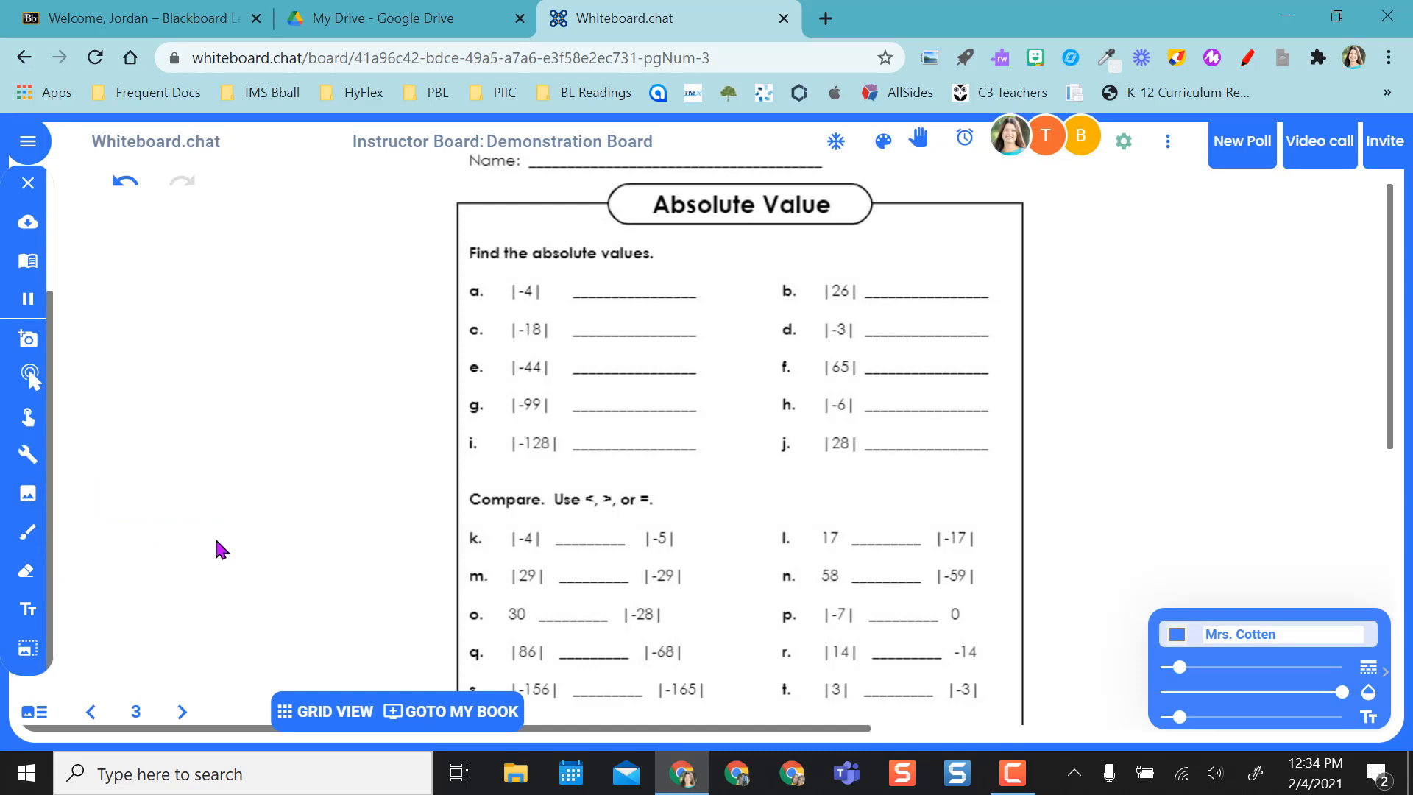
pyautogui.moveTo(350, 605)
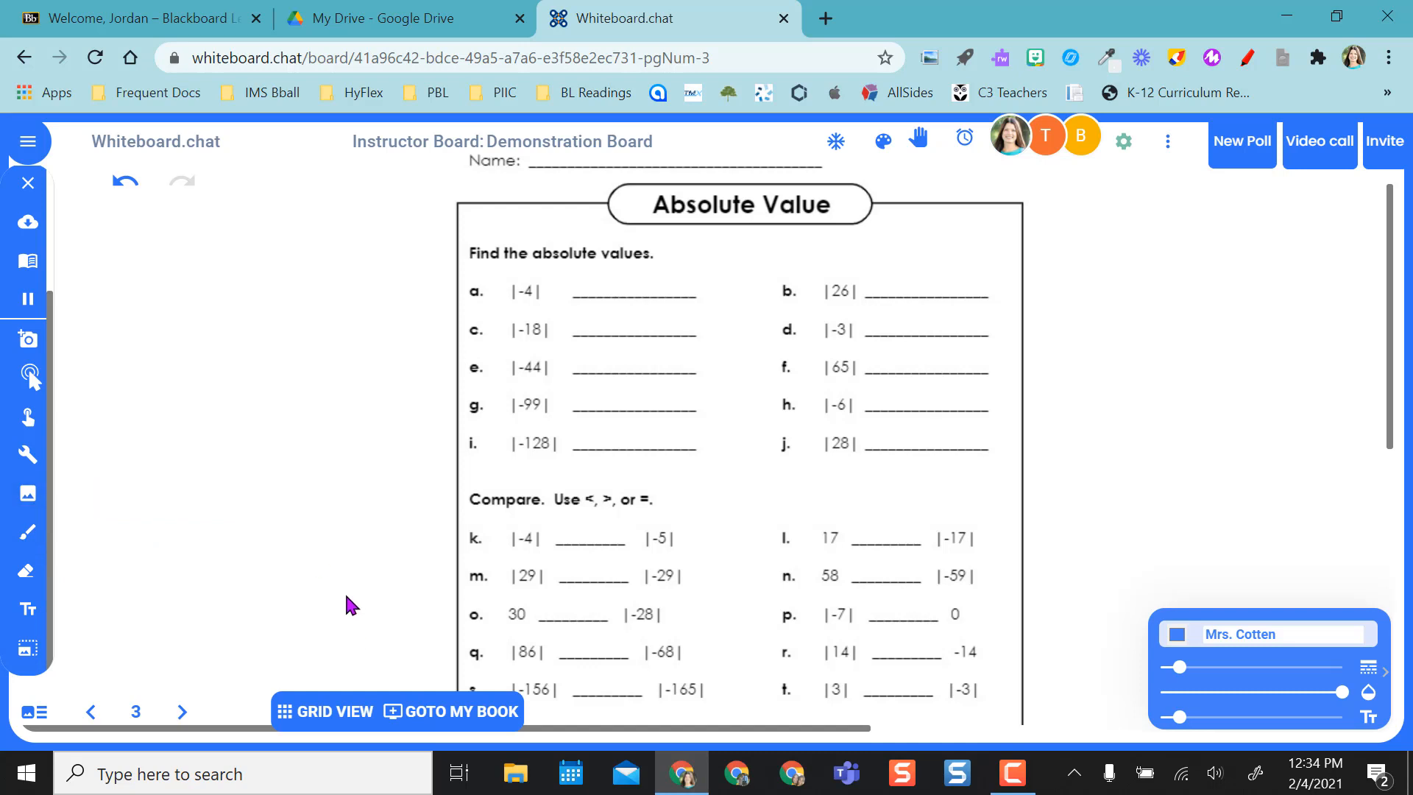
pyautogui.moveTo(311, 704)
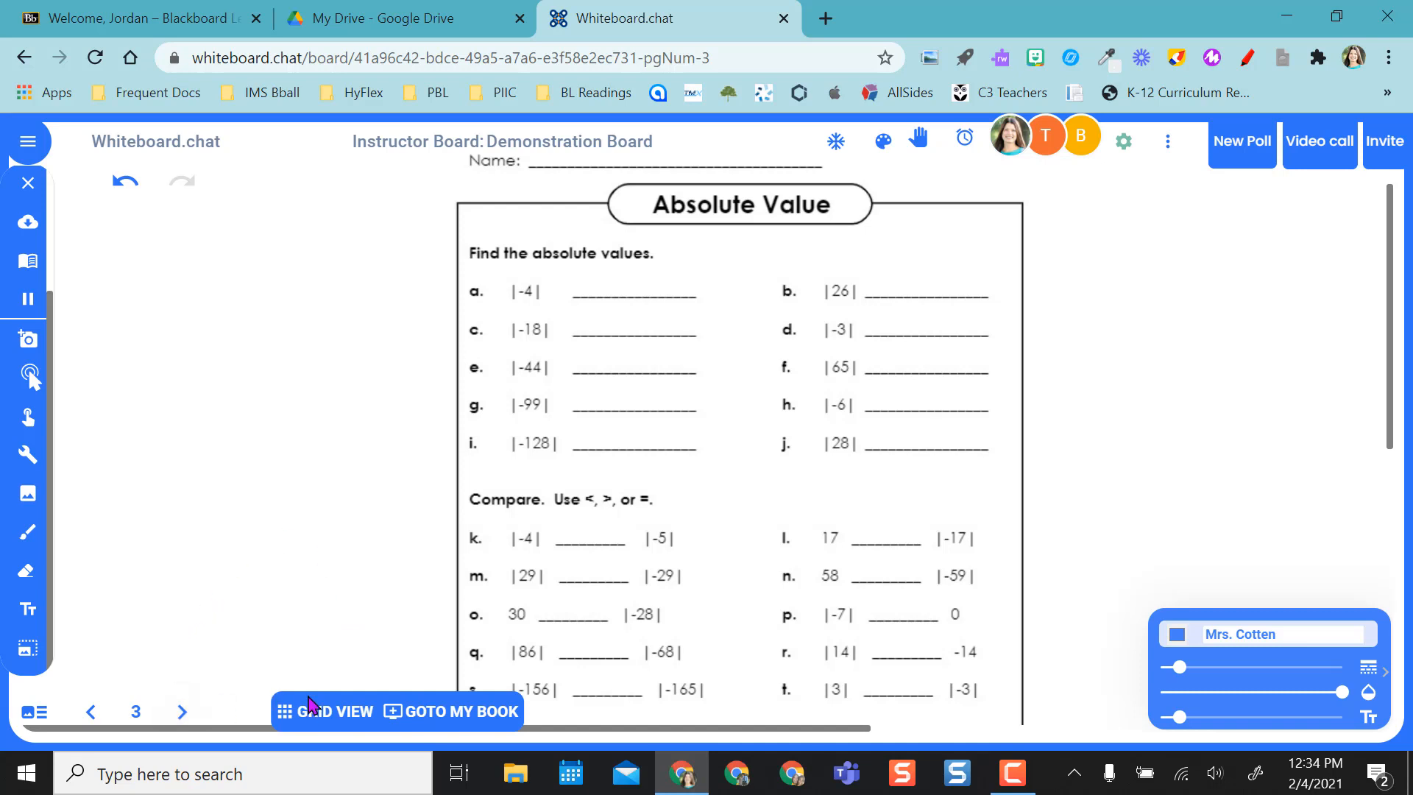
pyautogui.click(330, 711)
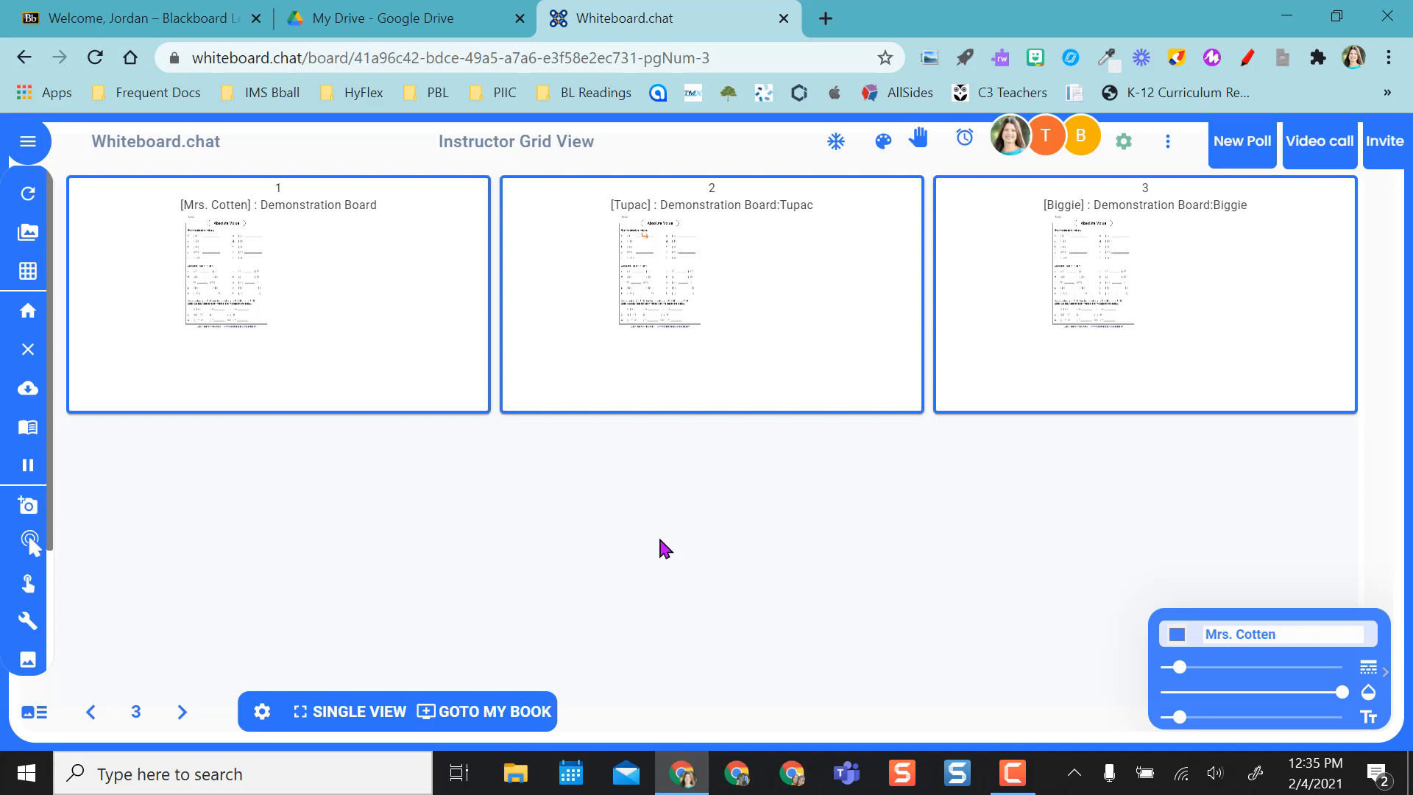
pyautogui.moveTo(917, 141)
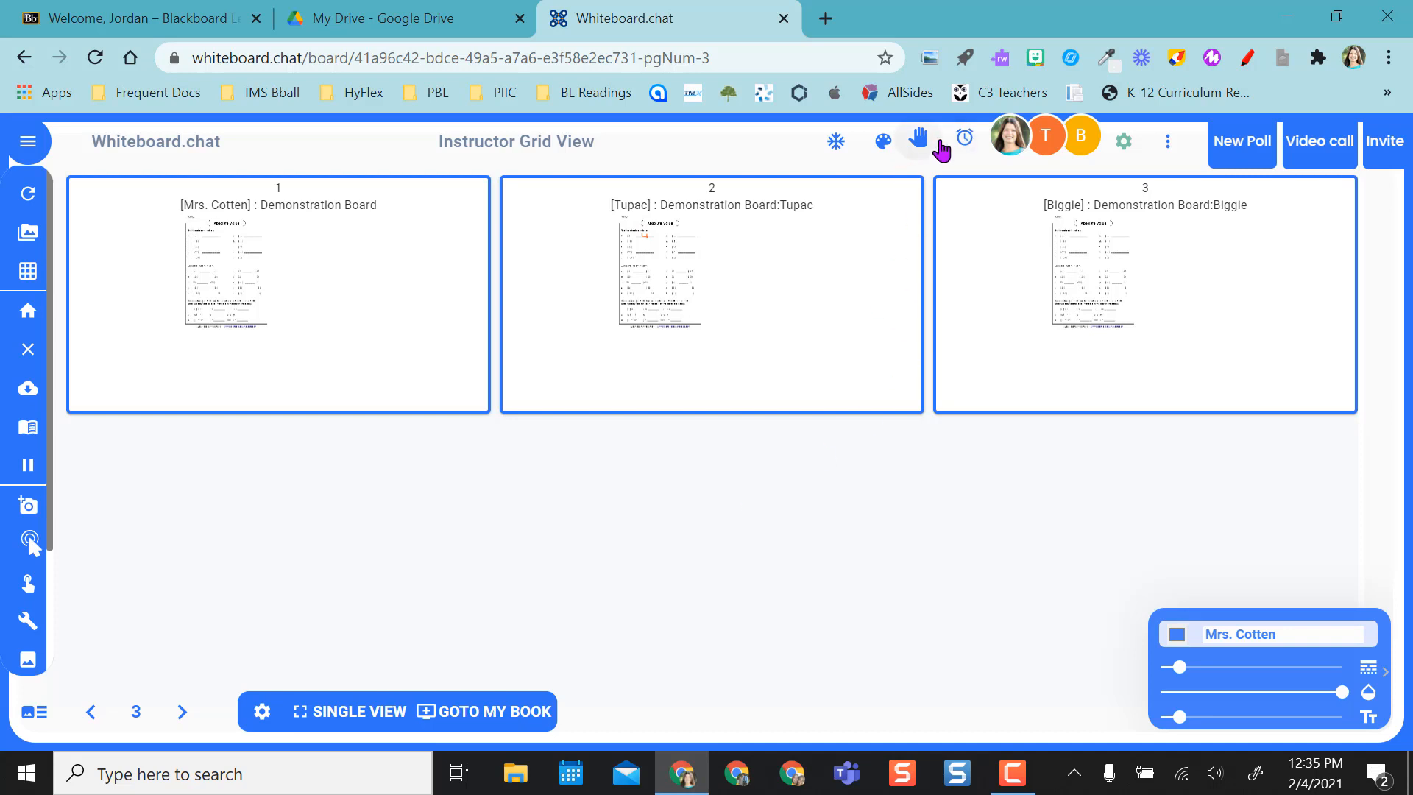
pyautogui.moveTo(836, 588)
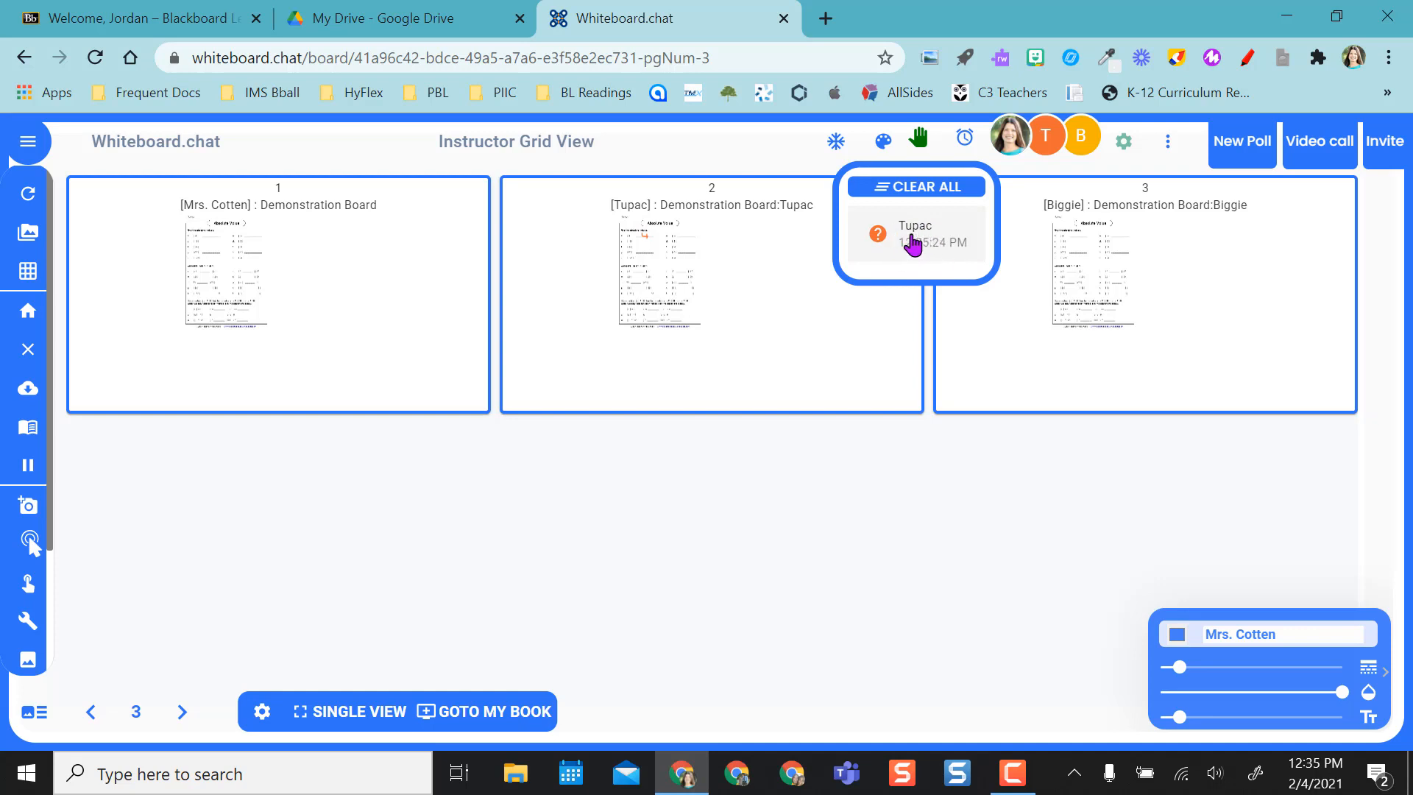
pyautogui.moveTo(604, 256)
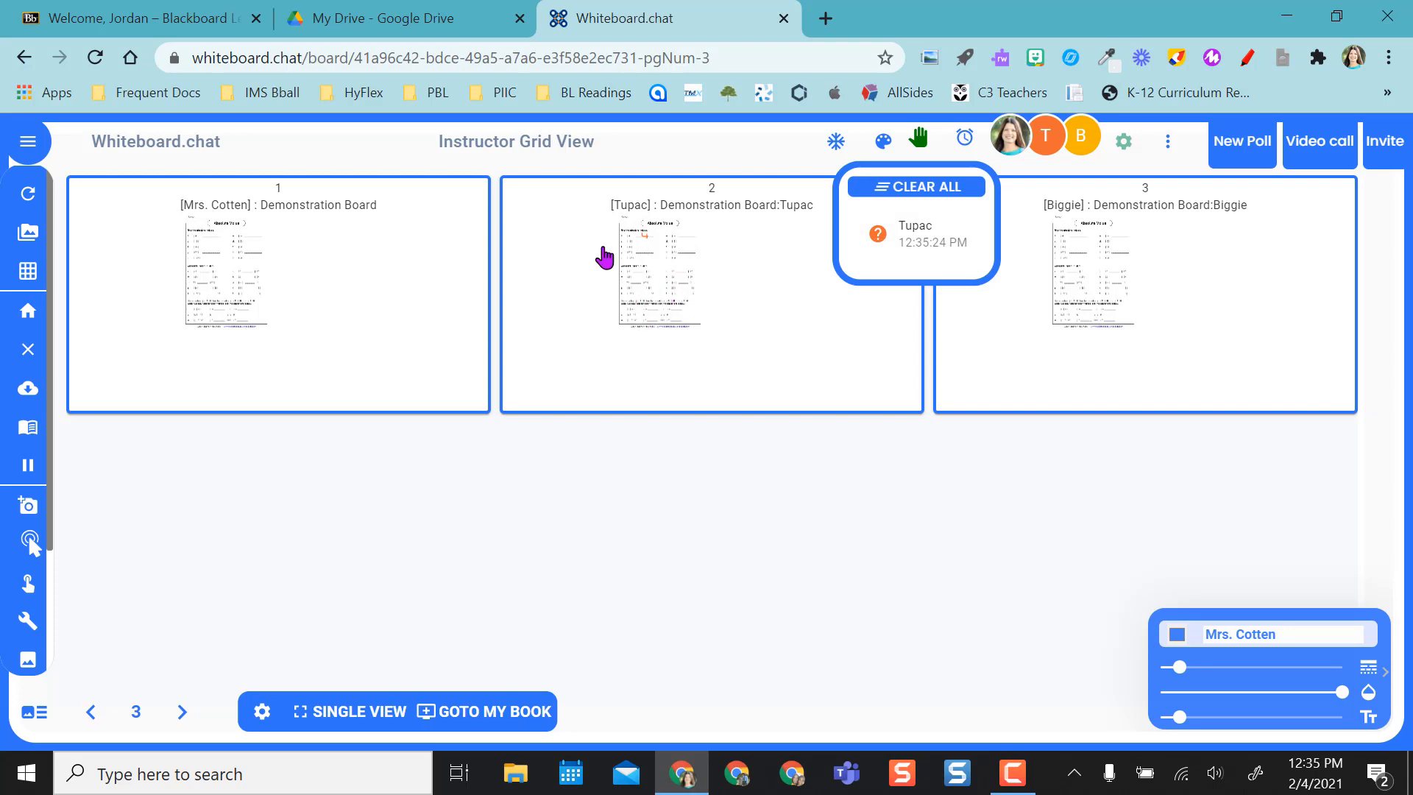
pyautogui.moveTo(743, 318)
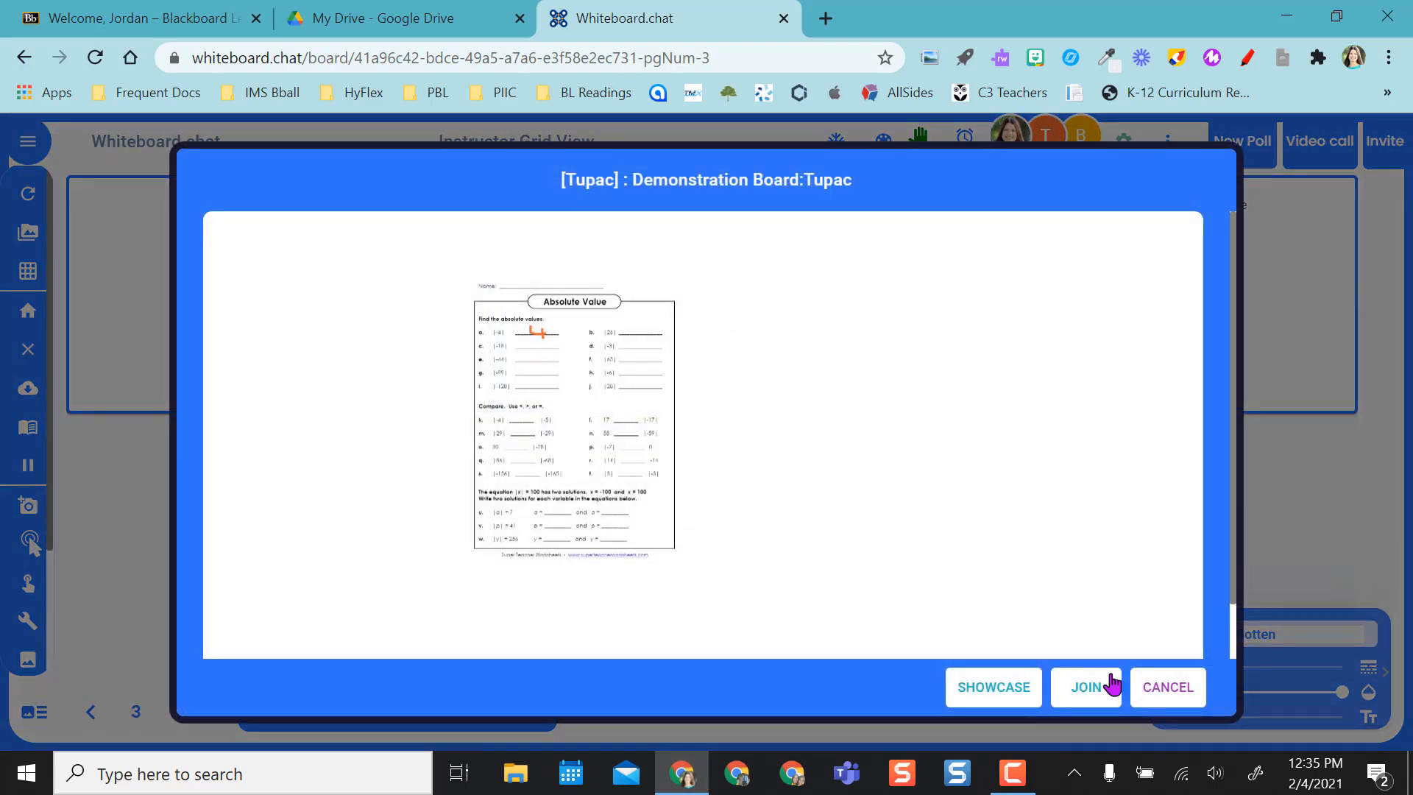
# - Join the student's board, then head back via GOTO INSTRUCTOR
pyautogui.click(1085, 688)
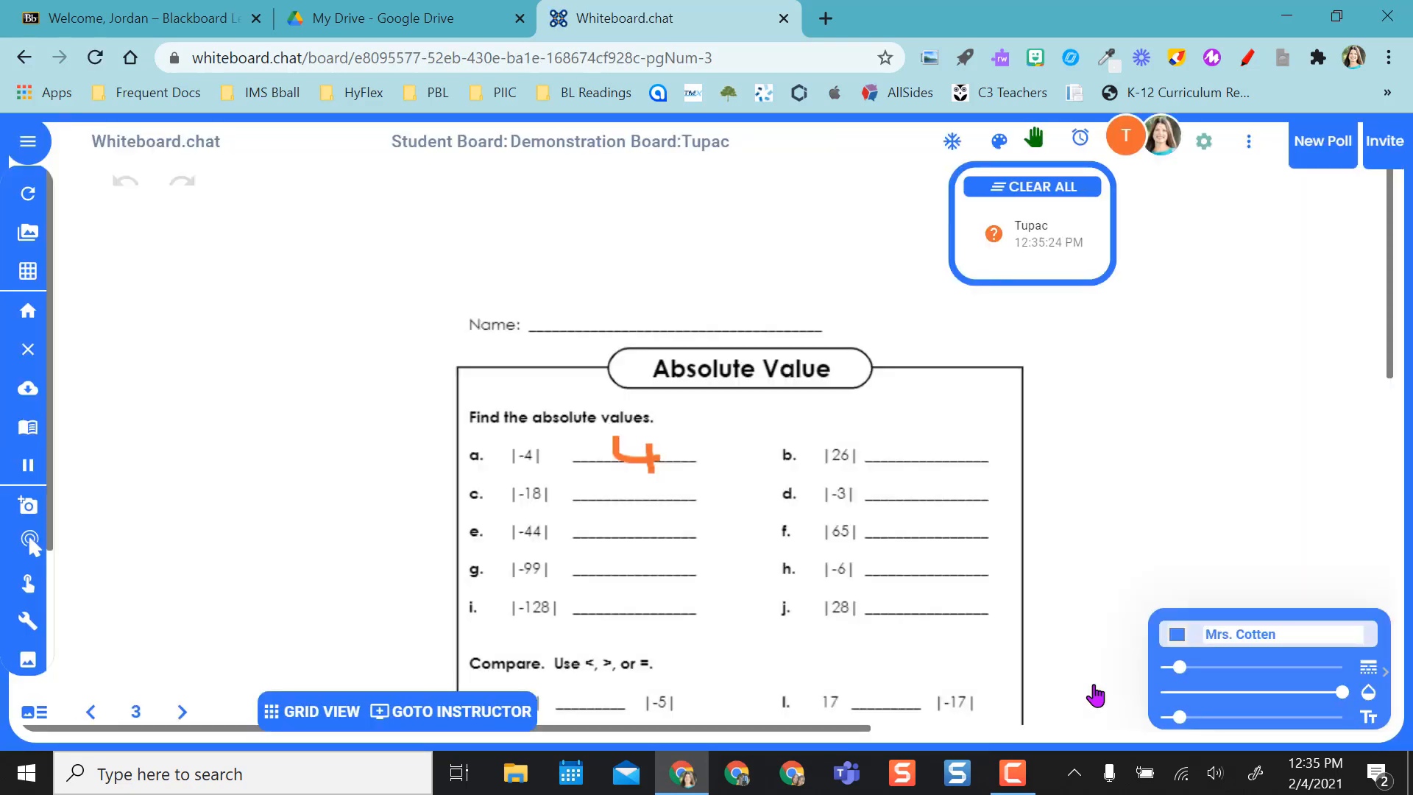
pyautogui.moveTo(793, 563)
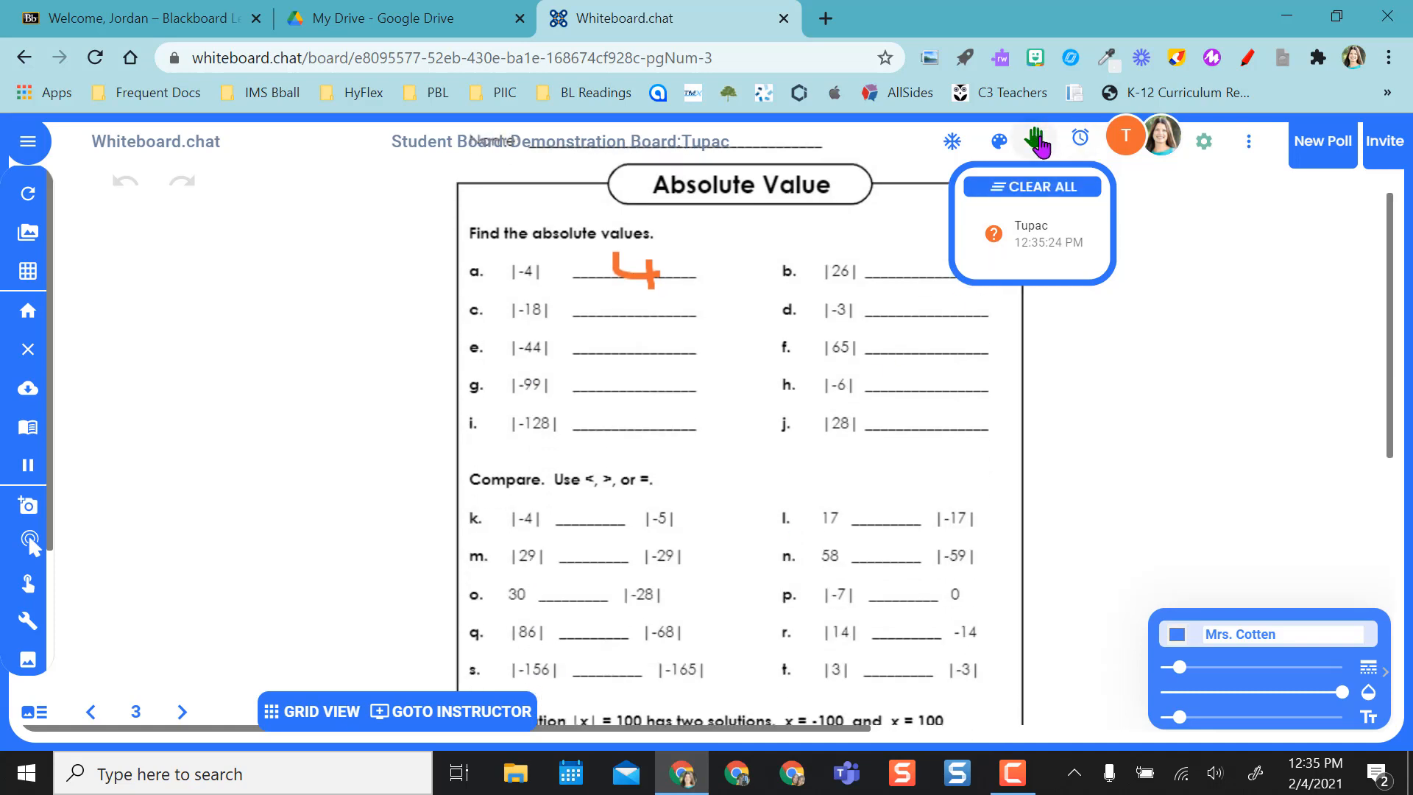
pyautogui.moveTo(1042, 192)
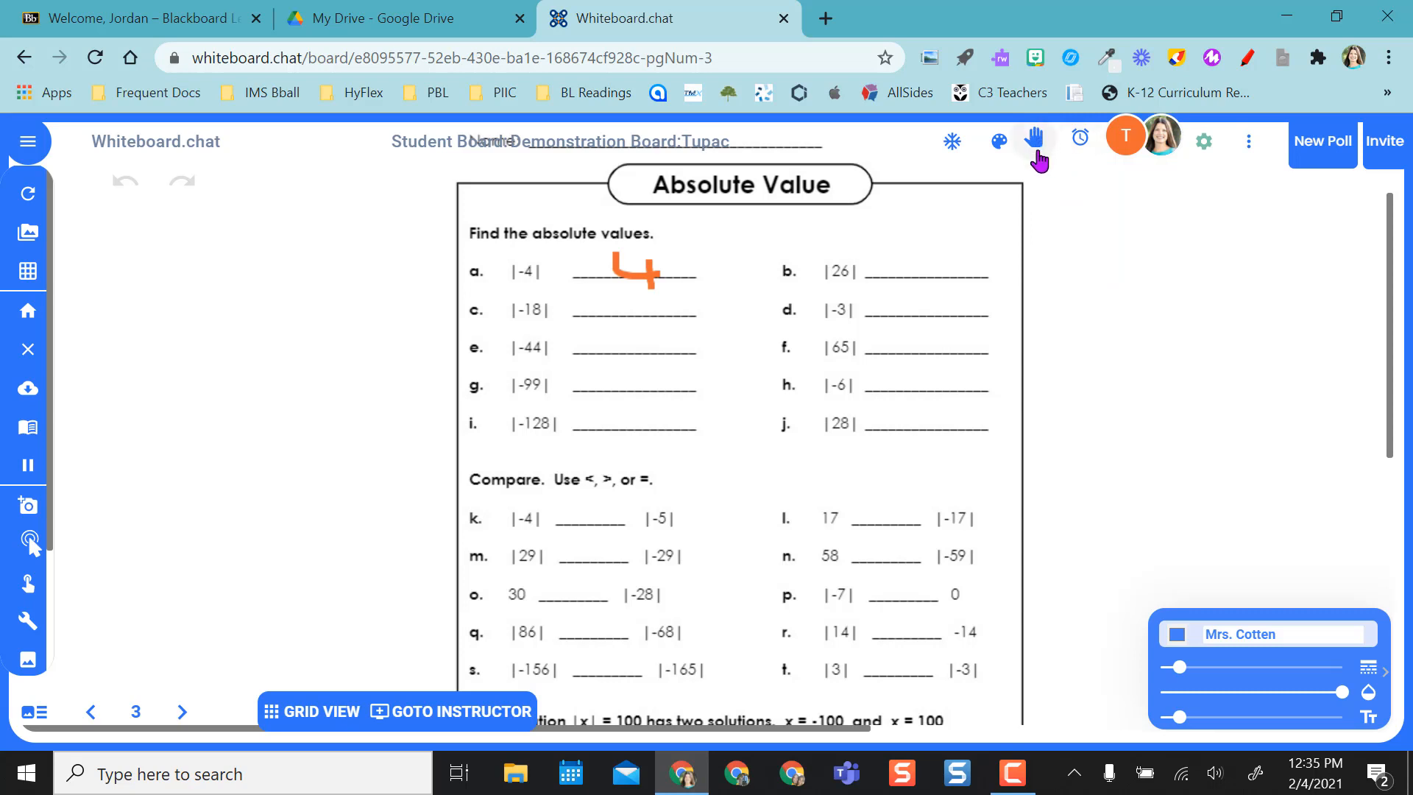
pyautogui.moveTo(947, 333)
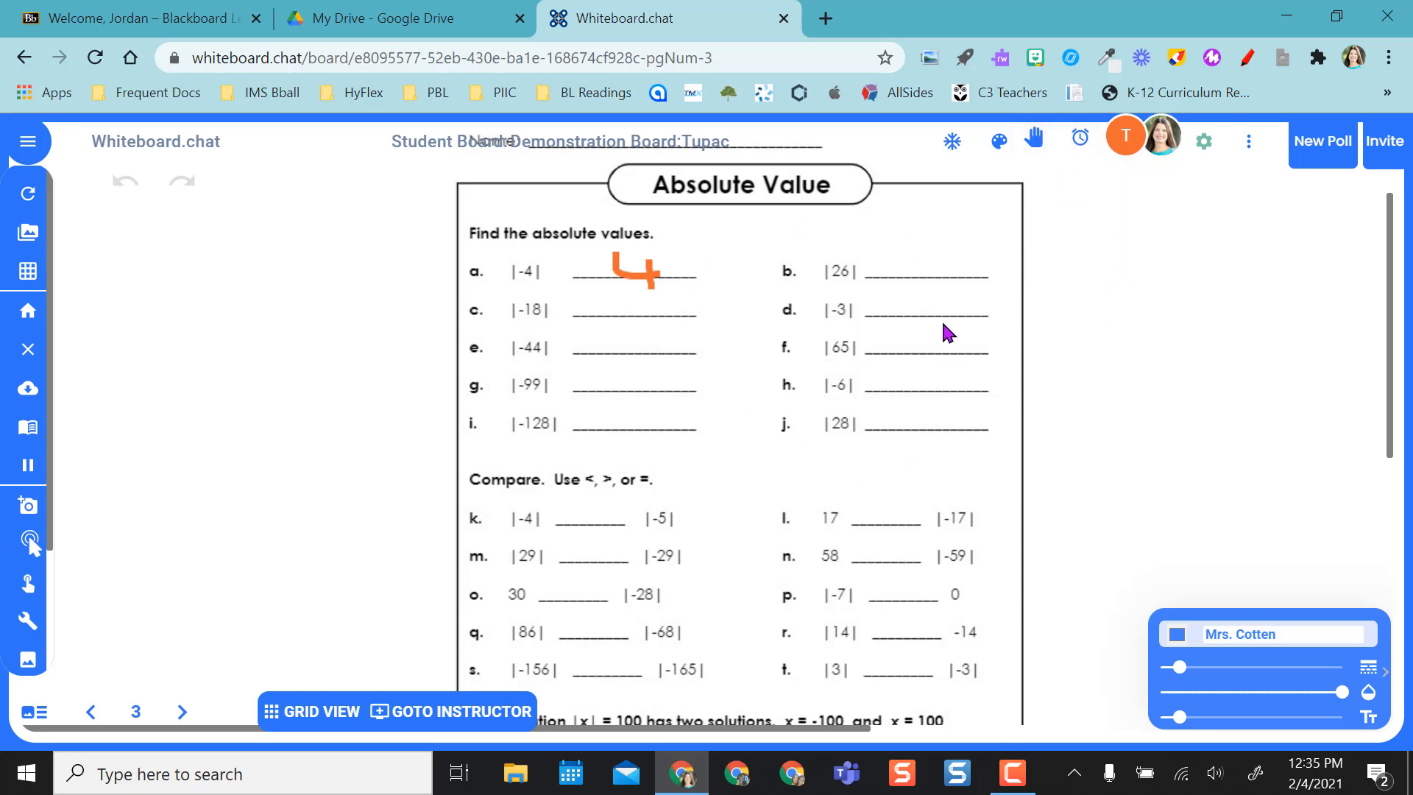
pyautogui.moveTo(1109, 351)
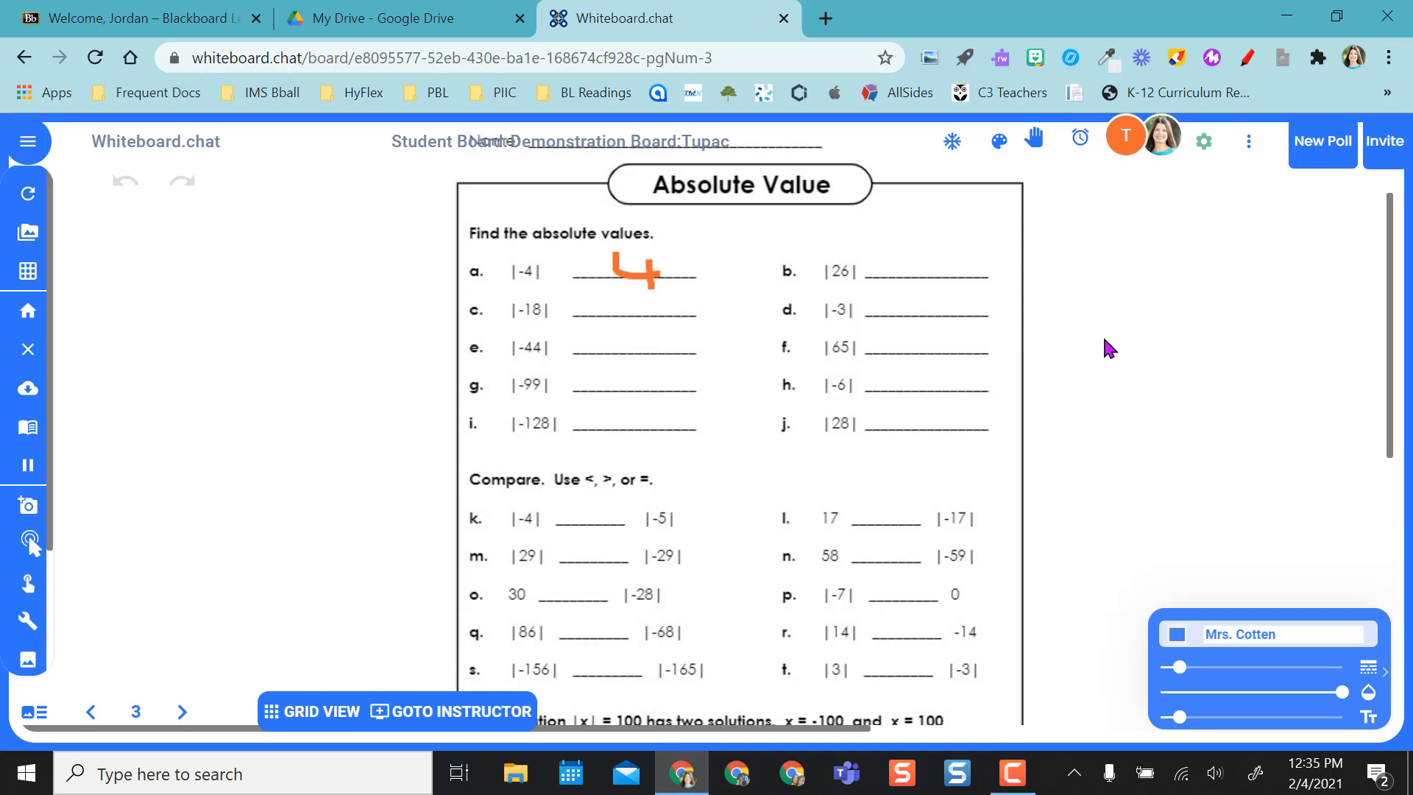
pyautogui.moveTo(451, 711)
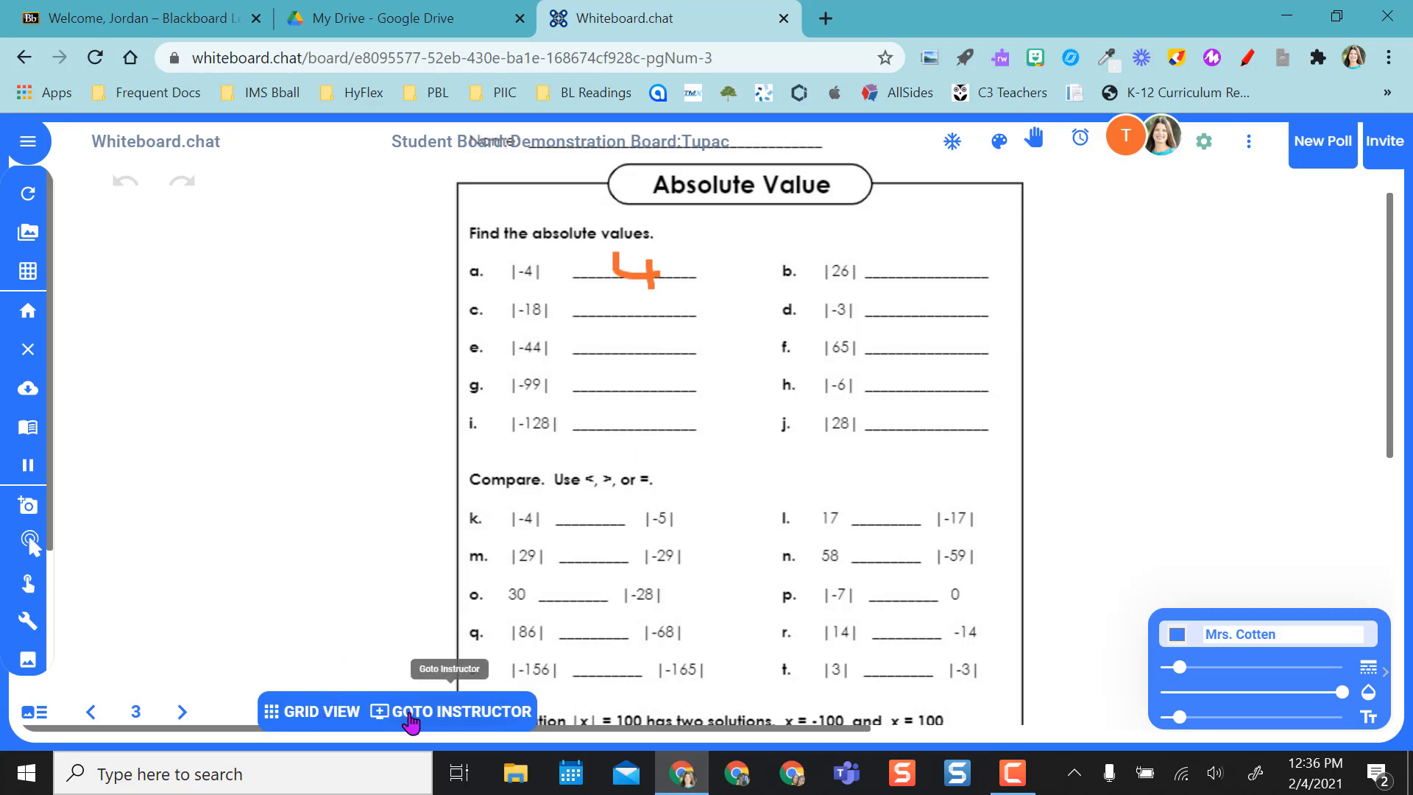
pyautogui.moveTo(424, 726)
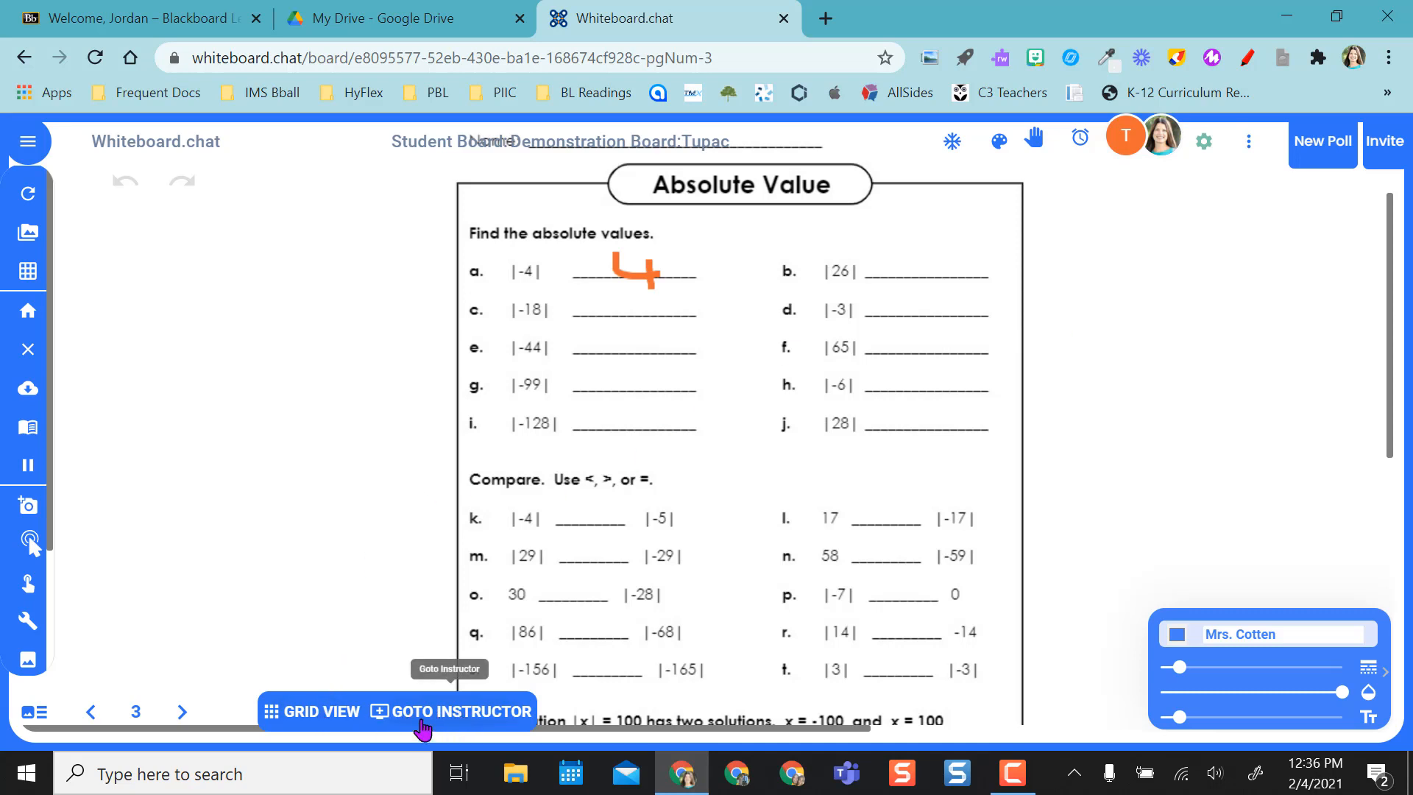
pyautogui.click(463, 711)
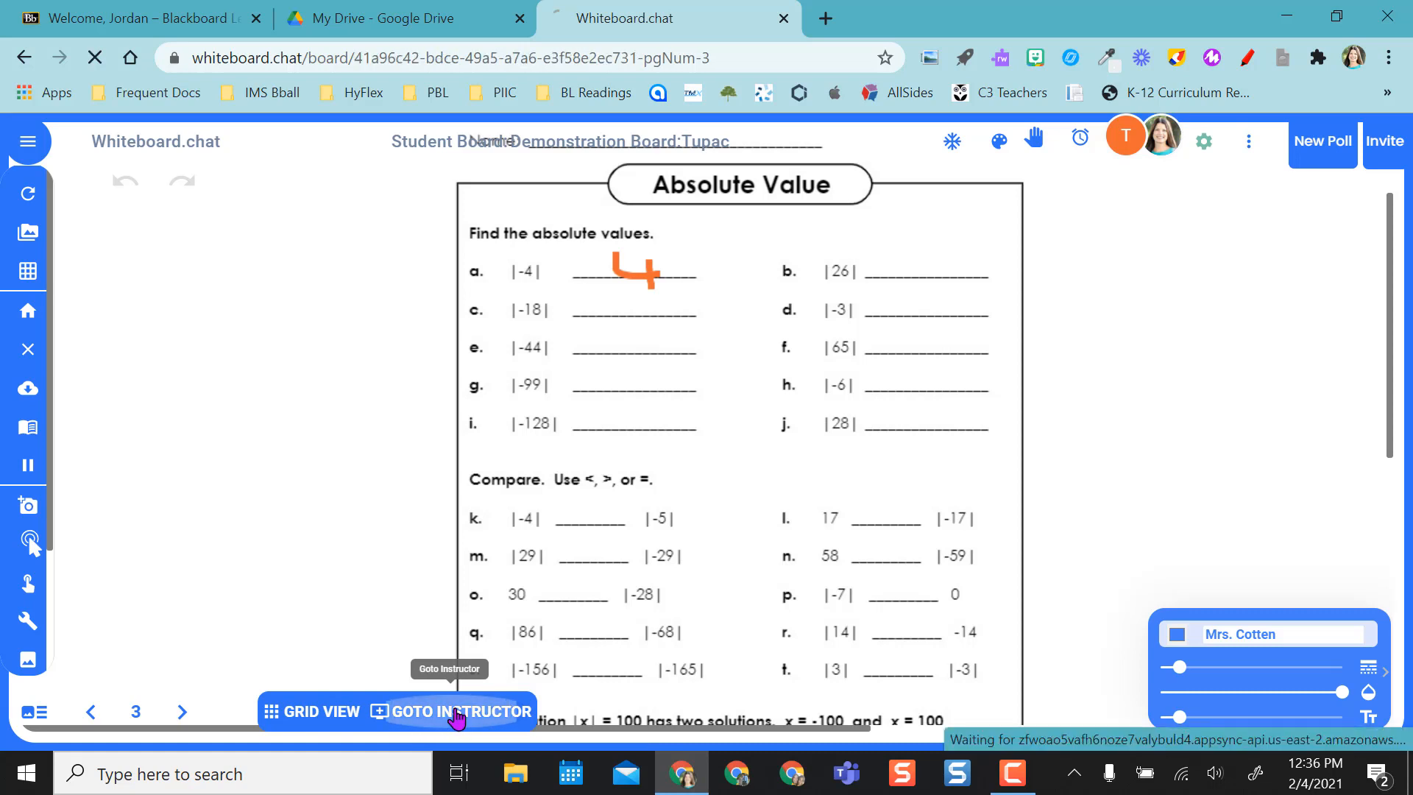
# - On the instructor board, mark Biggie's raised hand as handled and switch to Grid View
pyautogui.click(459, 711)
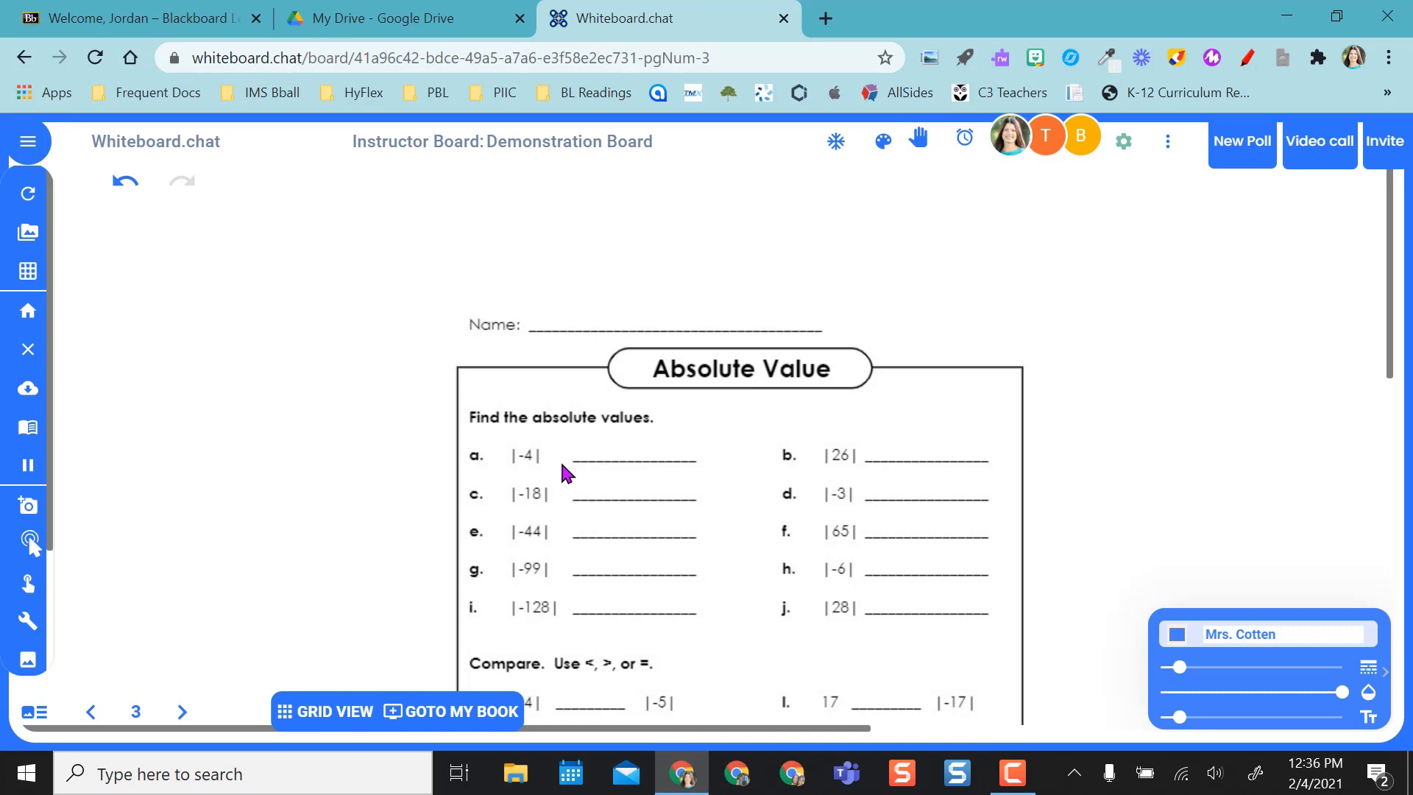
pyautogui.click(917, 141)
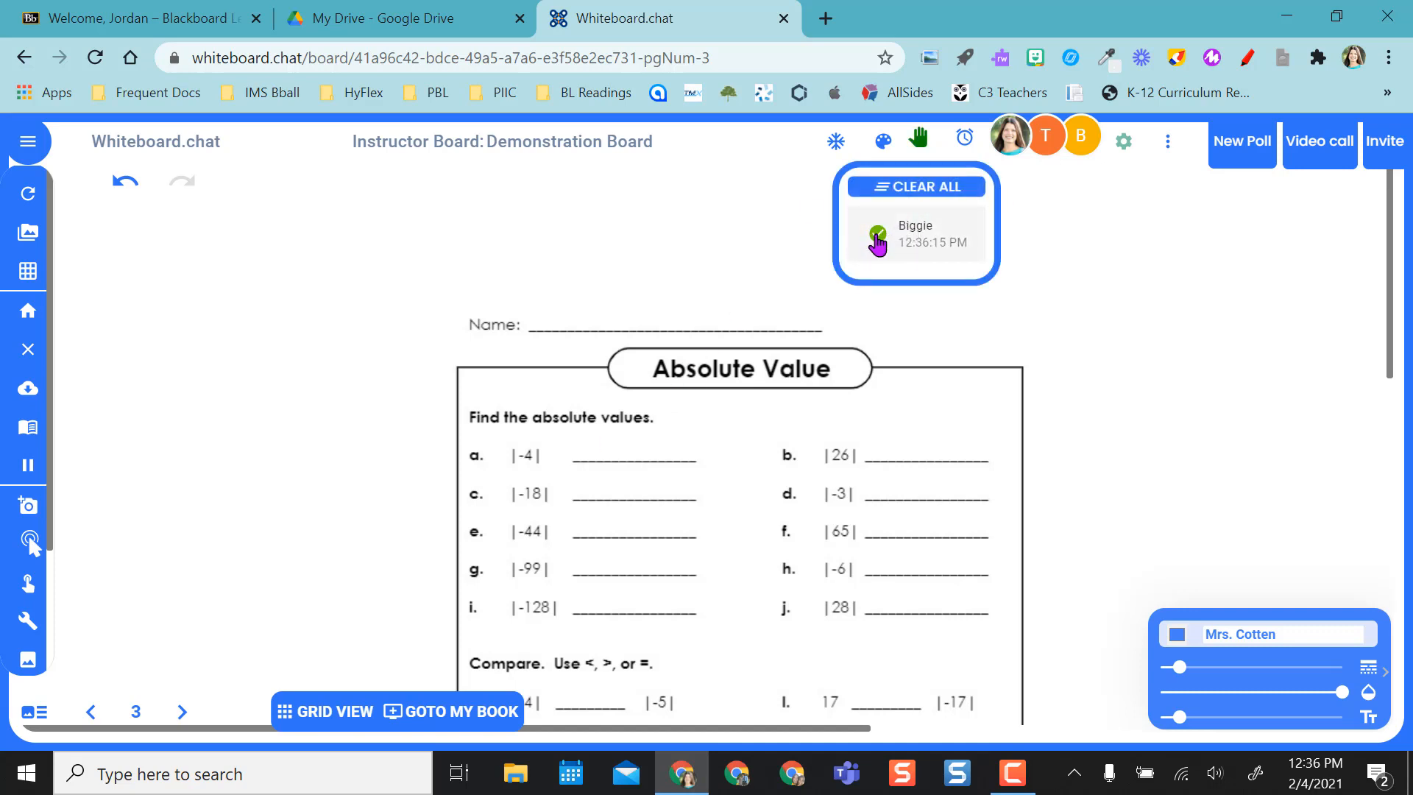
pyautogui.click(876, 234)
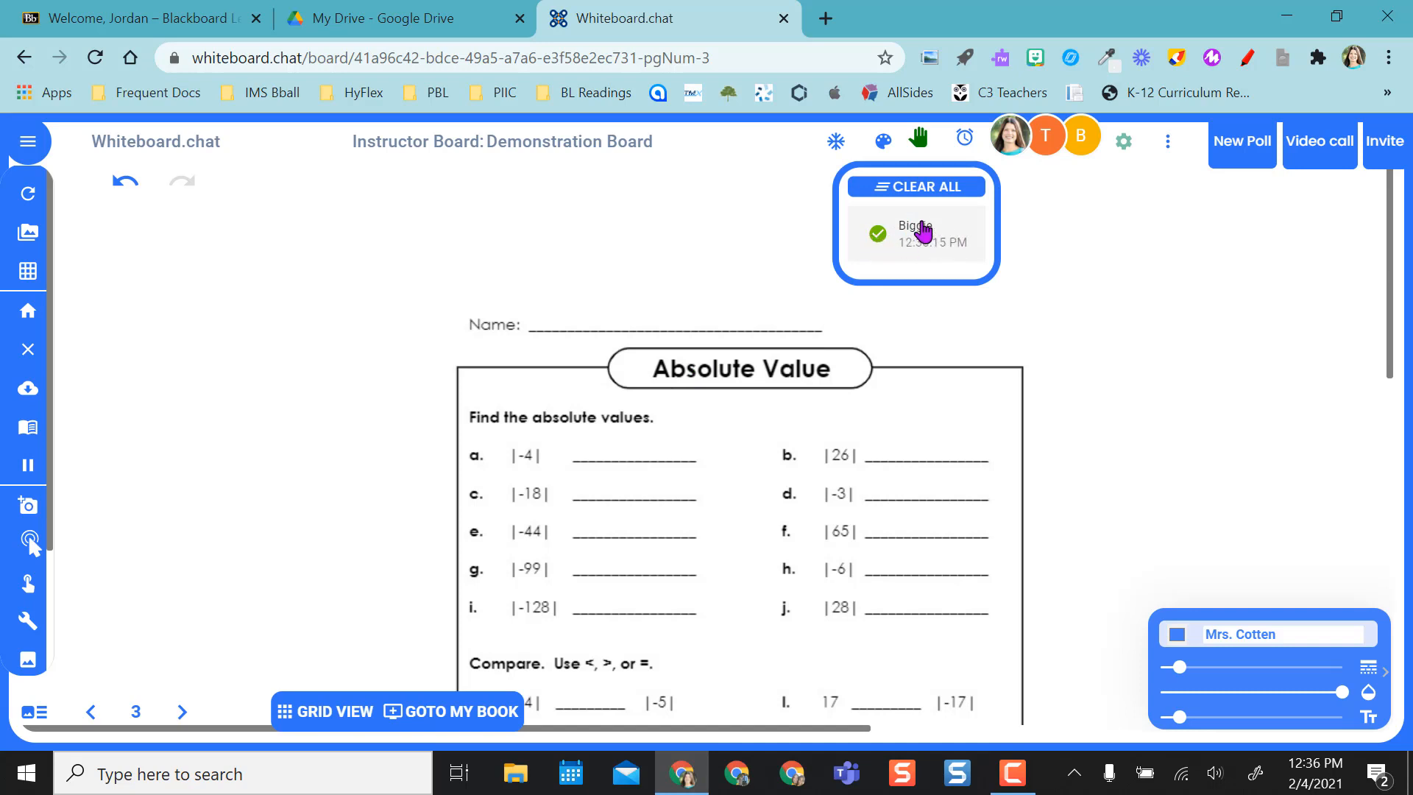
pyautogui.moveTo(624, 327)
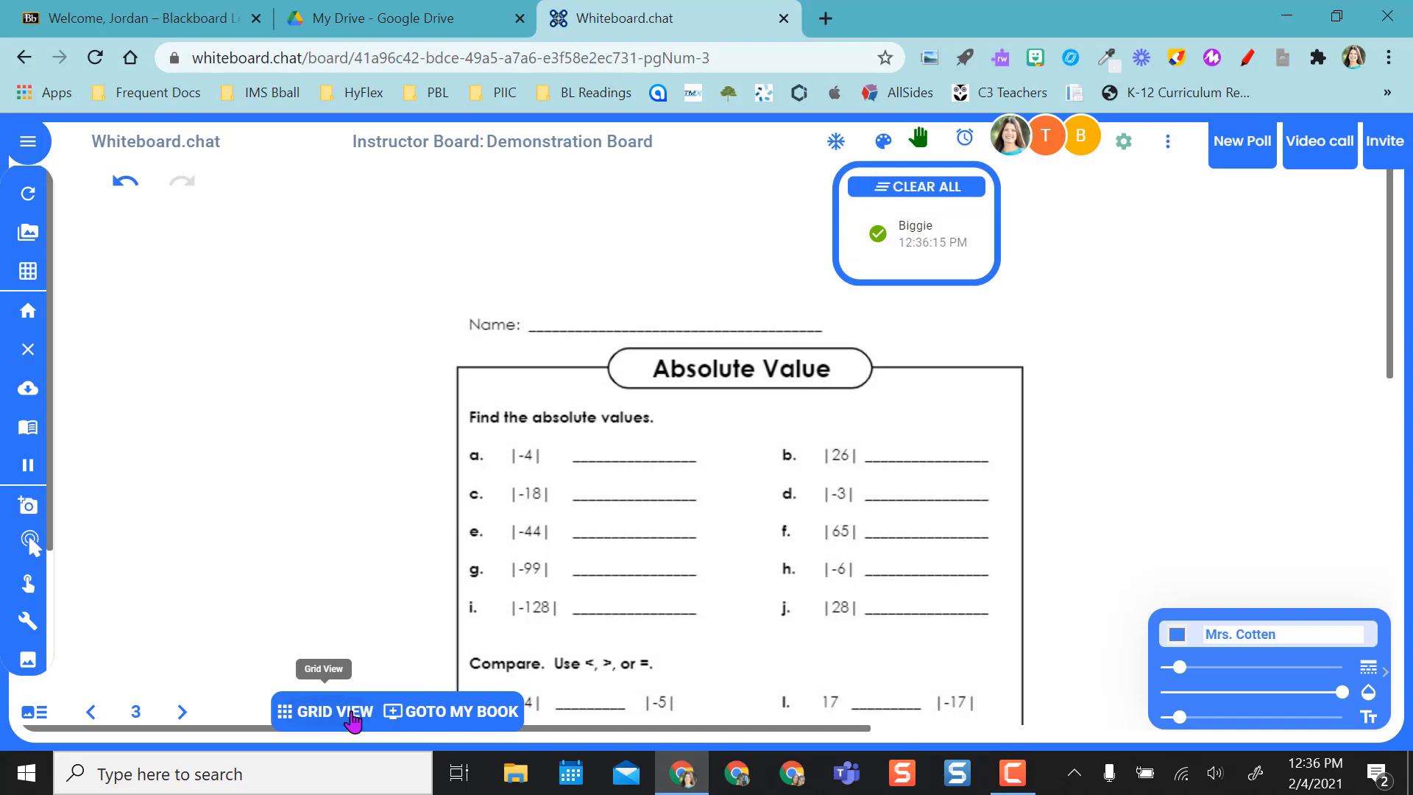
pyautogui.click(339, 711)
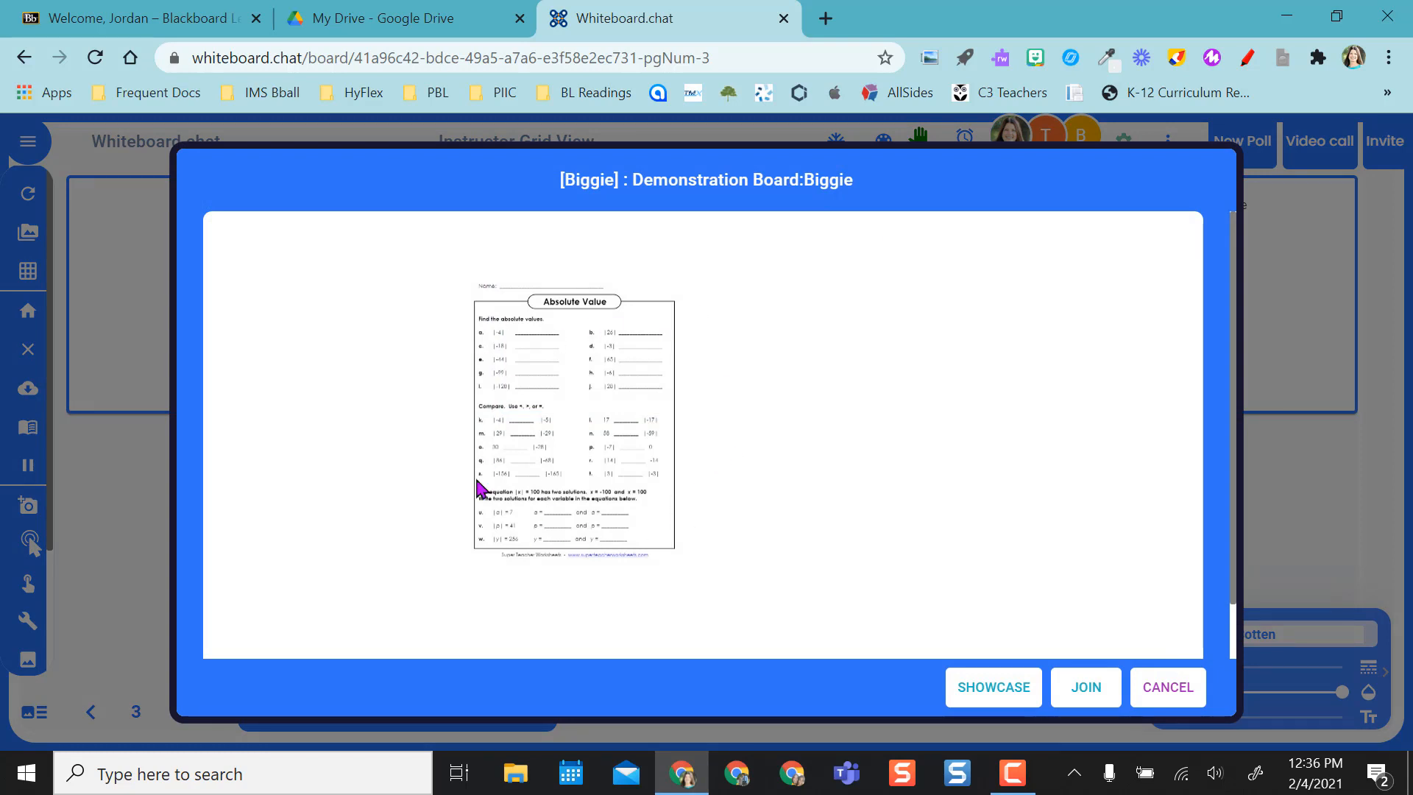
# - Join Biggie's board and browse to the Emoji & Stickers category for a smiley
pyautogui.click(1085, 688)
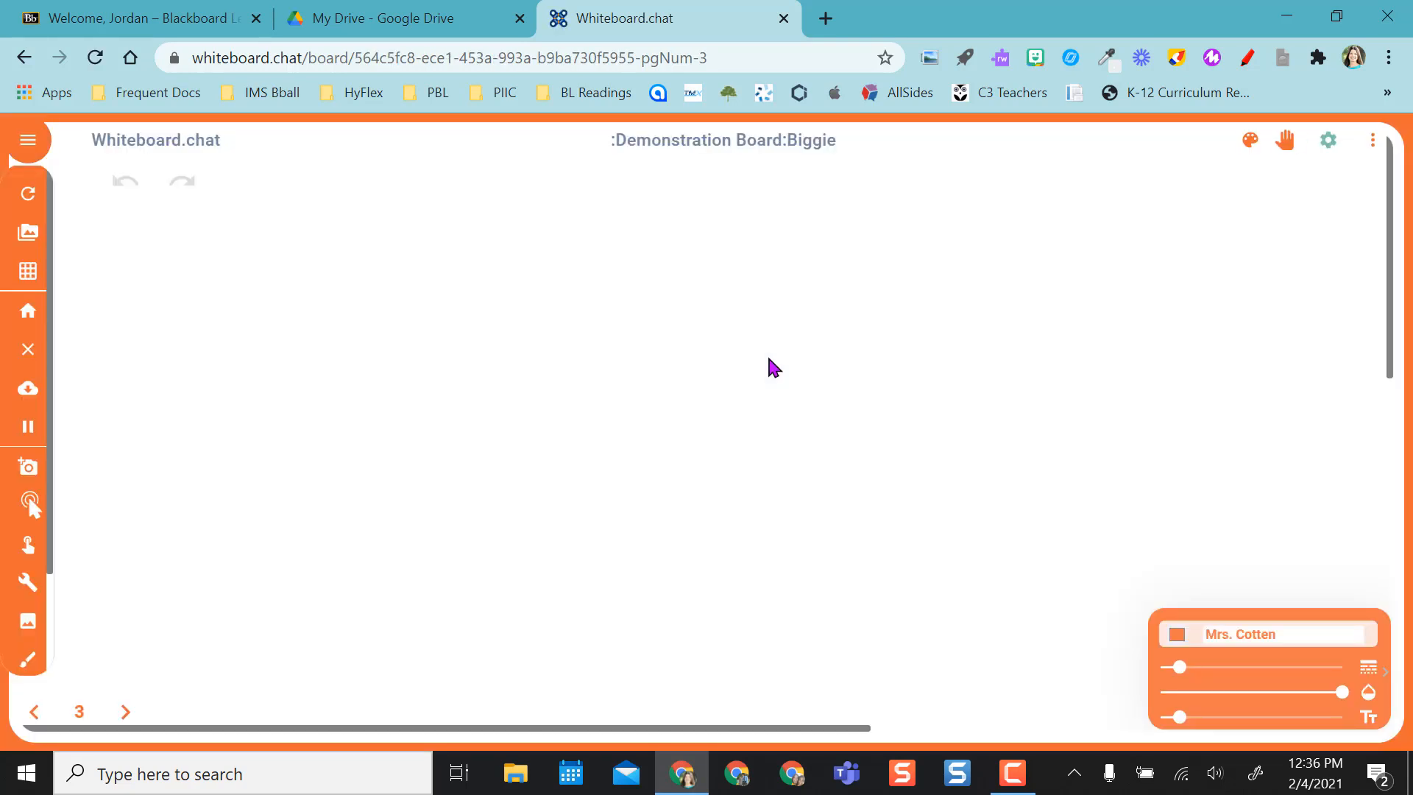
pyautogui.click(1001, 141)
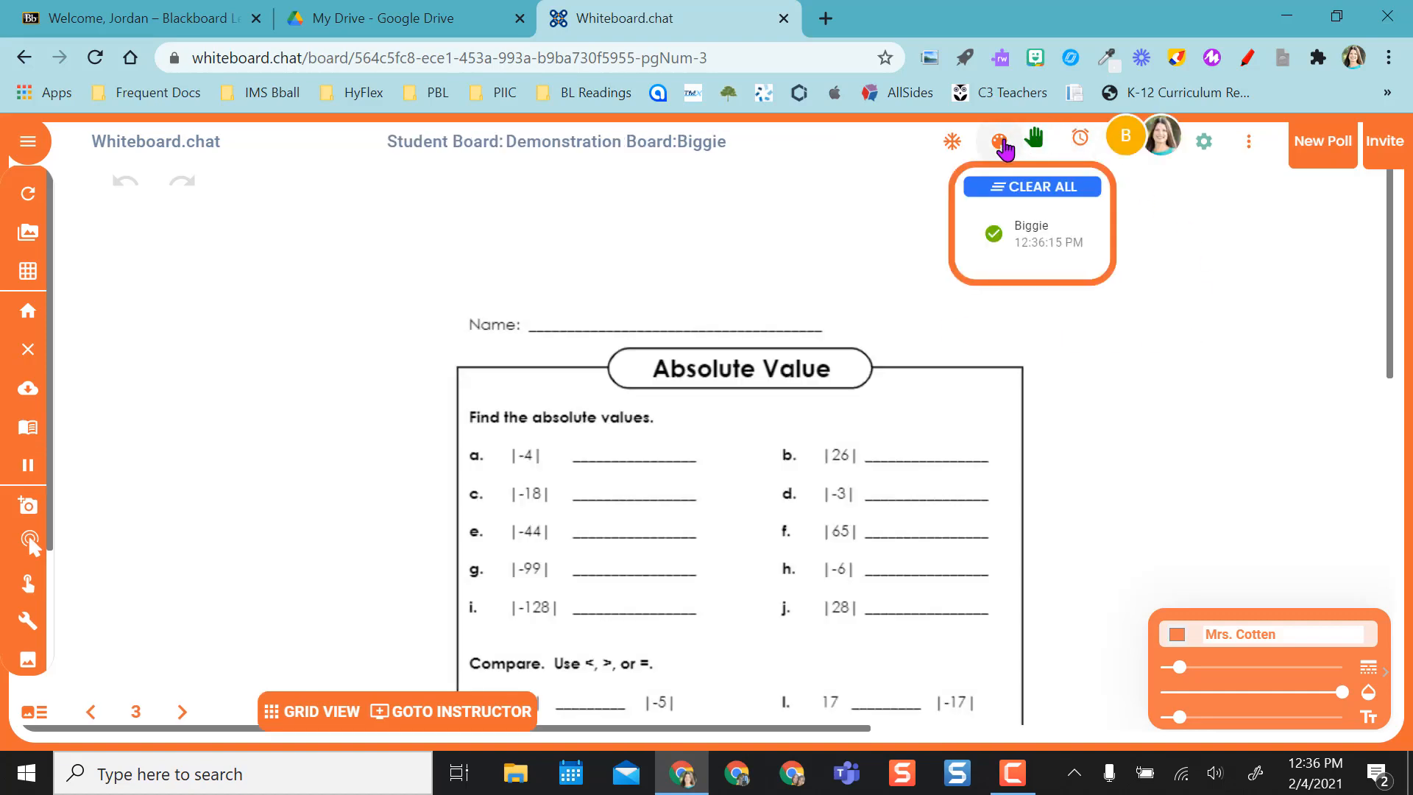
pyautogui.click(998, 141)
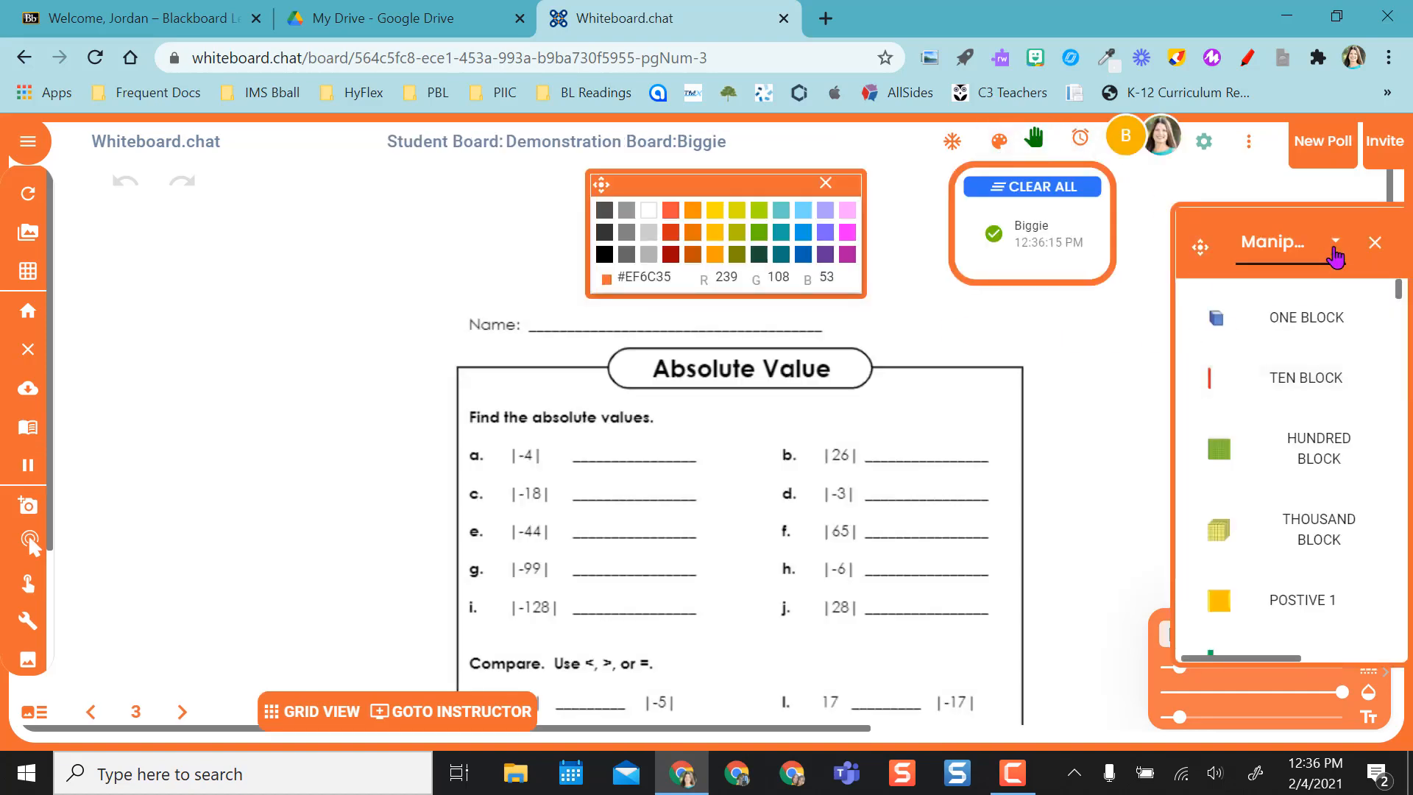
pyautogui.click(1335, 243)
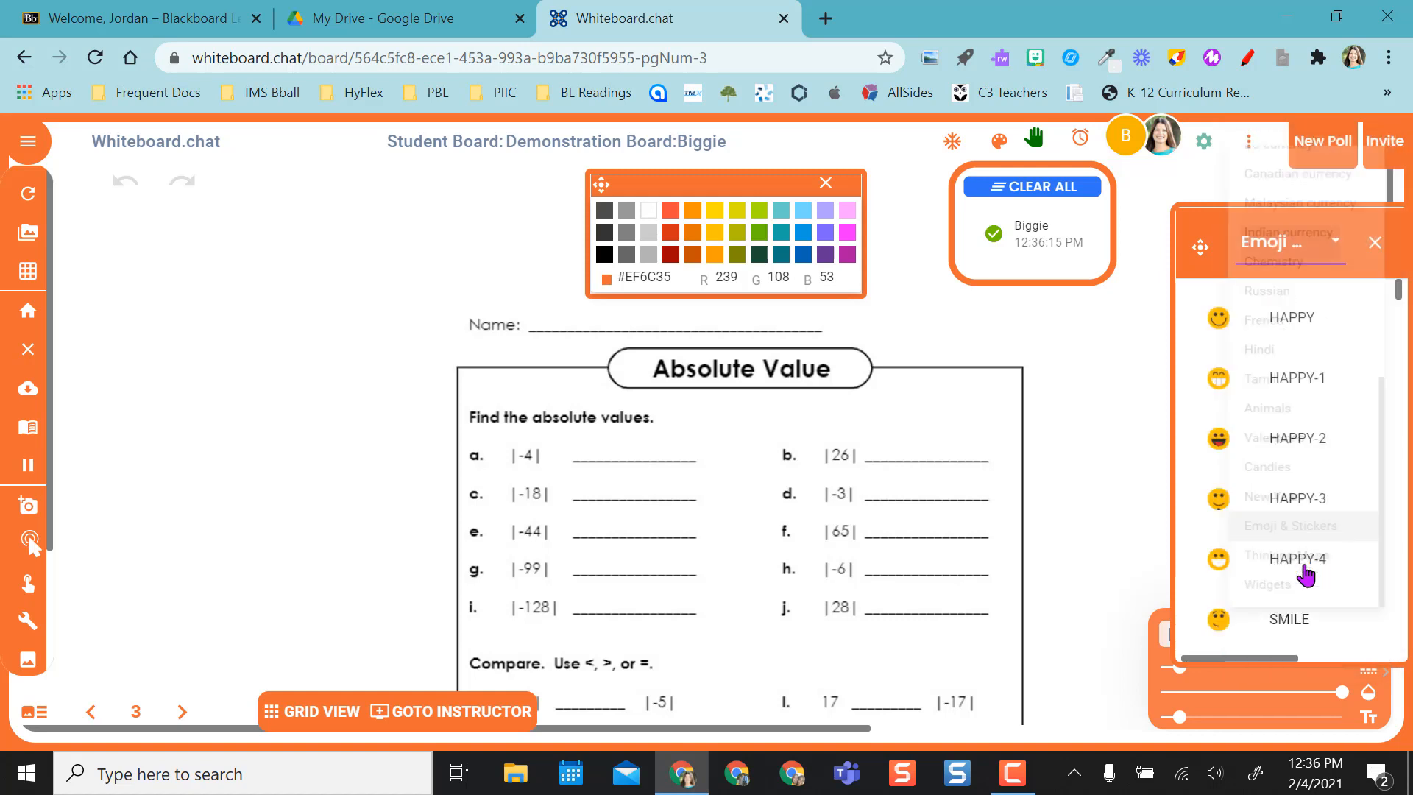
pyautogui.scroll(-3)
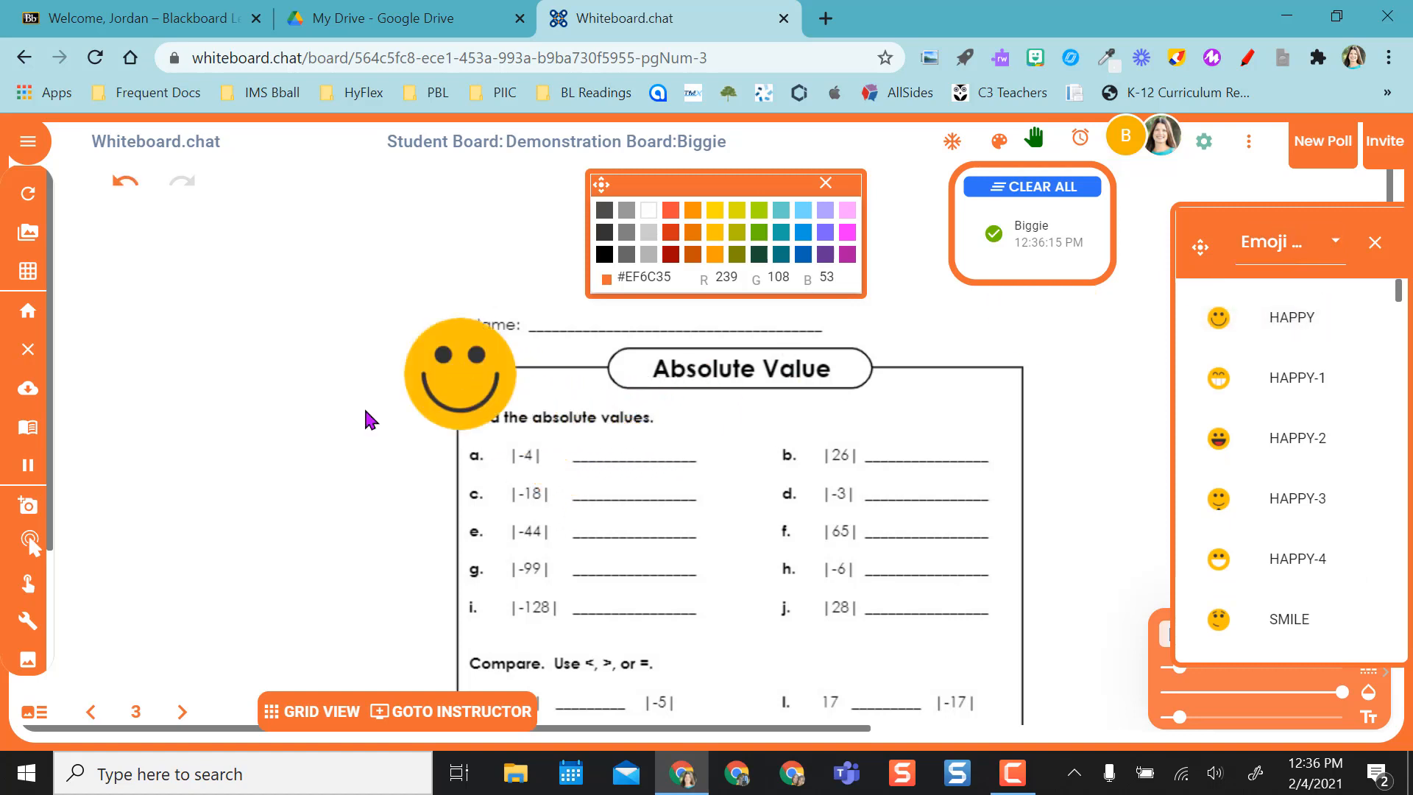
pyautogui.moveTo(315, 712)
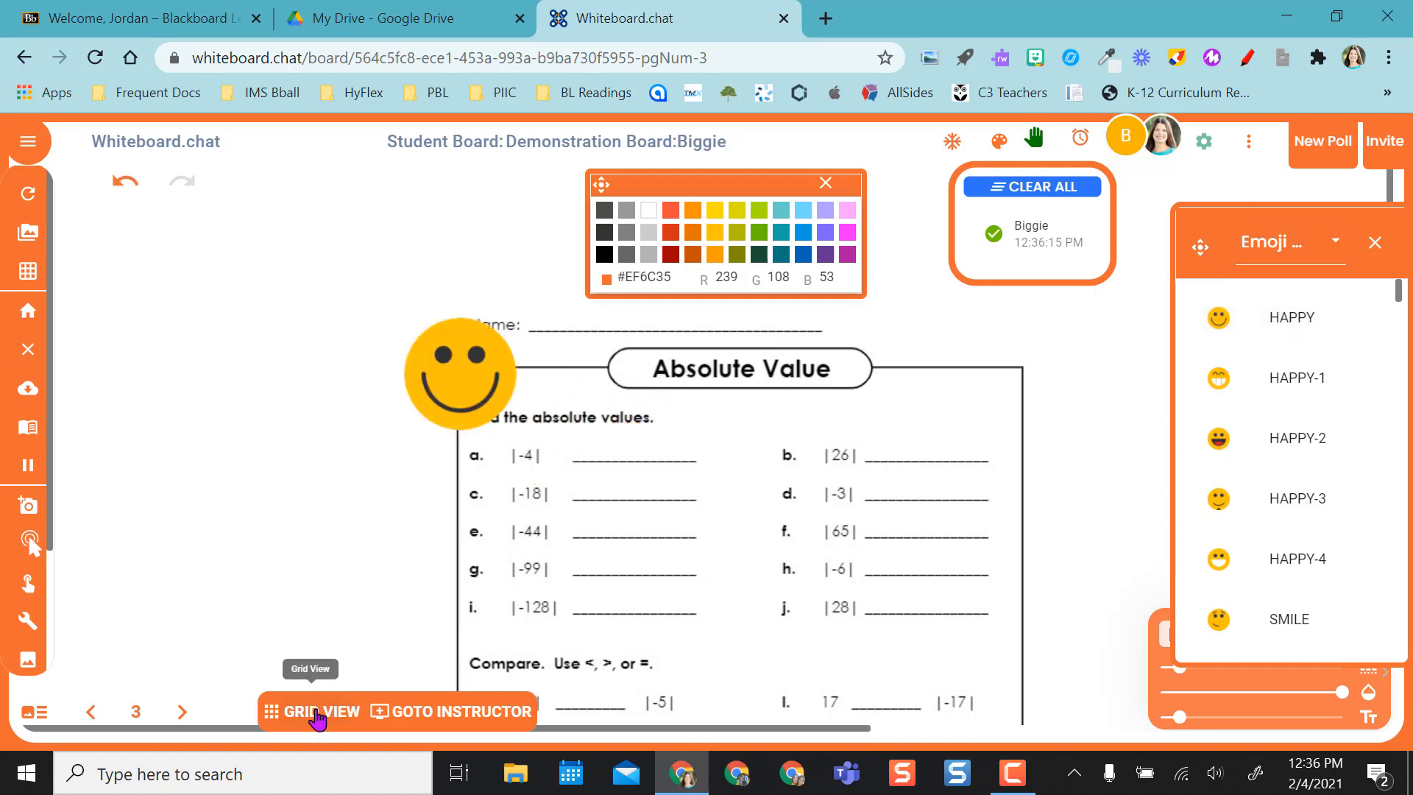
pyautogui.moveTo(418, 720)
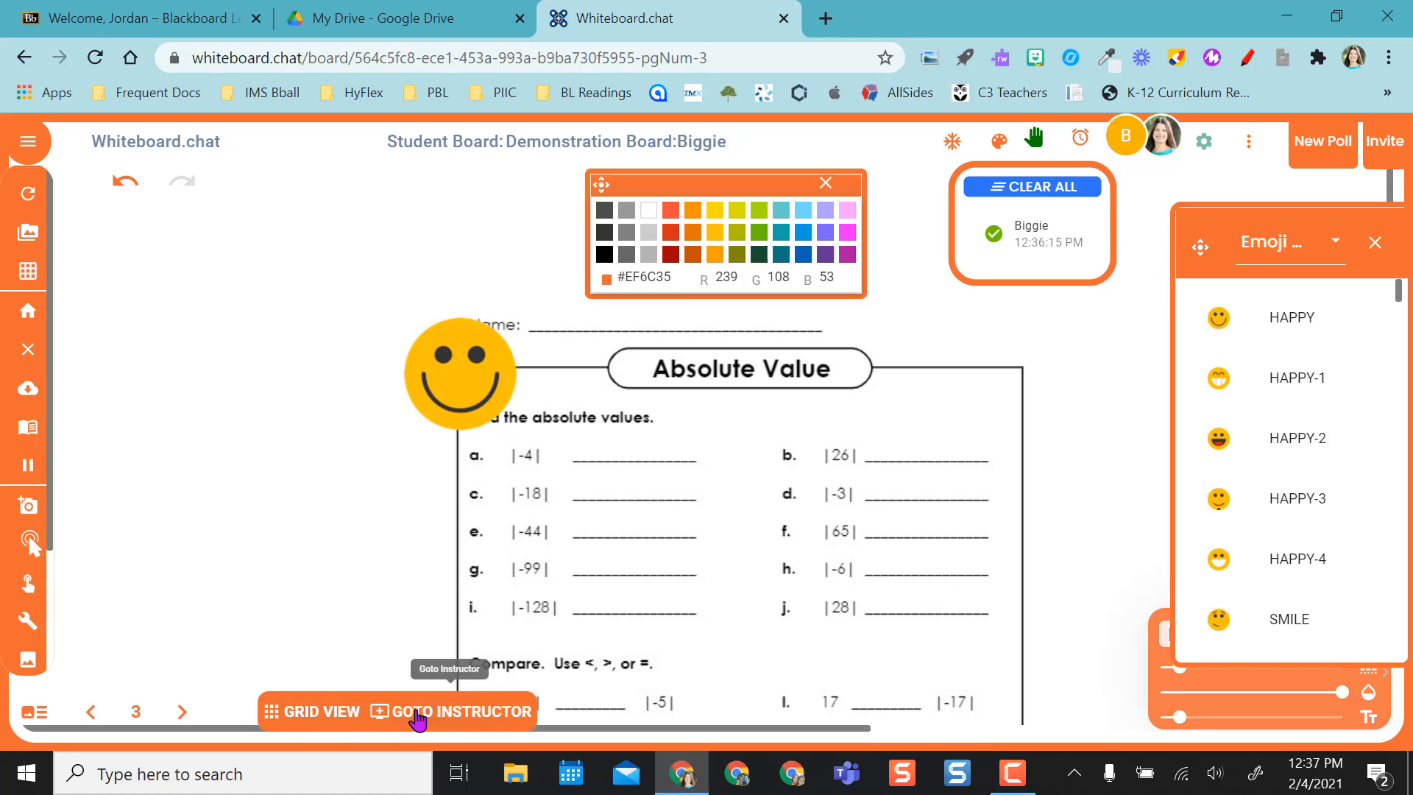
# - Return via GOTO INSTRUCTOR and close the colour palette and Emoji panel
pyautogui.click(468, 711)
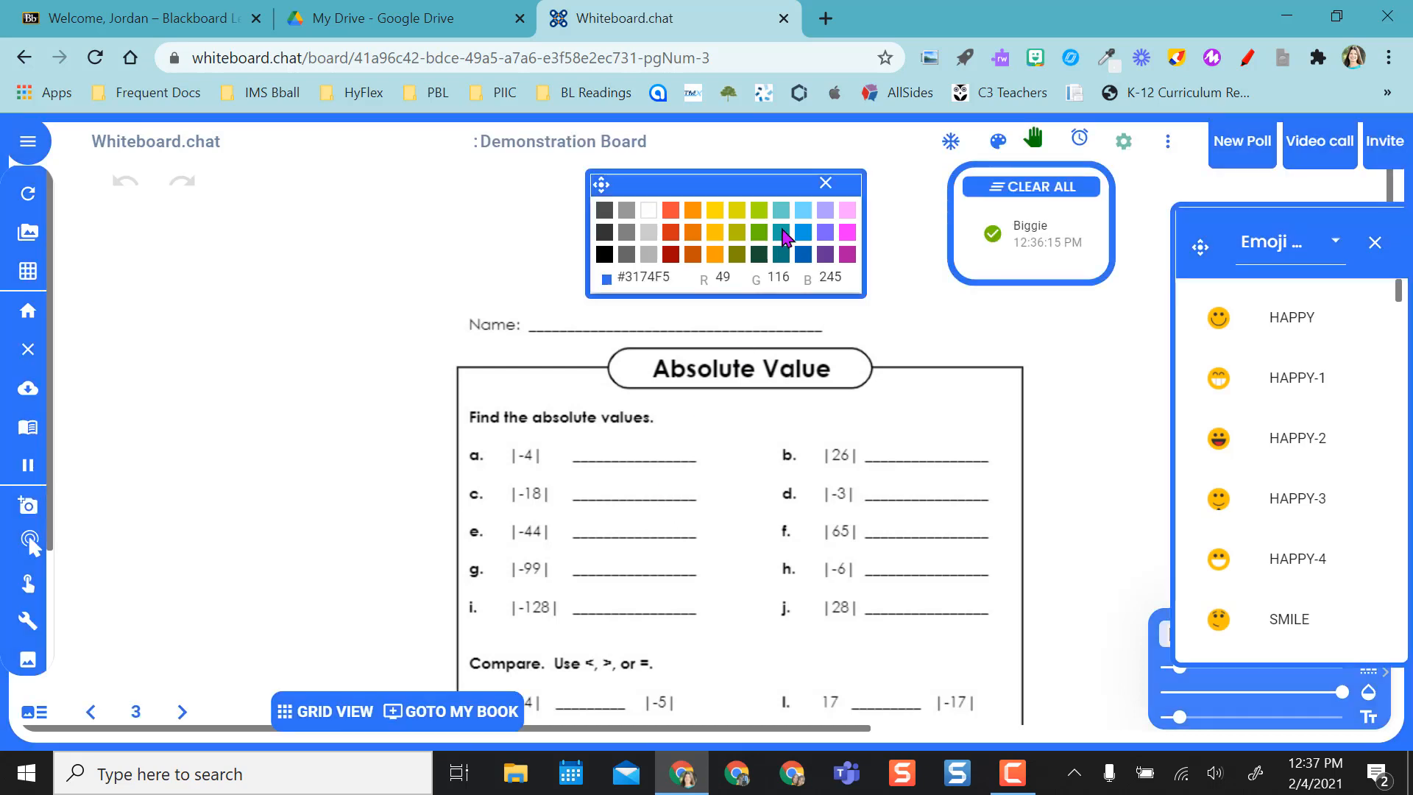
pyautogui.click(824, 184)
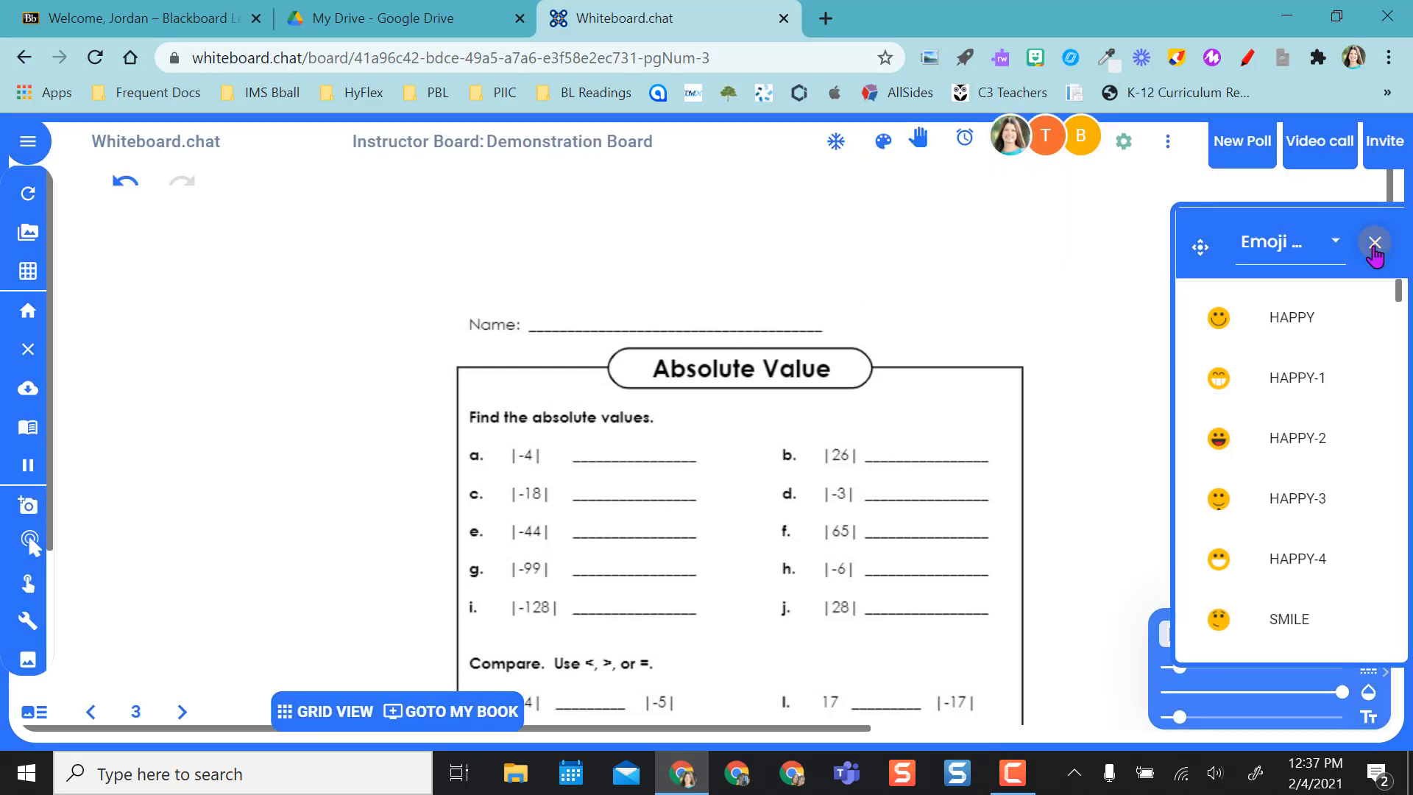
pyautogui.click(1373, 243)
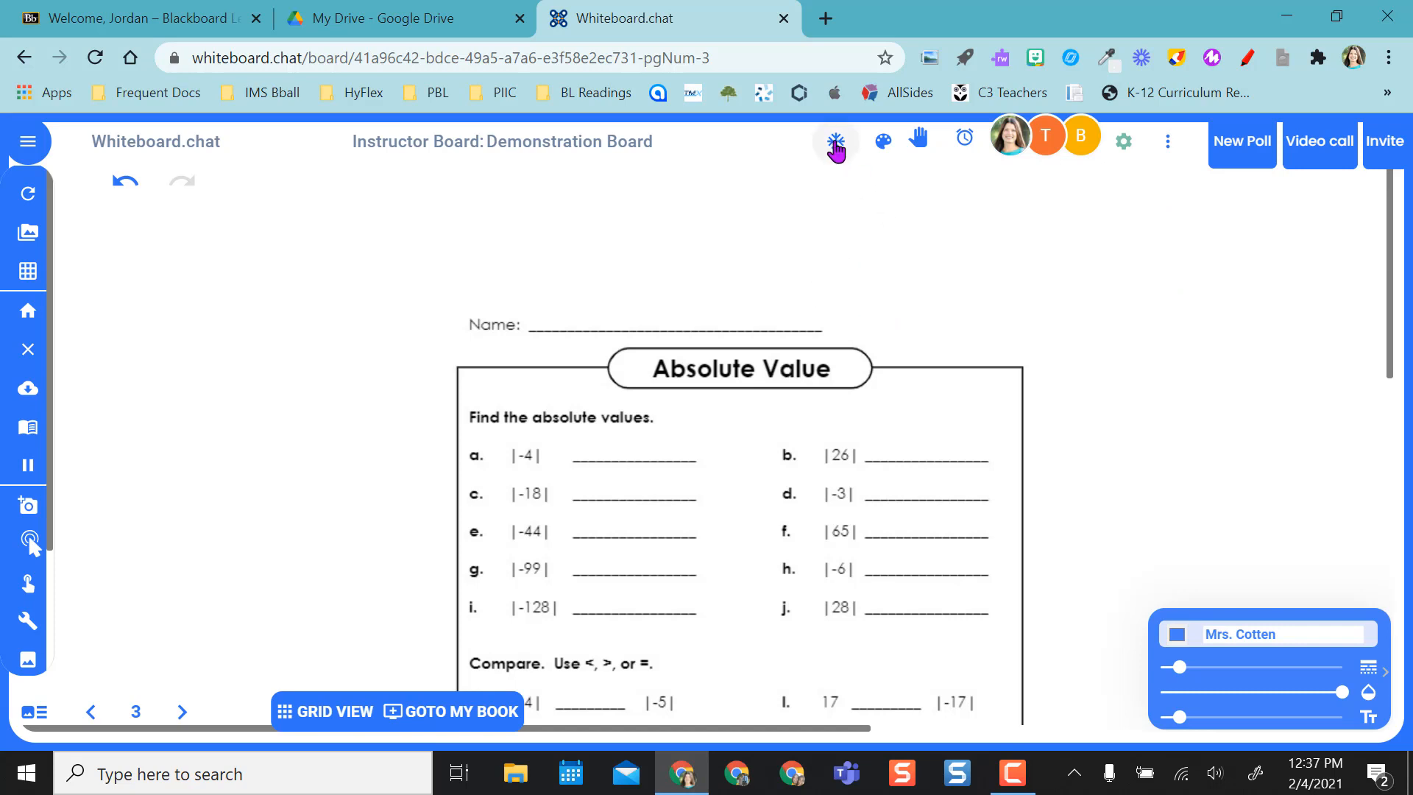
pyautogui.moveTo(835, 141)
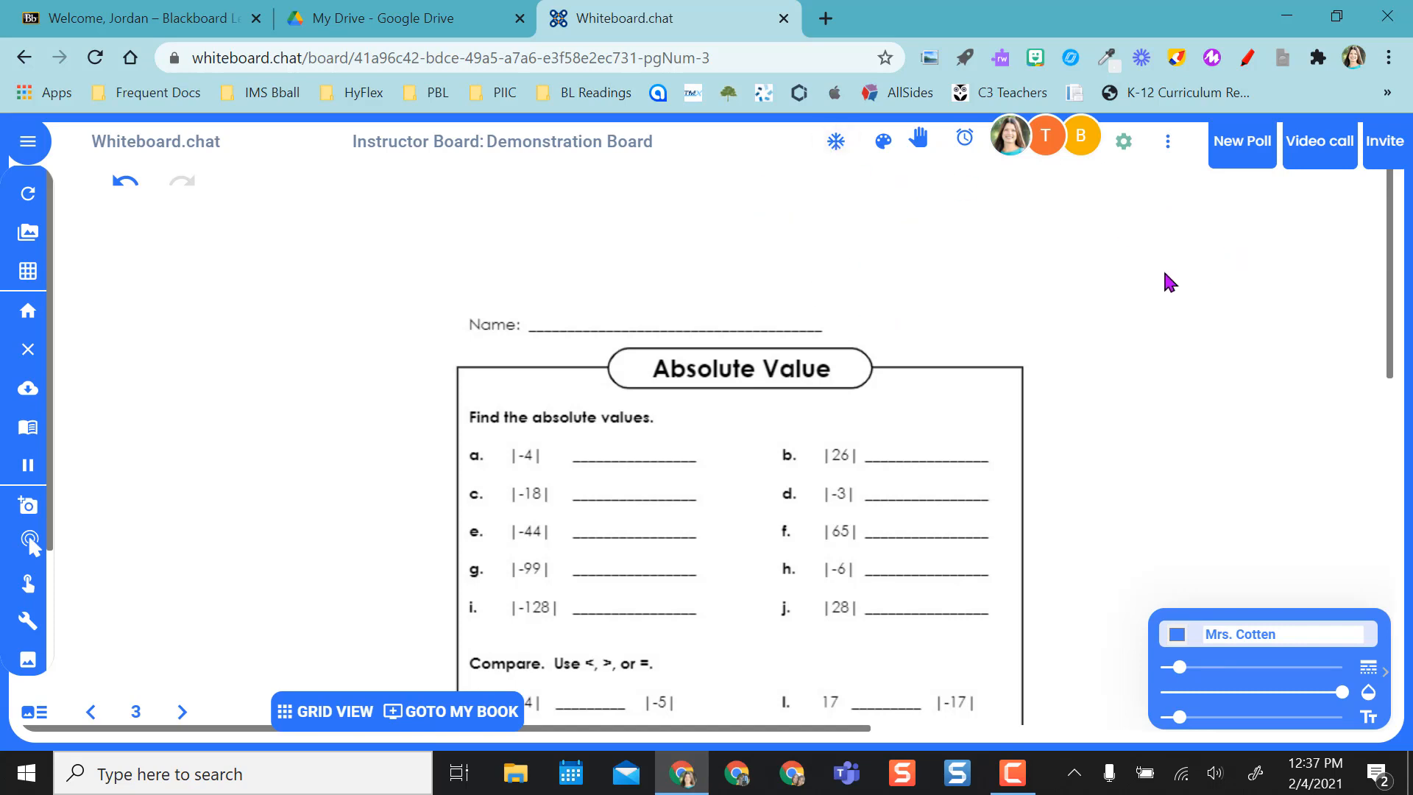
pyautogui.moveTo(324, 313)
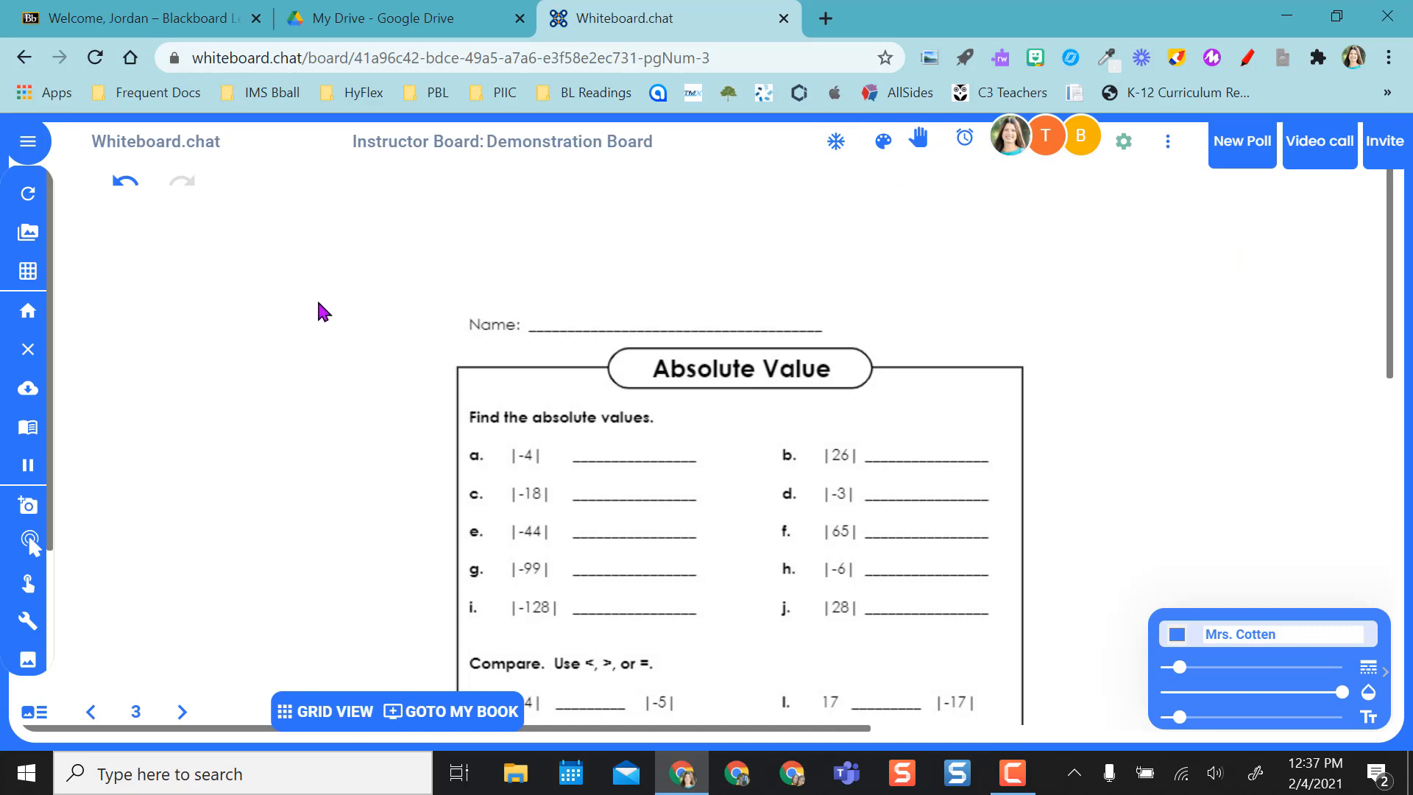
pyautogui.moveTo(225, 442)
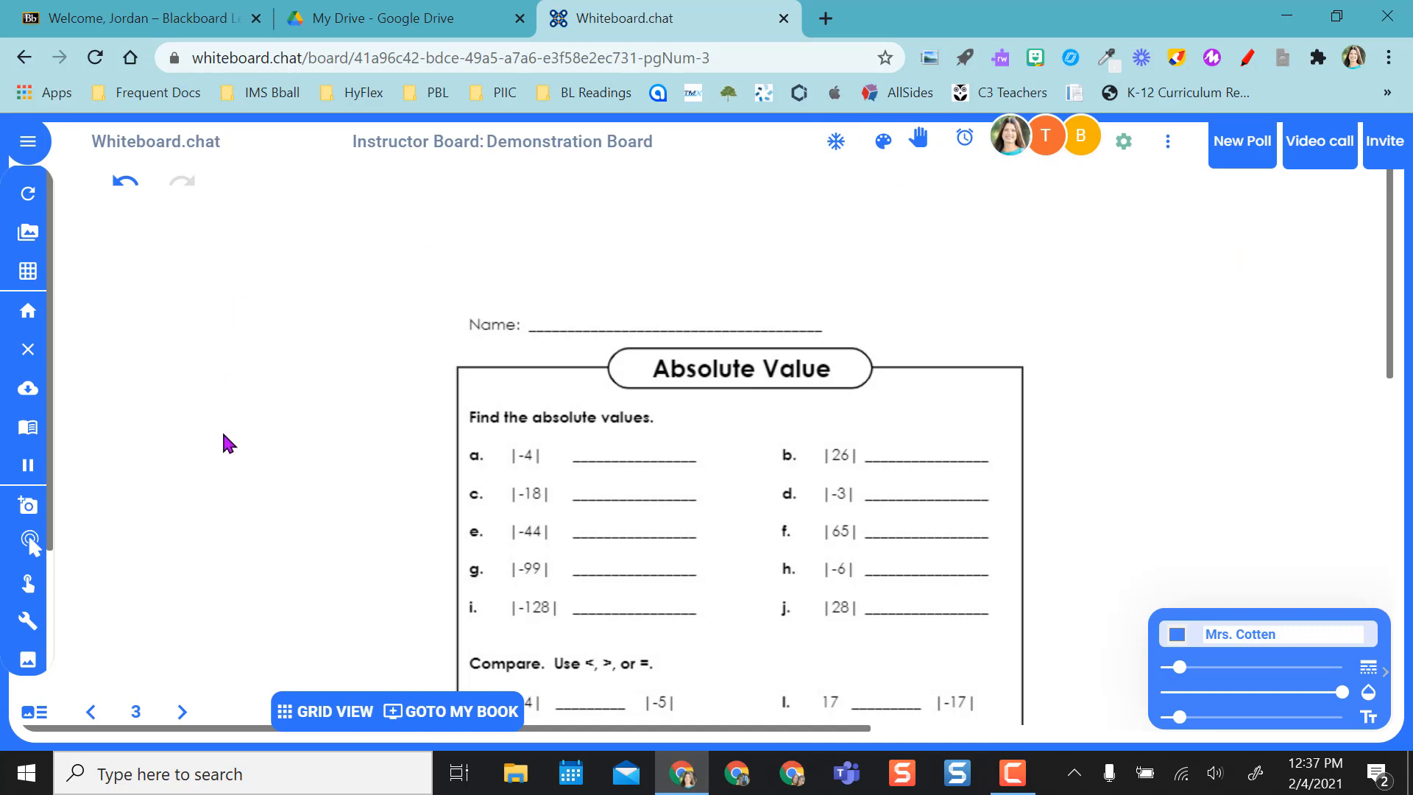